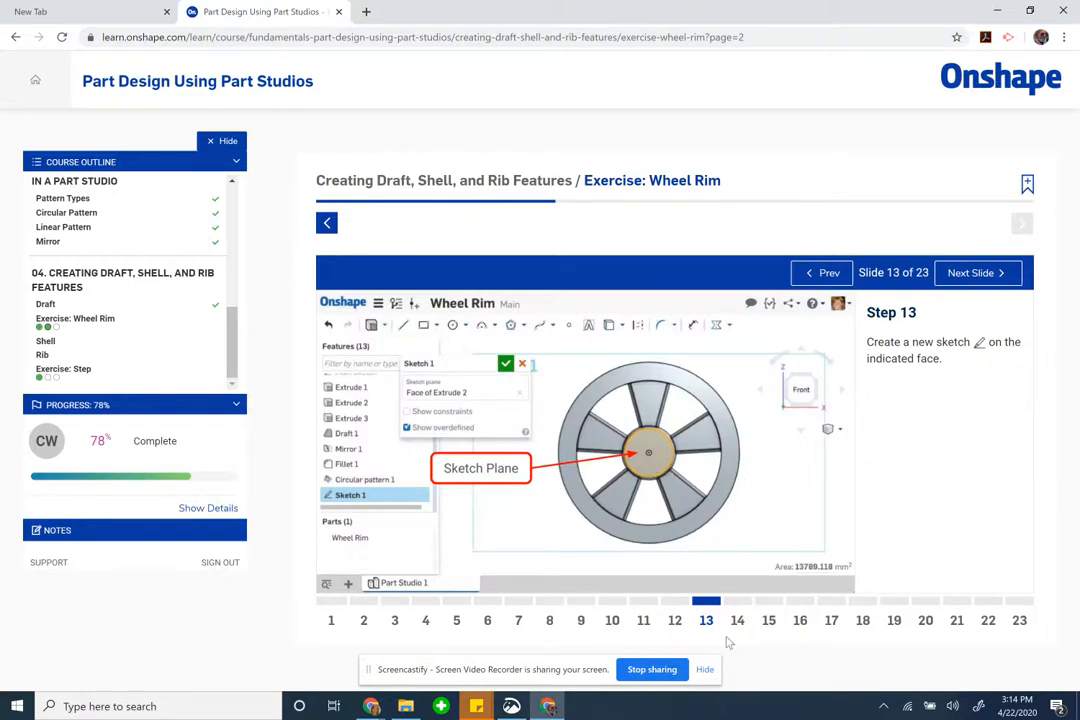
Step: Advance the course to Step 14 and bring the Wheel Rim Sample part studio forward
{"action": "left_click", "coordinate": [969, 272]}
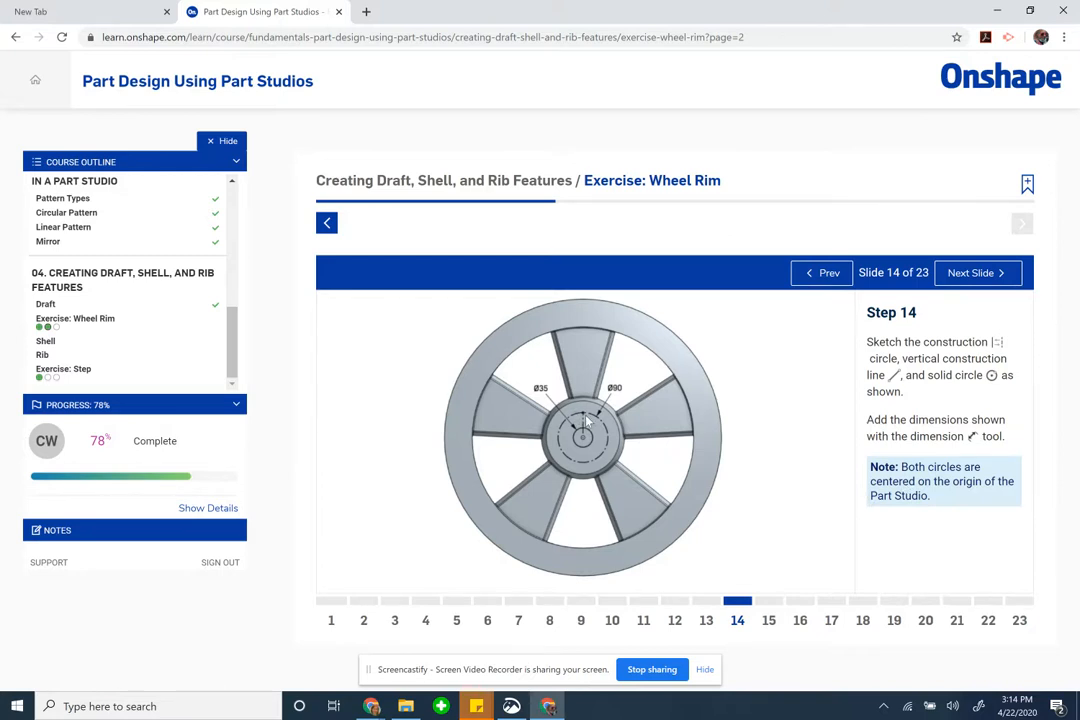
{"action": "mouse_move", "coordinate": [372, 706]}
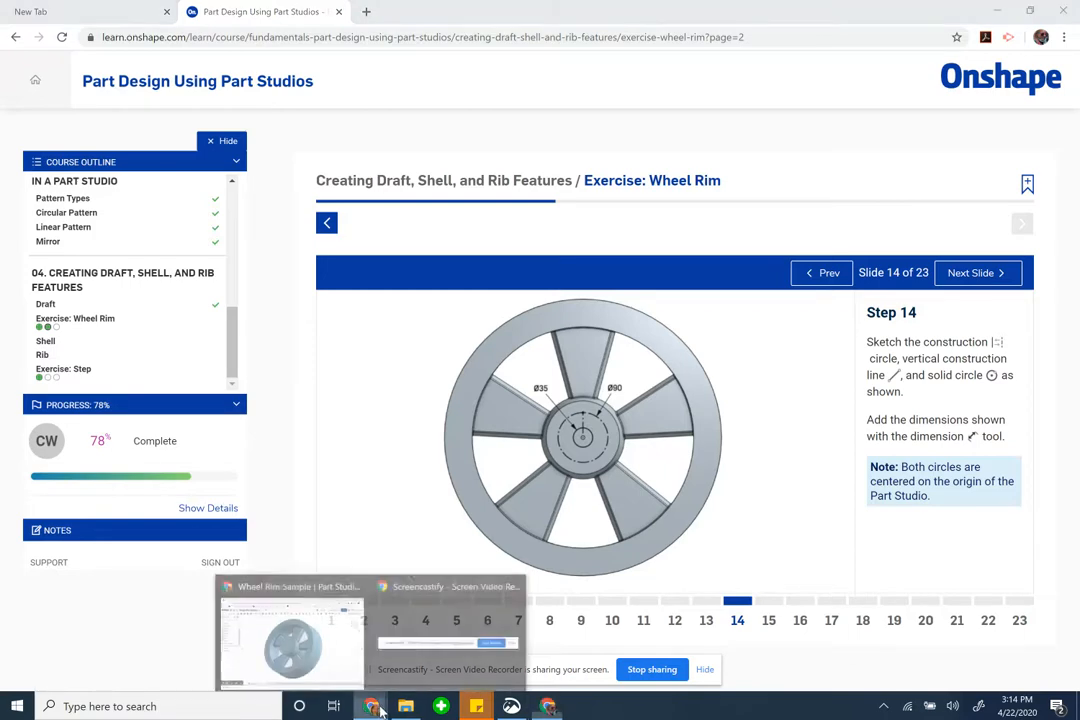
{"action": "left_click", "coordinate": [291, 630]}
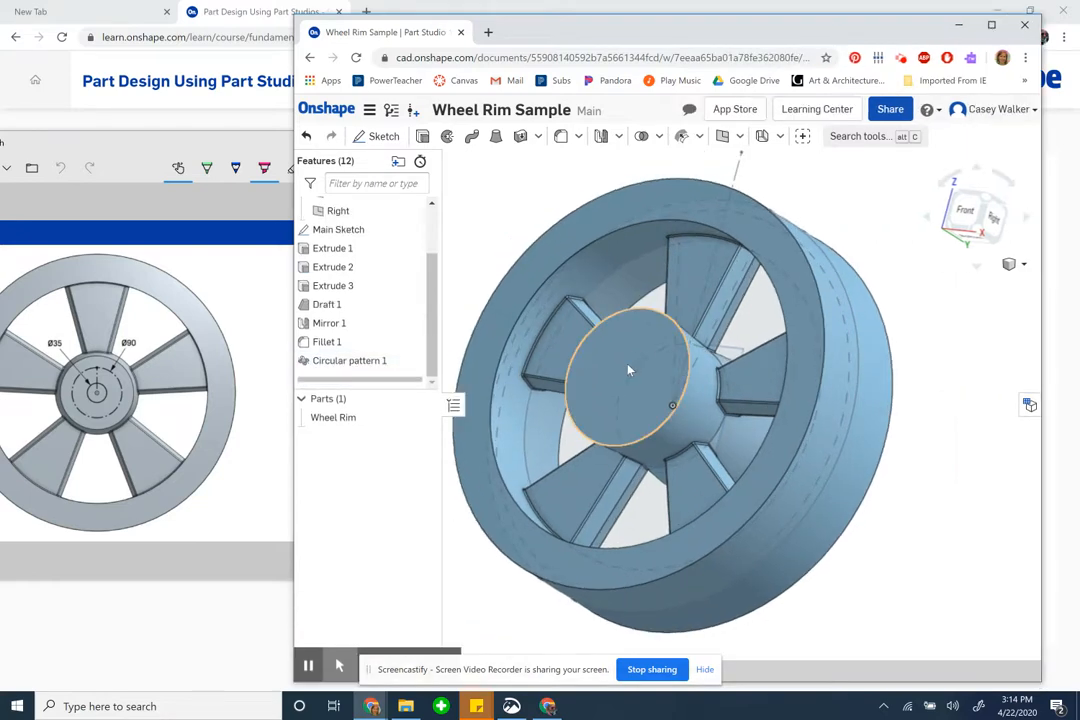
Step: Start a new sketch on the hub's front face (Face of Extrude 2)
{"action": "right_click", "coordinate": [630, 370]}
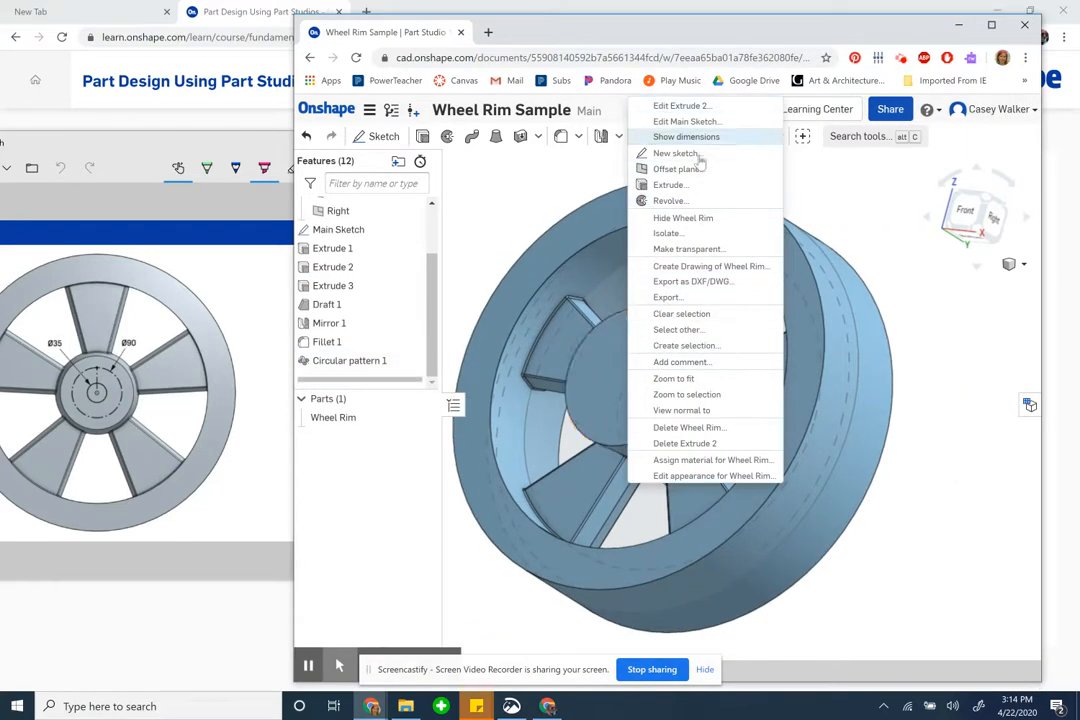
{"action": "left_click", "coordinate": [676, 153]}
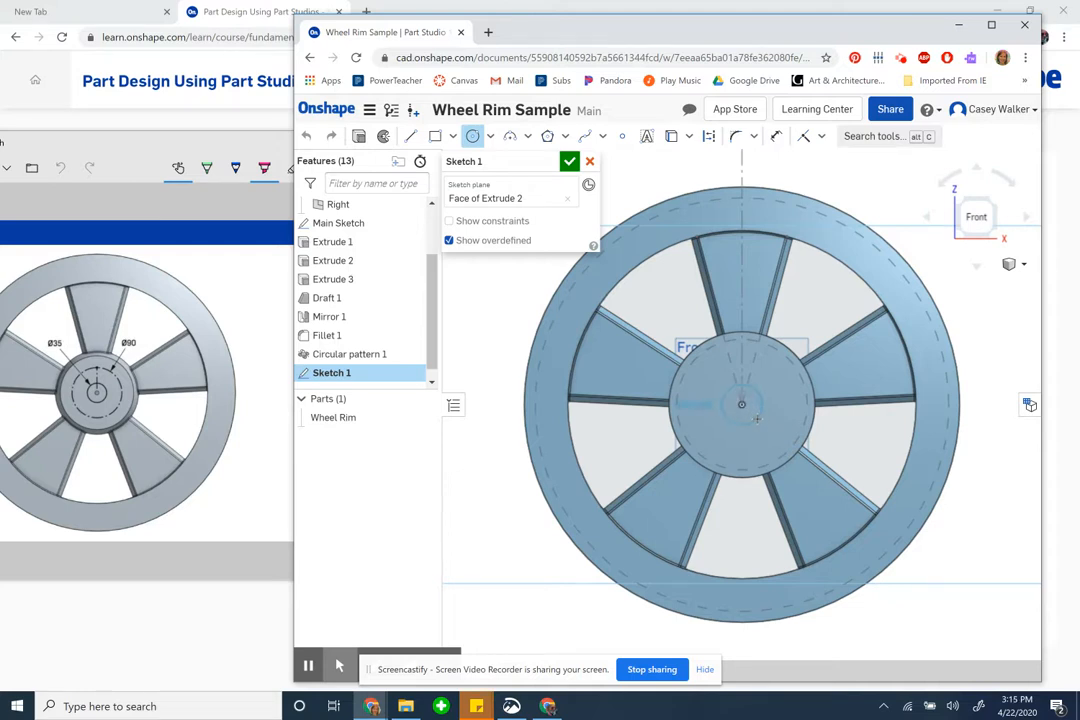
Step: Draw the Ø90 construction circle and vertical construction line from the origin
{"action": "left_click", "coordinate": [741, 403]}
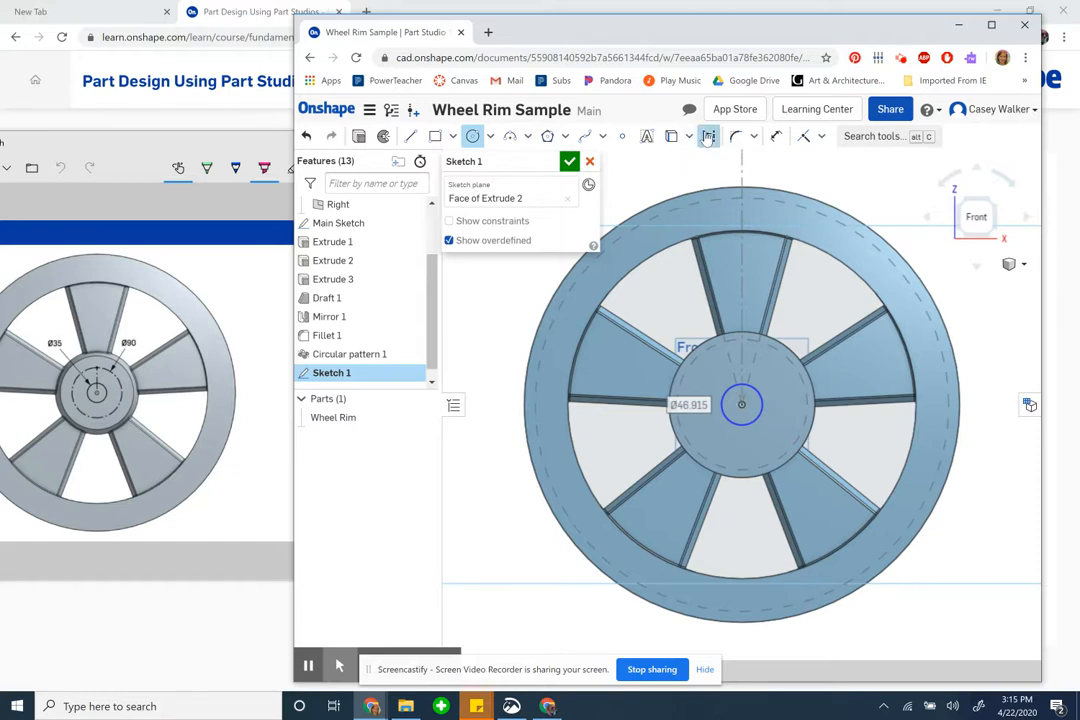
{"action": "mouse_move", "coordinate": [473, 136]}
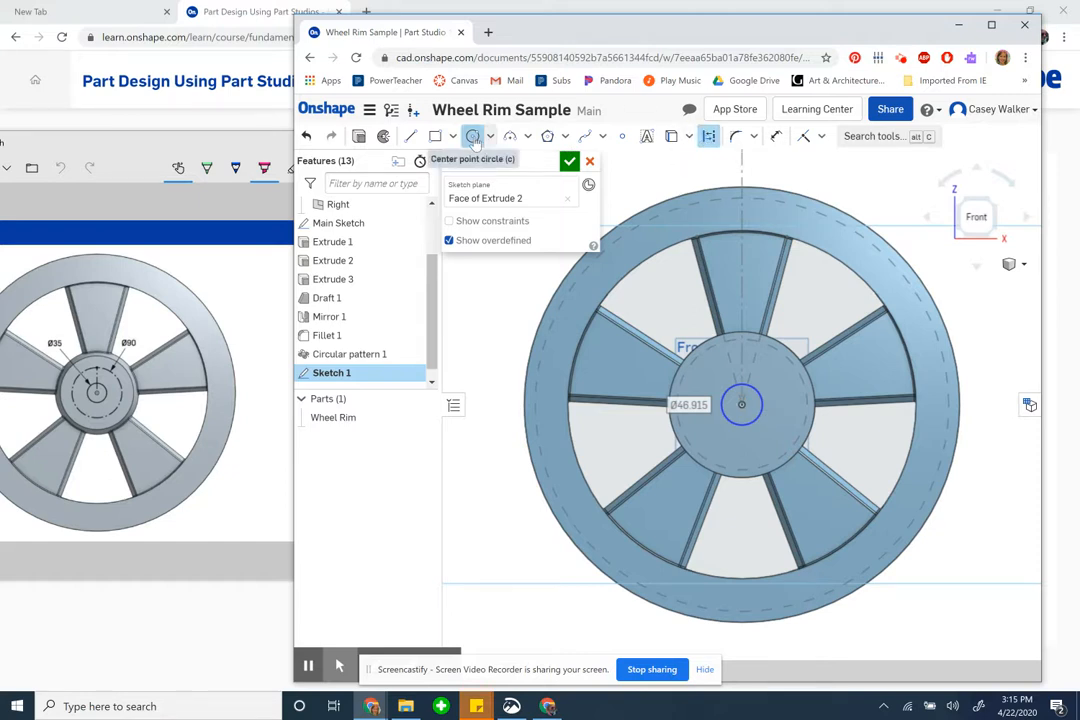
{"action": "mouse_move", "coordinate": [708, 136]}
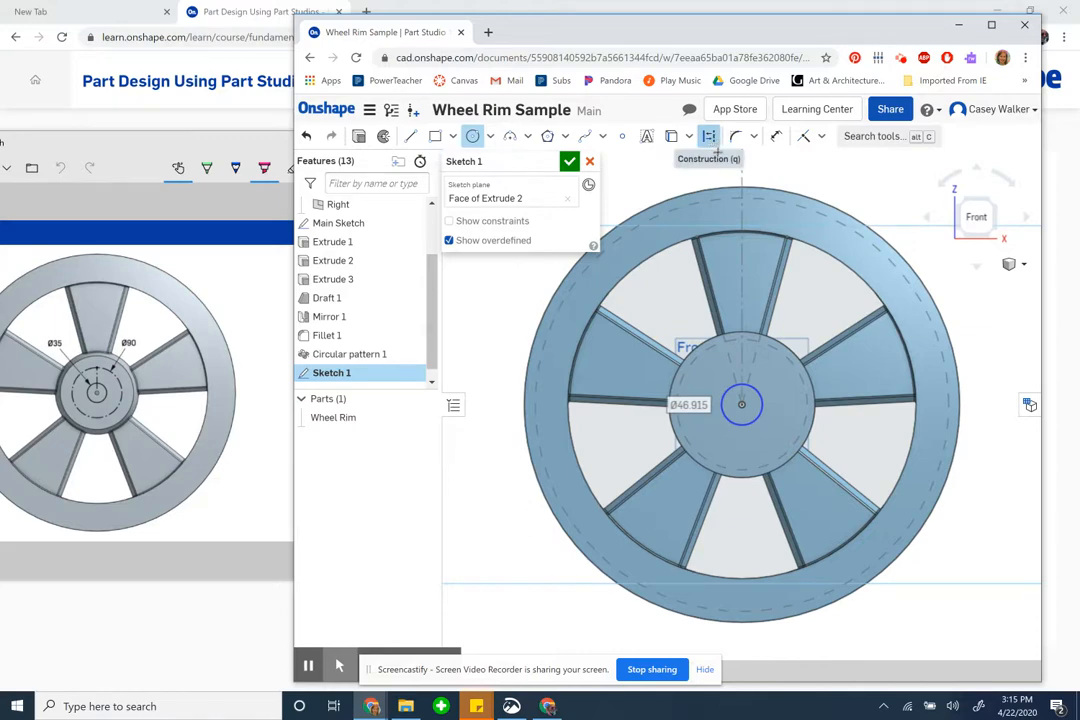
{"action": "mouse_move", "coordinate": [516, 153]}
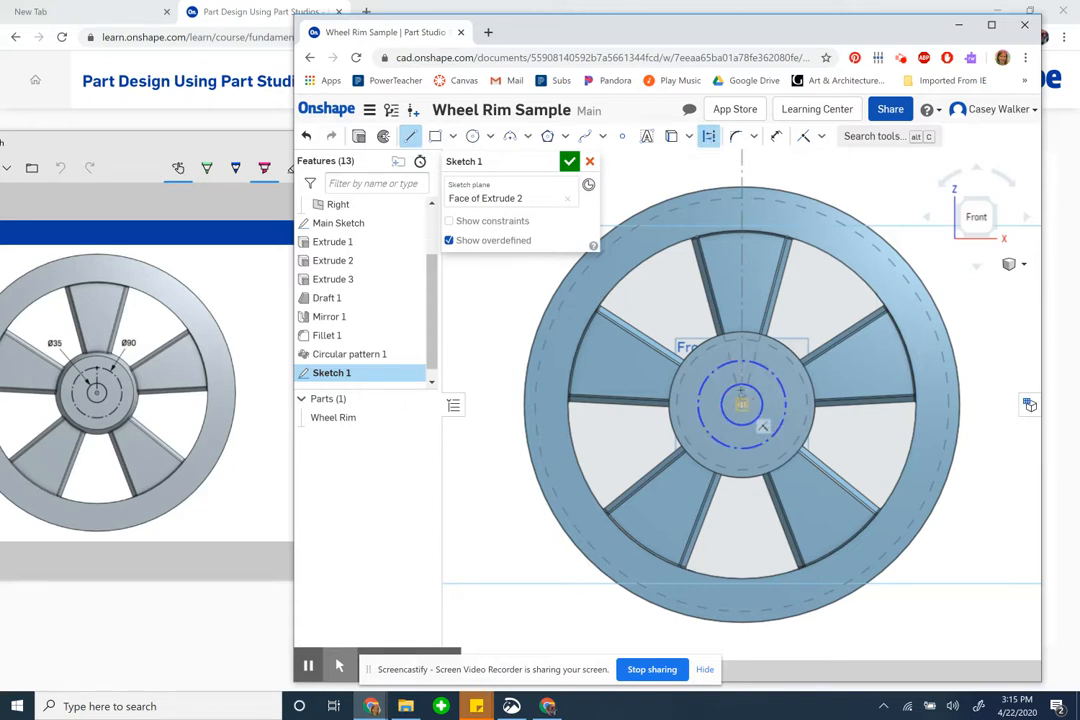
{"action": "left_click", "coordinate": [742, 403]}
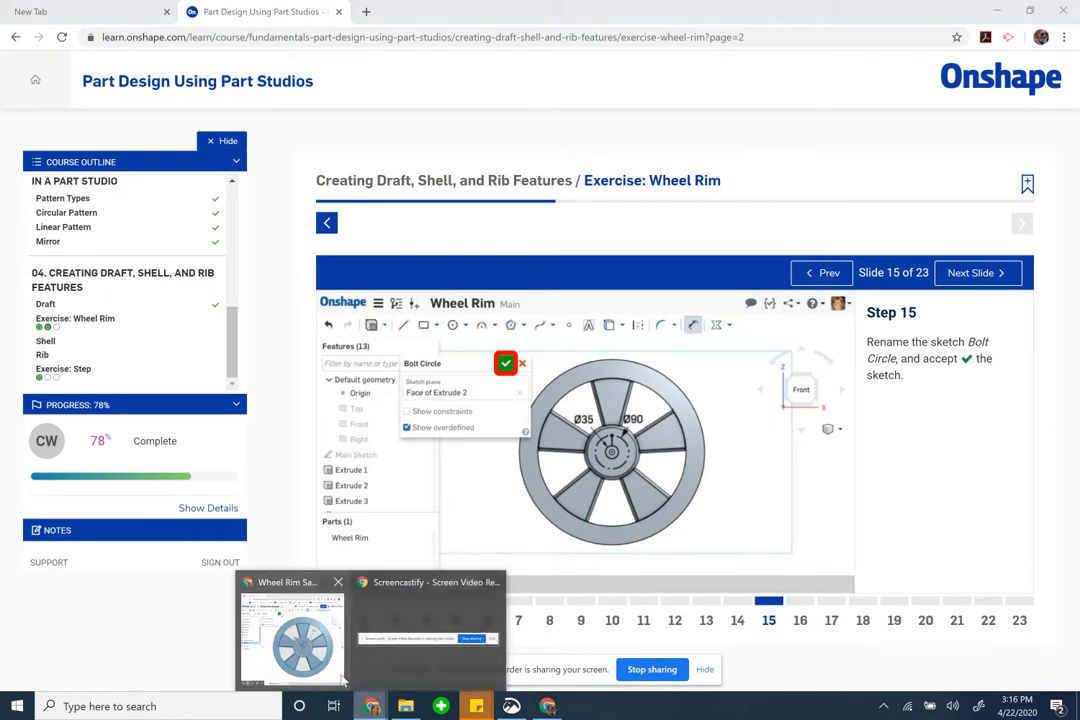
Step: Rename the sketch to 'Bolt Circle' and accept it
{"action": "left_click", "coordinate": [290, 635]}
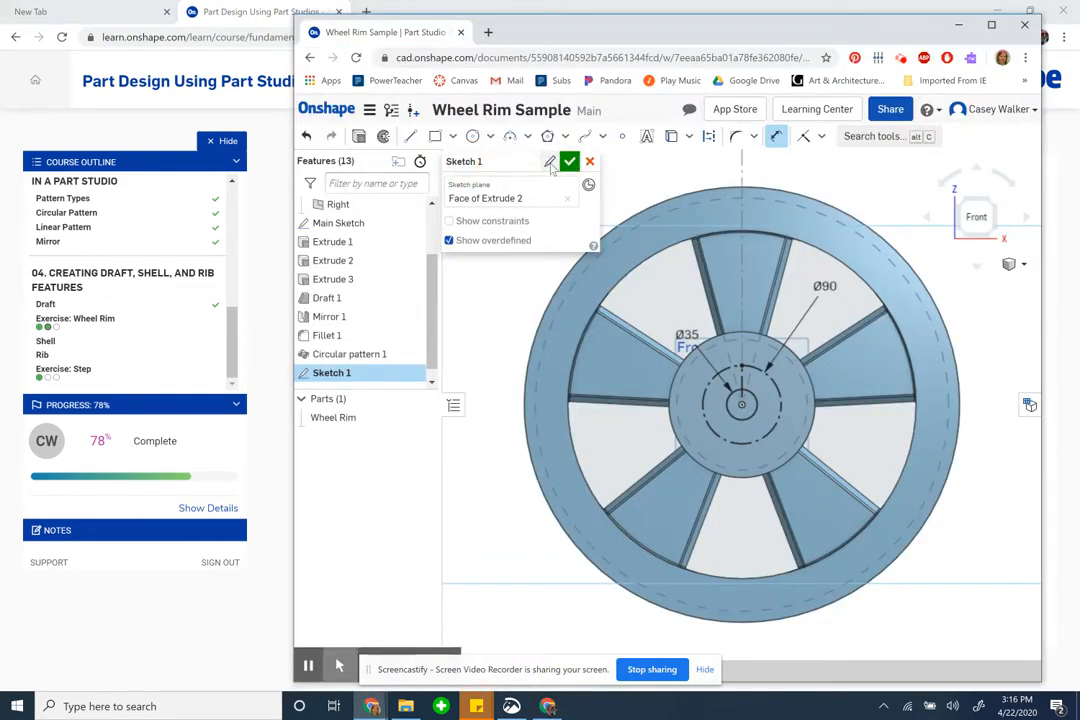
{"action": "type", "text": "Bo"}
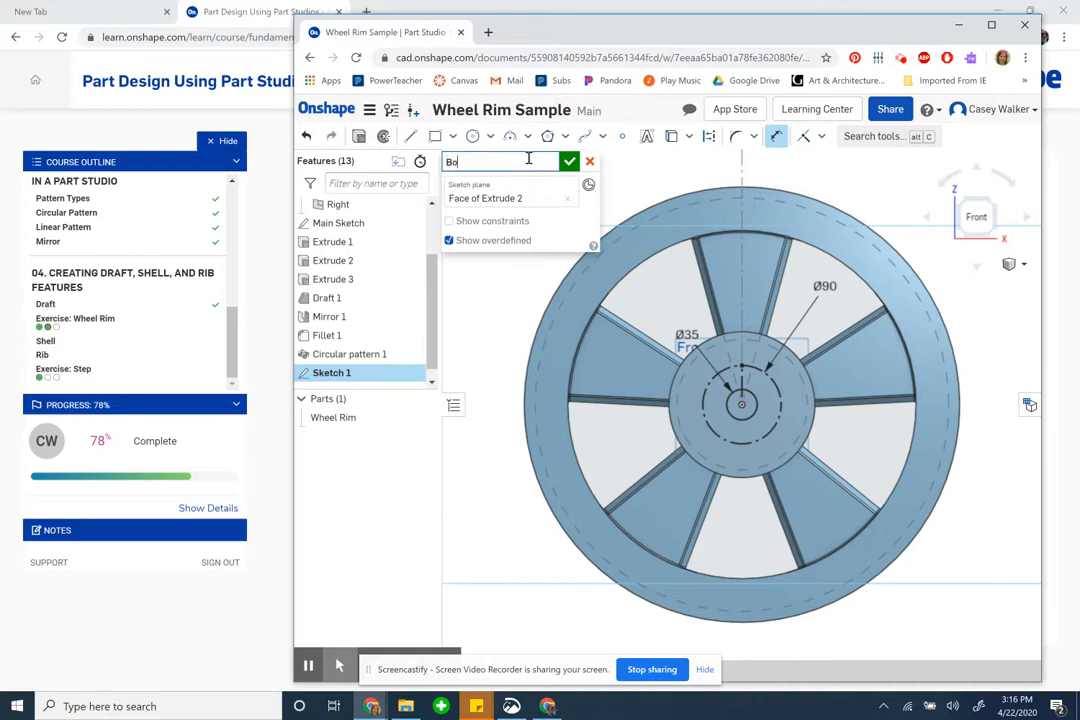
{"action": "type", "text": "lt Circle"}
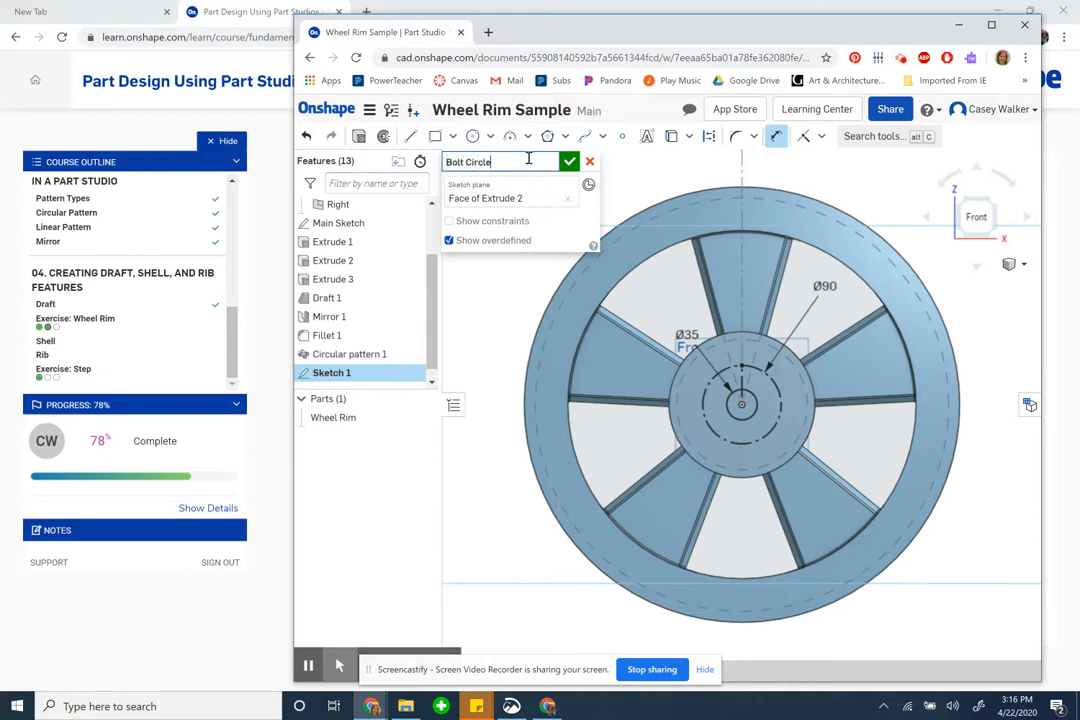
{"action": "left_click", "coordinate": [569, 161]}
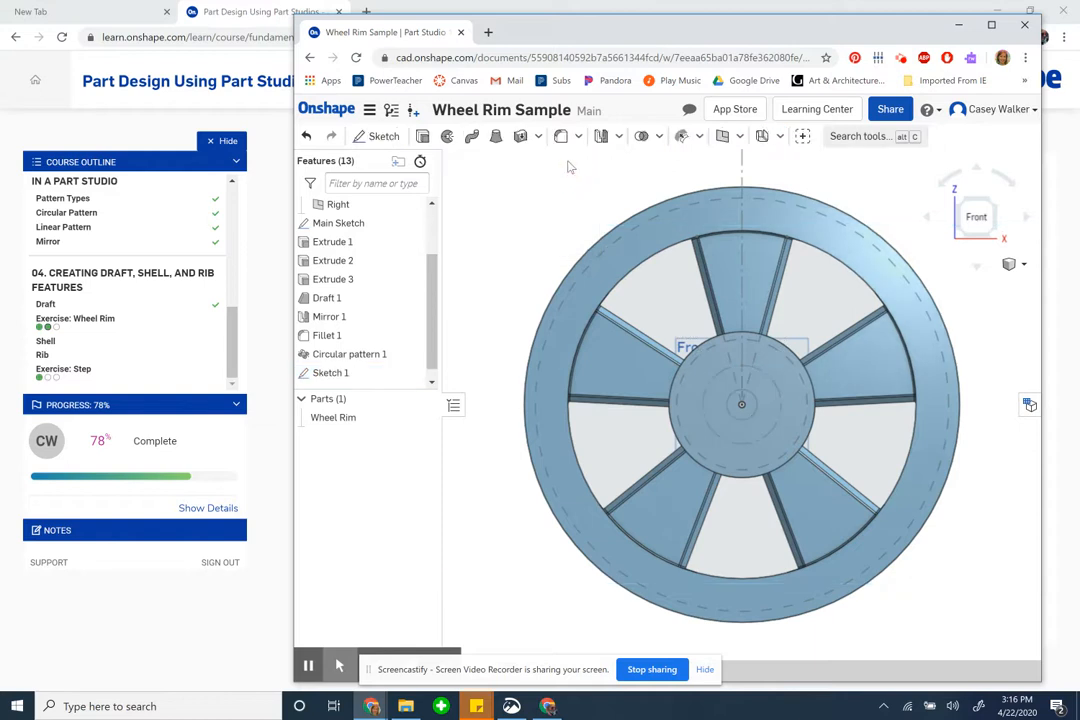
{"action": "scroll", "scroll_direction": "down", "scroll_amount": 3}
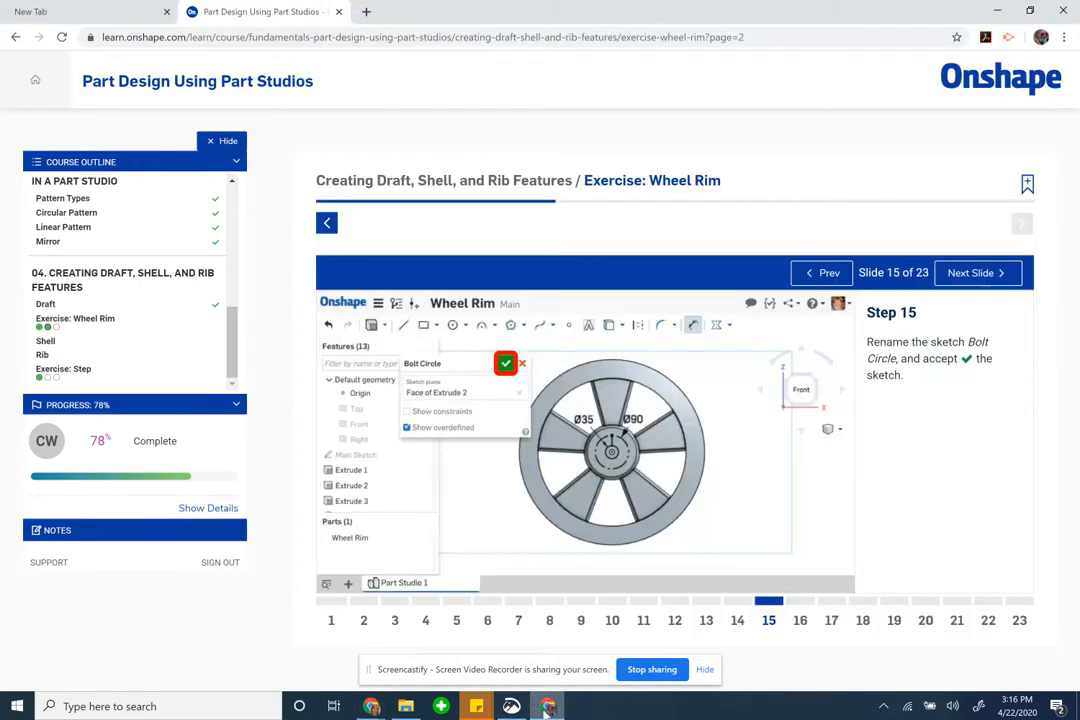
Step: Advance the course to the Step 16 centre-hole instructions
{"action": "left_click", "coordinate": [975, 272]}
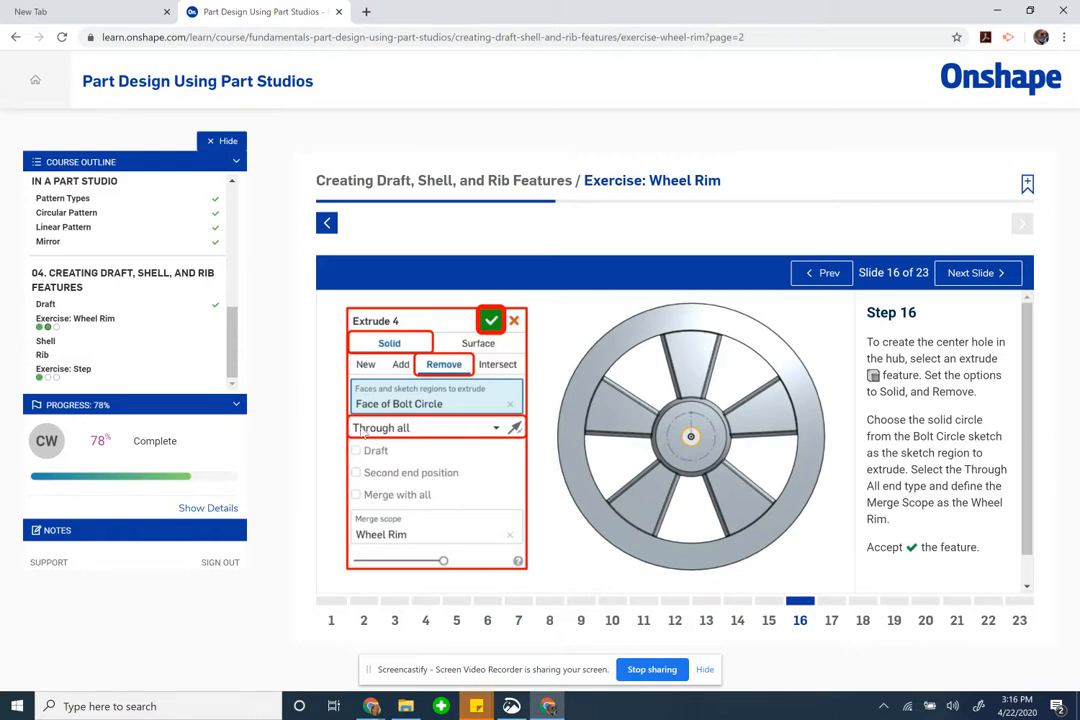
{"action": "mouse_move", "coordinate": [419, 434]}
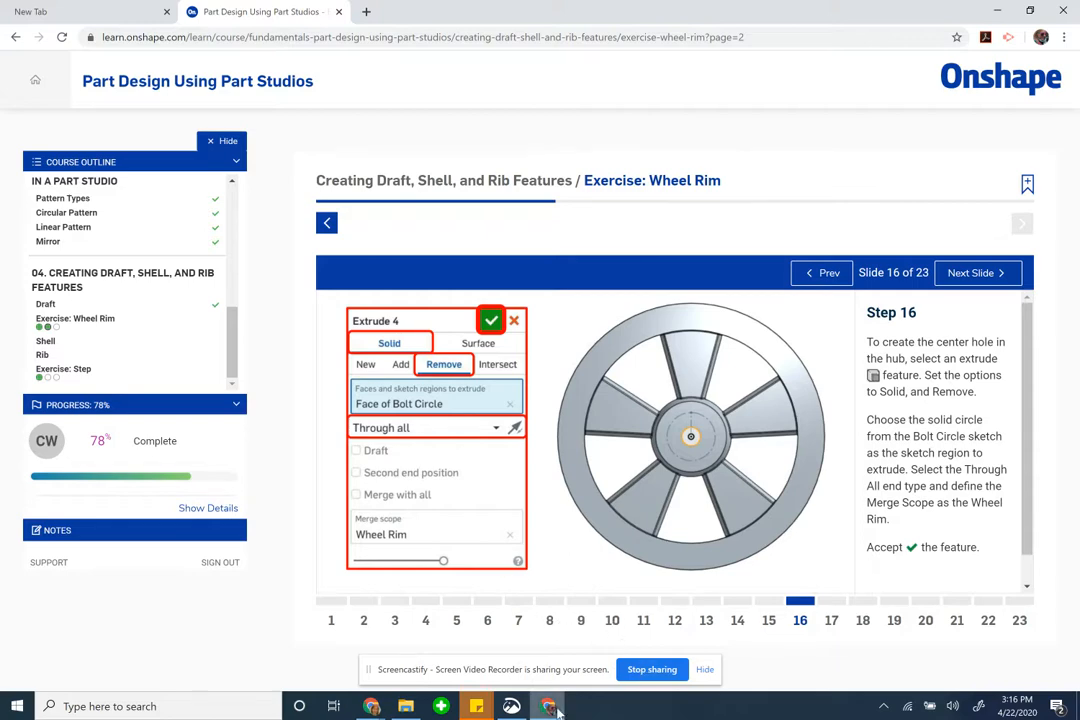
{"action": "mouse_move", "coordinate": [461, 581]}
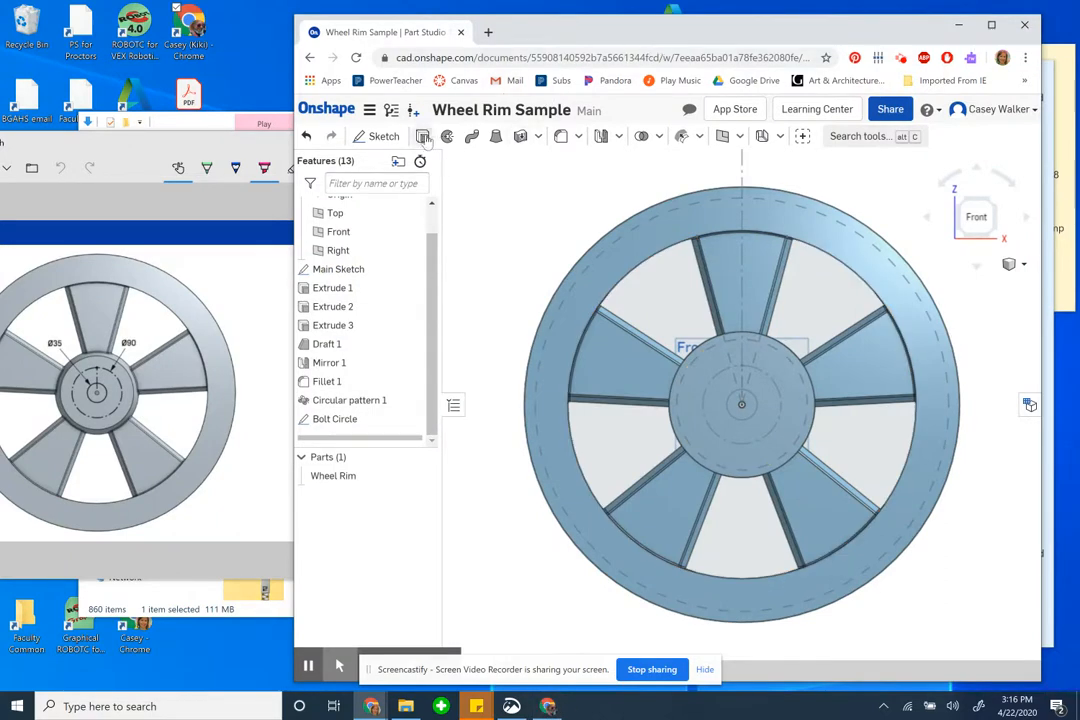
Step: Create a Remove extrude of the Bolt Circle's solid circle scoped to the Wheel Rim
{"action": "left_click", "coordinate": [423, 136]}
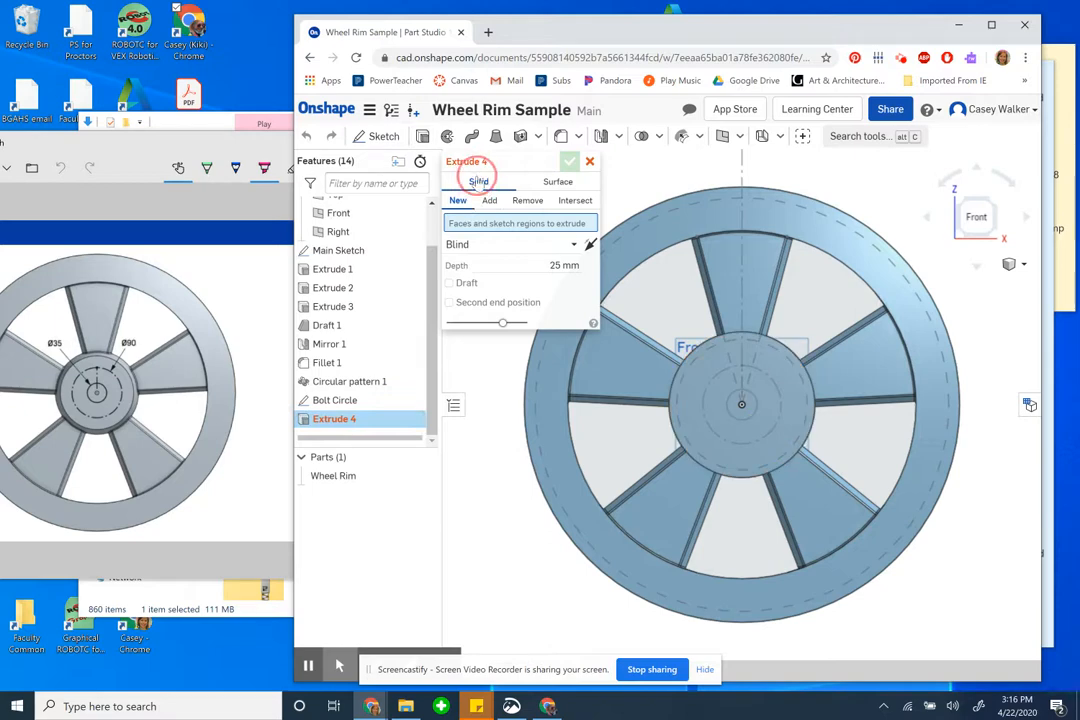
{"action": "left_click", "coordinate": [527, 200]}
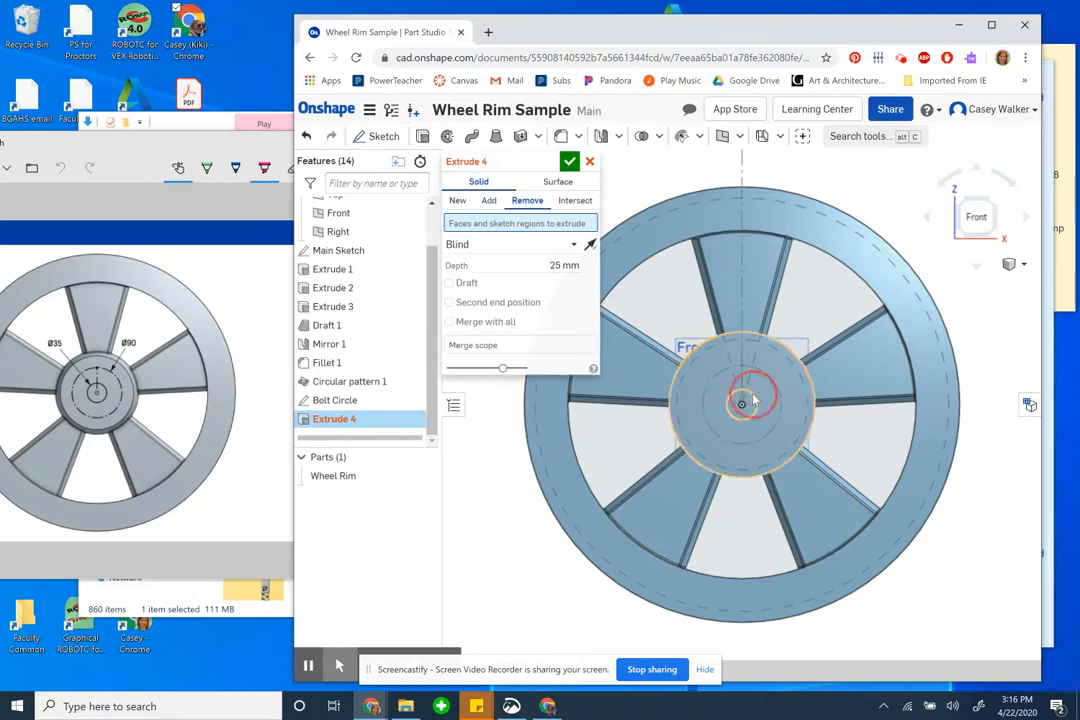
{"action": "left_click", "coordinate": [741, 404]}
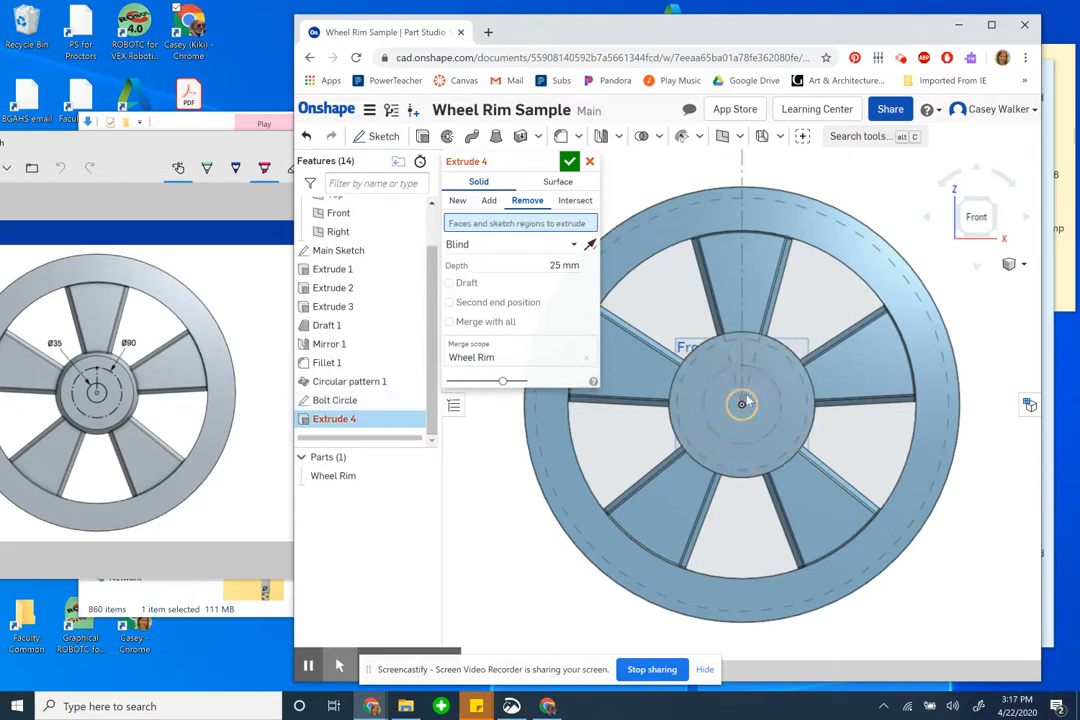
{"action": "left_click", "coordinate": [741, 404]}
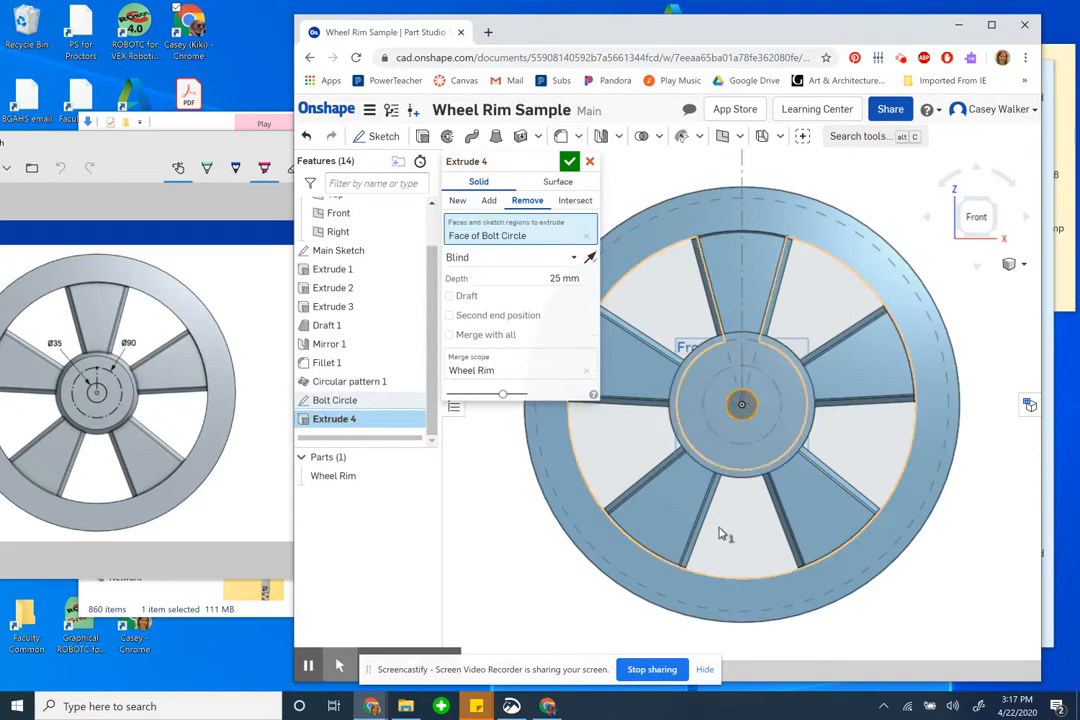
Step: Set the cut's end type to Through all and accept Extrude 4
{"action": "left_click", "coordinate": [535, 277]}
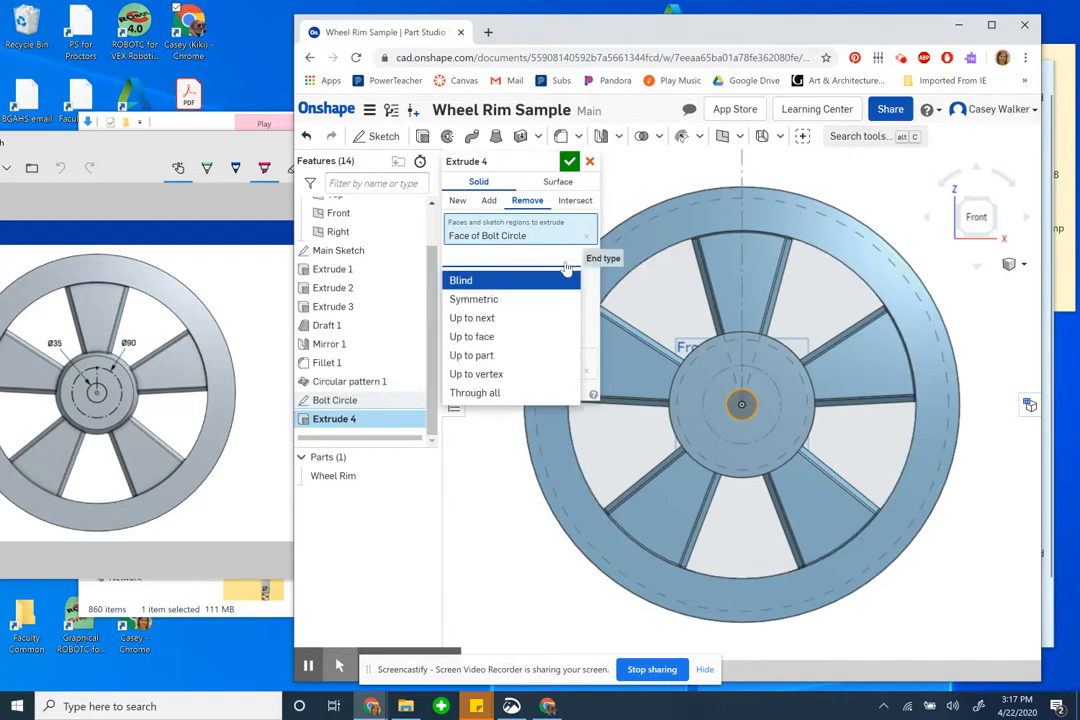
{"action": "left_click", "coordinate": [475, 392]}
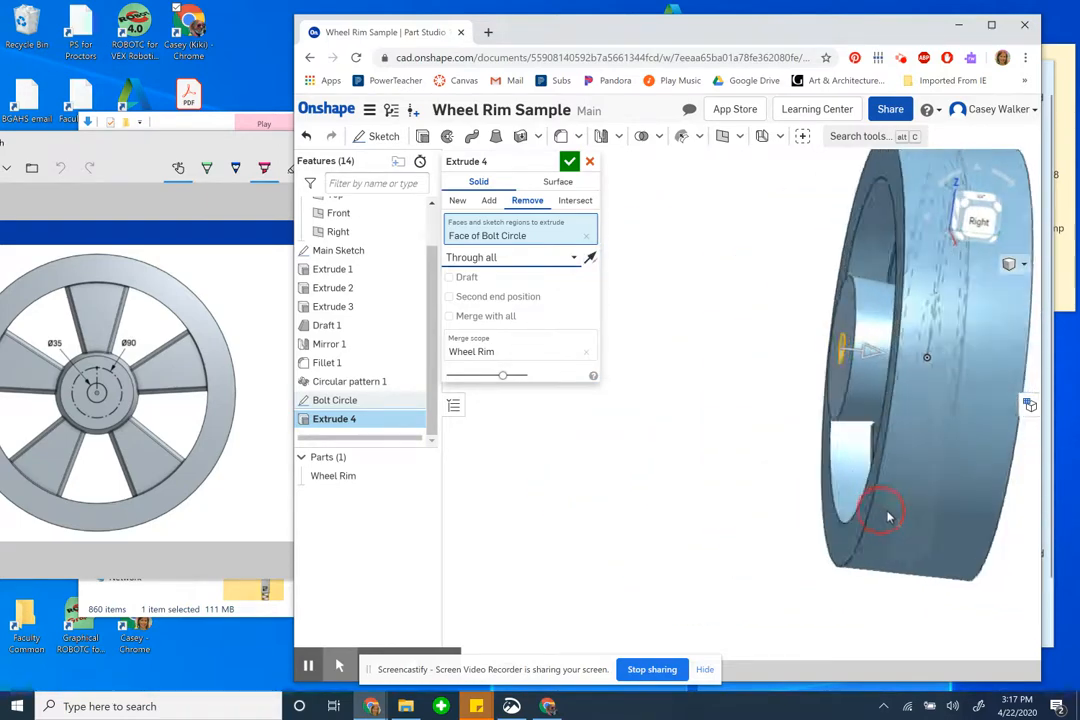
{"action": "left_click_drag", "start_coordinate": [885, 510], "coordinate": [930, 510]}
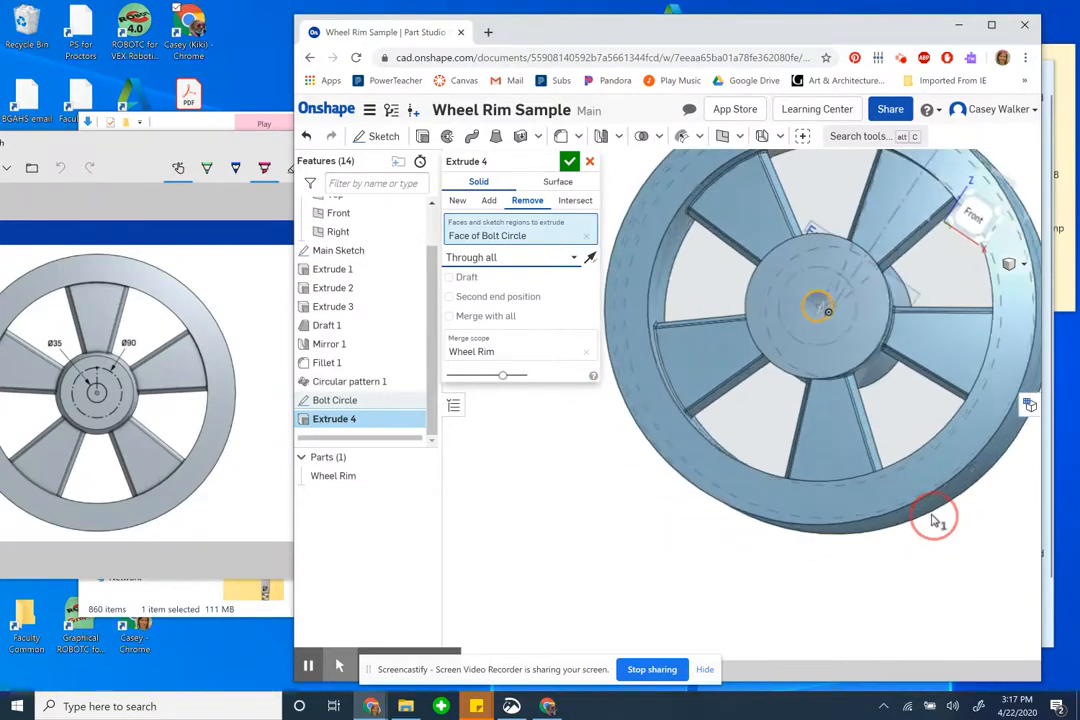
{"action": "left_click", "coordinate": [569, 161]}
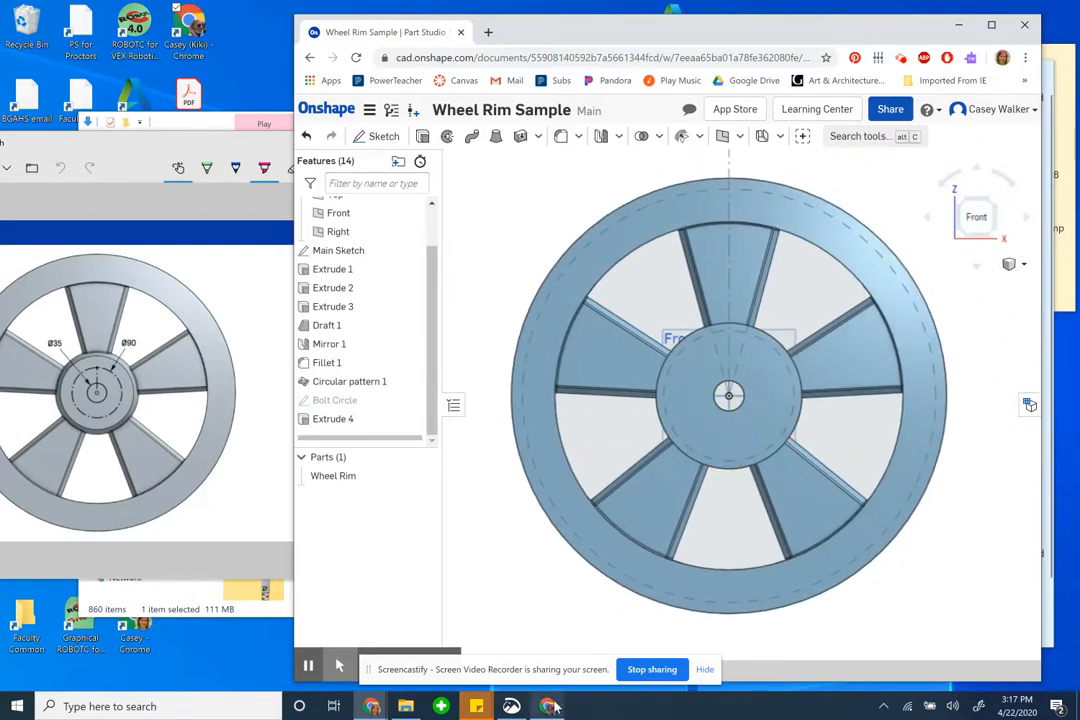
Step: Advance the course to Step 17 and read through its Hole instructions
{"action": "left_click", "coordinate": [250, 11]}
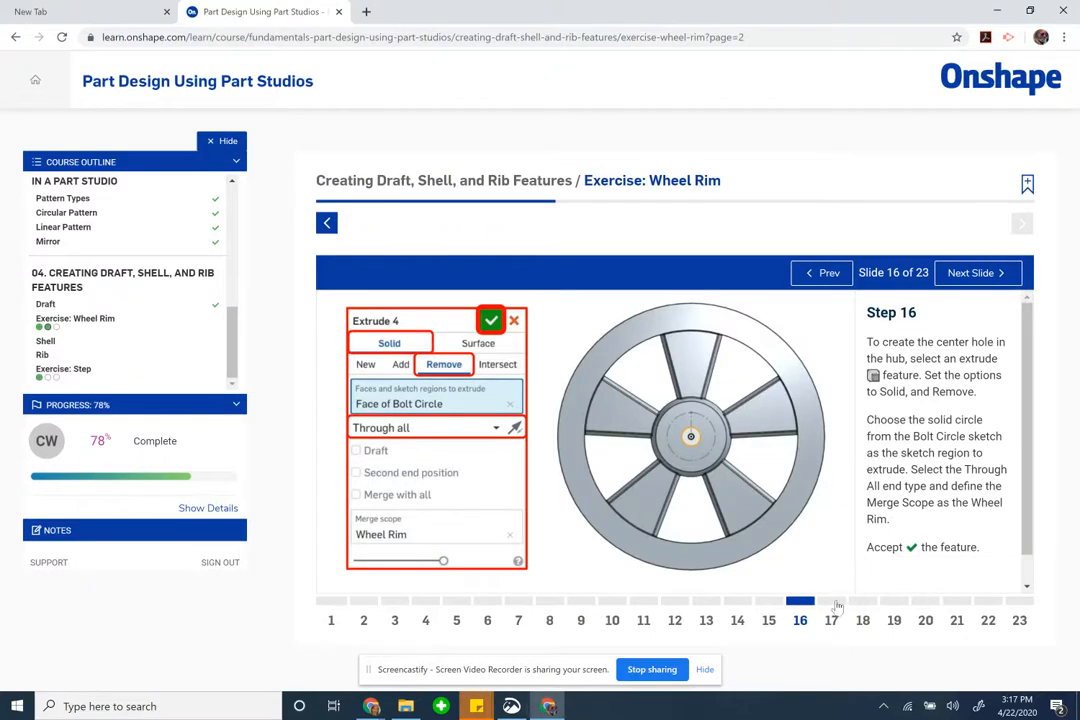
{"action": "left_click", "coordinate": [975, 272]}
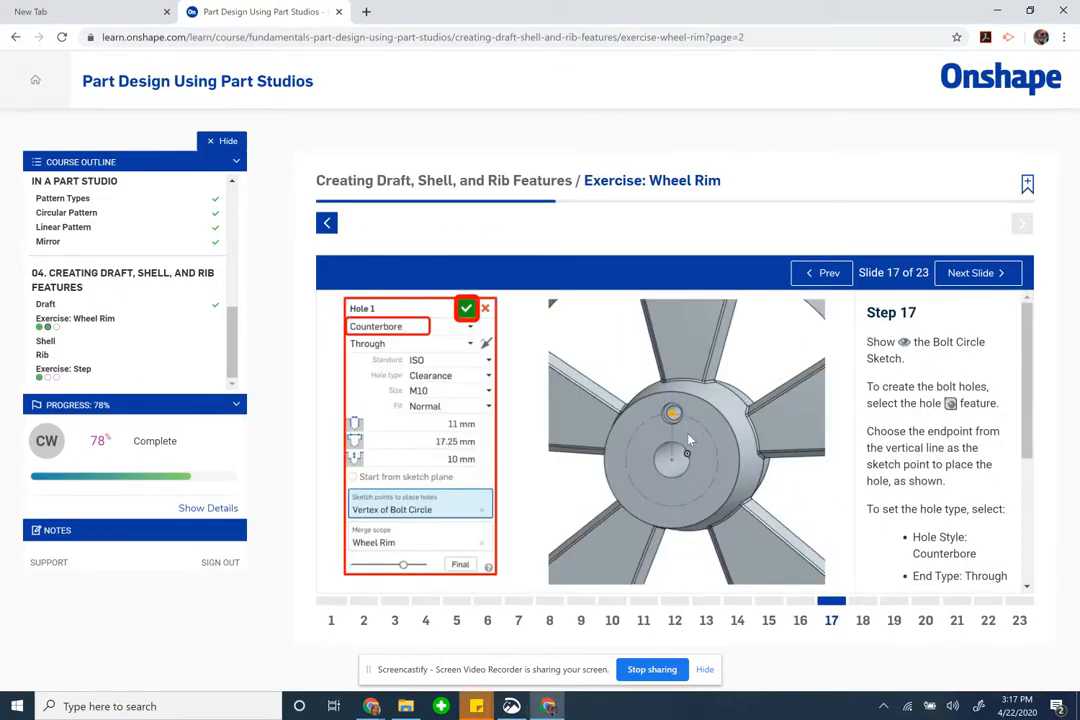
{"action": "mouse_move", "coordinate": [955, 415]}
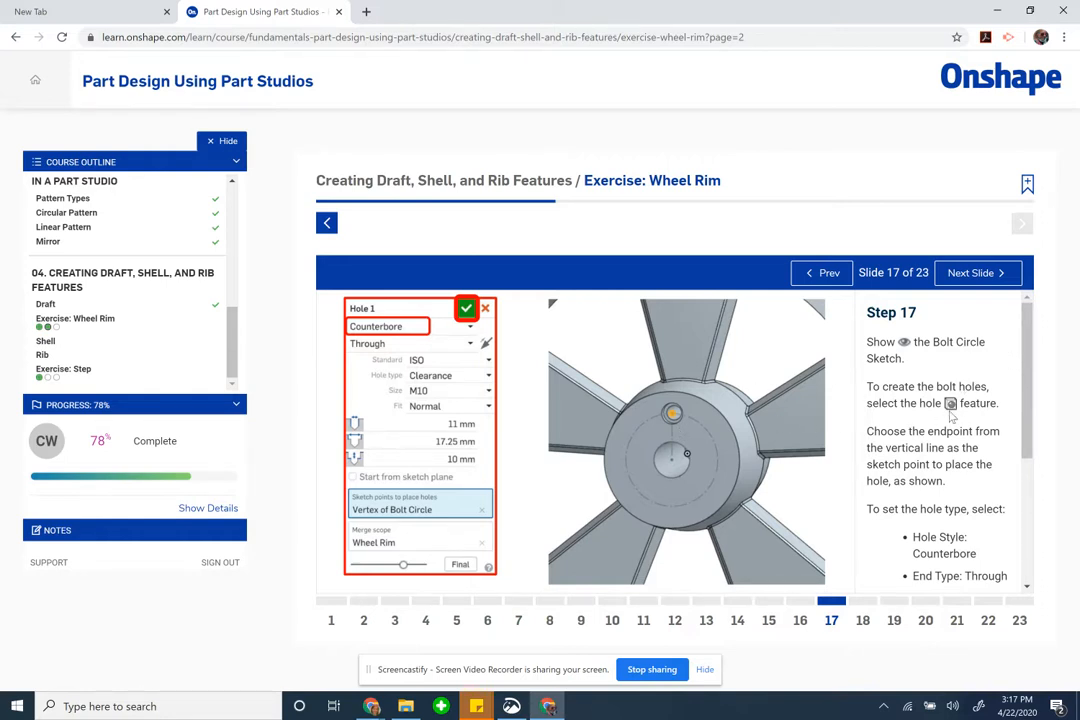
{"action": "scroll", "scroll_direction": "down", "scroll_amount": 3}
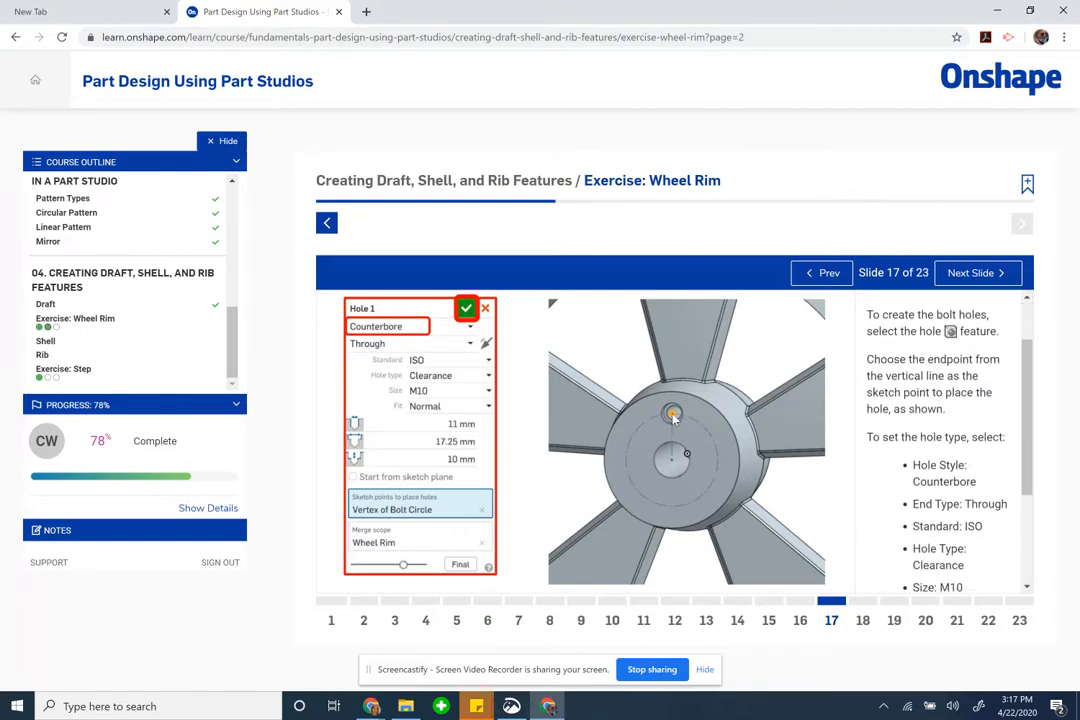
{"action": "scroll", "scroll_direction": "down", "scroll_amount": 3}
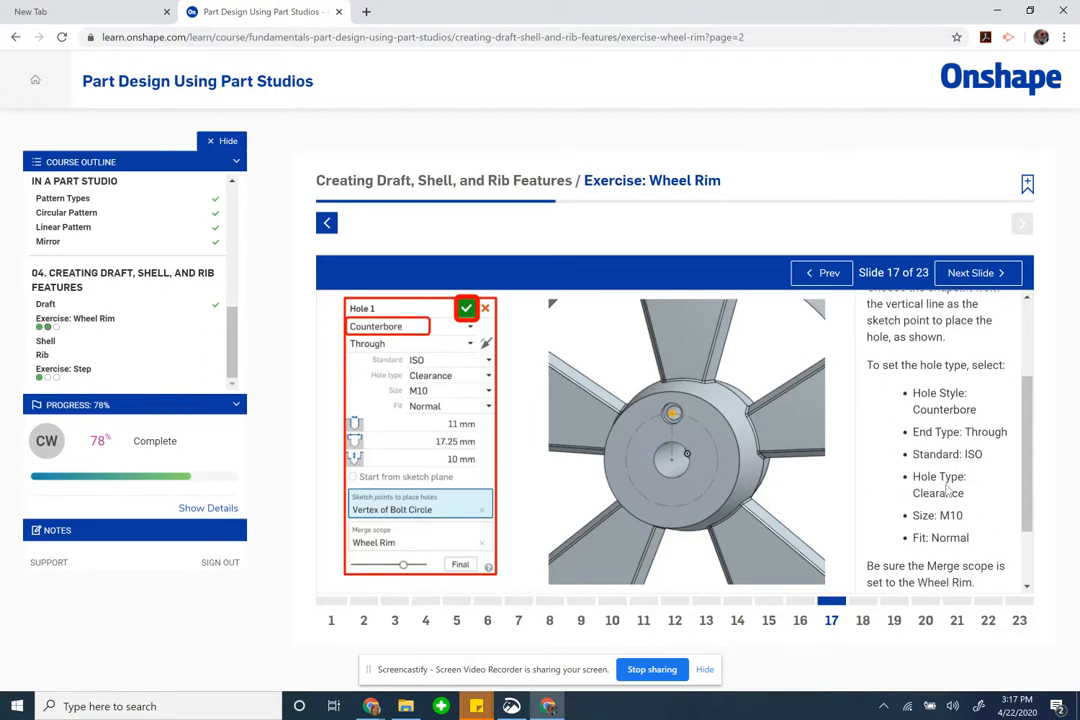
{"action": "mouse_move", "coordinate": [990, 441]}
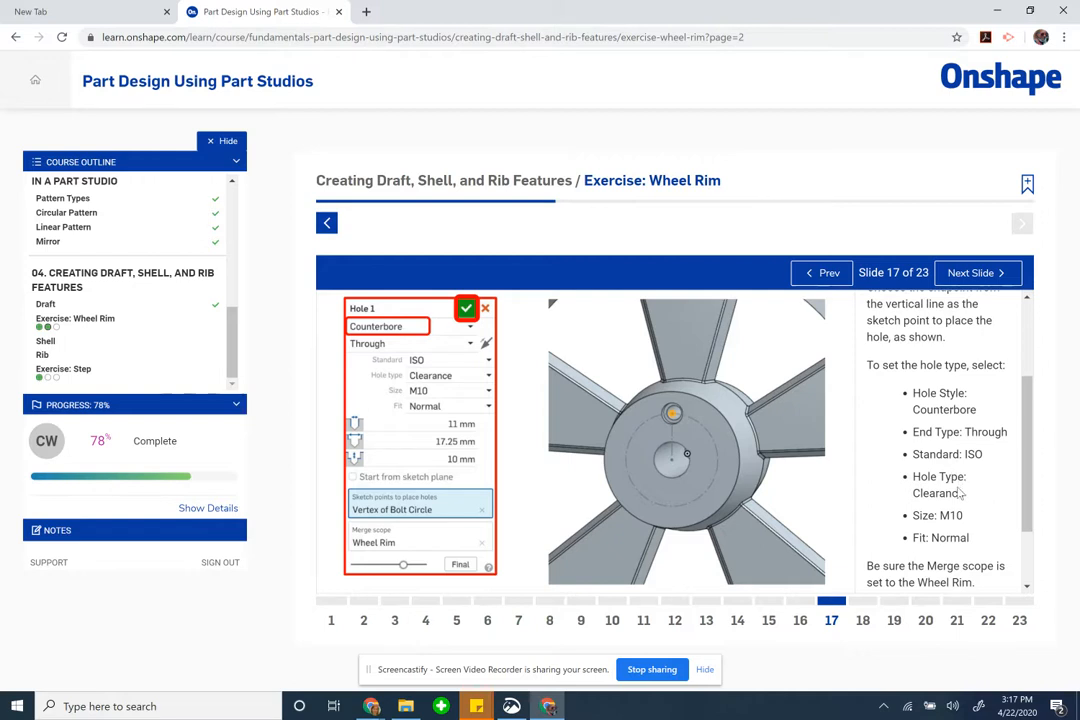
{"action": "mouse_move", "coordinate": [960, 545]}
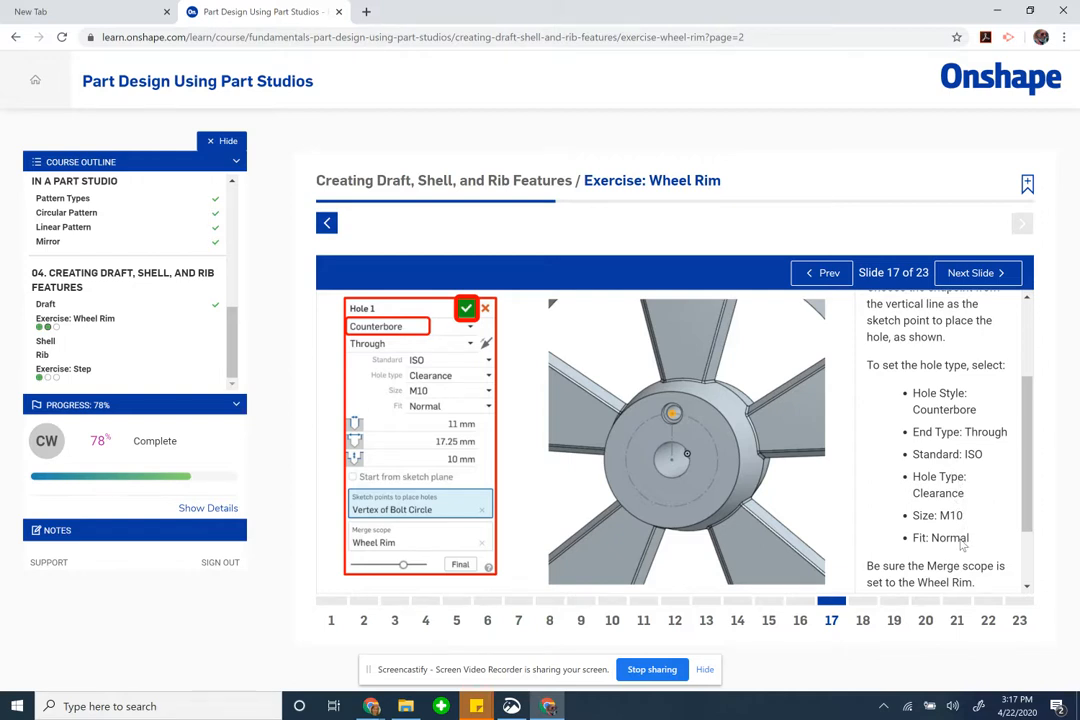
{"action": "scroll", "scroll_direction": "down", "scroll_amount": 3}
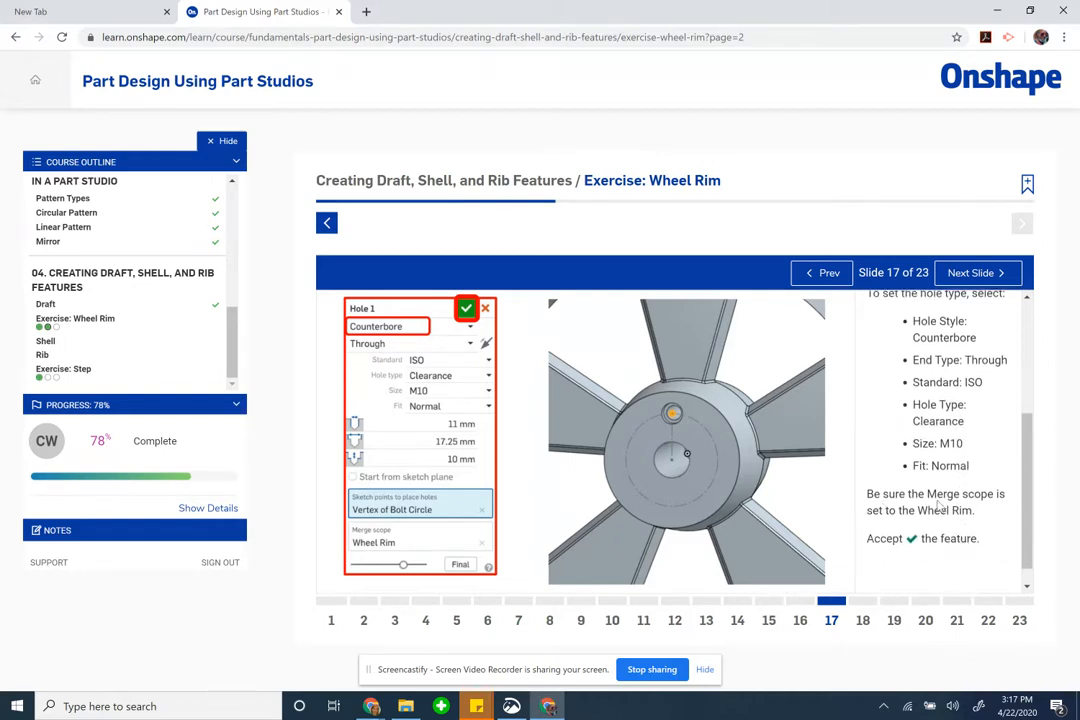
{"action": "mouse_move", "coordinate": [613, 697]}
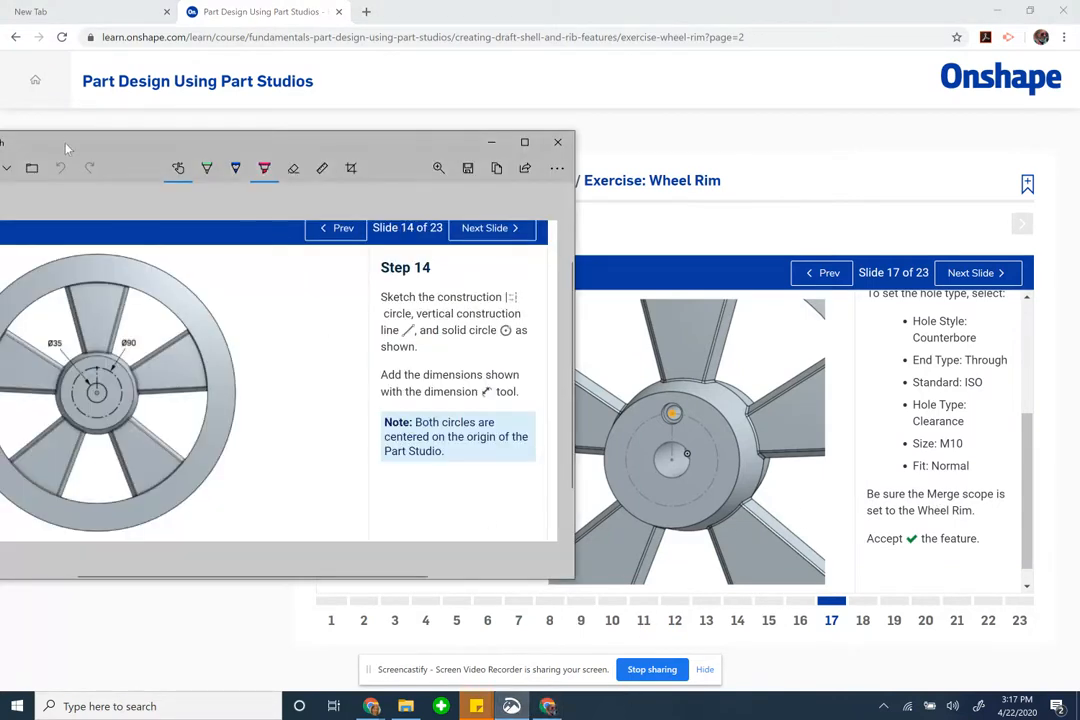
Step: Bring the Wheel Rim Sample part studio forward beside the Hole 1 snip
{"action": "left_click", "coordinate": [558, 142]}
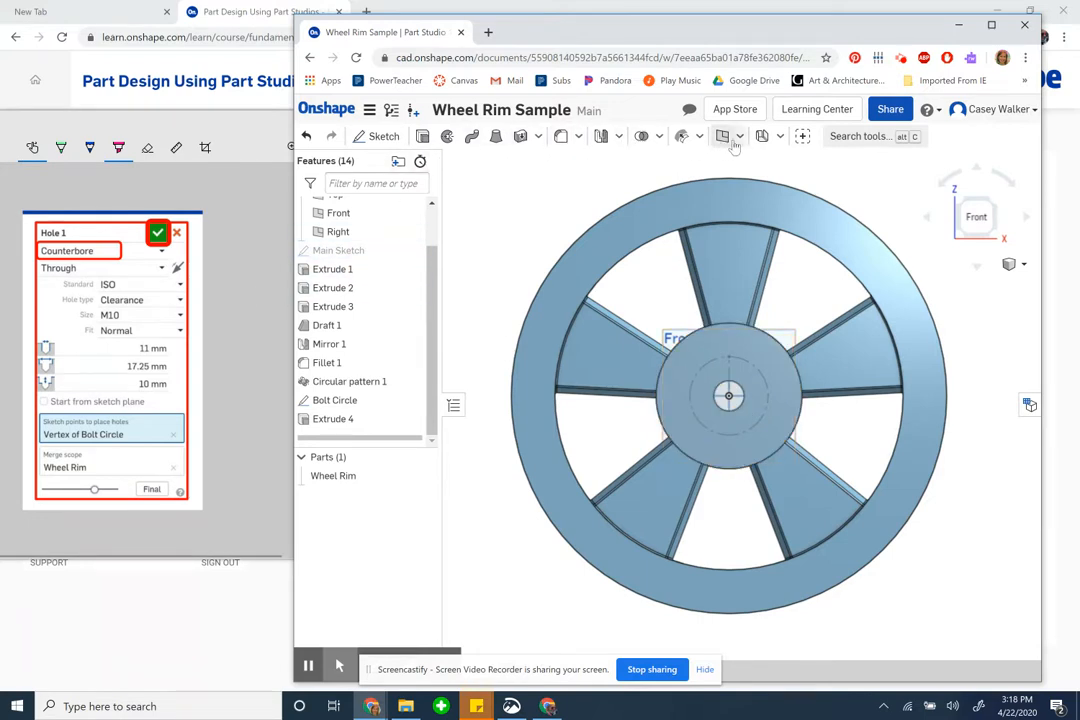
Step: Configure a new hole as an ISO M10 clearance counterbore, Through
{"action": "left_click", "coordinate": [540, 136]}
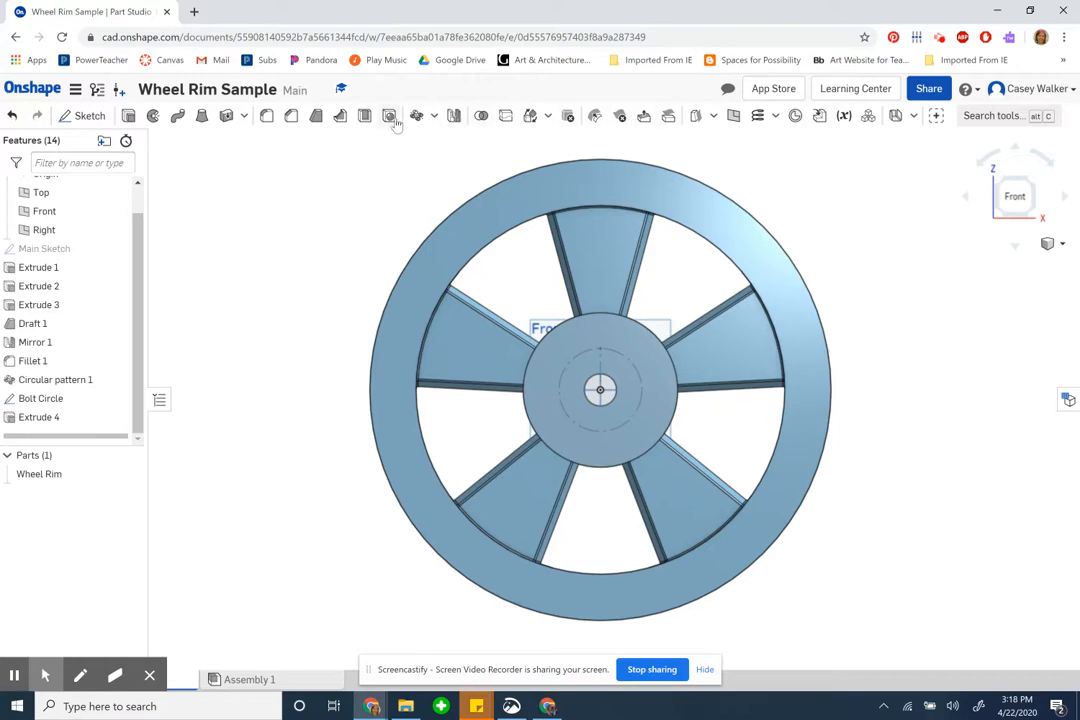
{"action": "left_click", "coordinate": [389, 115]}
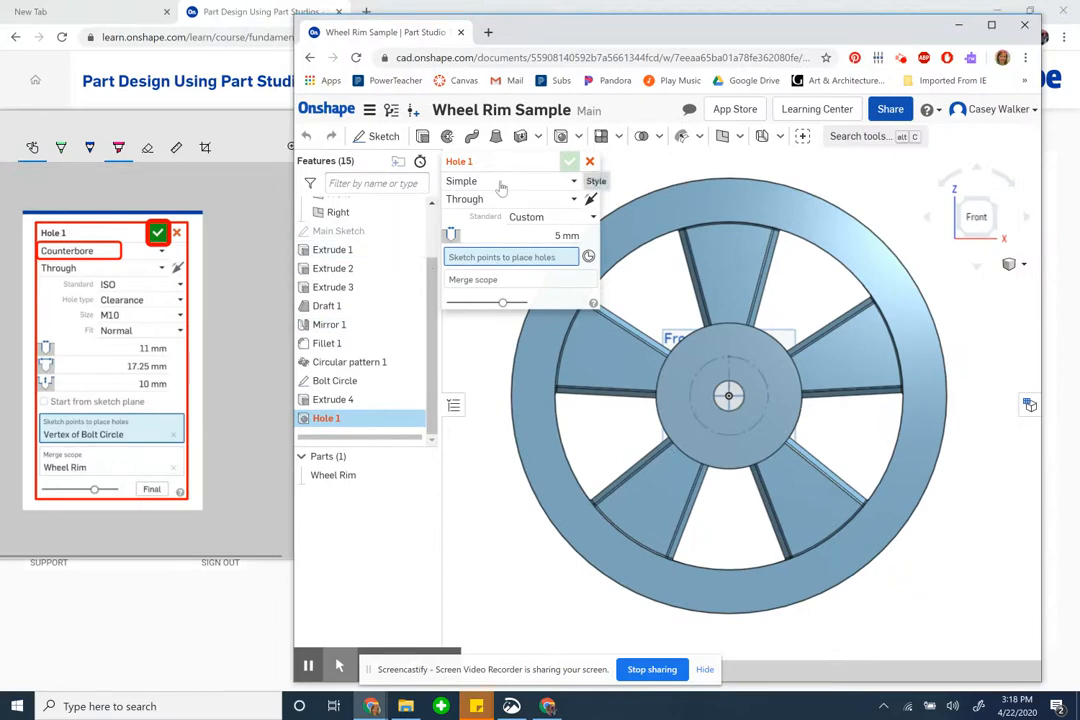
{"action": "left_click", "coordinate": [510, 181]}
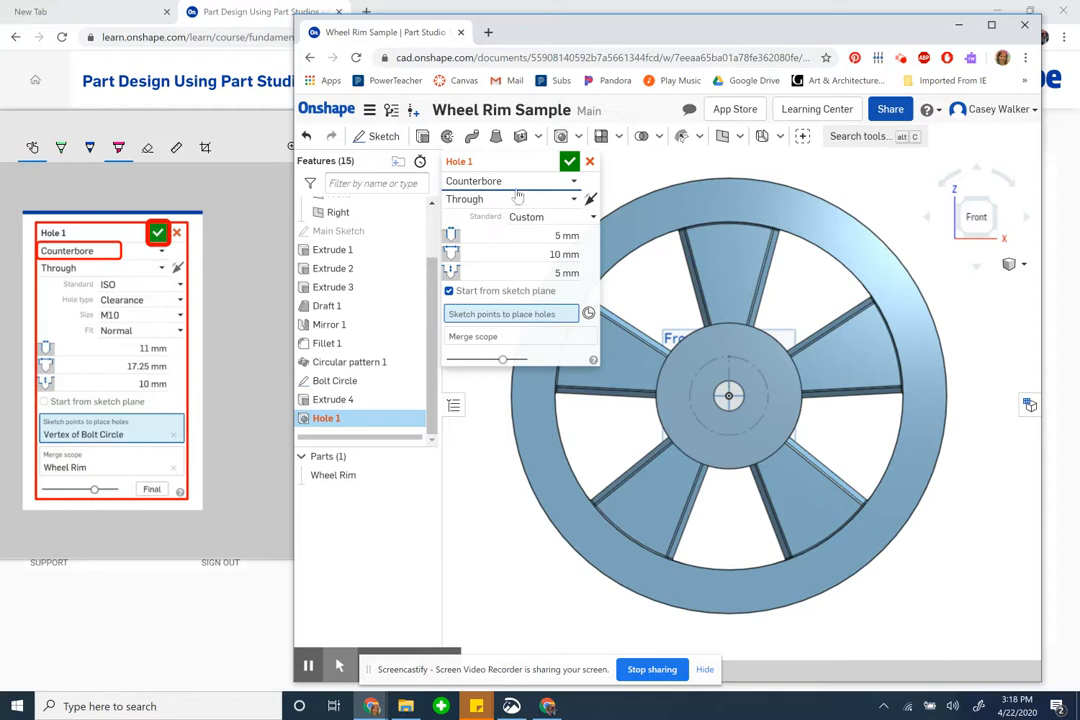
{"action": "left_click", "coordinate": [550, 217]}
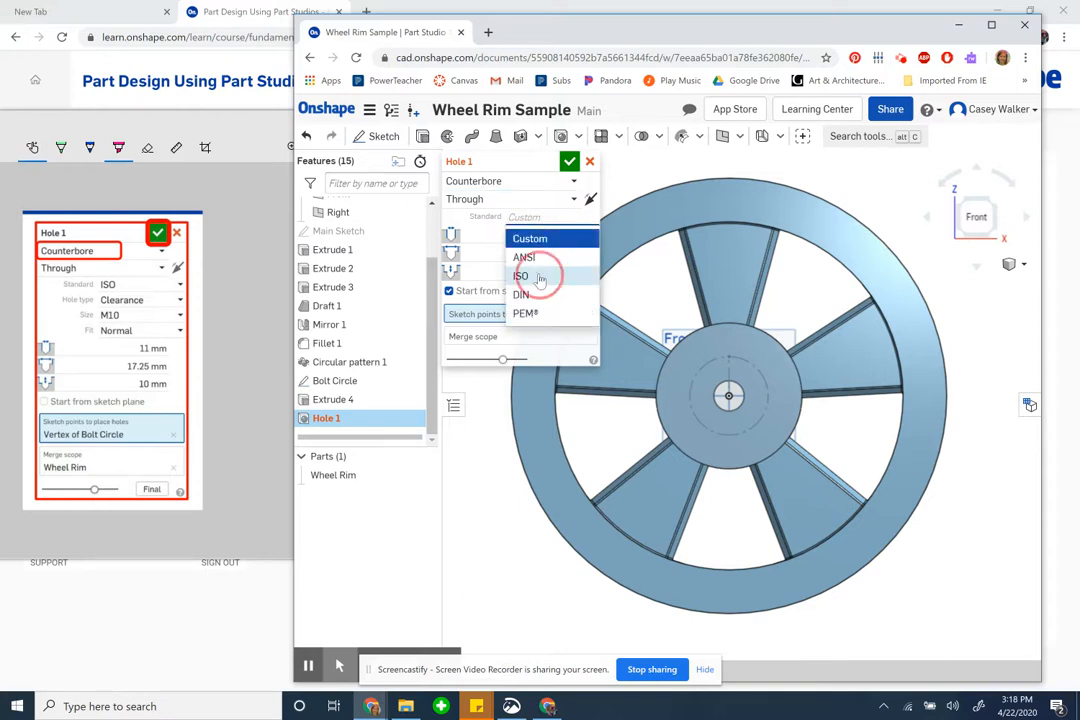
{"action": "left_click", "coordinate": [520, 276]}
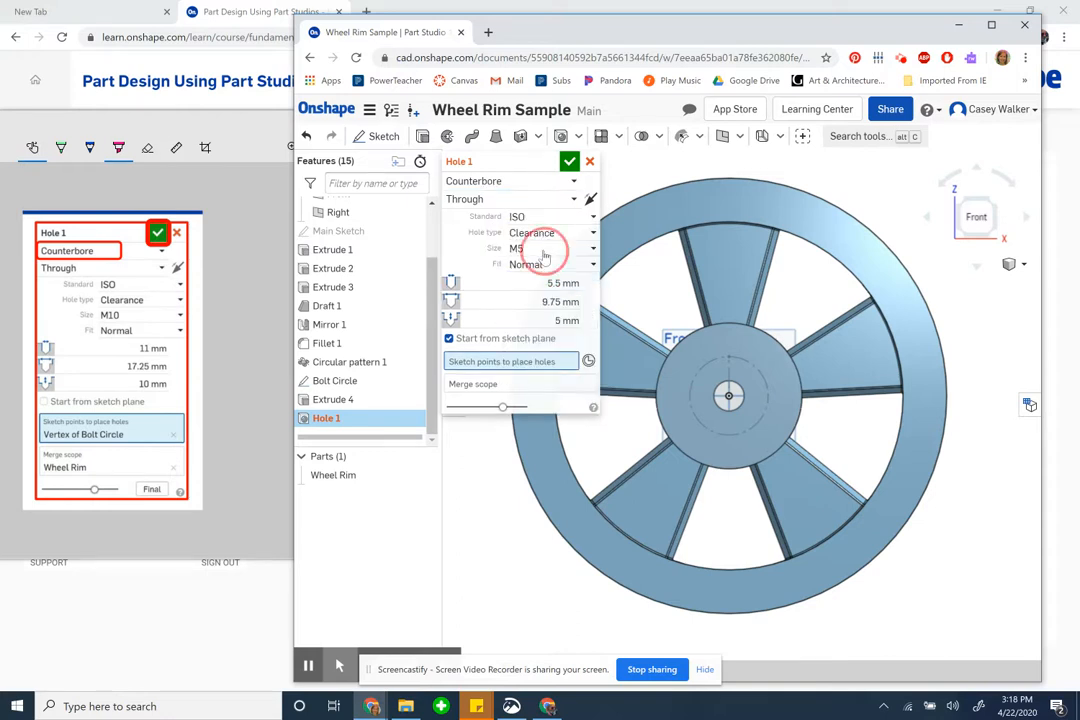
{"action": "left_click", "coordinate": [545, 248]}
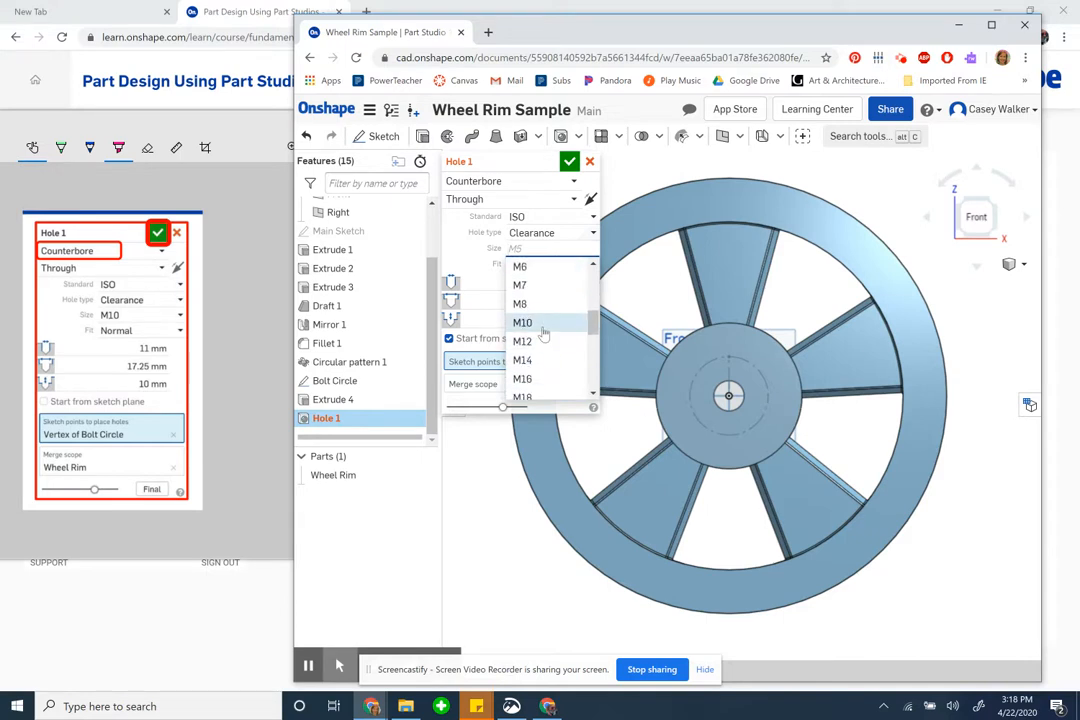
{"action": "left_click", "coordinate": [522, 322]}
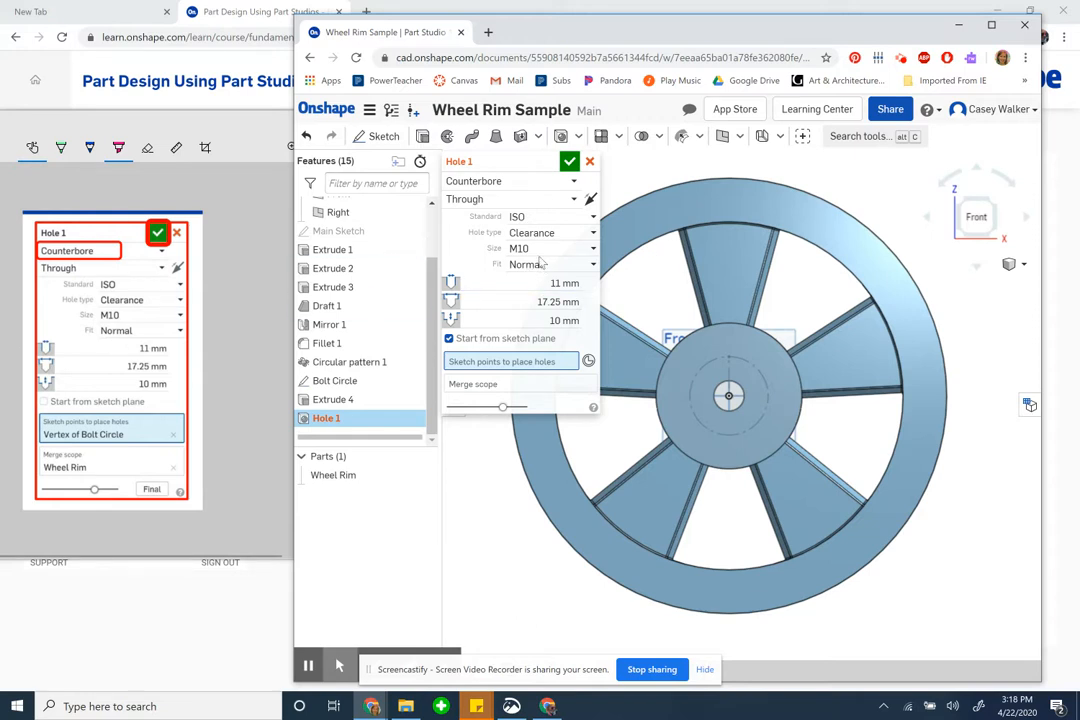
{"action": "mouse_move", "coordinate": [583, 258]}
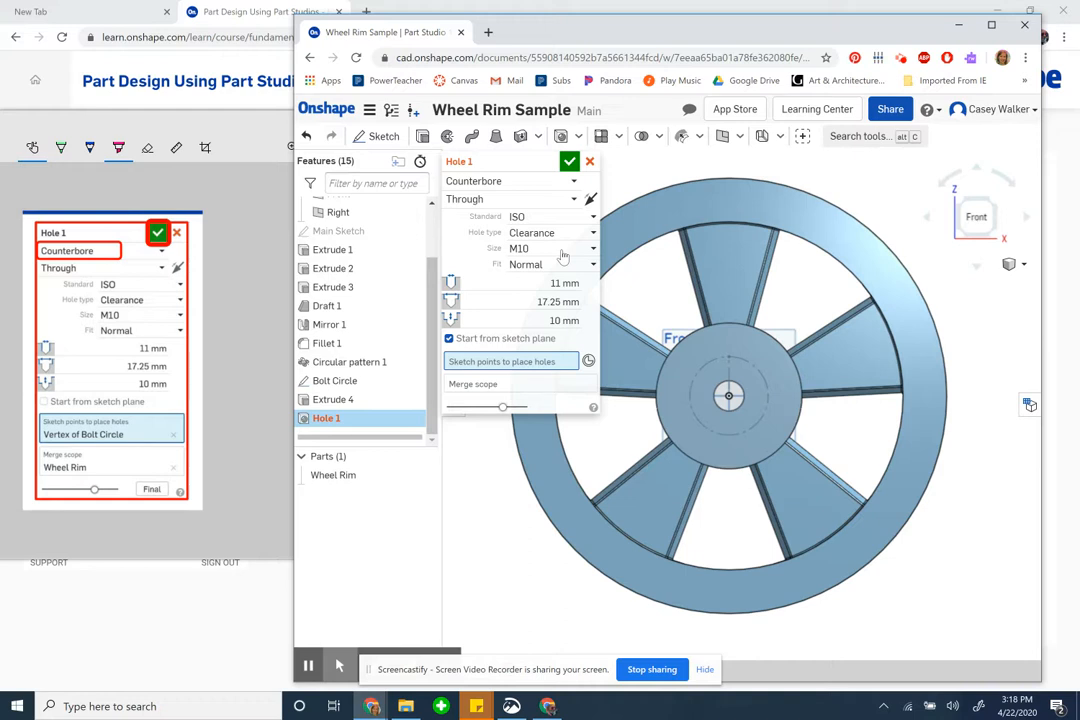
{"action": "mouse_move", "coordinate": [570, 256]}
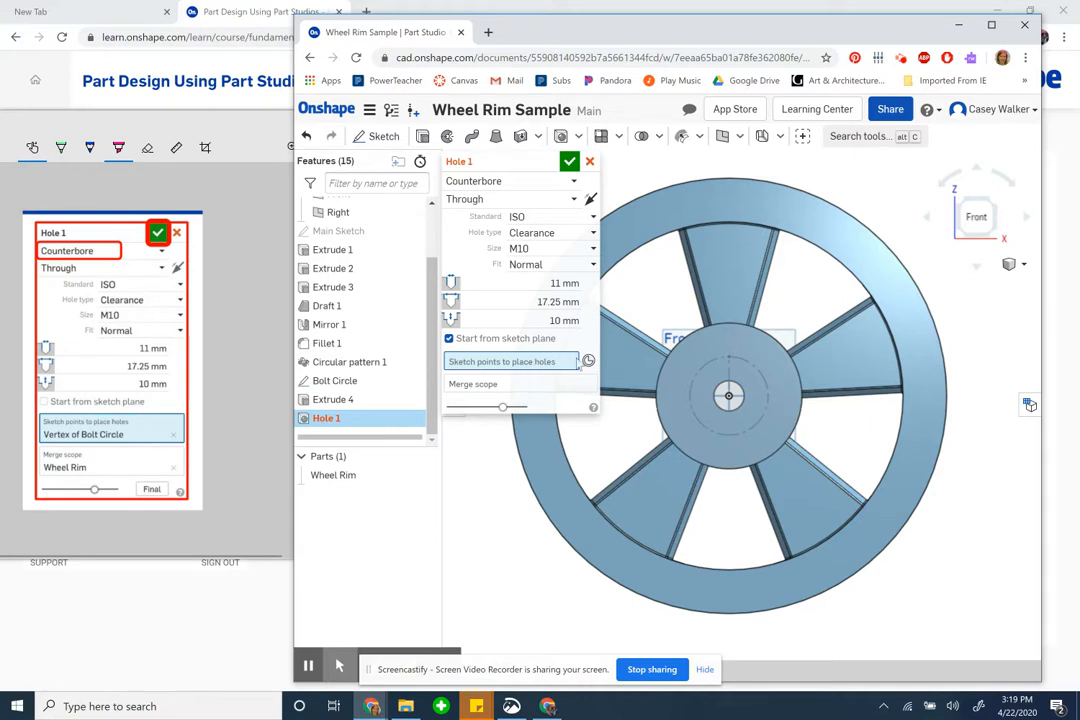
{"action": "mouse_move", "coordinate": [545, 372]}
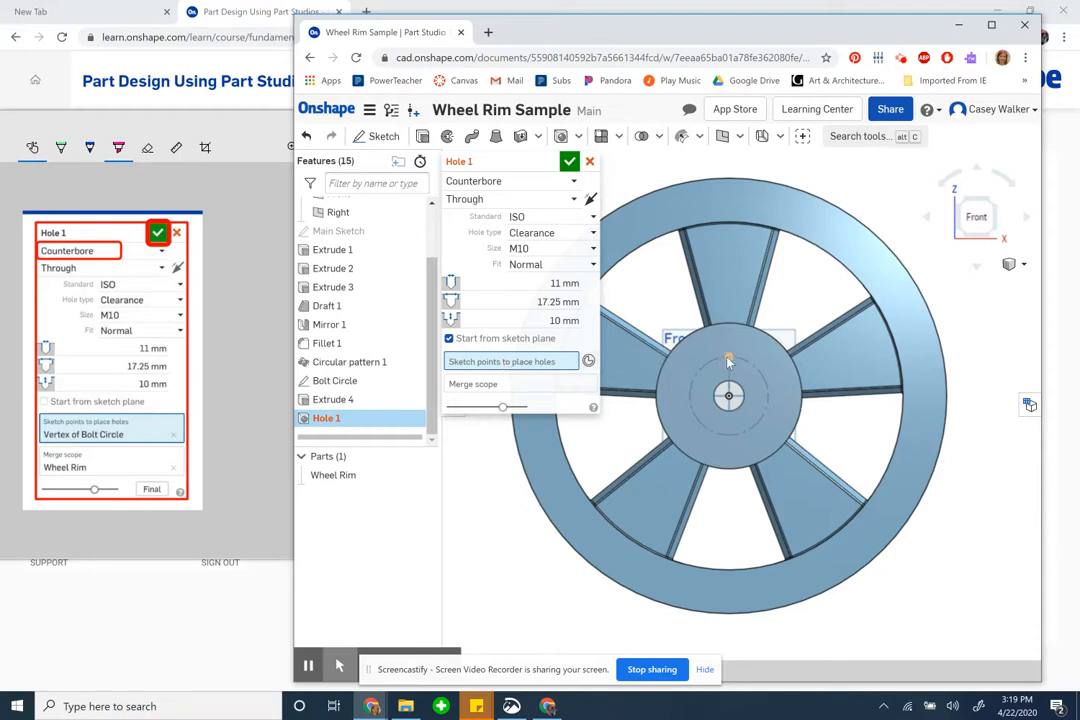
Step: Place the hole at the bolt circle's top vertex and accept Hole 1
{"action": "left_click", "coordinate": [728, 358]}
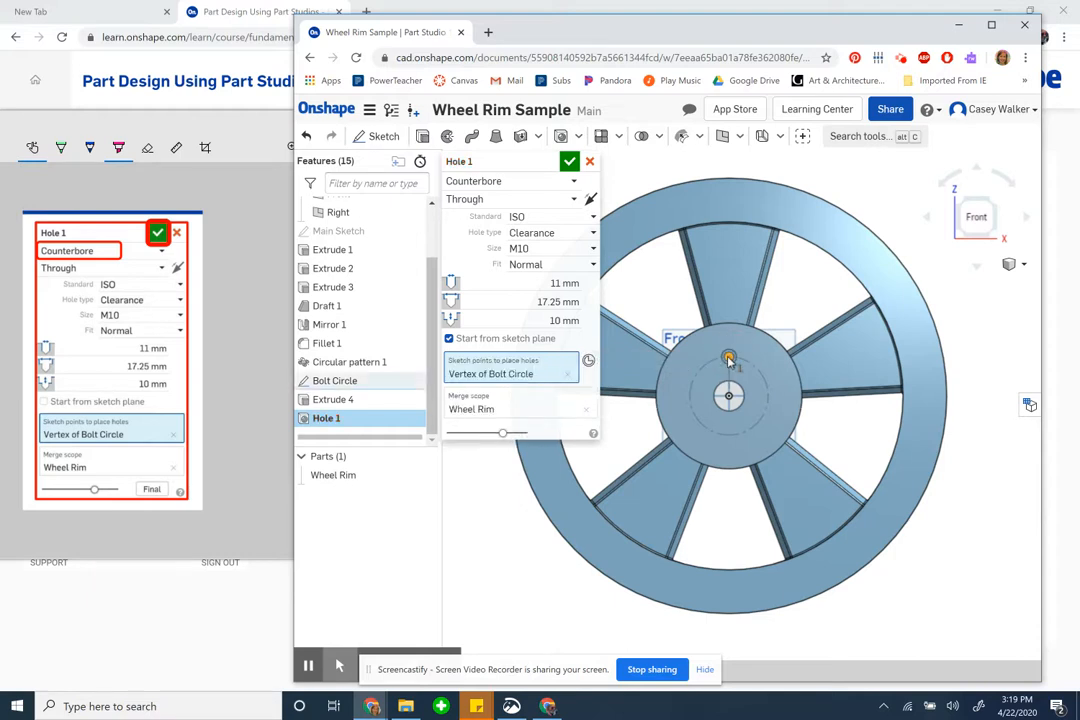
{"action": "mouse_move", "coordinate": [505, 385]}
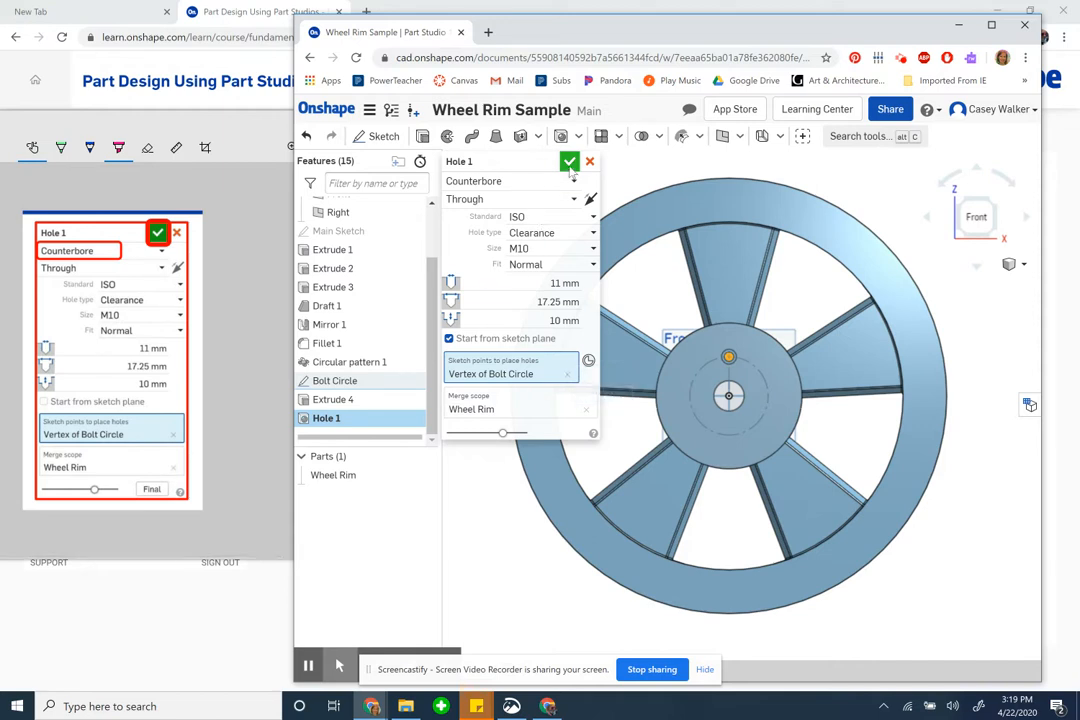
{"action": "left_click", "coordinate": [570, 161]}
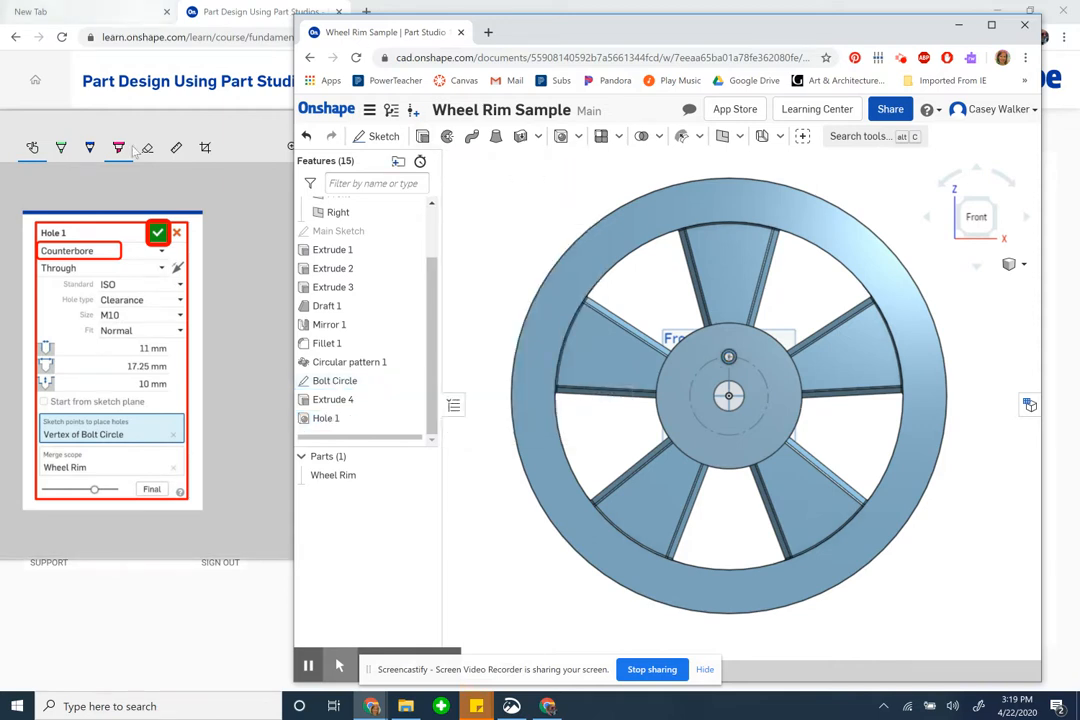
{"action": "mouse_move", "coordinate": [280, 545]}
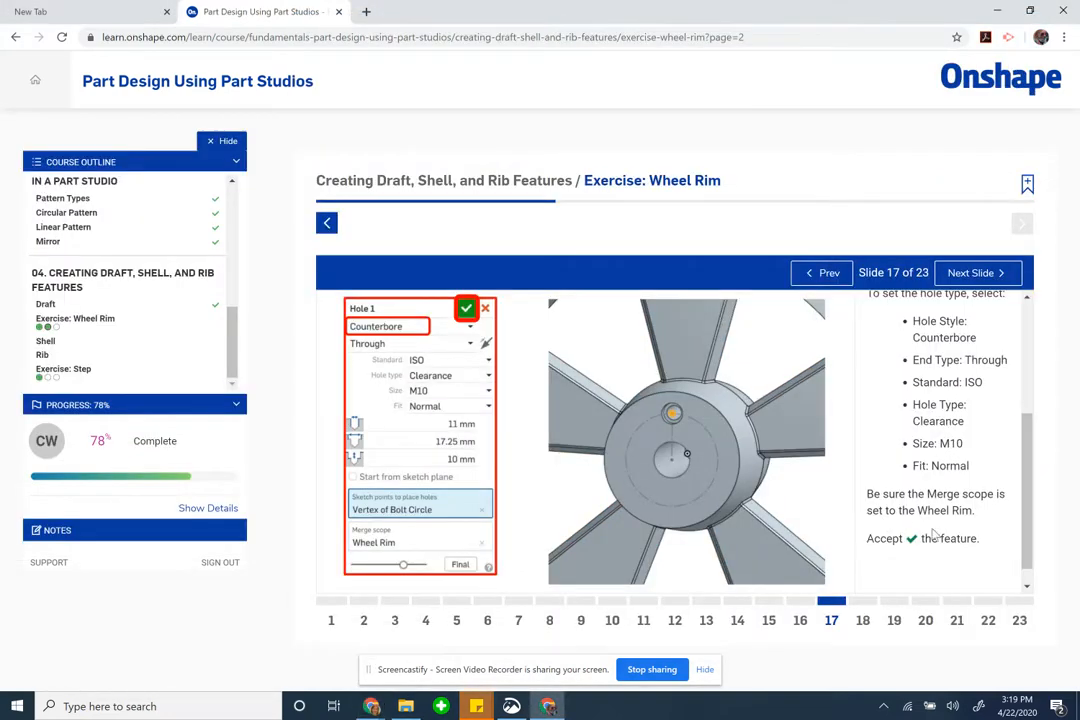
Step: Advance the course to the Step 18 circular-pattern instructions and read them
{"action": "left_click", "coordinate": [969, 272]}
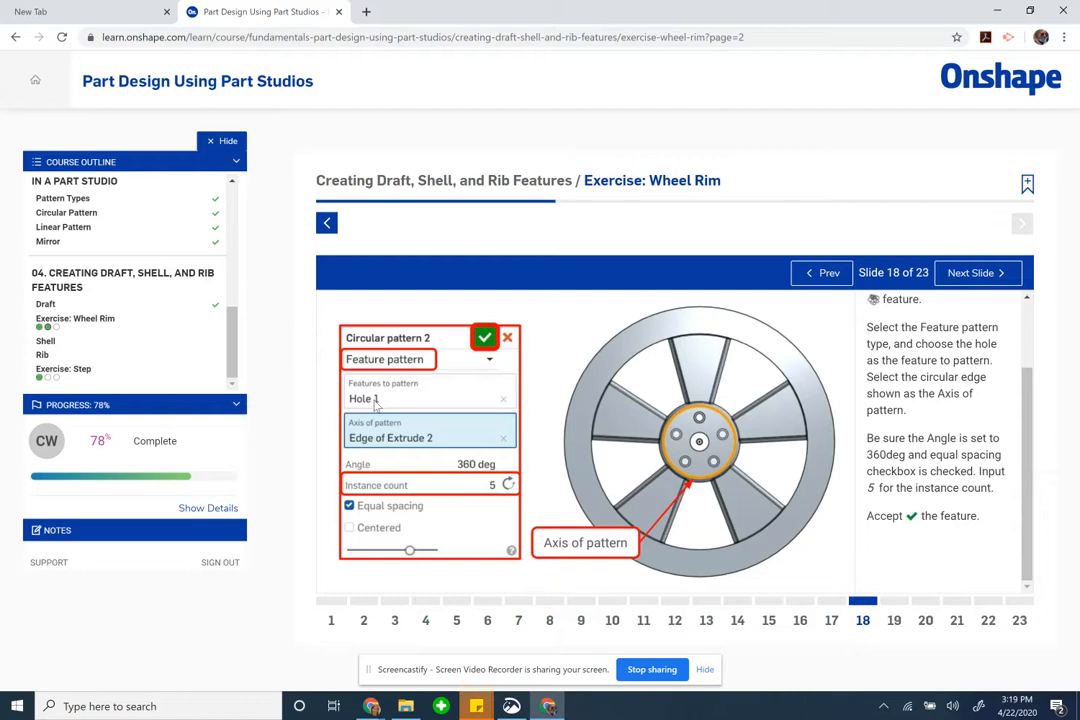
{"action": "mouse_move", "coordinate": [425, 395]}
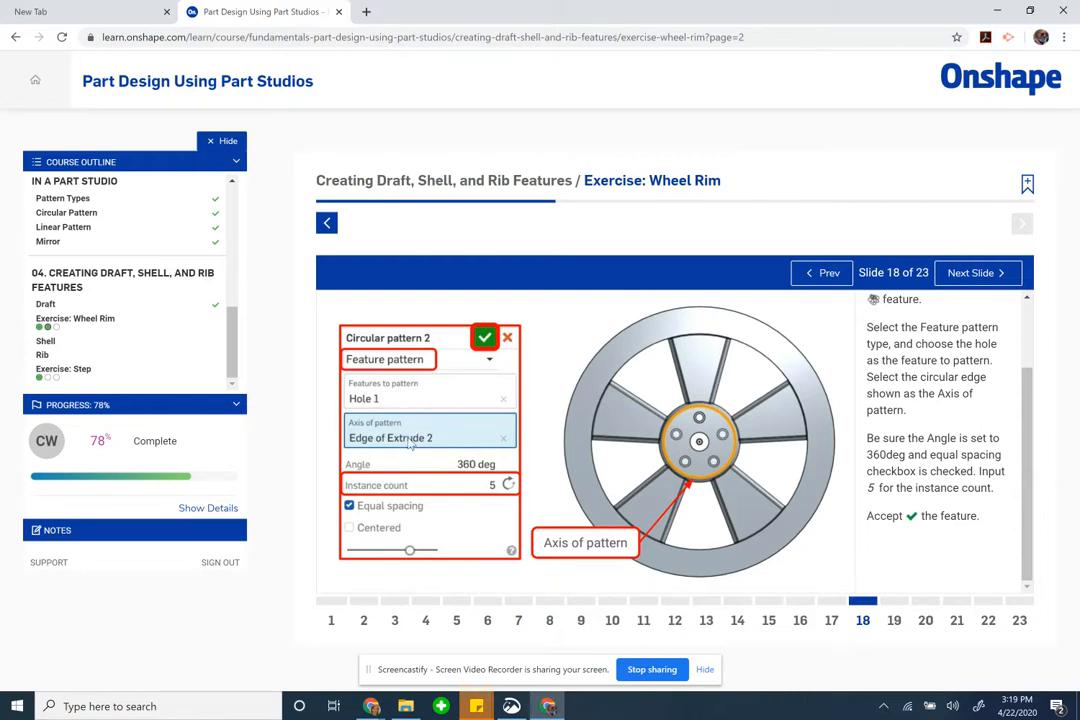
{"action": "scroll", "scroll_direction": "up", "scroll_amount": 3}
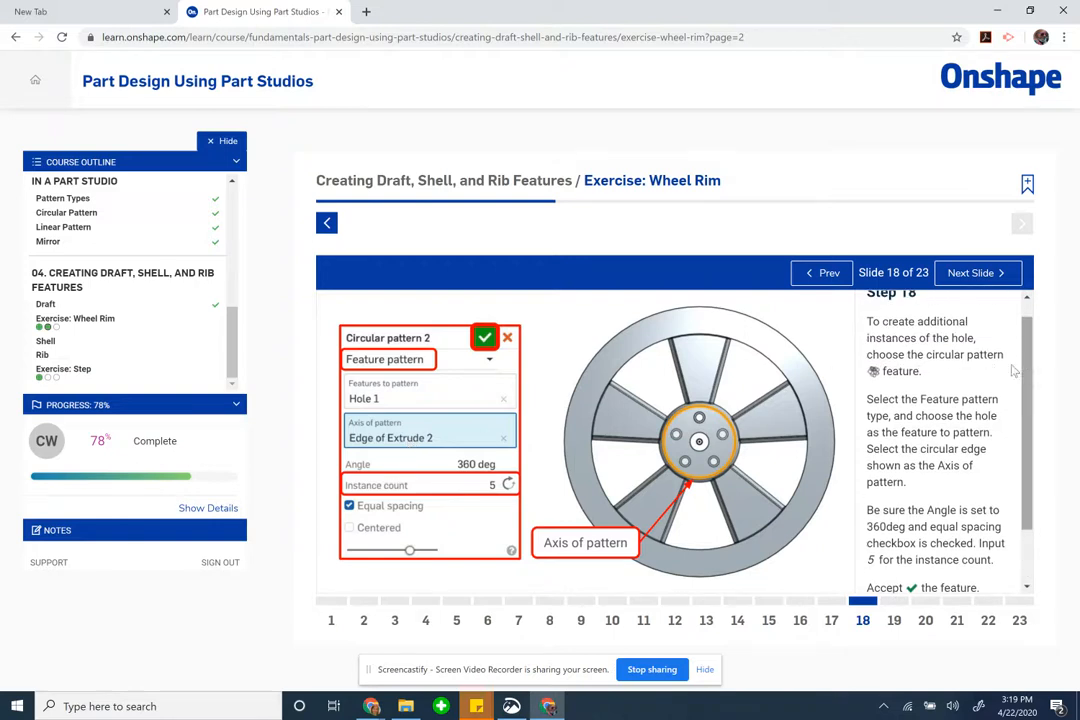
{"action": "mouse_move", "coordinate": [660, 418]}
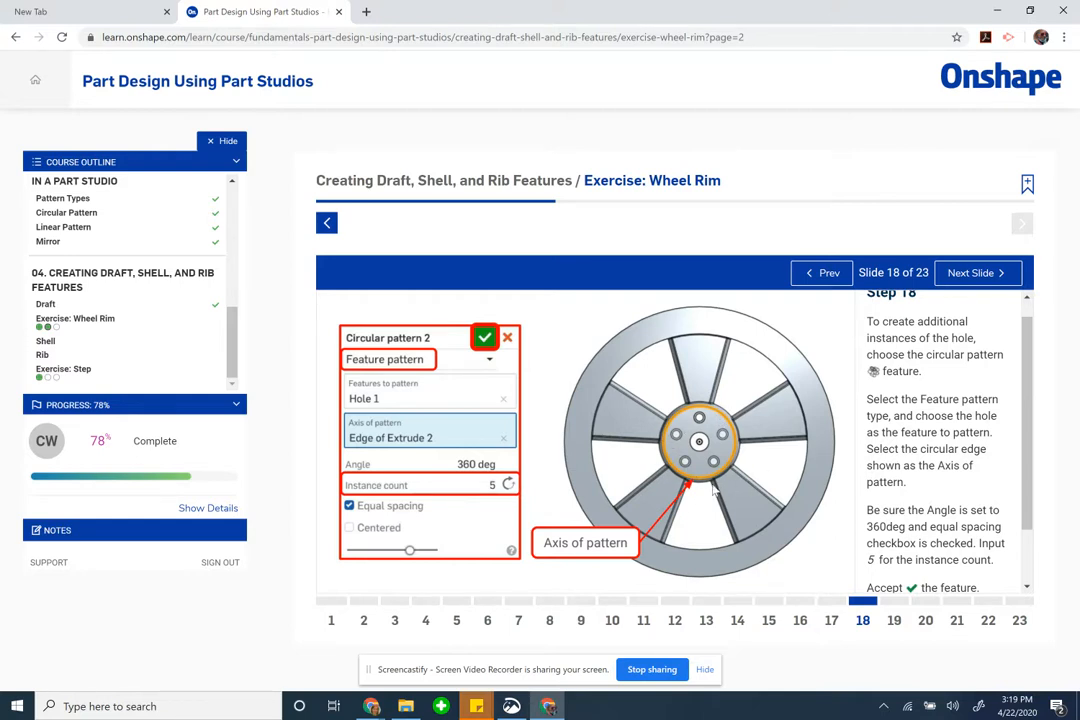
{"action": "mouse_move", "coordinate": [420, 505]}
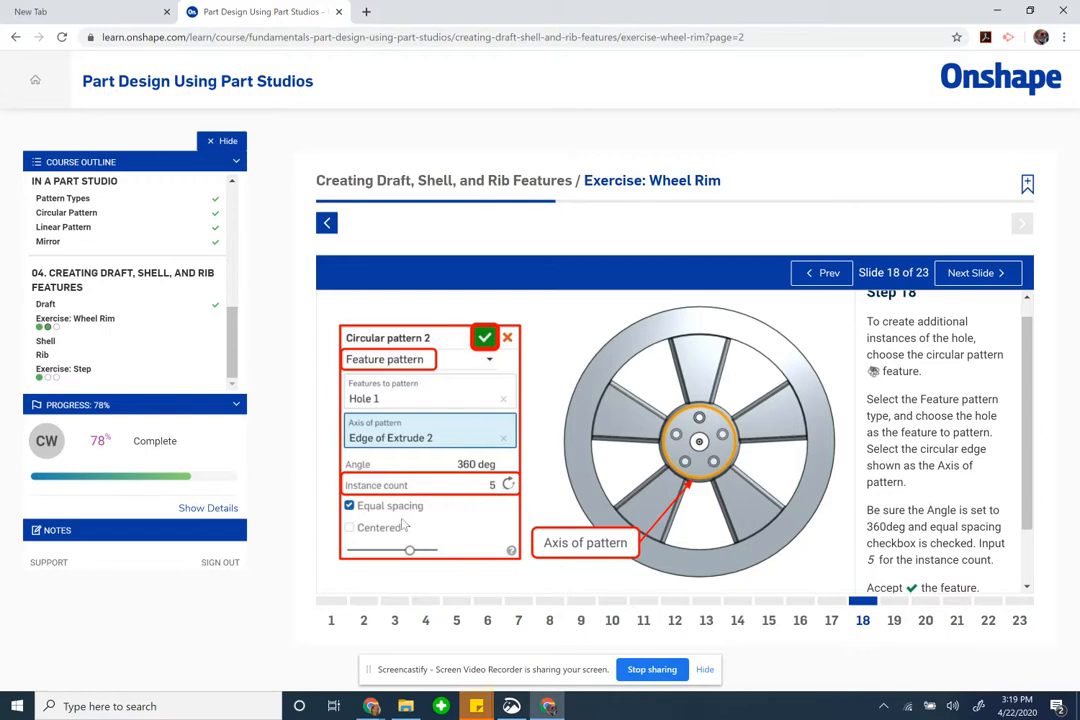
{"action": "mouse_move", "coordinate": [382, 370]}
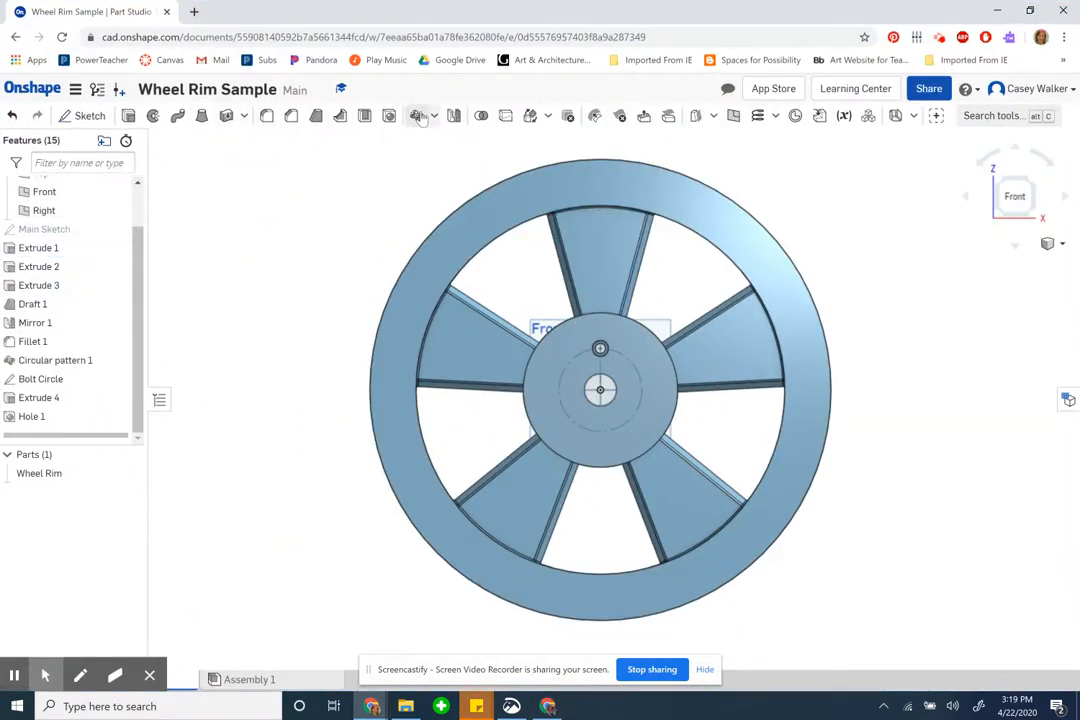
Step: Create Circular pattern 2 as a Feature pattern repeating Hole 1 five times around the Extrude 2 edge
{"action": "left_click", "coordinate": [420, 115]}
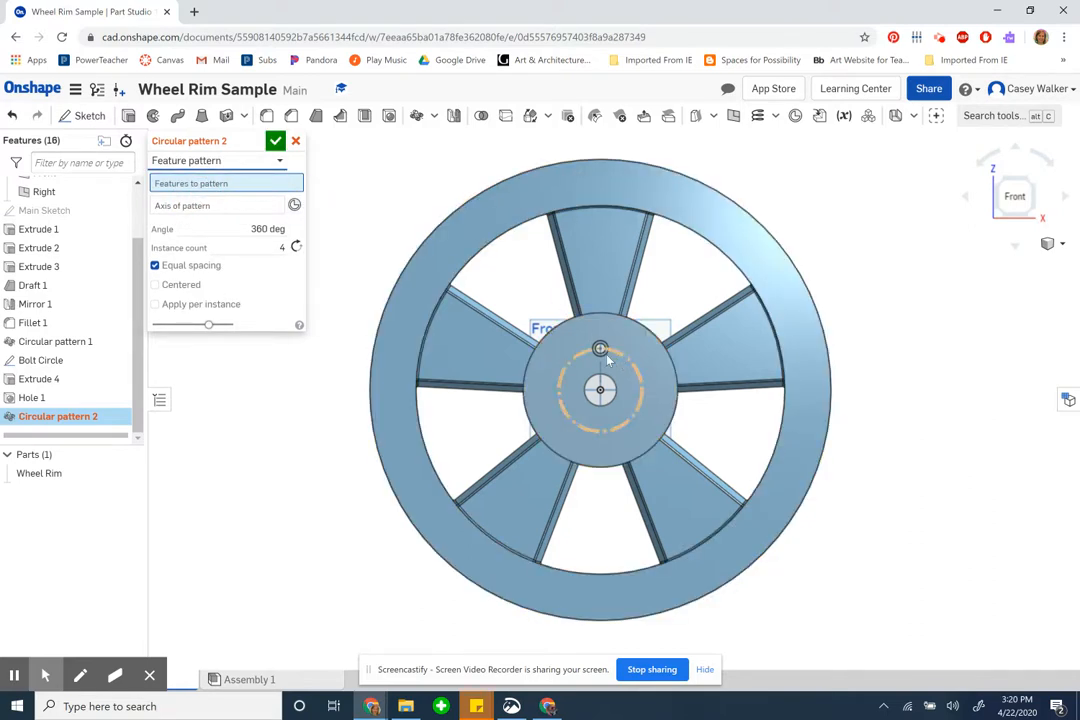
{"action": "left_click", "coordinate": [40, 360]}
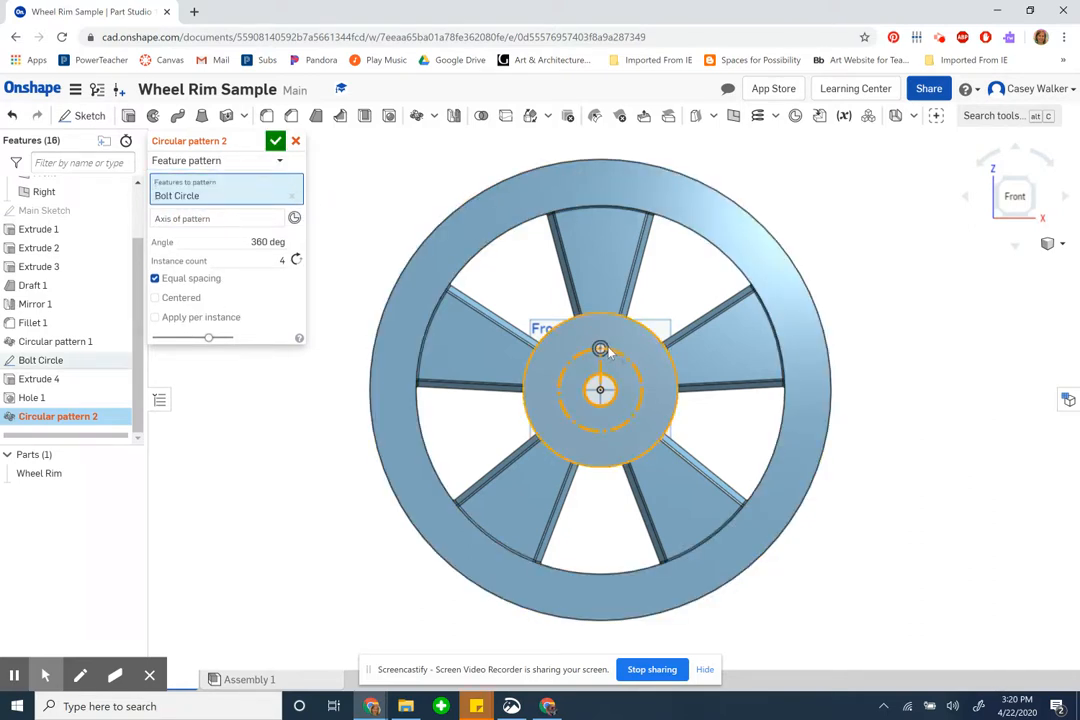
{"action": "left_click", "coordinate": [215, 218]}
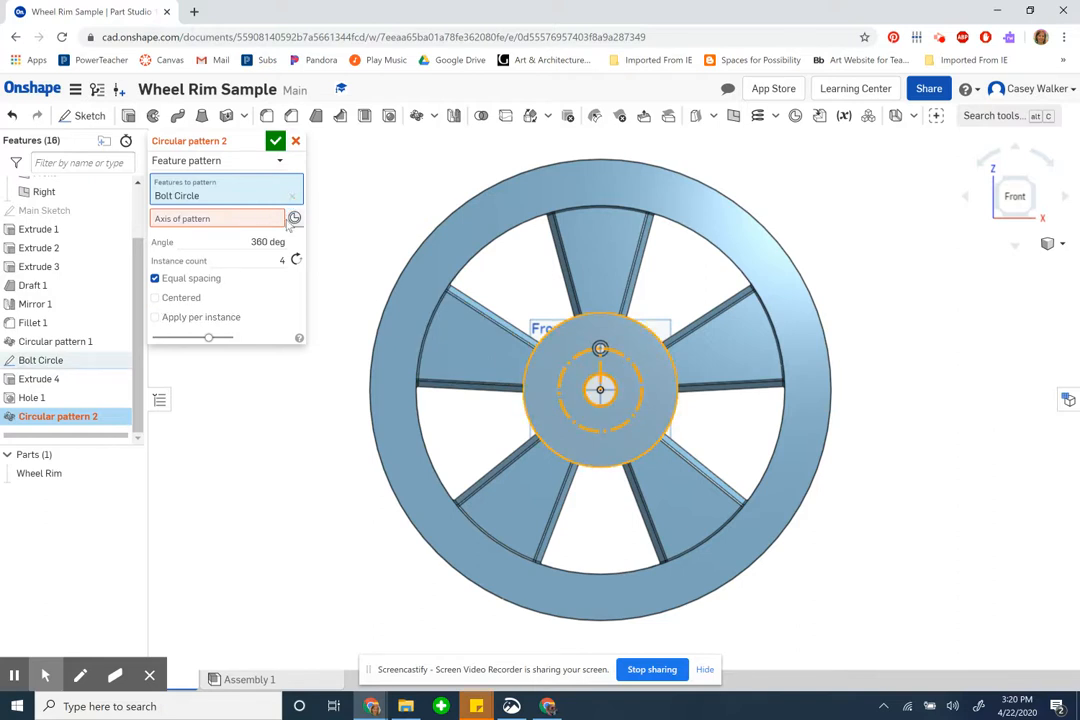
{"action": "left_click", "coordinate": [293, 195]}
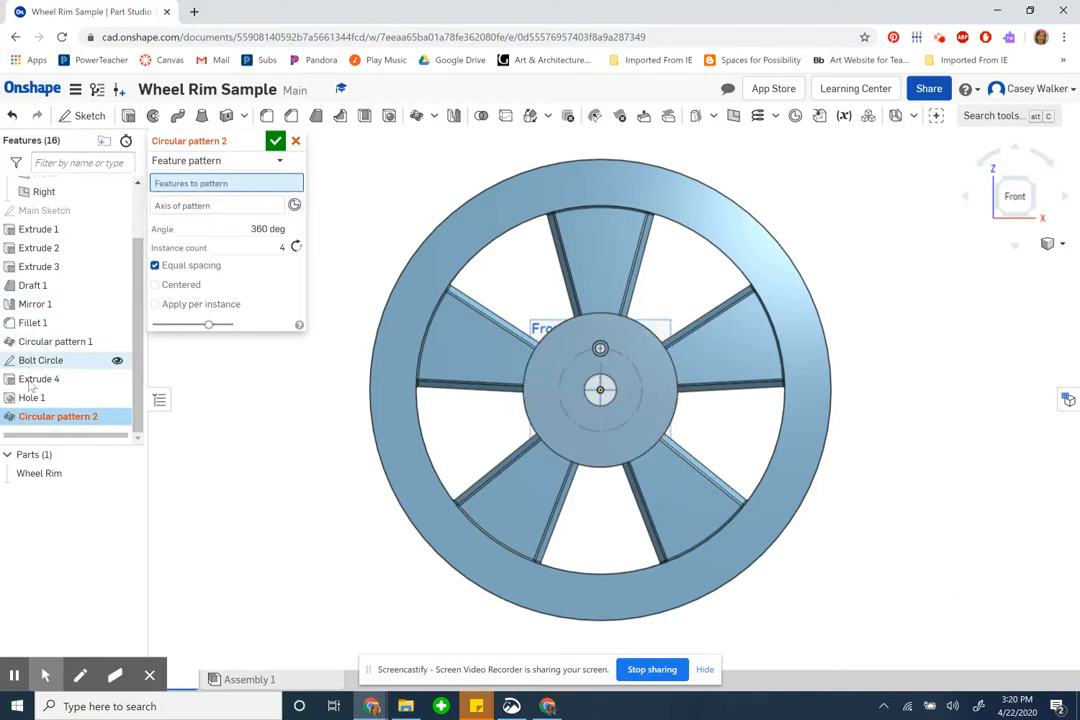
{"action": "left_click", "coordinate": [33, 398]}
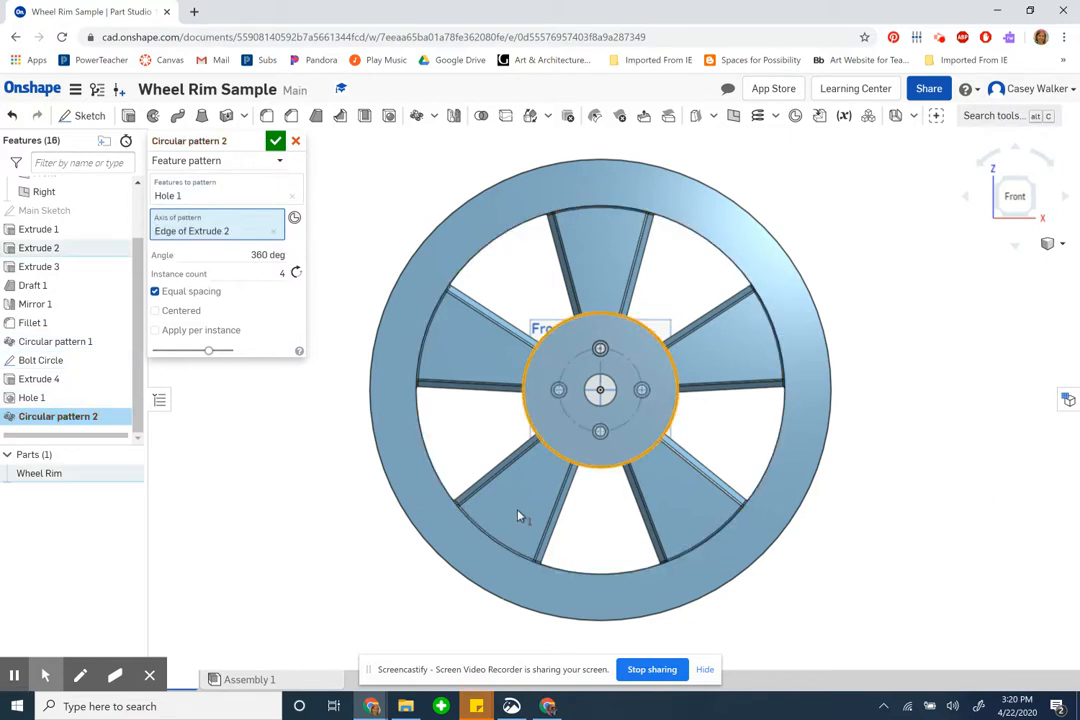
{"action": "mouse_move", "coordinate": [475, 675]}
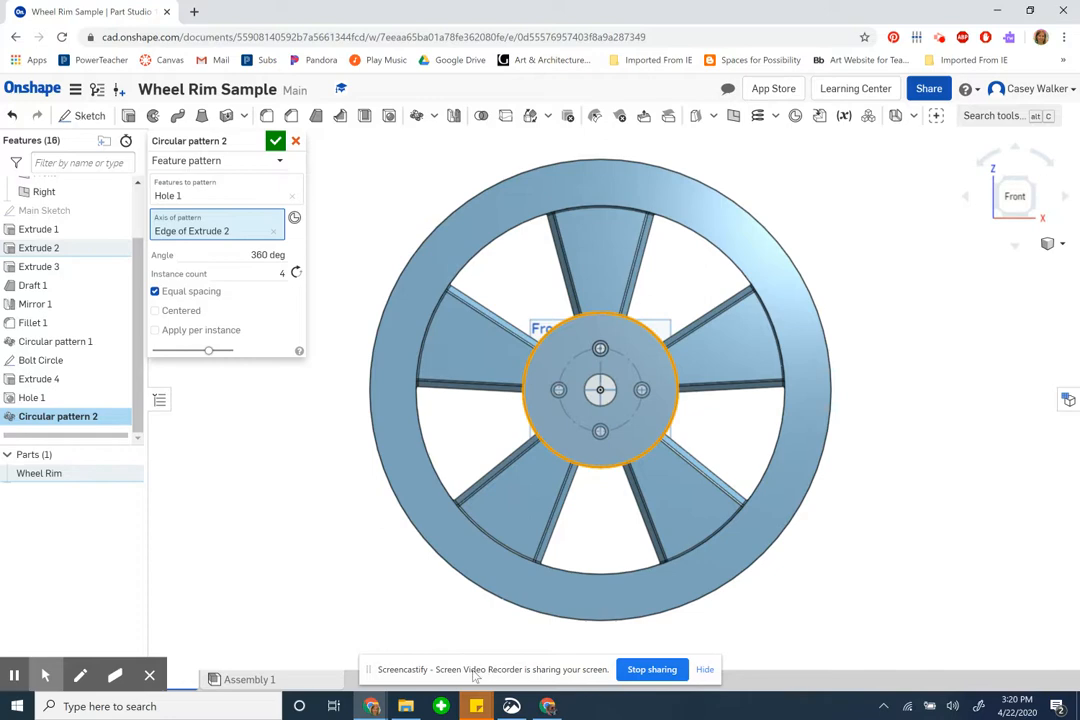
{"action": "left_click", "coordinate": [262, 11]}
{"action": "type", "text": "5"}
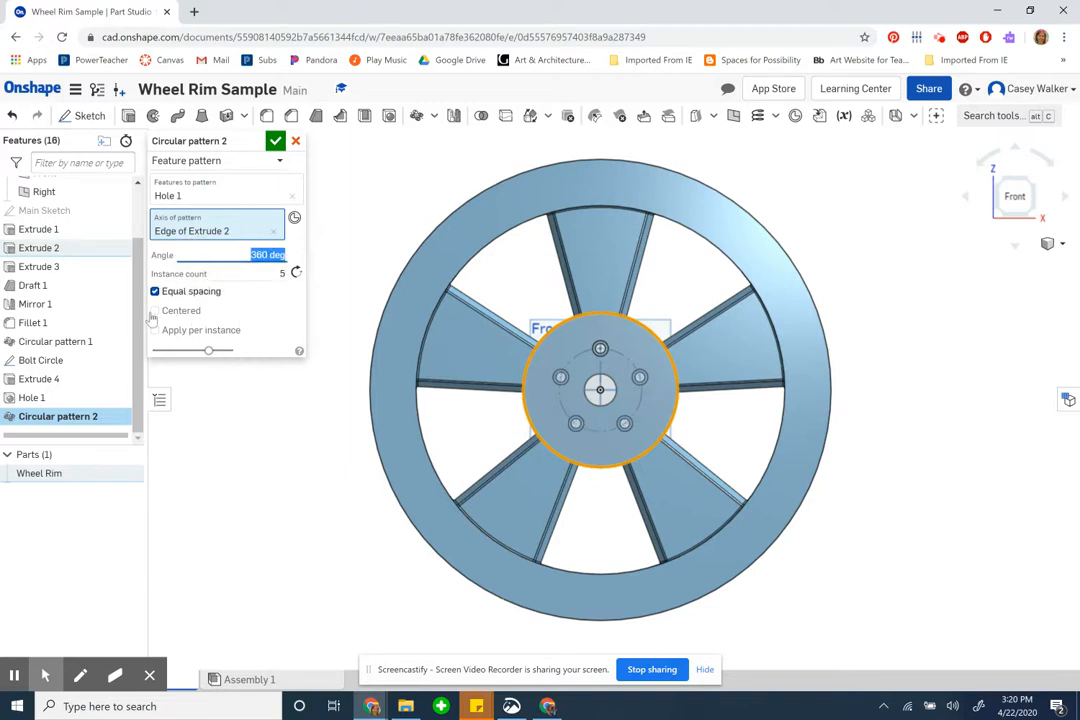
{"action": "left_click", "coordinate": [275, 140]}
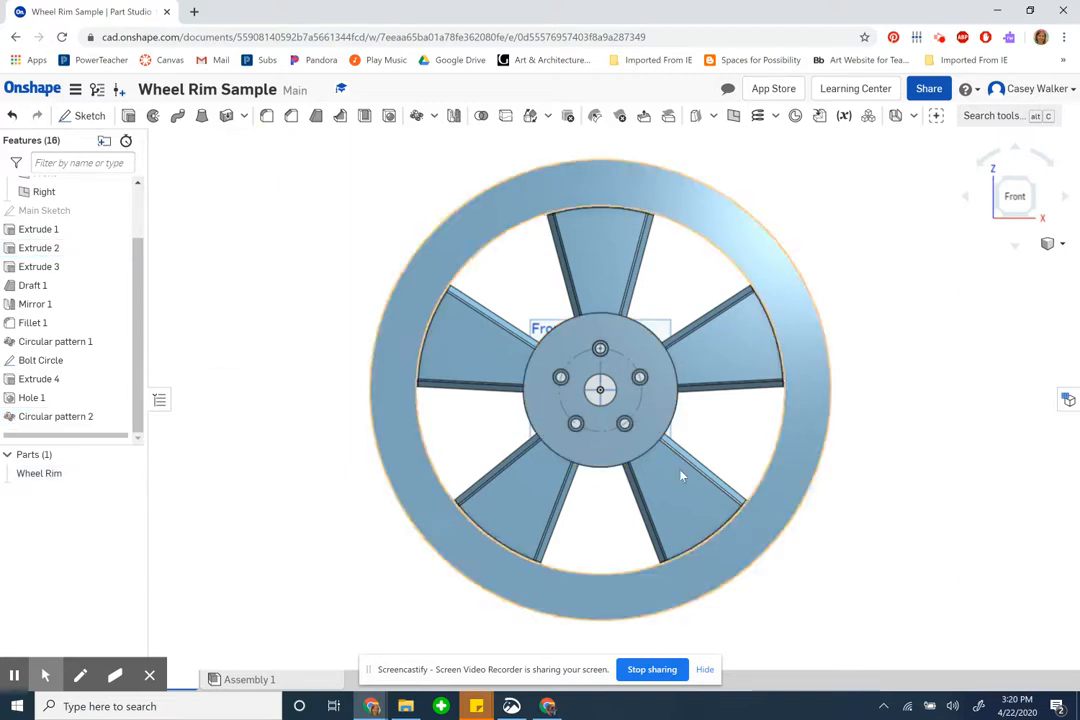
Step: Orbit the wheel to inspect the bolt holes front and back, then return to the Learning Center tab
{"action": "left_click_drag", "start_coordinate": [683, 476], "coordinate": [838, 497]}
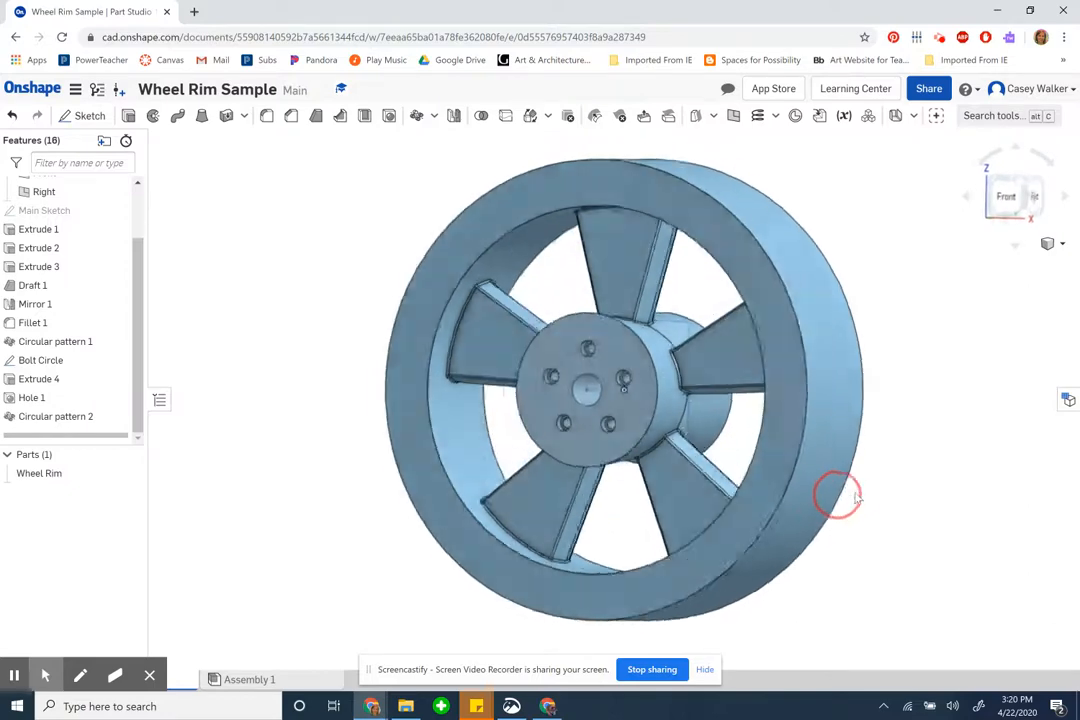
{"action": "left_click_drag", "start_coordinate": [838, 497], "coordinate": [700, 540]}
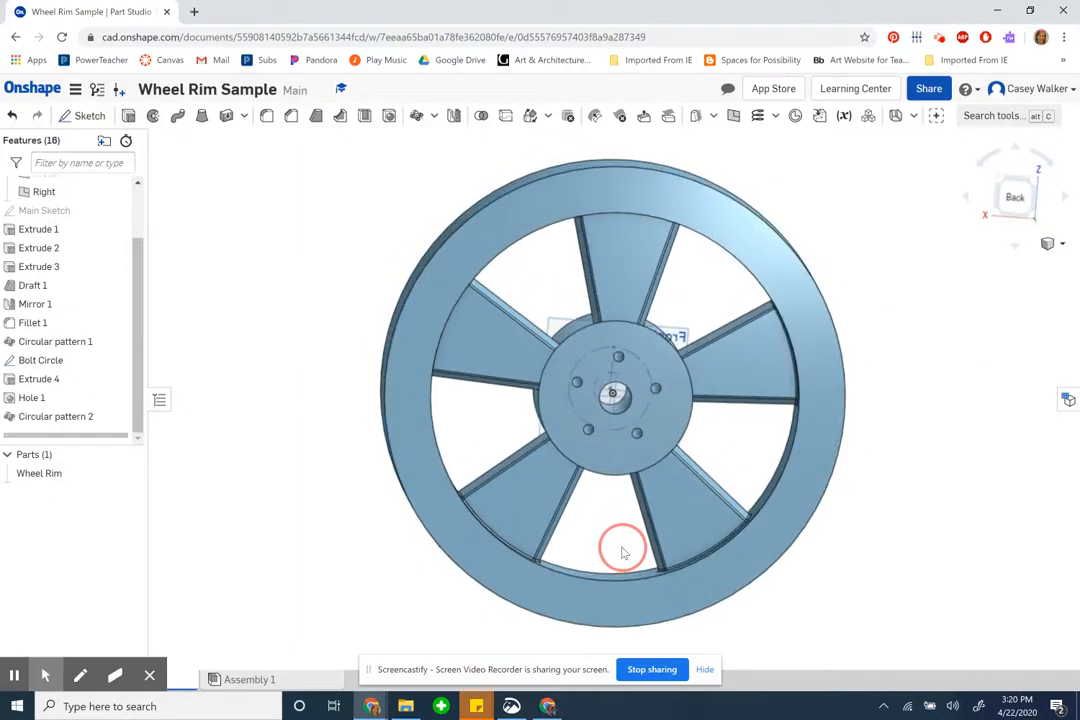
{"action": "left_click_drag", "start_coordinate": [623, 552], "coordinate": [808, 583]}
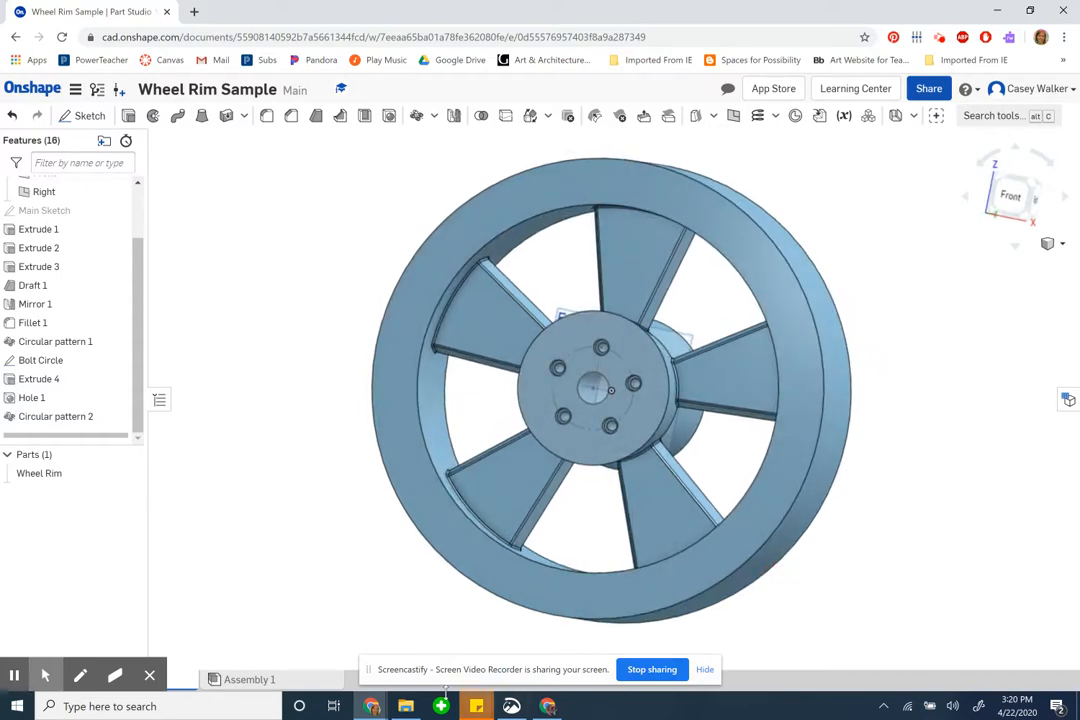
{"action": "left_click", "coordinate": [260, 11]}
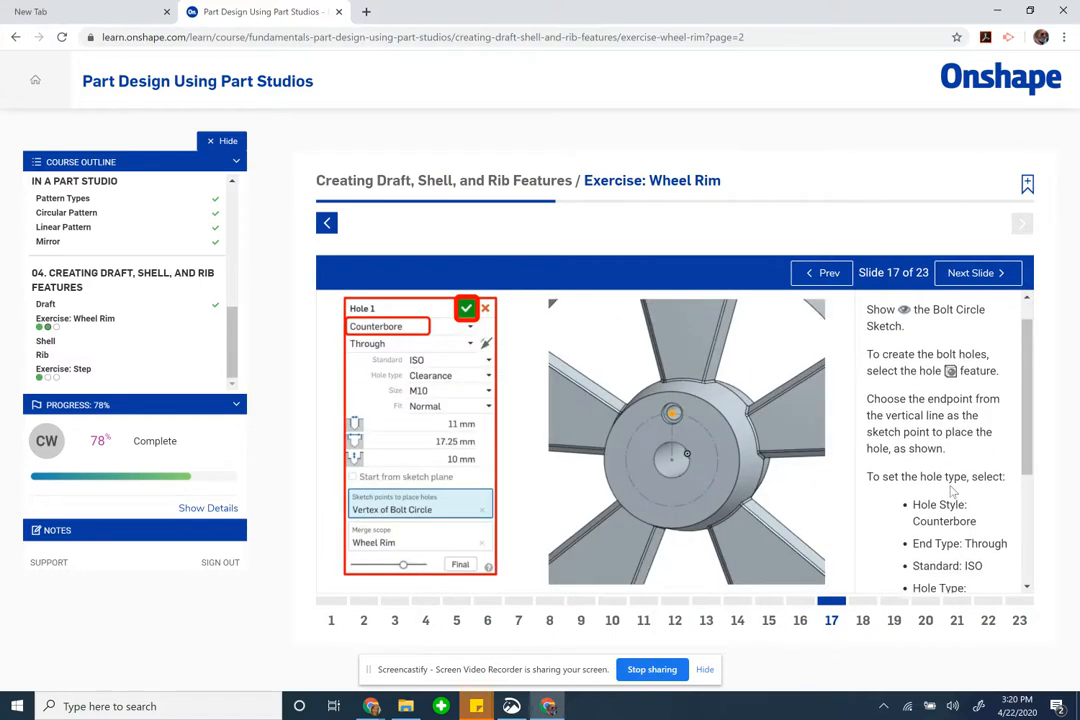
Step: Read slide 17 and advance through slide 18 to slide 19 on removing rim geometry for the tire
{"action": "scroll", "scroll_direction": "down", "scroll_amount": 3}
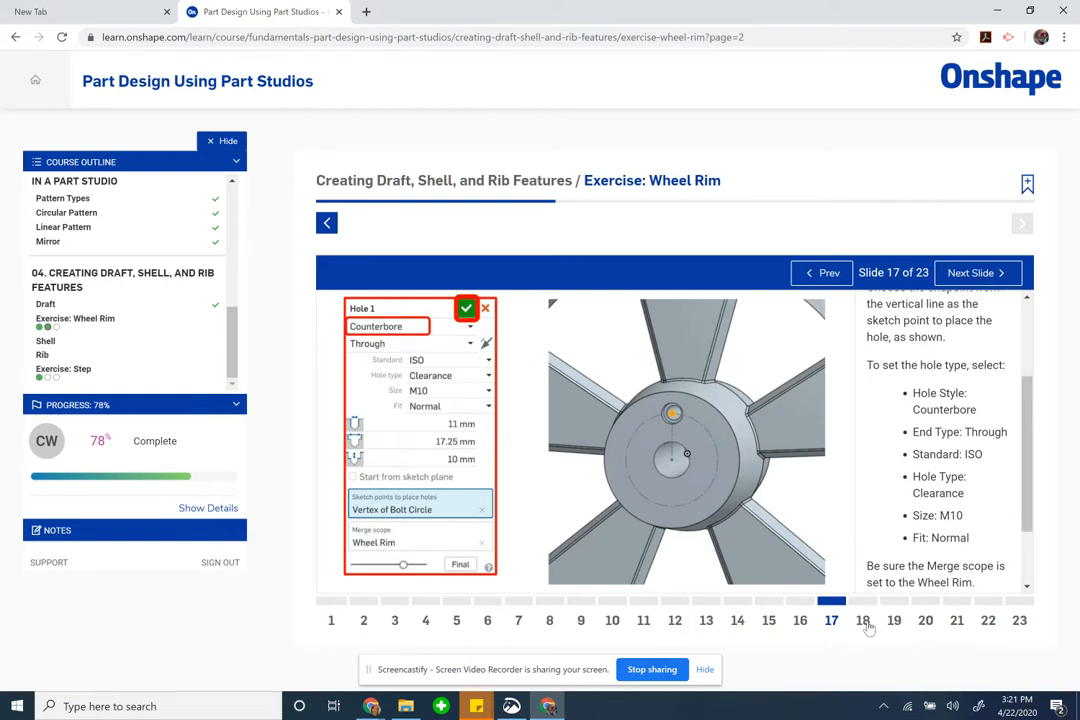
{"action": "scroll", "scroll_direction": "down", "scroll_amount": 3}
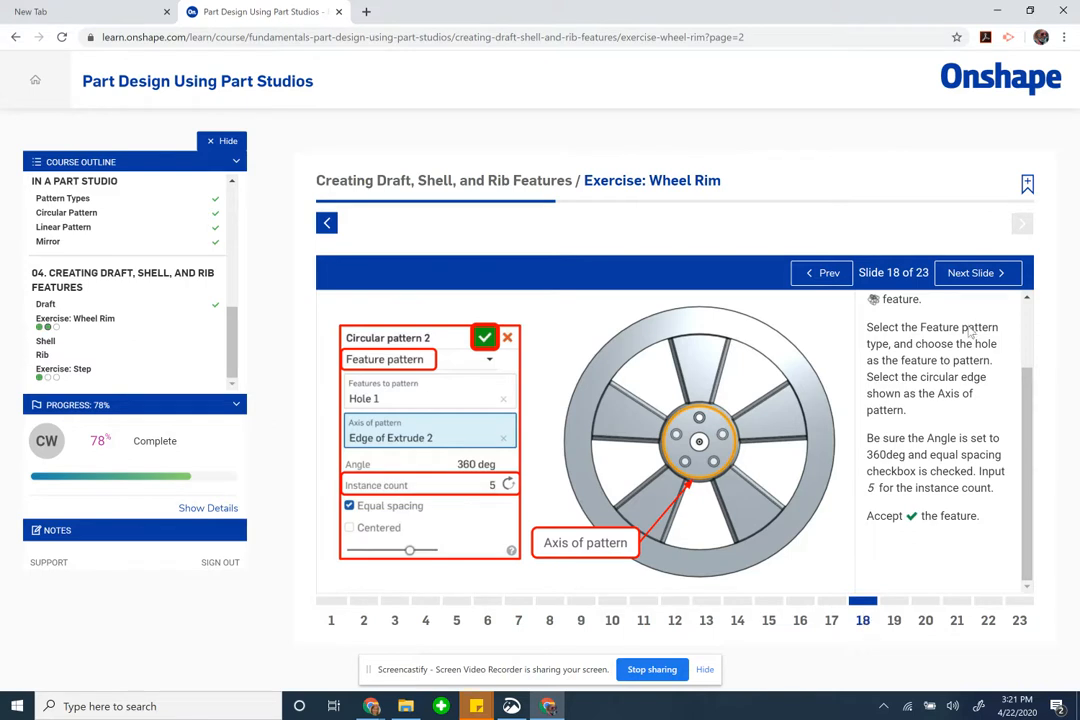
{"action": "scroll", "scroll_direction": "up", "scroll_amount": 3}
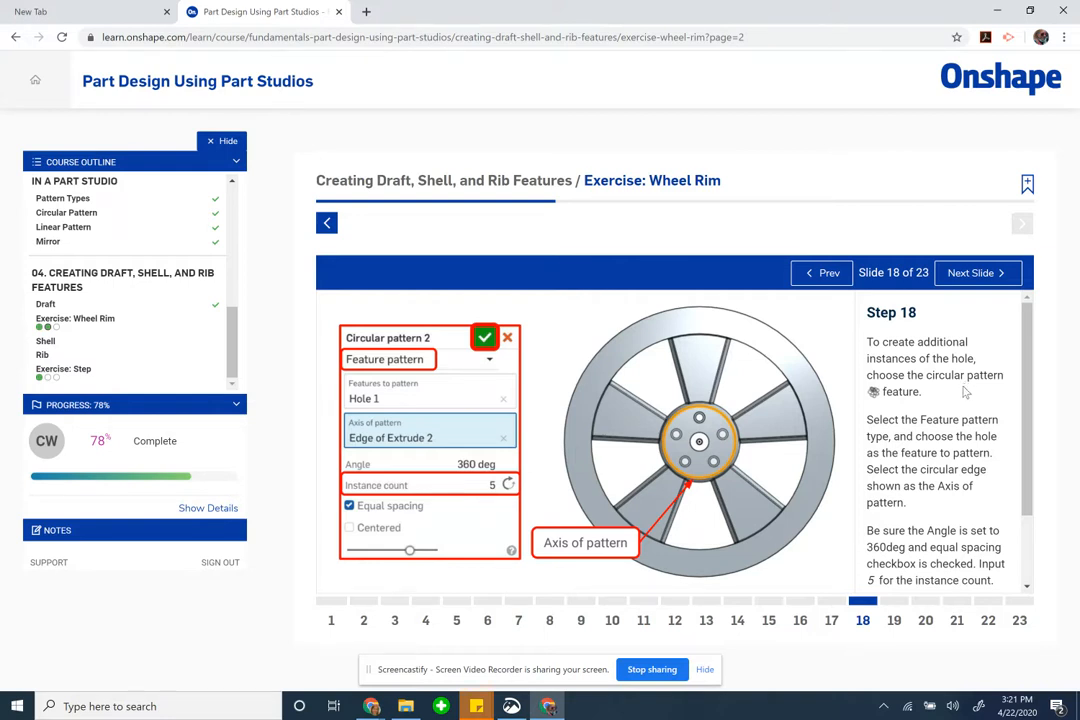
{"action": "scroll", "scroll_direction": "down", "scroll_amount": 3}
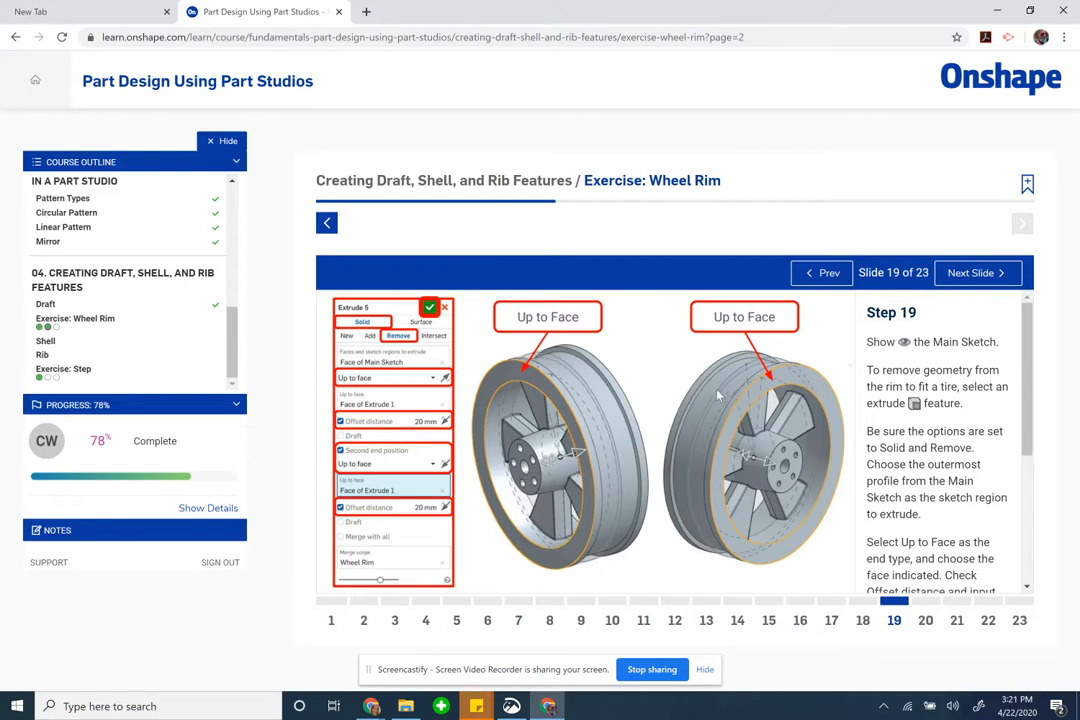
{"action": "mouse_move", "coordinate": [778, 405]}
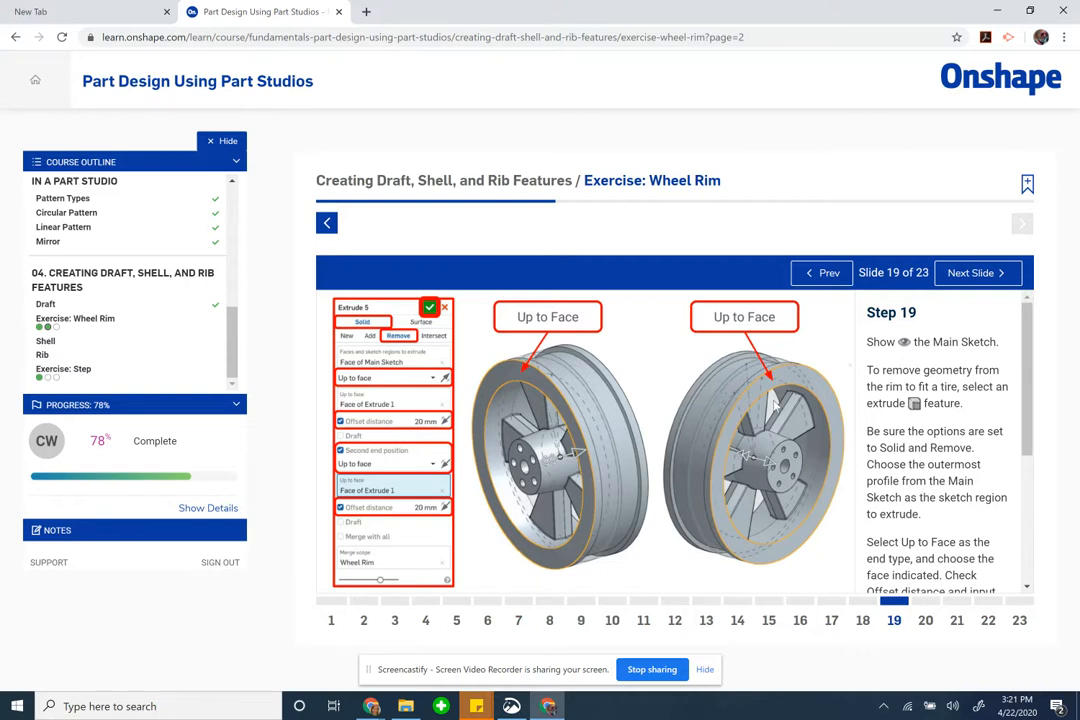
Step: Scroll through slide 19's text and capture a Snip & Sketch snip of its Extrude 5 settings panel
{"action": "scroll", "scroll_direction": "down", "scroll_amount": 3}
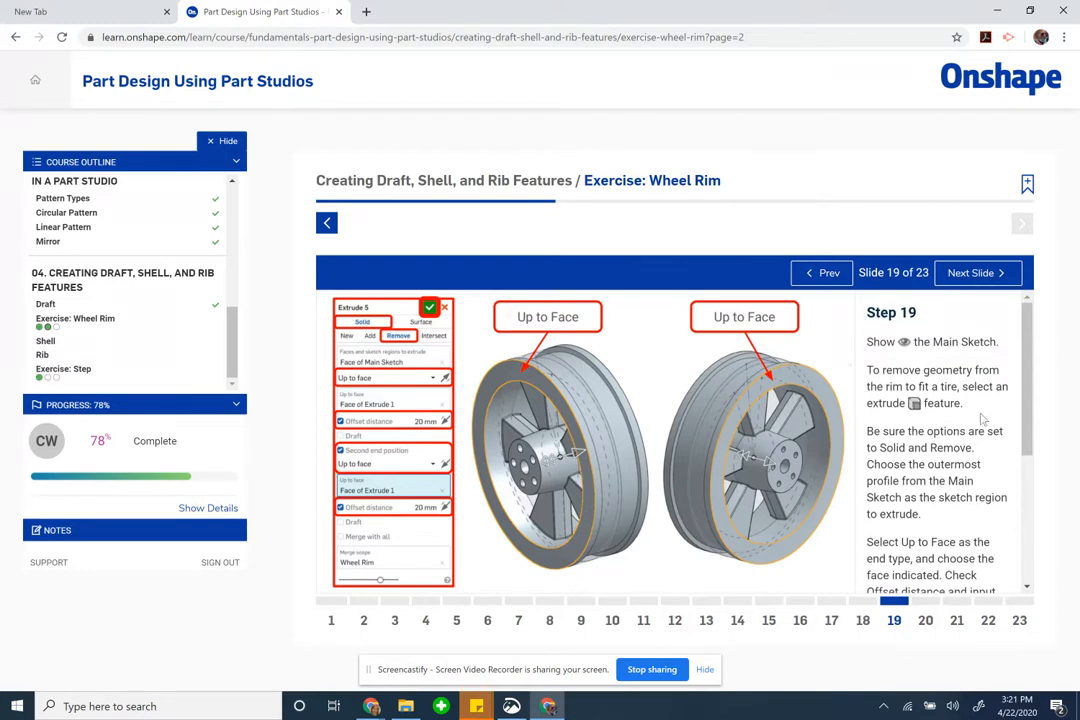
{"action": "mouse_move", "coordinate": [987, 458]}
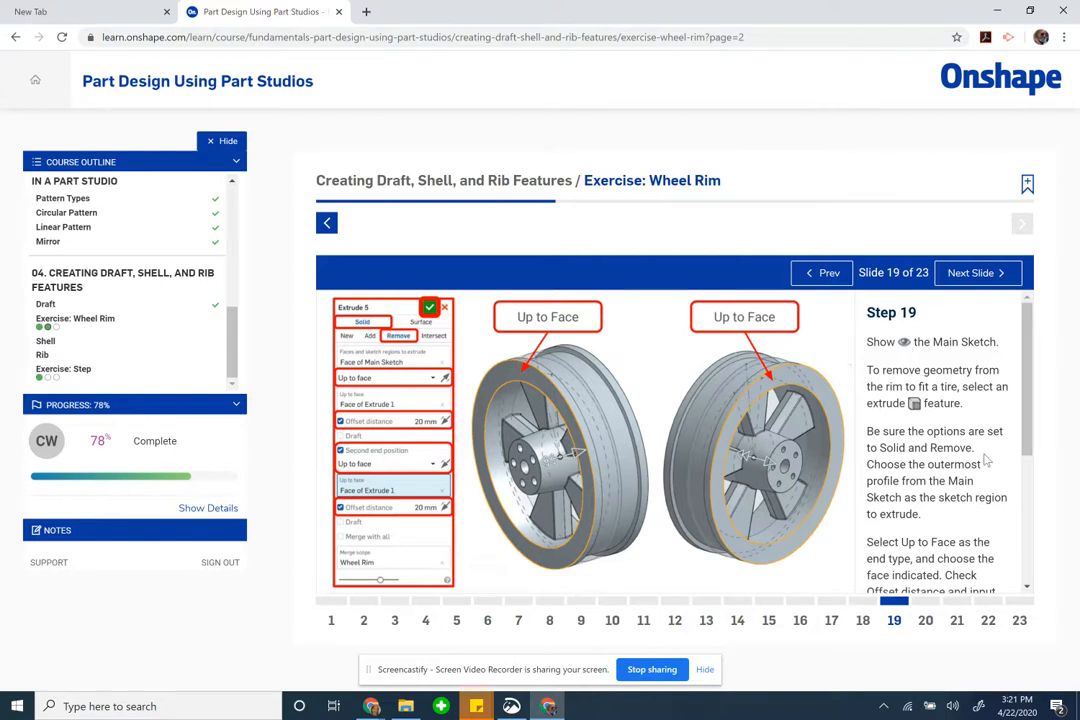
{"action": "scroll", "scroll_direction": "down", "scroll_amount": 3}
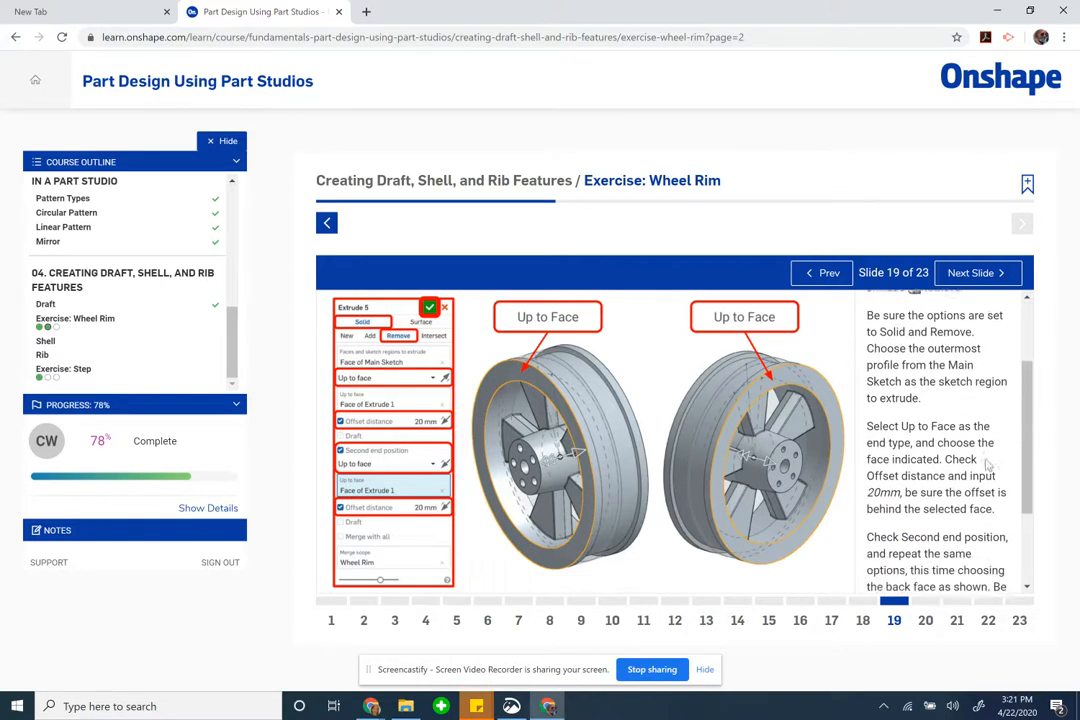
{"action": "scroll", "scroll_direction": "down", "scroll_amount": 3}
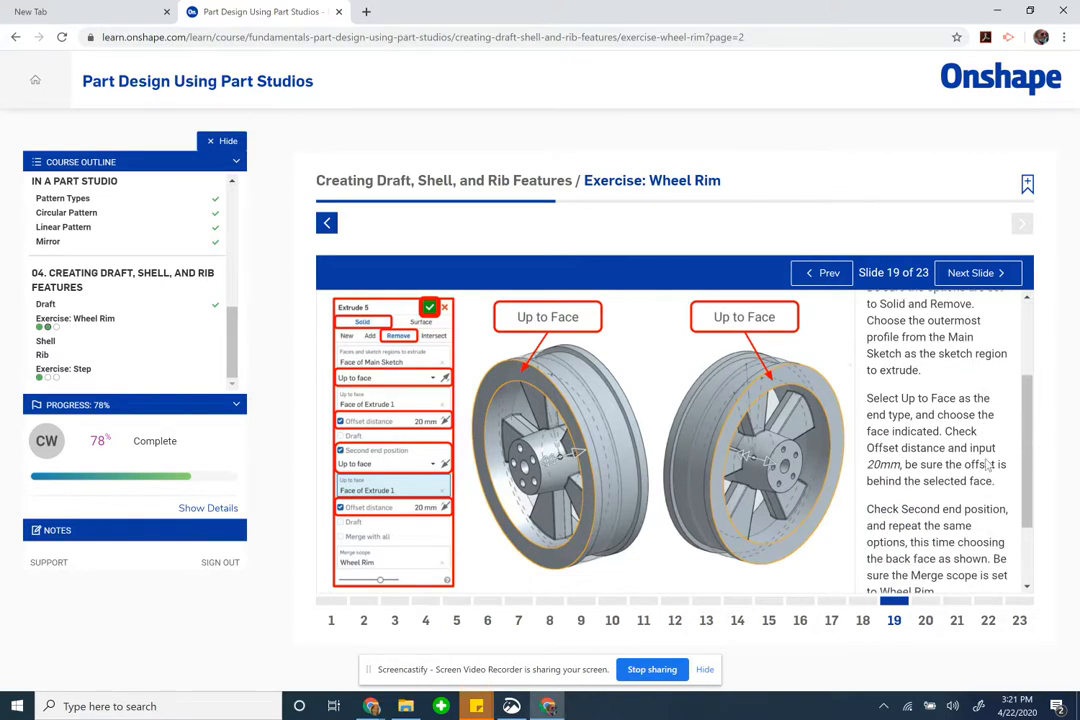
{"action": "scroll", "scroll_direction": "down", "scroll_amount": 3}
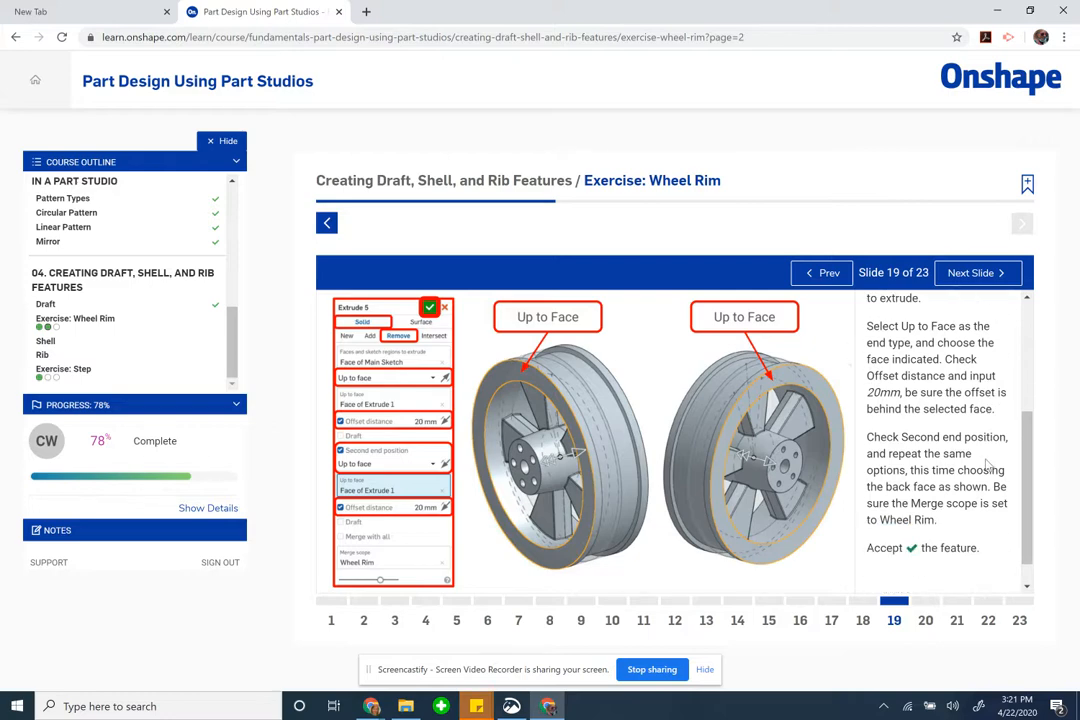
{"action": "scroll", "scroll_direction": "up", "scroll_amount": 3}
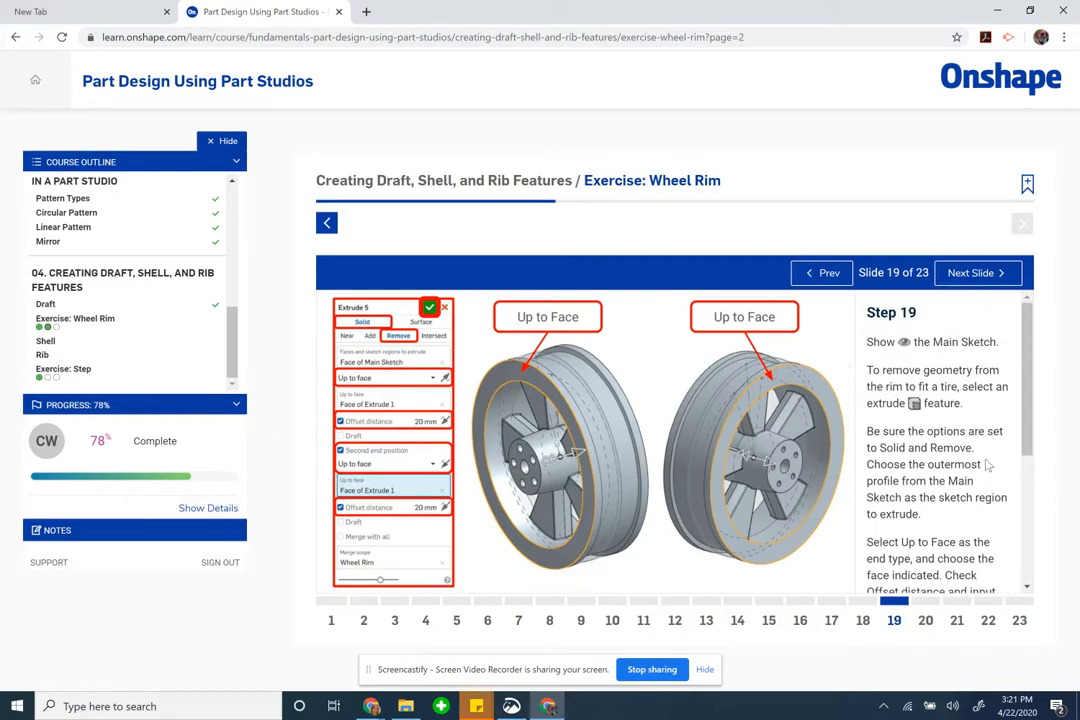
{"action": "scroll", "scroll_direction": "down", "scroll_amount": 3}
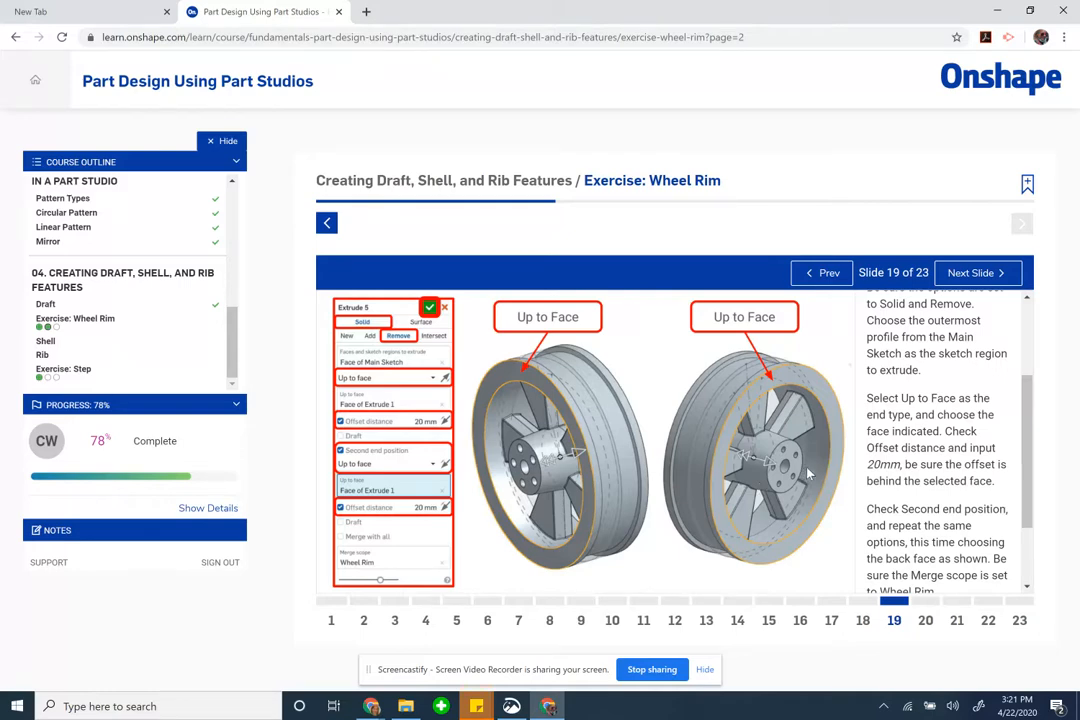
{"action": "scroll", "scroll_direction": "down", "scroll_amount": 3}
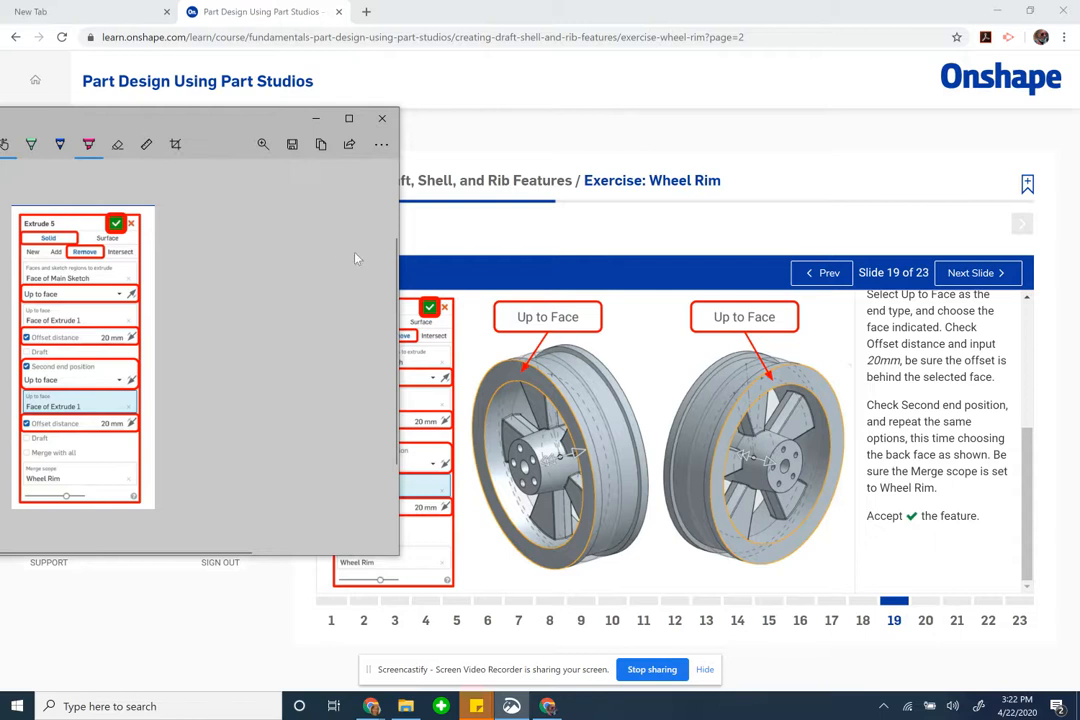
{"action": "mouse_move", "coordinate": [785, 358]}
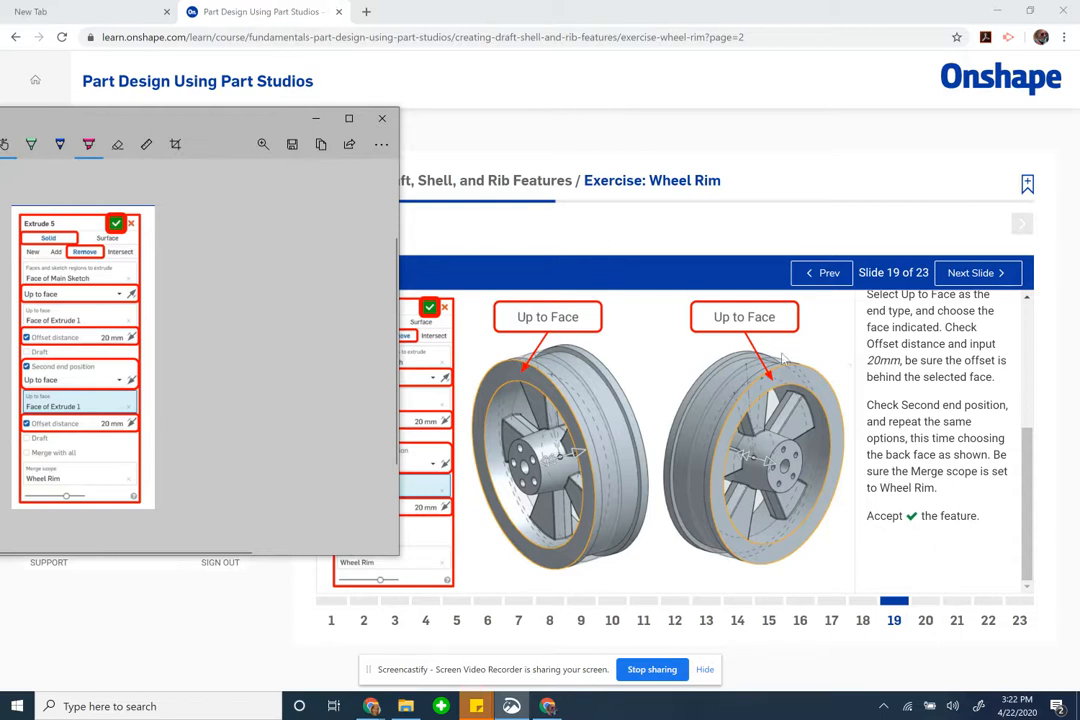
{"action": "mouse_move", "coordinate": [95, 302]}
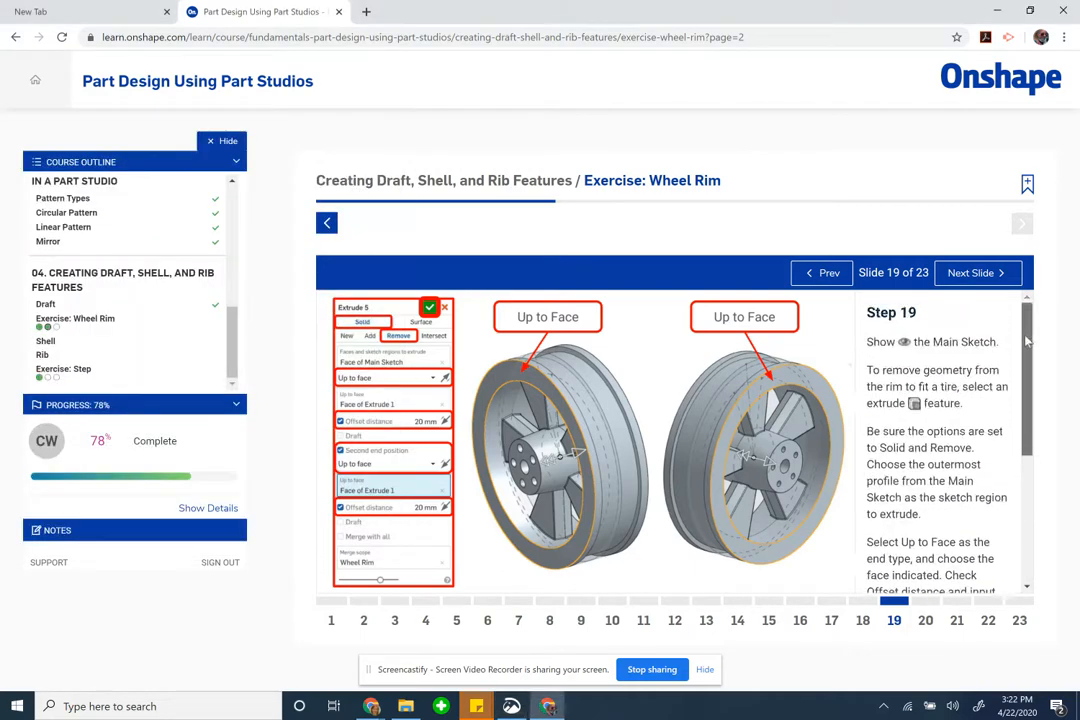
{"action": "mouse_move", "coordinate": [908, 356]}
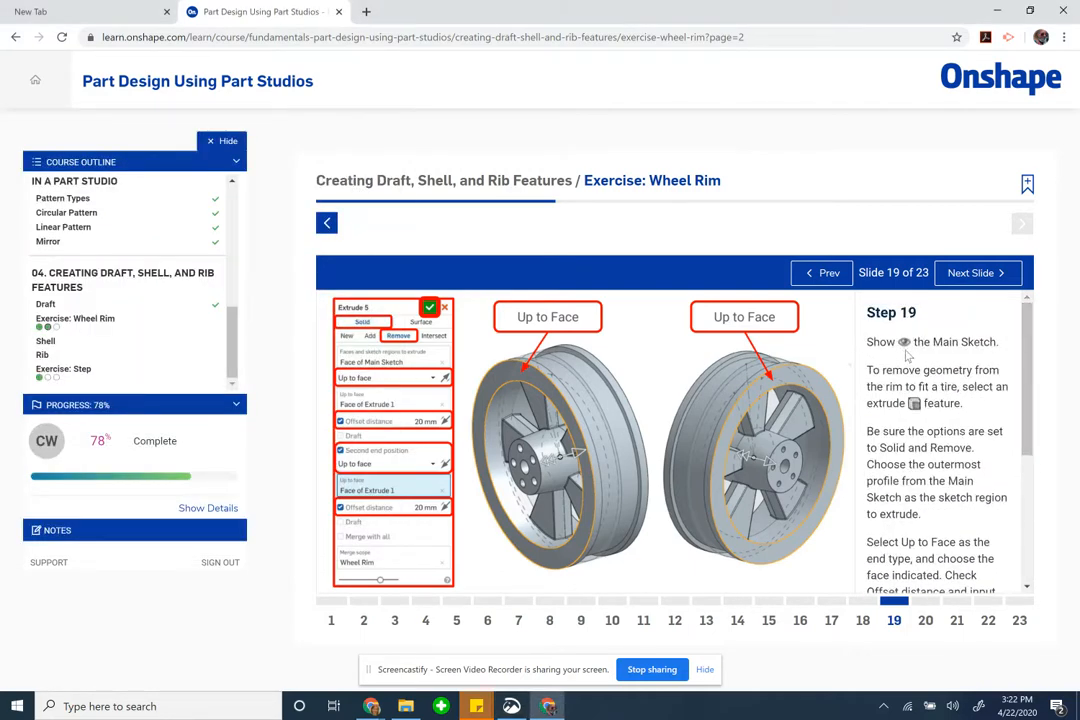
{"action": "mouse_move", "coordinate": [967, 420]}
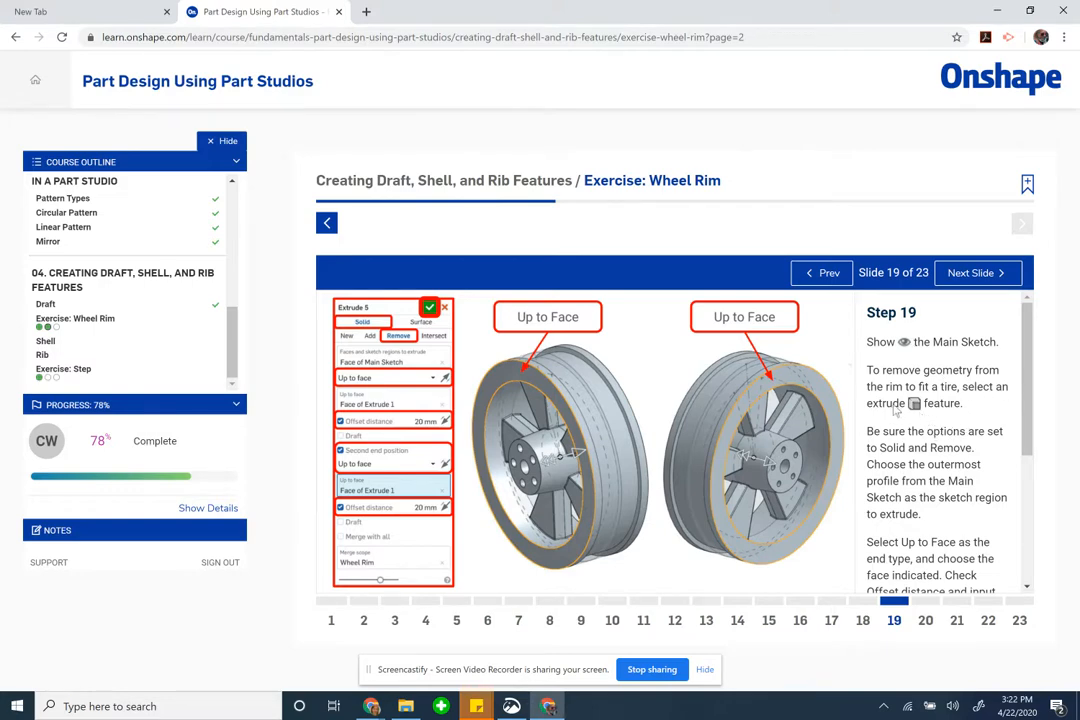
{"action": "mouse_move", "coordinate": [935, 438]}
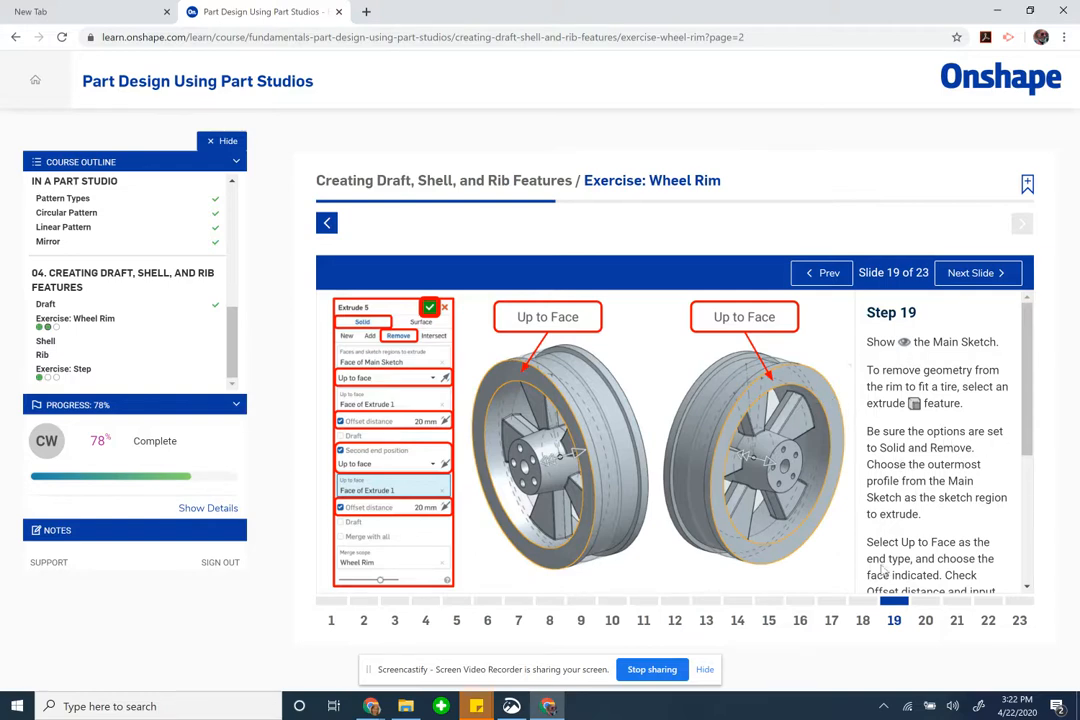
Step: Scroll slide 19's text panel down to the 'Accept the feature' step and back to the part studio
{"action": "scroll", "scroll_direction": "down", "scroll_amount": 3}
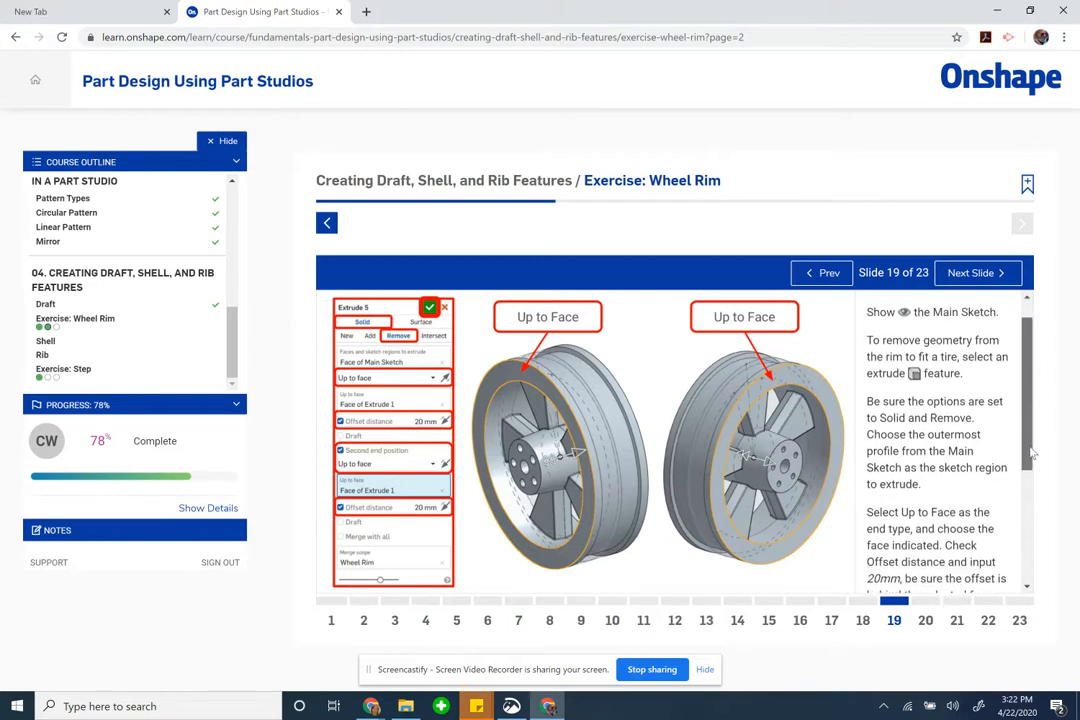
{"action": "scroll", "scroll_direction": "down", "scroll_amount": 3}
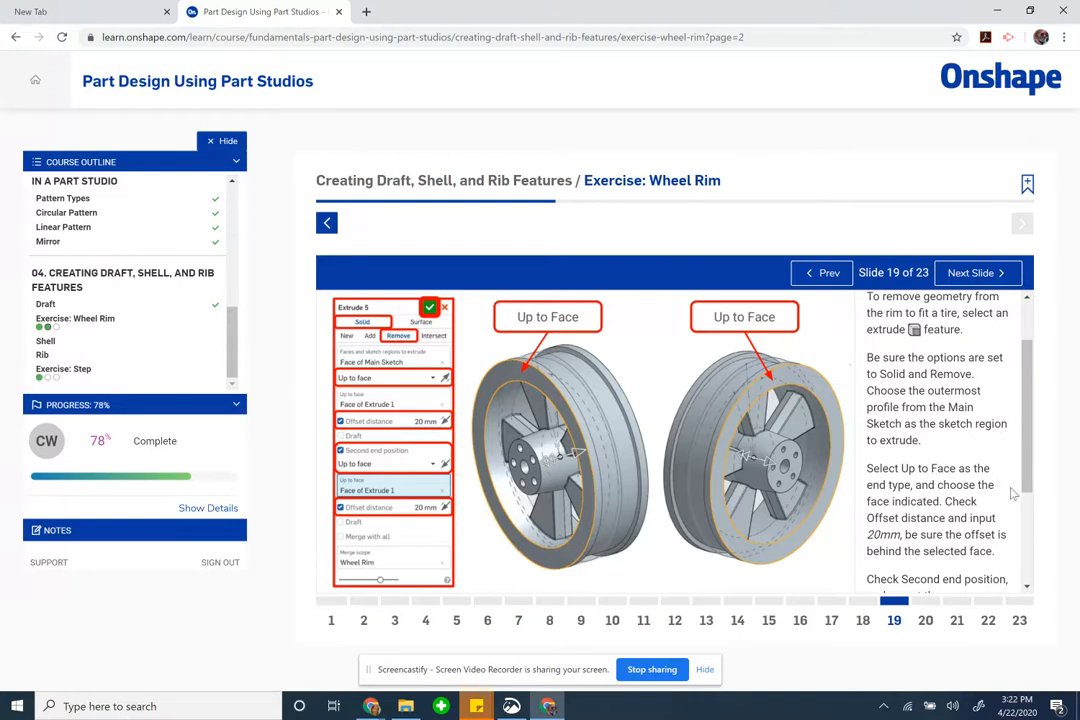
{"action": "mouse_move", "coordinate": [1008, 530]}
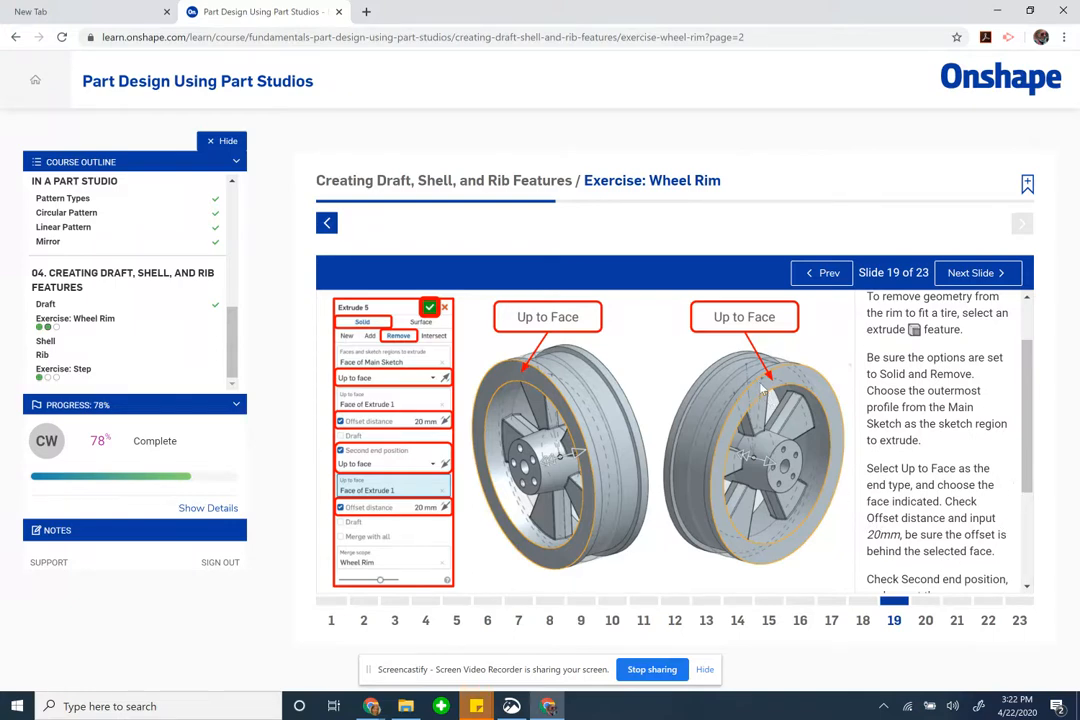
{"action": "mouse_move", "coordinate": [762, 398]}
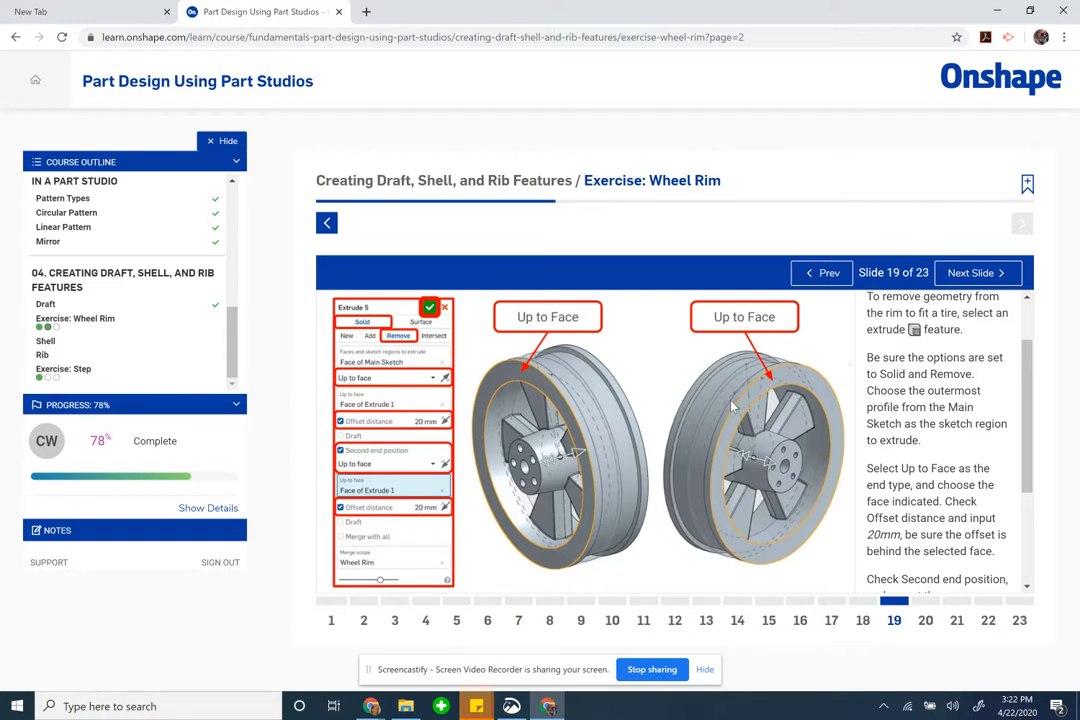
{"action": "scroll", "scroll_direction": "down", "scroll_amount": 3}
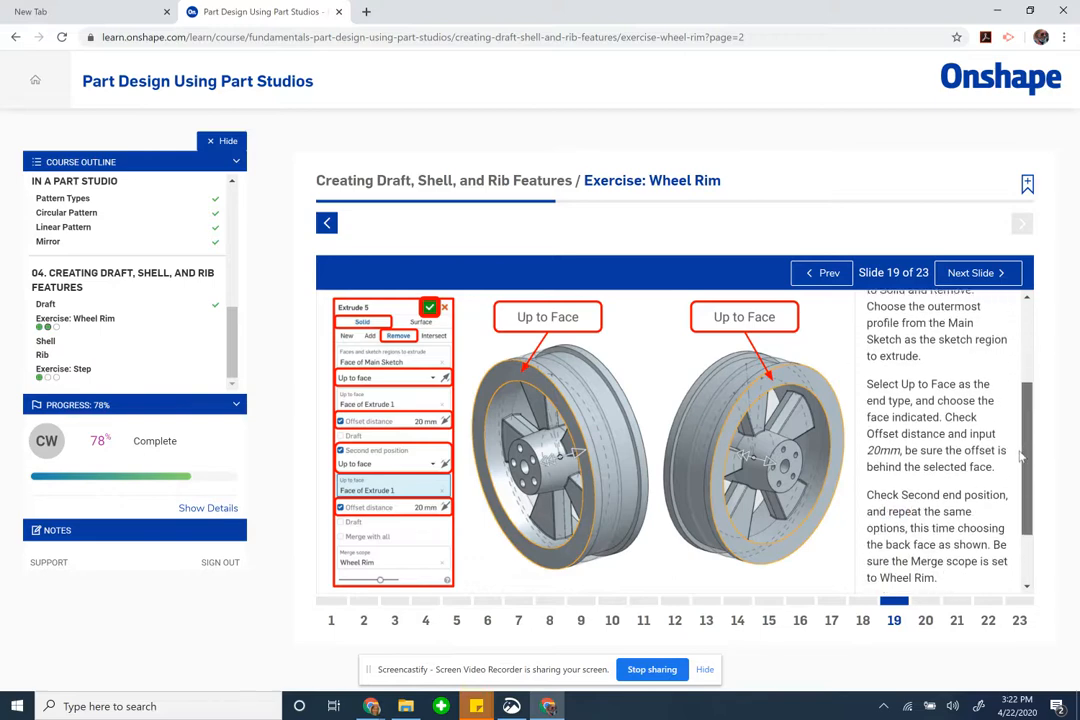
{"action": "scroll", "scroll_direction": "down", "scroll_amount": 3}
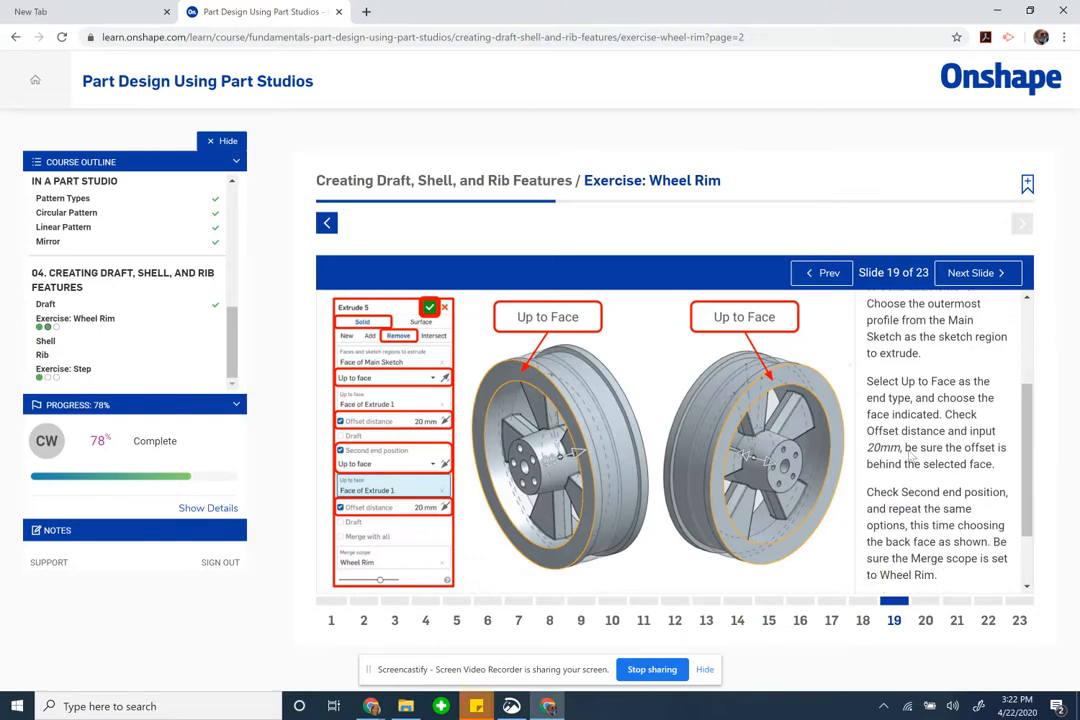
{"action": "scroll", "scroll_direction": "down", "scroll_amount": 3}
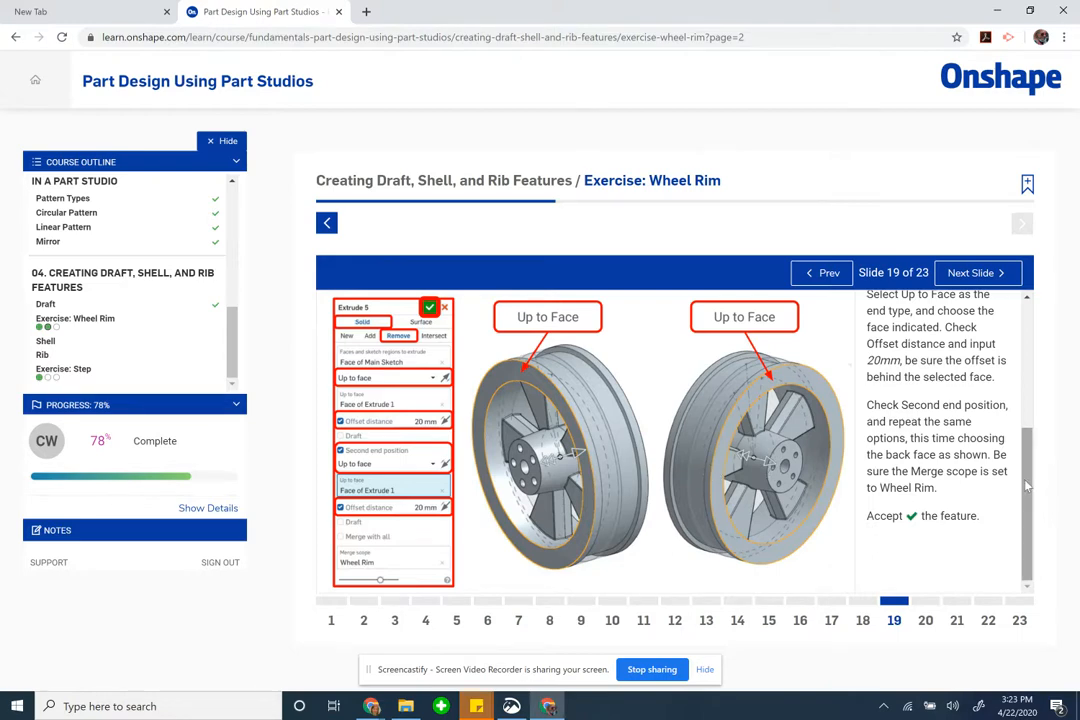
{"action": "scroll", "scroll_direction": "up", "scroll_amount": 3}
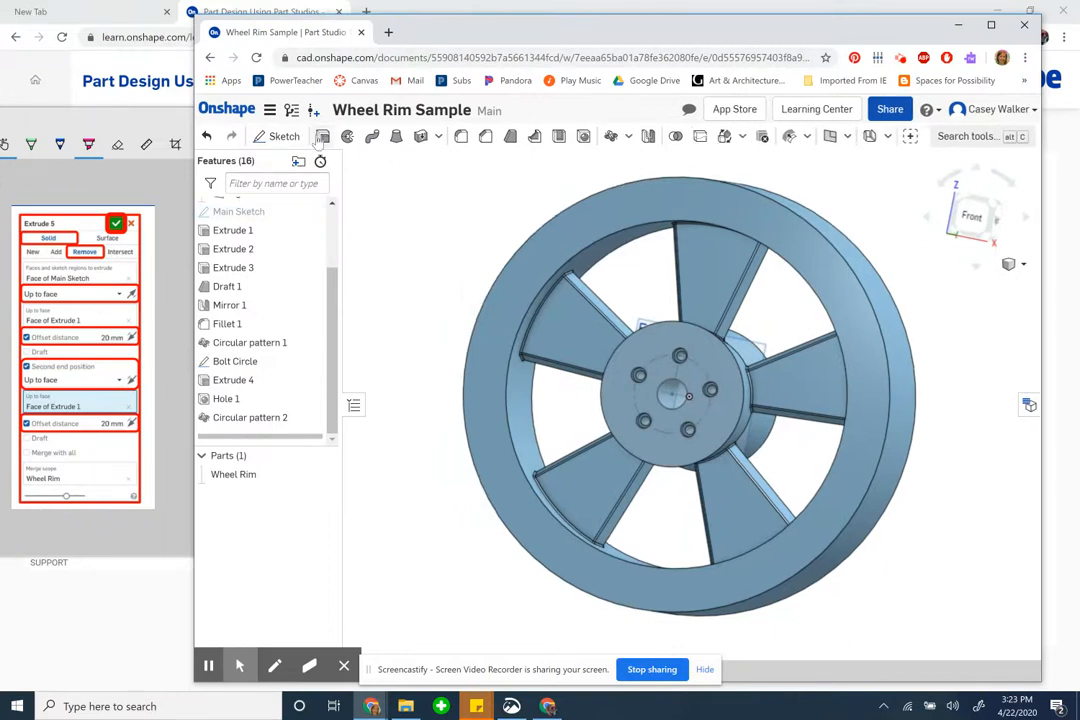
Step: Start Extrude 5 as a Remove cut ending Up to face with a 20 mm offset
{"action": "left_click", "coordinate": [321, 136]}
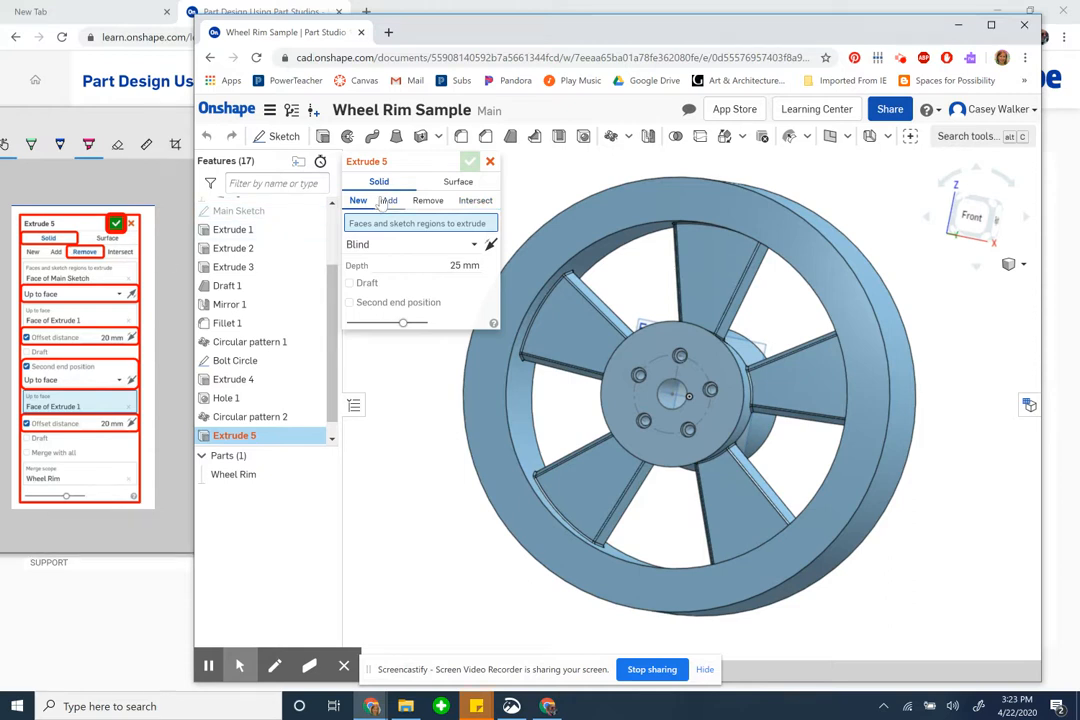
{"action": "left_click", "coordinate": [428, 200]}
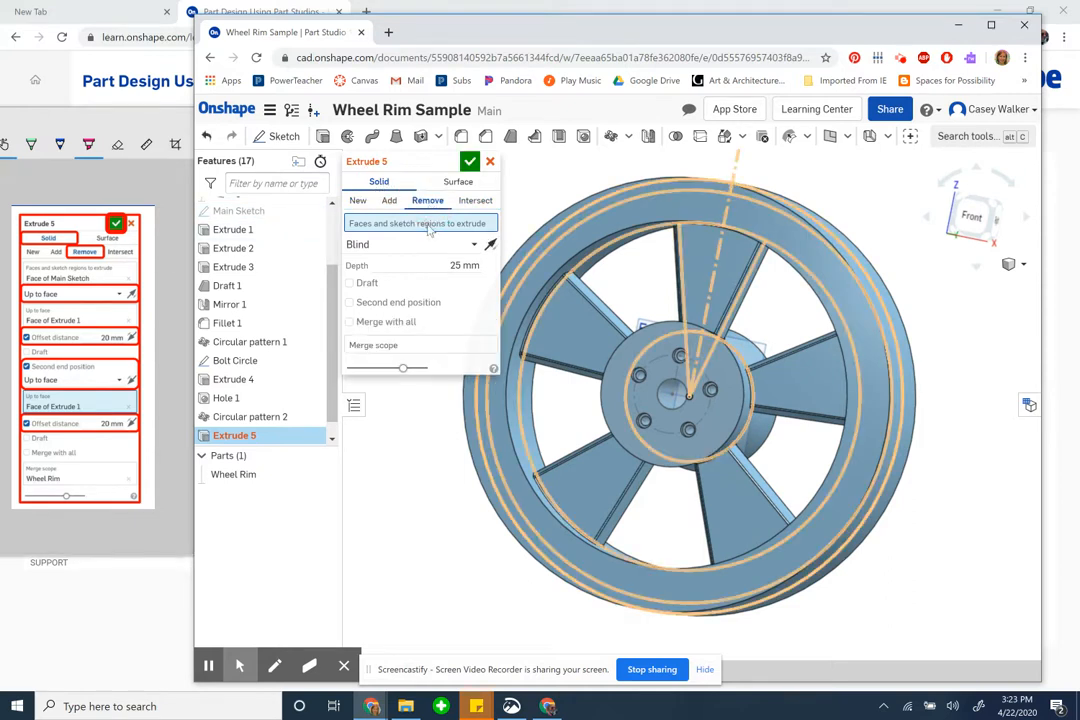
{"action": "left_click", "coordinate": [410, 244]}
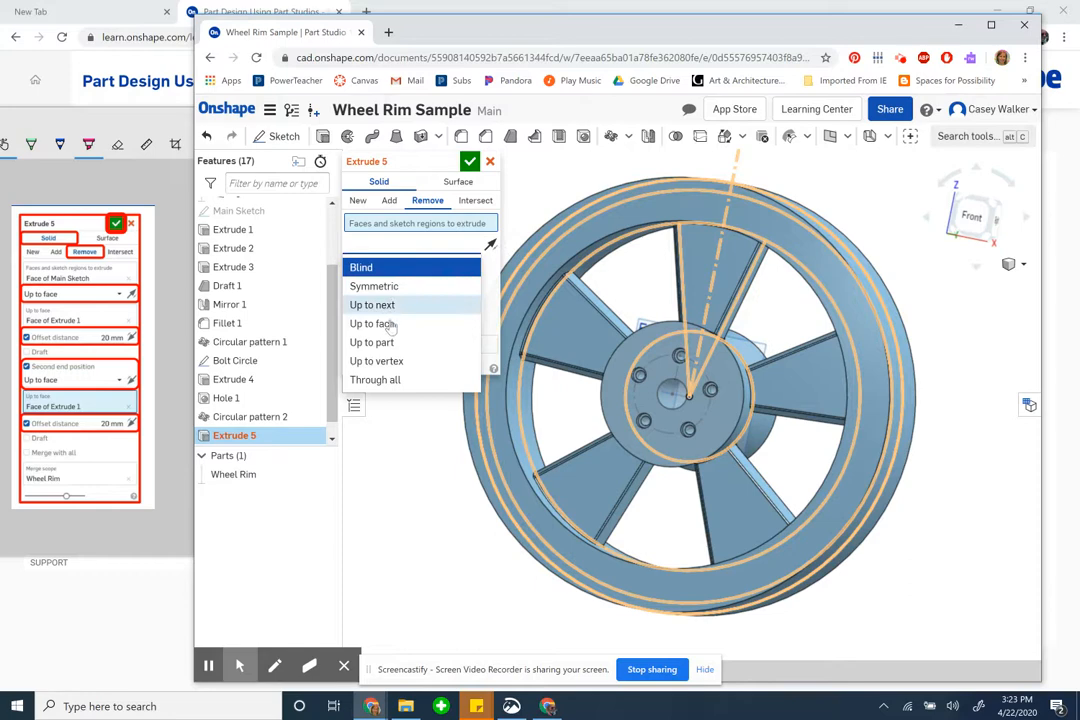
{"action": "left_click", "coordinate": [372, 323]}
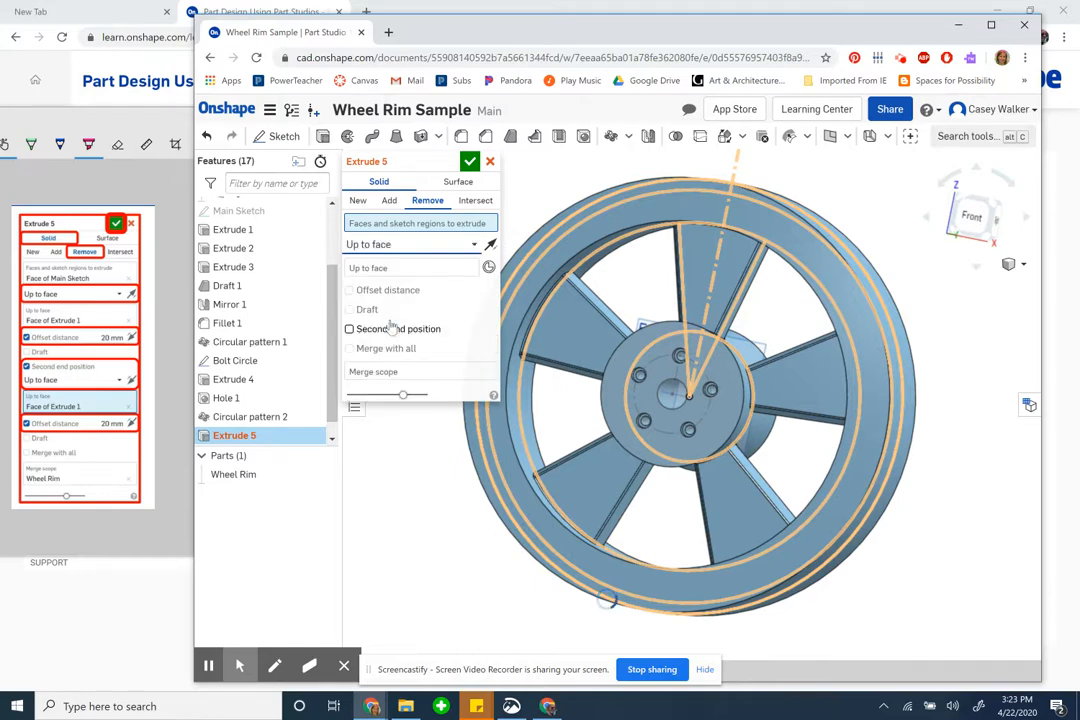
{"action": "mouse_move", "coordinate": [367, 293]}
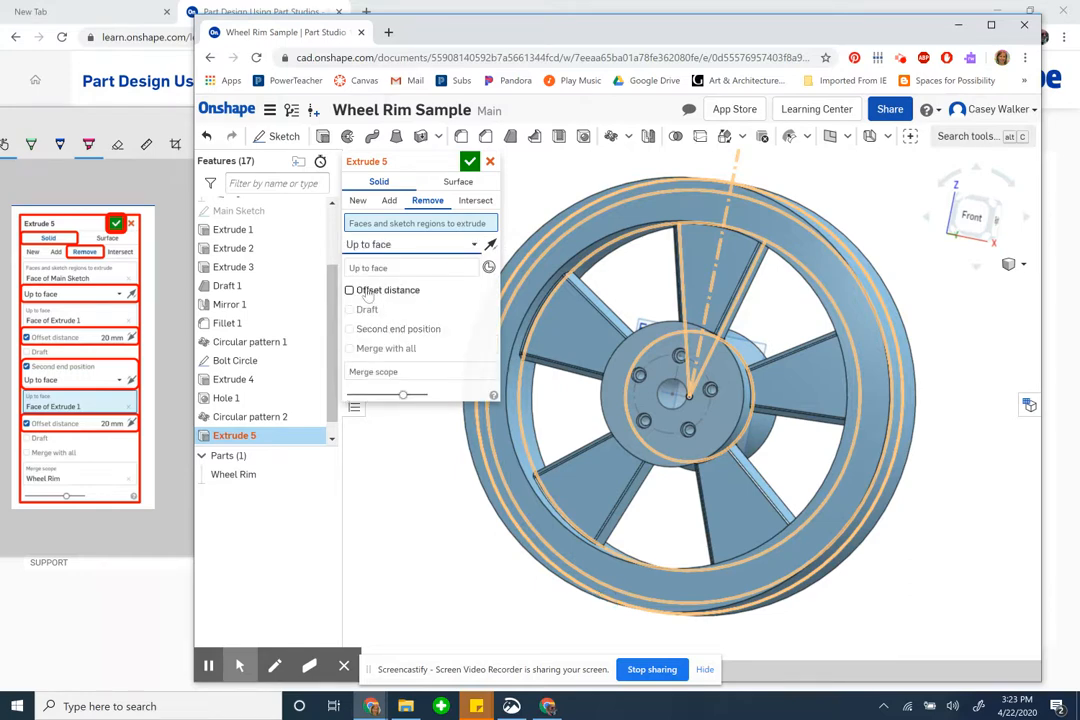
{"action": "left_click", "coordinate": [350, 290]}
{"action": "type", "text": "20"}
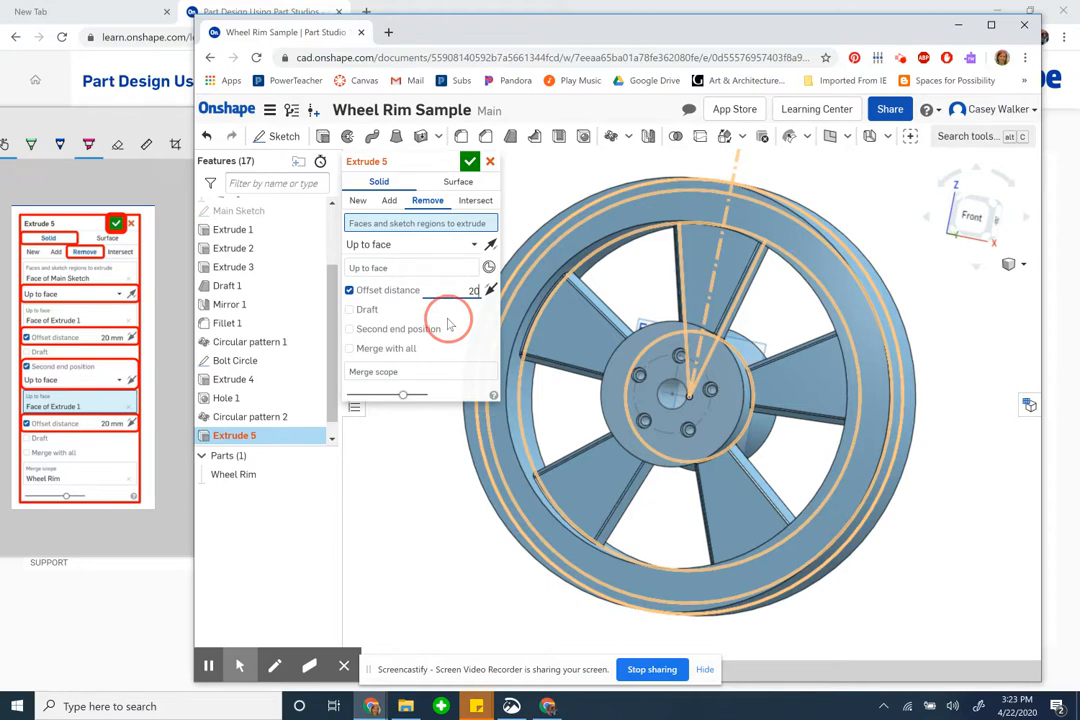
Step: Enable the second end position and set it to Up to face as well
{"action": "left_click", "coordinate": [349, 329]}
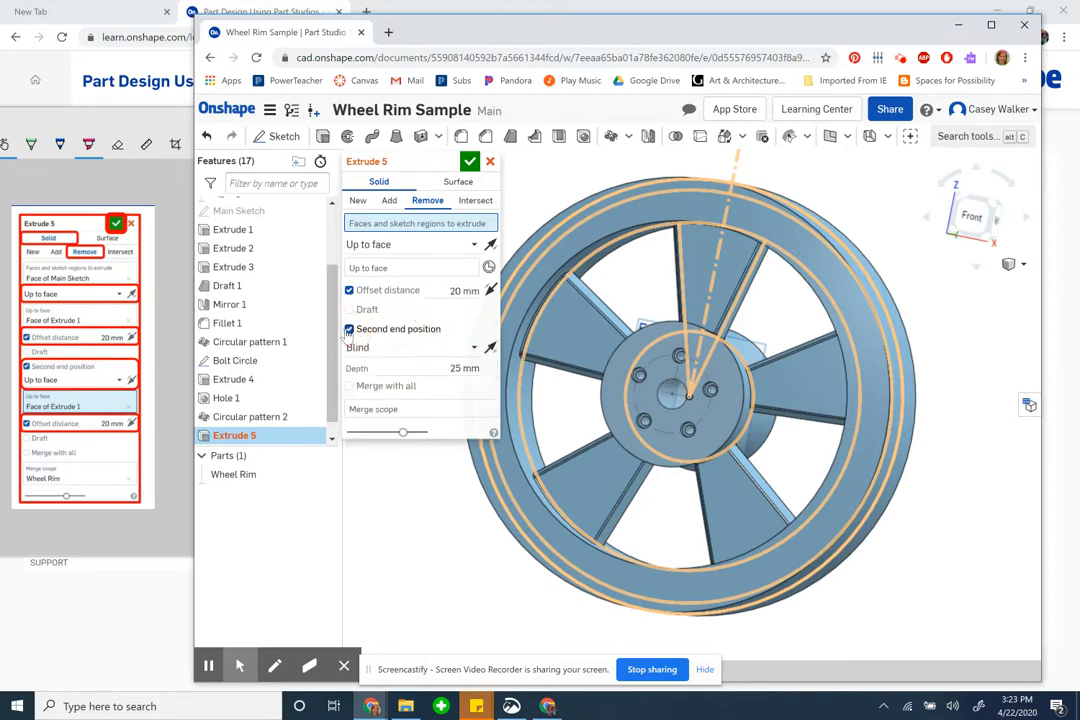
{"action": "left_click", "coordinate": [349, 329]}
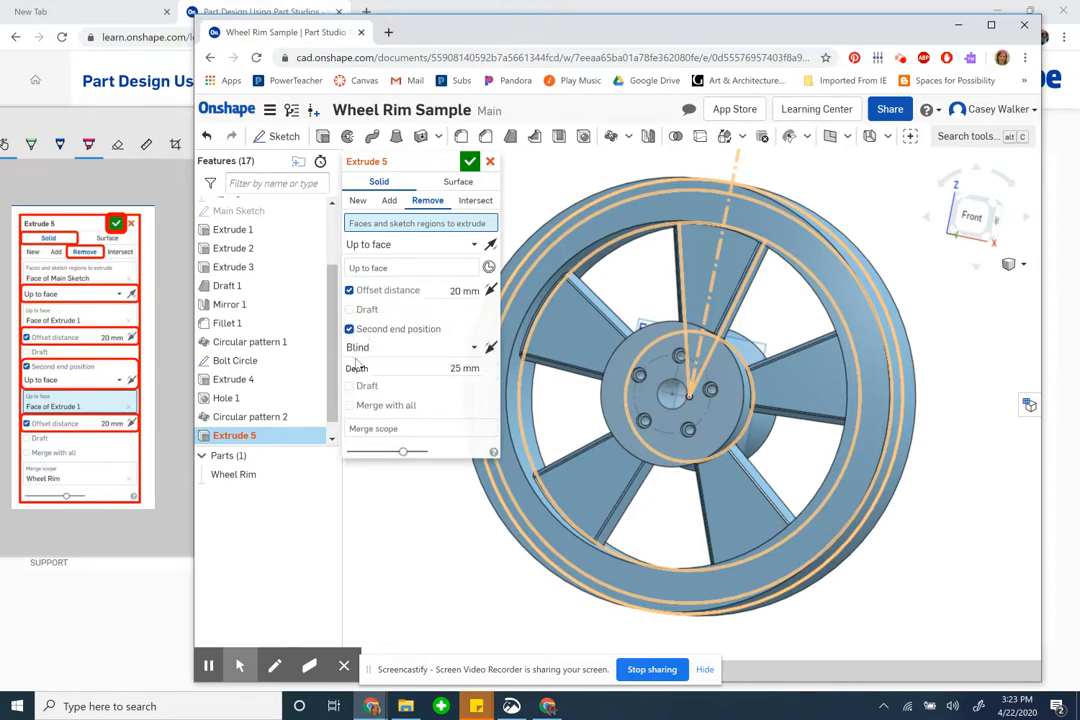
{"action": "left_click", "coordinate": [411, 347]}
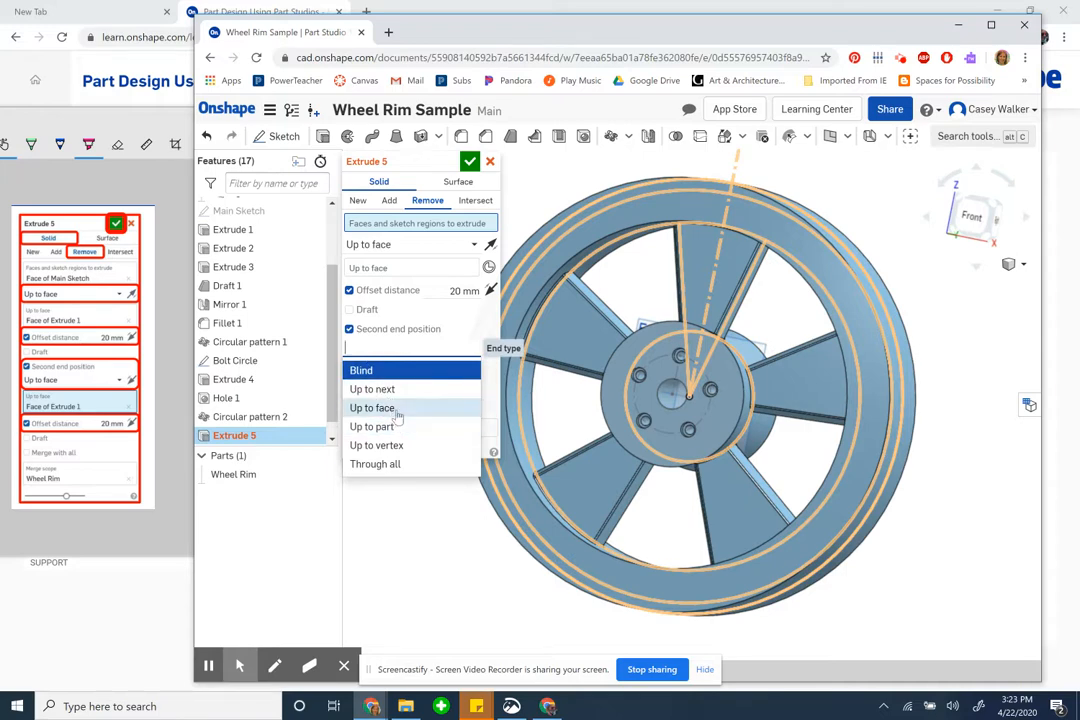
{"action": "left_click", "coordinate": [372, 407]}
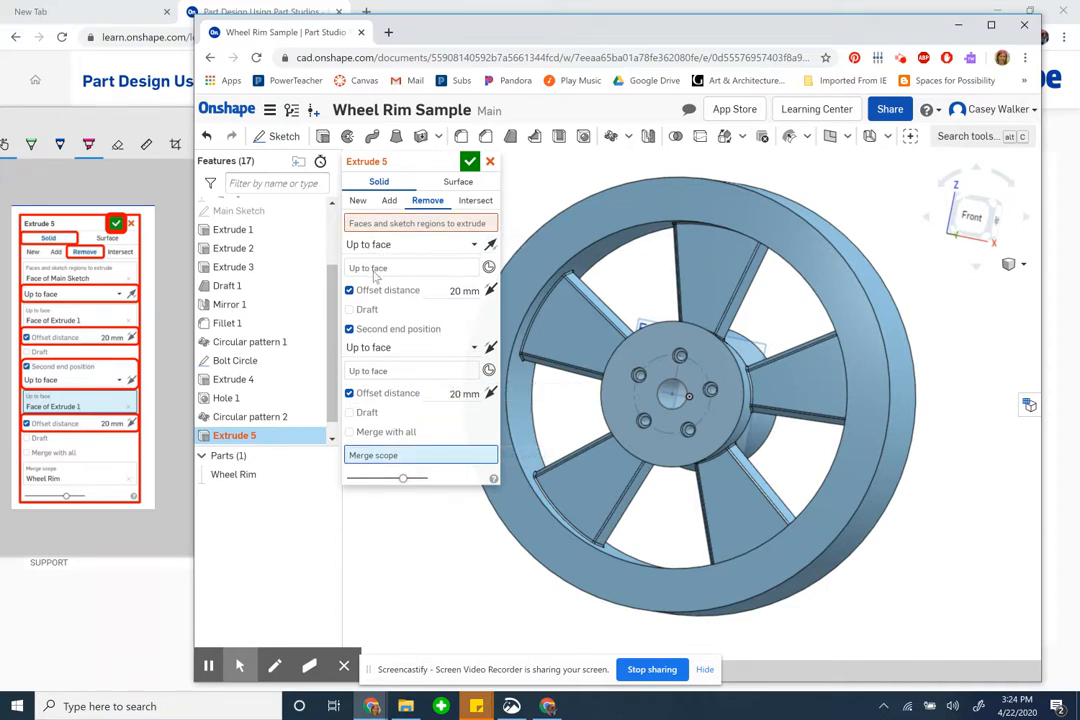
Step: Select the Main Sketch profile and Extrude 1 faces for both ends, scope the cut to Wheel Rim, and inspect the preview
{"action": "left_click", "coordinate": [418, 223]}
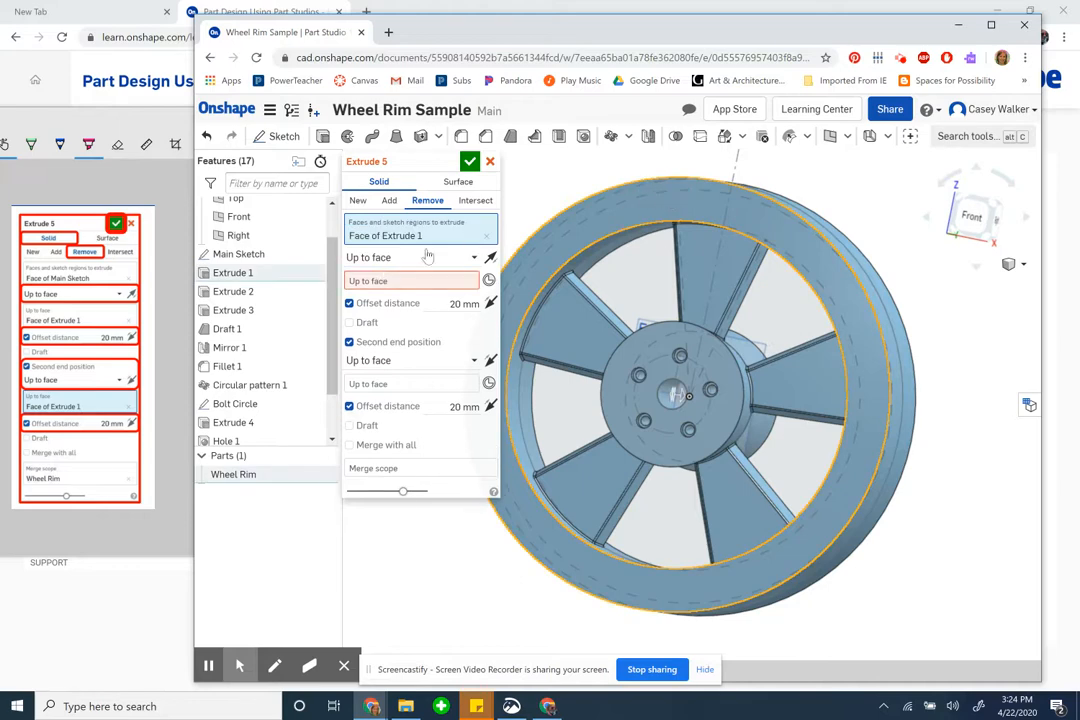
{"action": "left_click", "coordinate": [490, 235]}
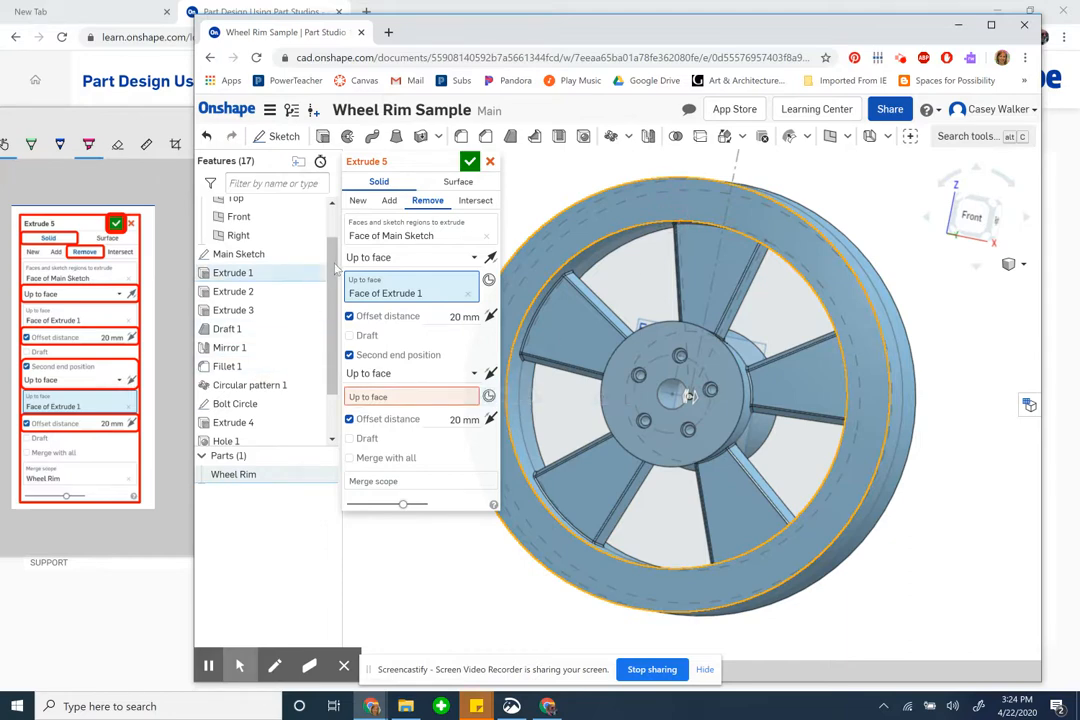
{"action": "mouse_move", "coordinate": [410, 396]}
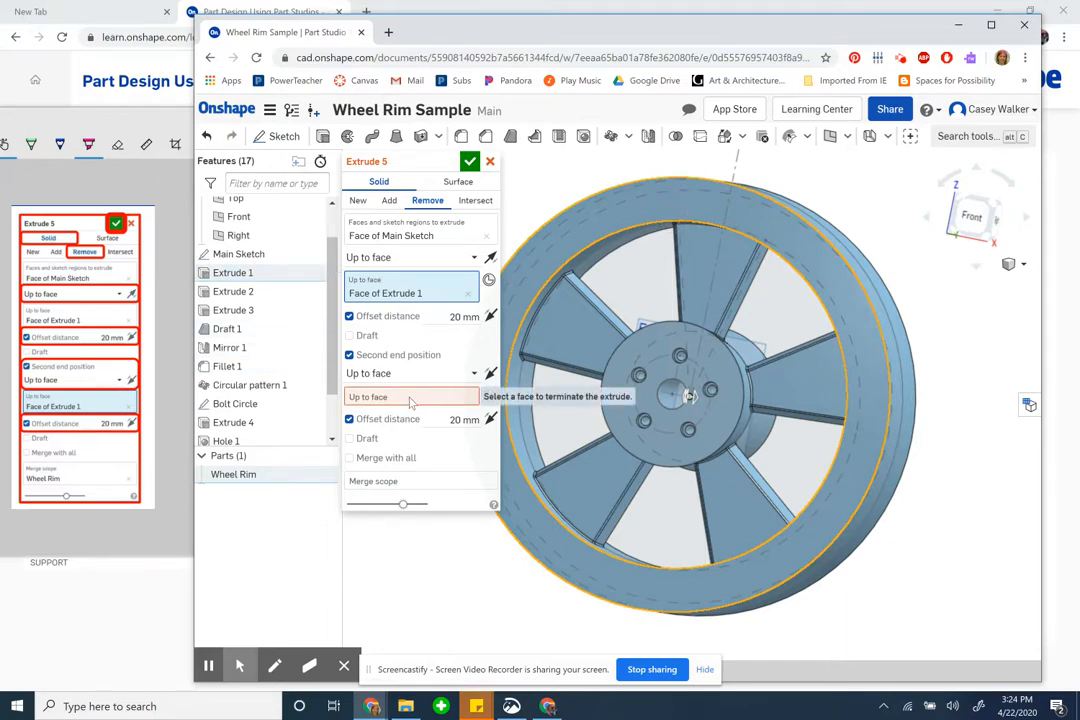
{"action": "mouse_move", "coordinate": [825, 350]}
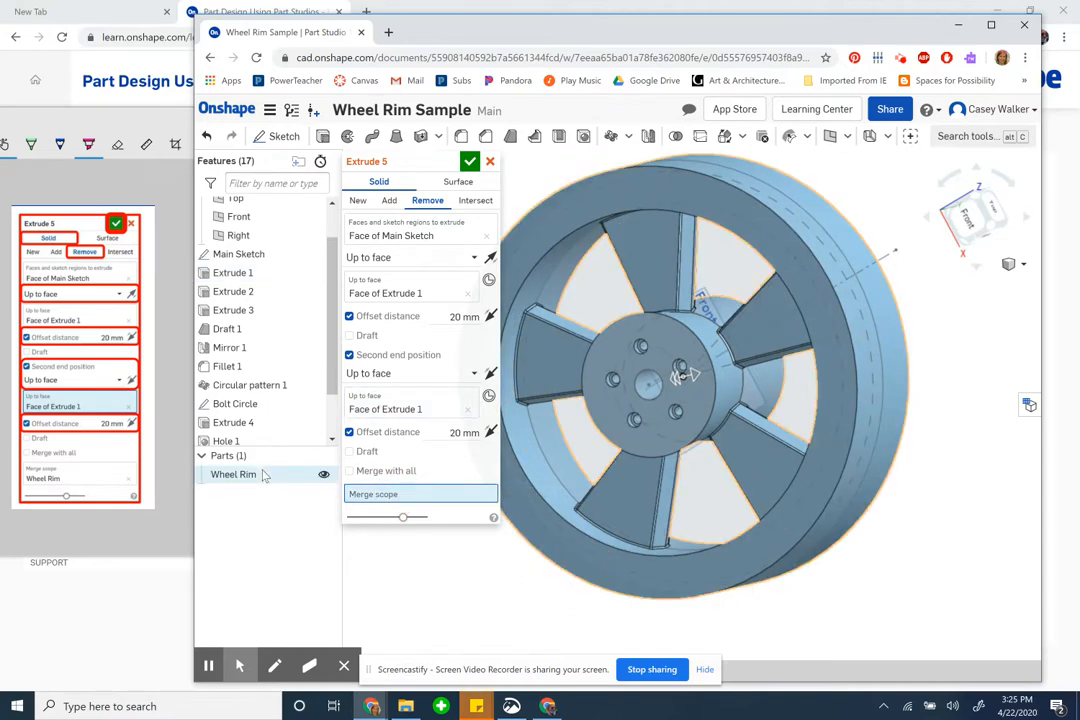
{"action": "left_click", "coordinate": [232, 474]}
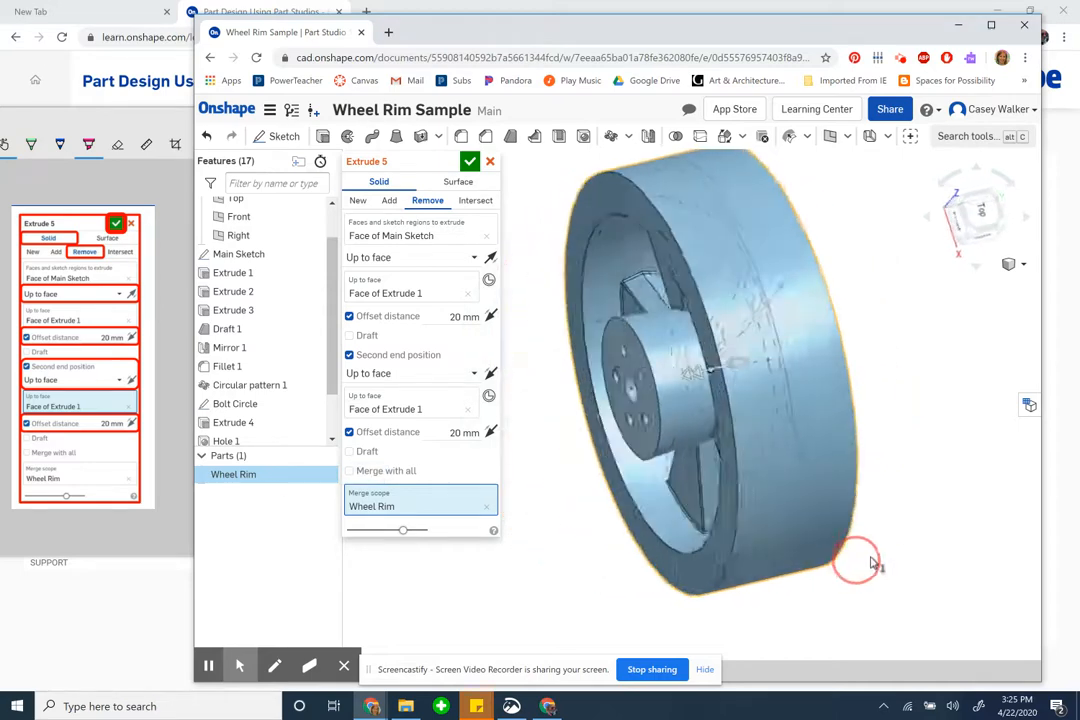
{"action": "left_click_drag", "start_coordinate": [870, 562], "coordinate": [855, 535]}
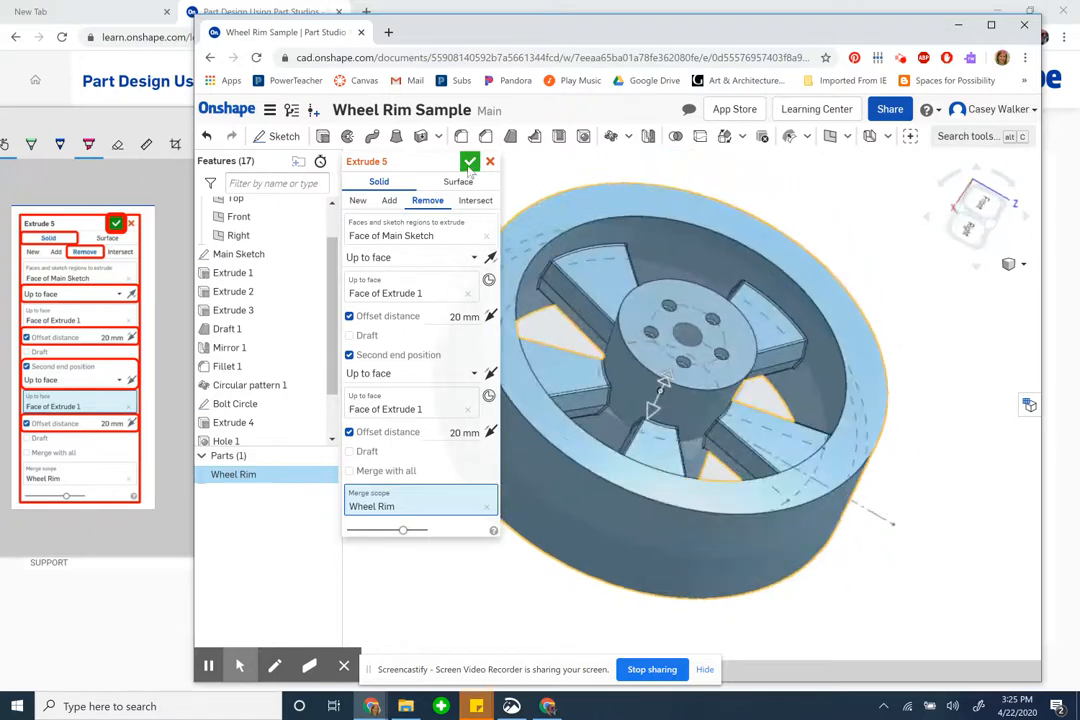
Step: Accept Extrude 5, see it fail with 'offset too large', reopen it and review both Up to face selections
{"action": "left_click", "coordinate": [470, 161]}
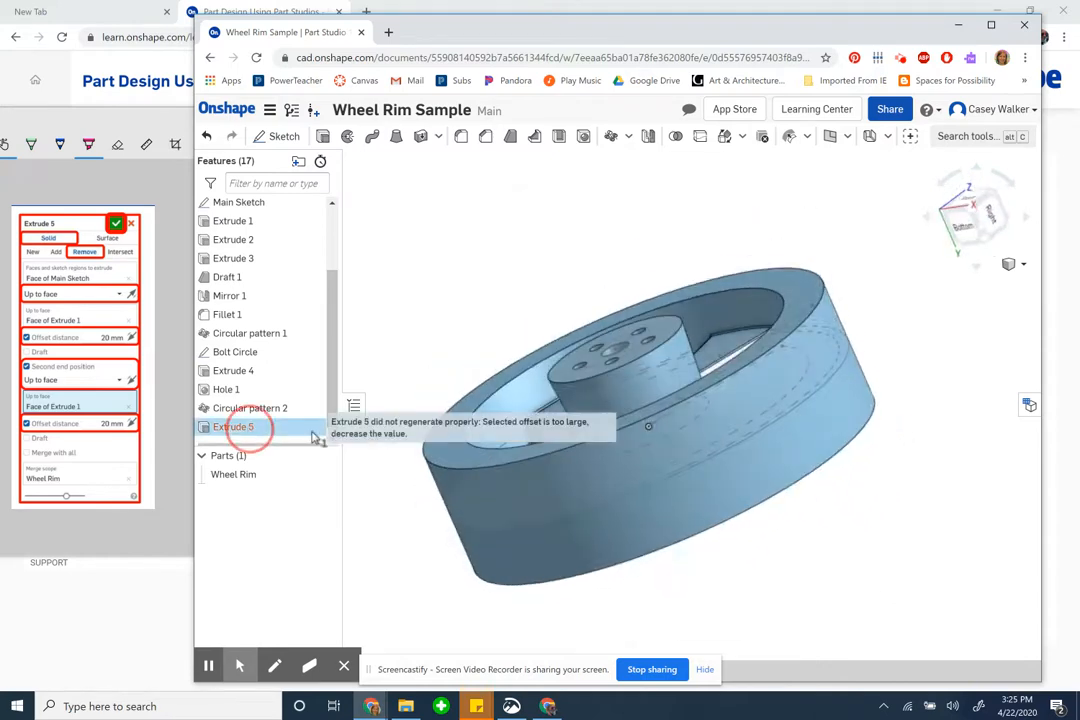
{"action": "left_click", "coordinate": [233, 427]}
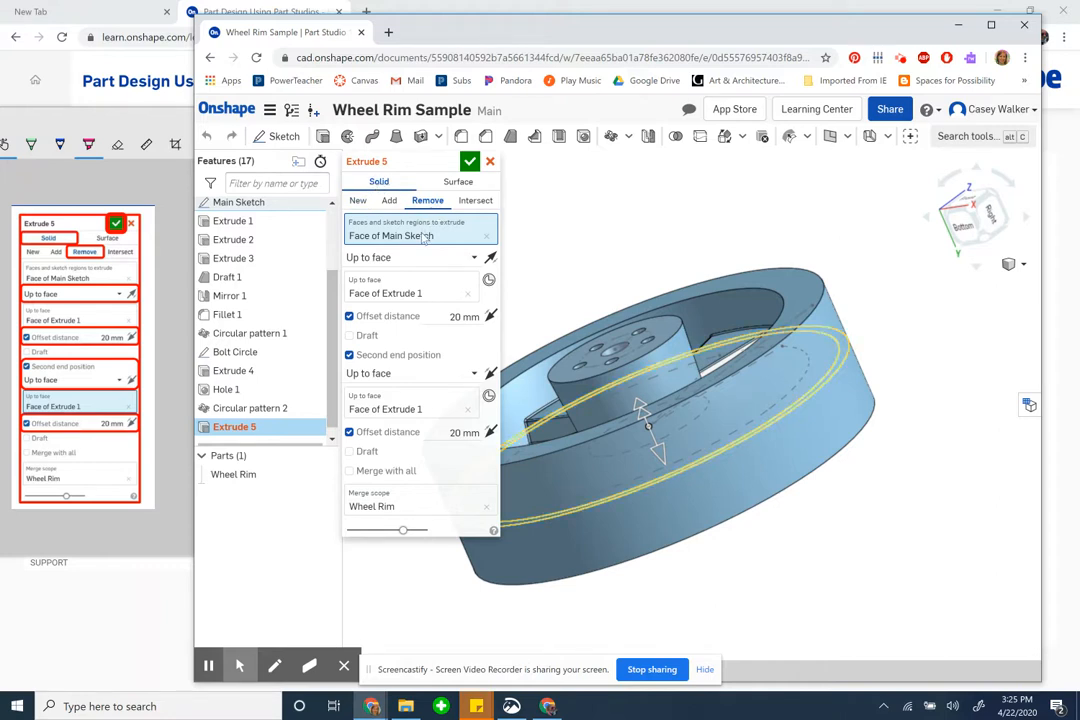
{"action": "mouse_move", "coordinate": [410, 235]}
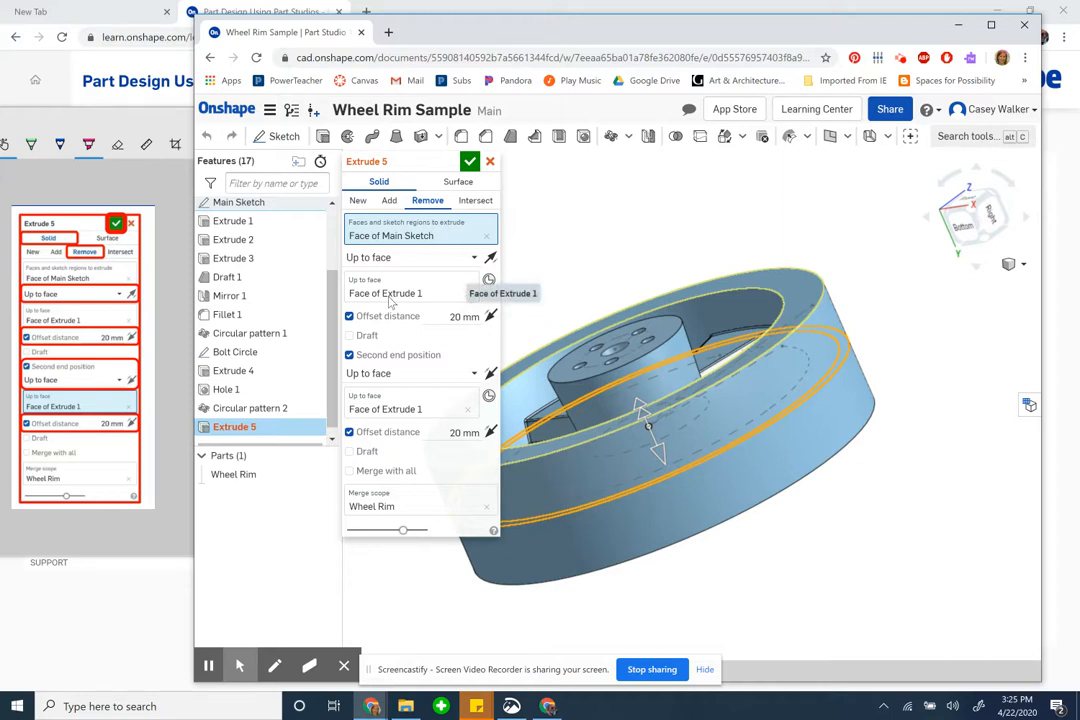
{"action": "left_click", "coordinate": [410, 293]}
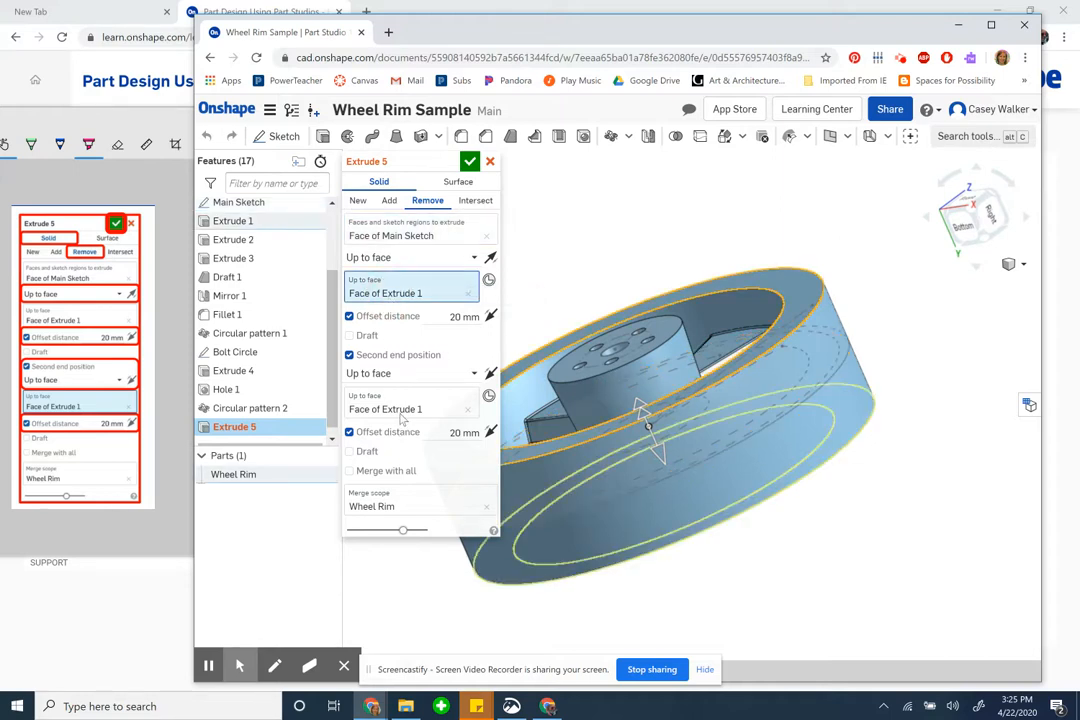
{"action": "mouse_move", "coordinate": [385, 409]}
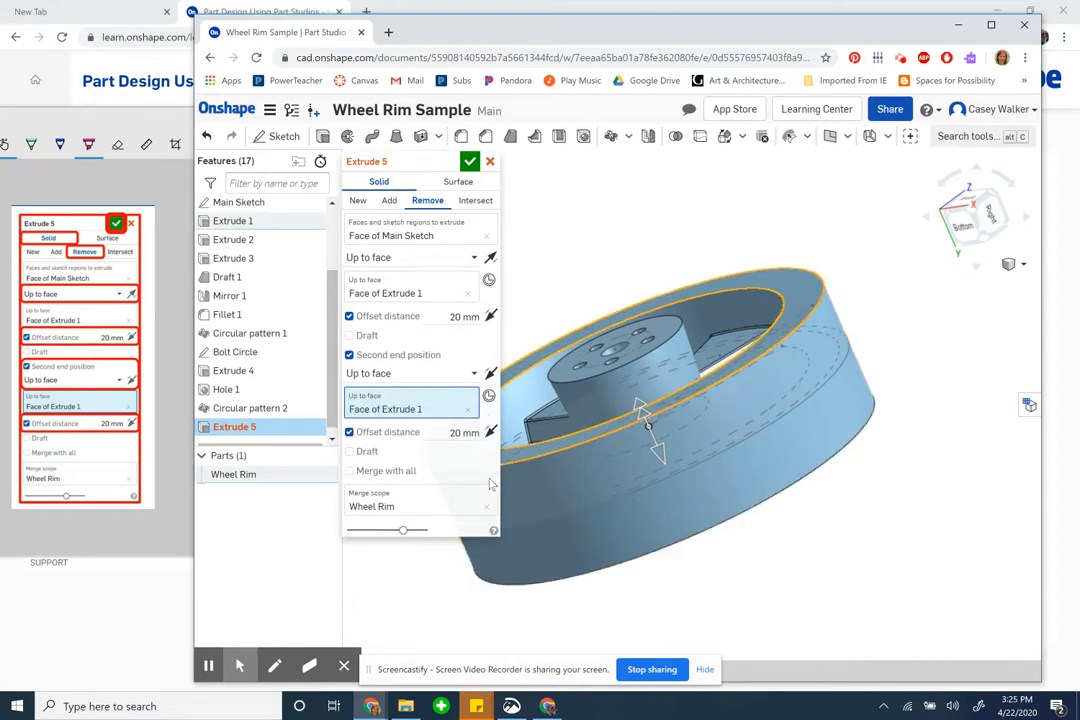
{"action": "left_click", "coordinate": [410, 408]}
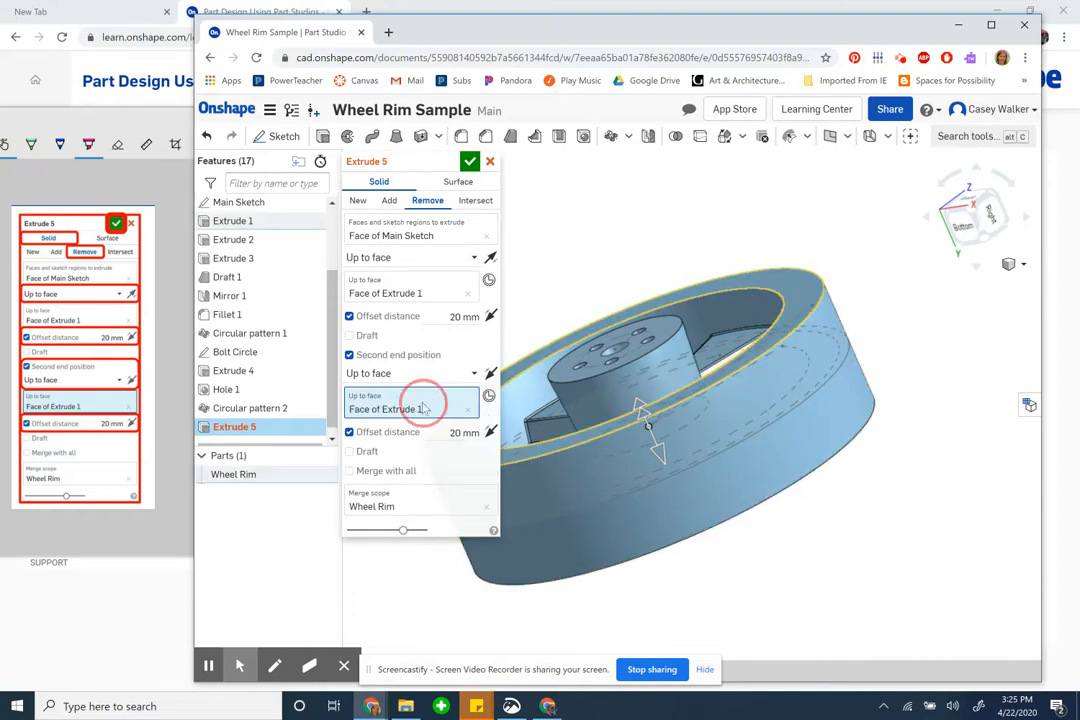
{"action": "left_click", "coordinate": [467, 408]}
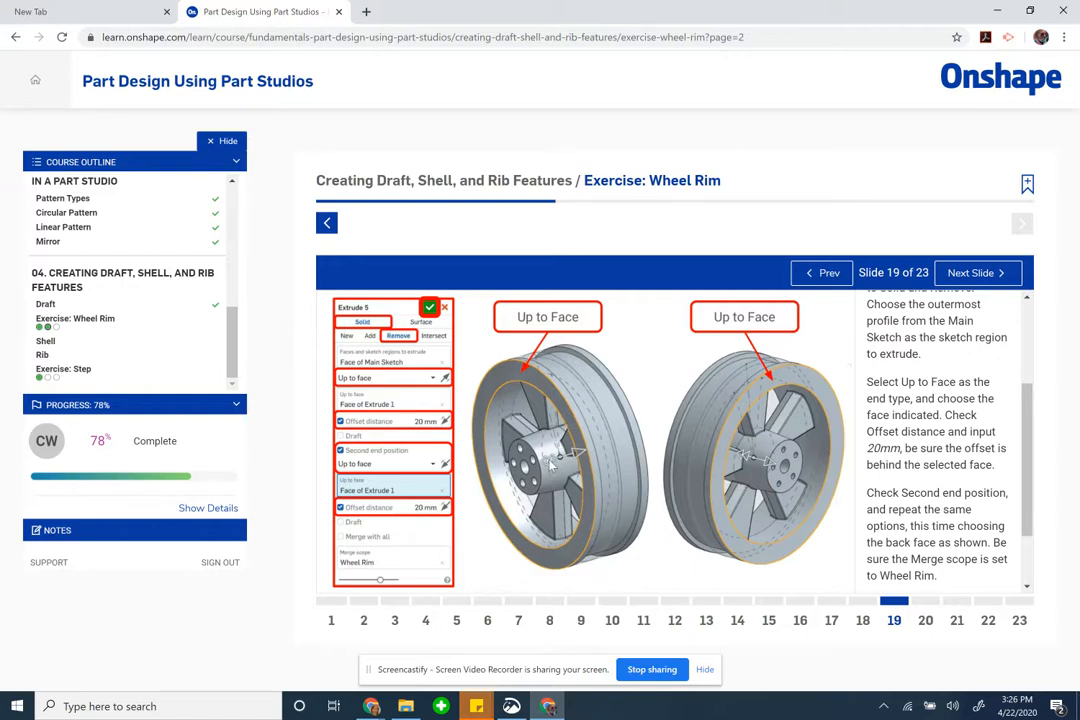
{"action": "mouse_move", "coordinate": [623, 456]}
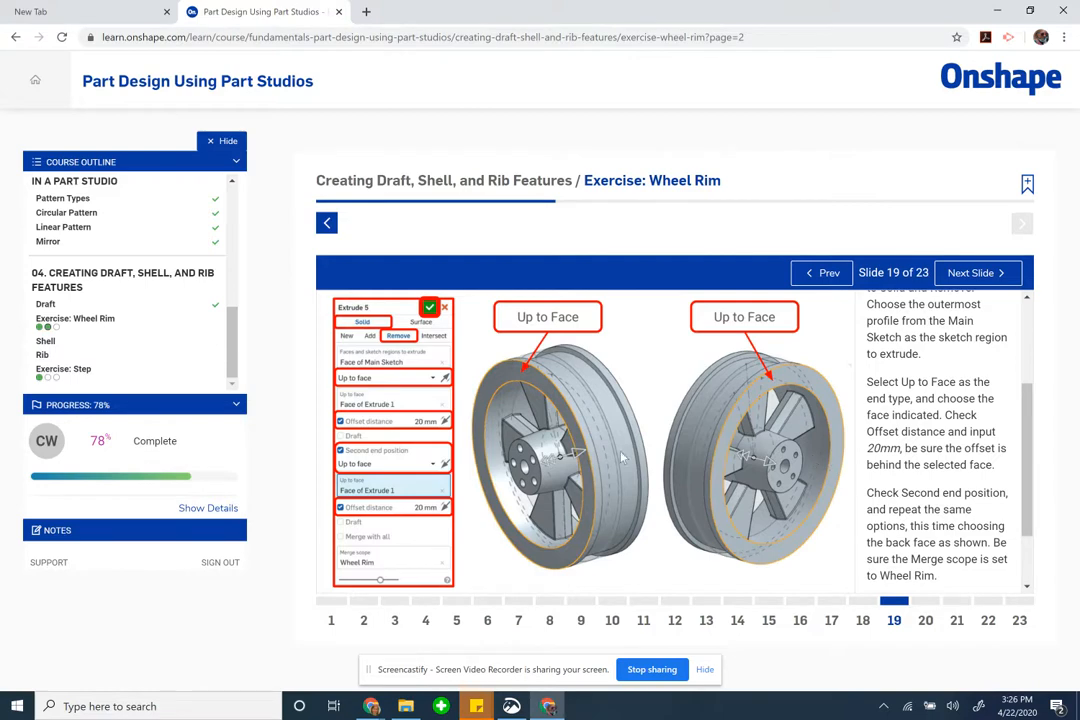
Step: Reread slide 19's Up to Face instructions down to the offset step
{"action": "scroll", "scroll_direction": "down", "scroll_amount": 3}
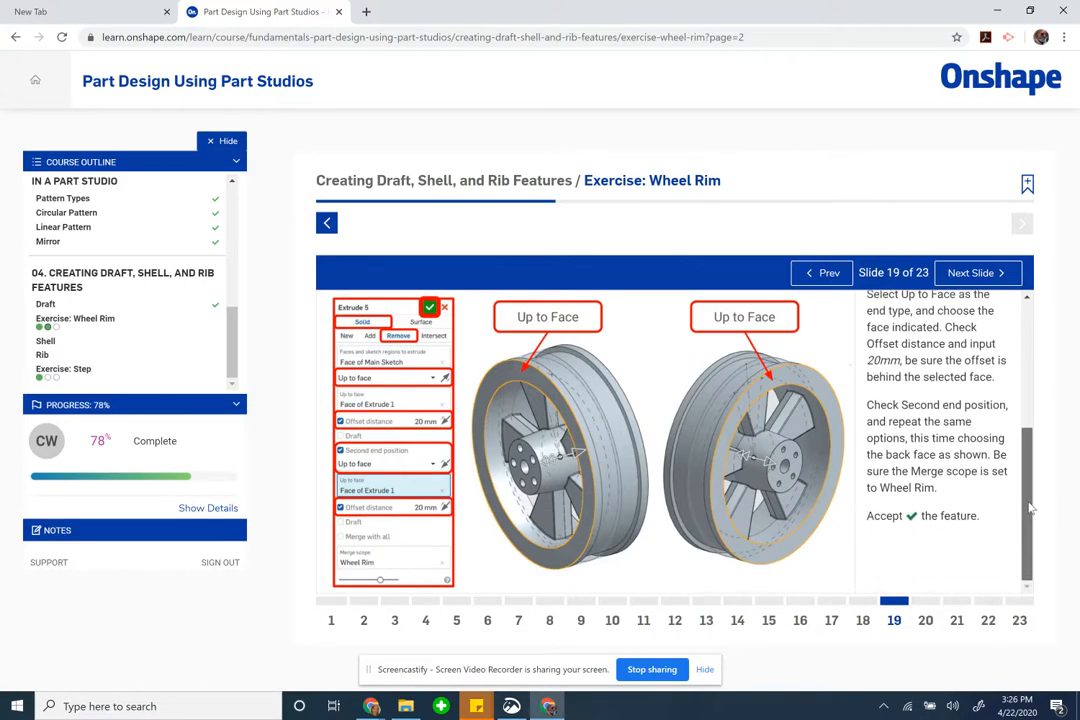
{"action": "scroll", "scroll_direction": "up", "scroll_amount": 3}
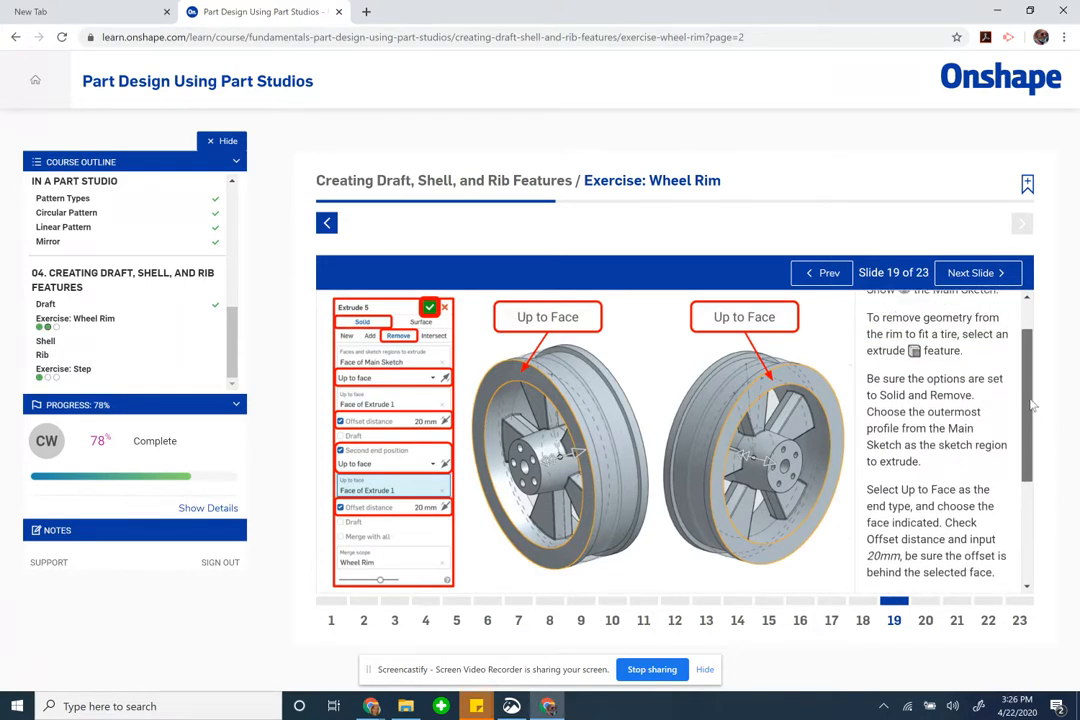
{"action": "scroll", "scroll_direction": "down", "scroll_amount": 3}
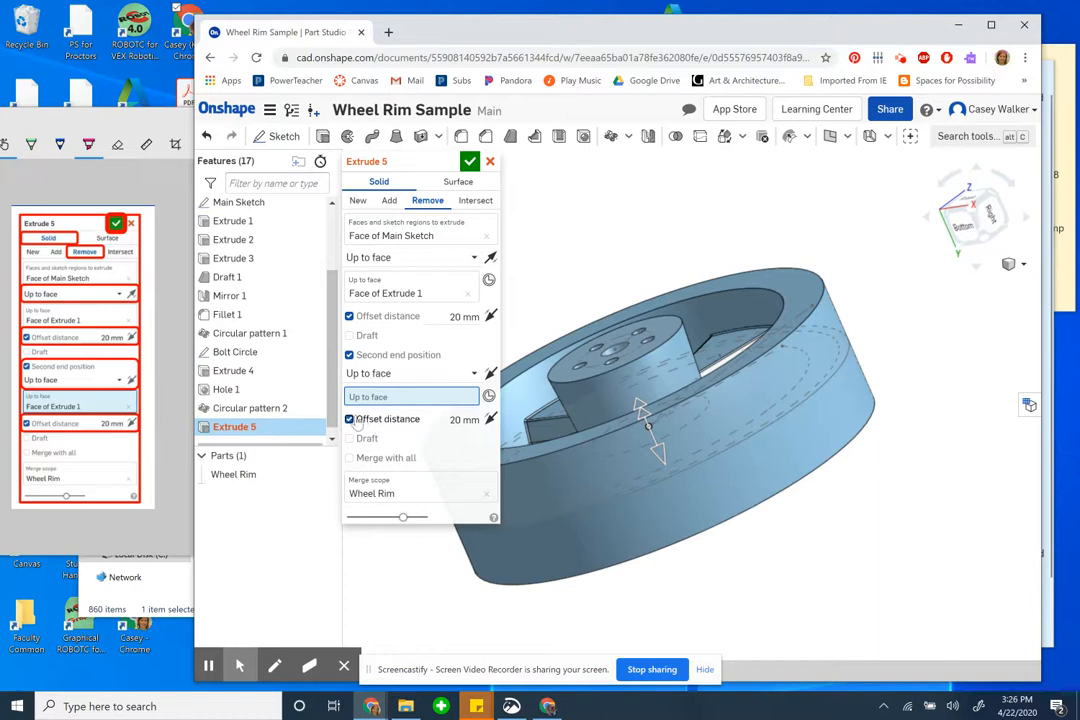
Step: Turn off the second end position, set end type Up to face to Extrude 1's face, and apply
{"action": "left_click", "coordinate": [349, 355]}
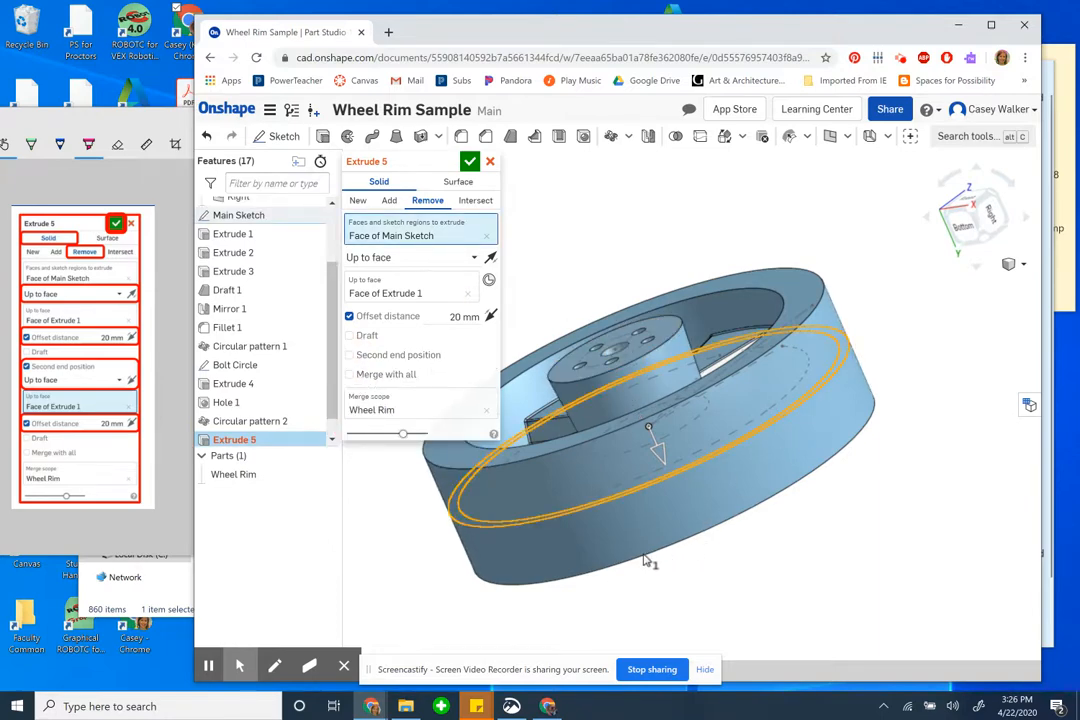
{"action": "mouse_move", "coordinate": [391, 235]}
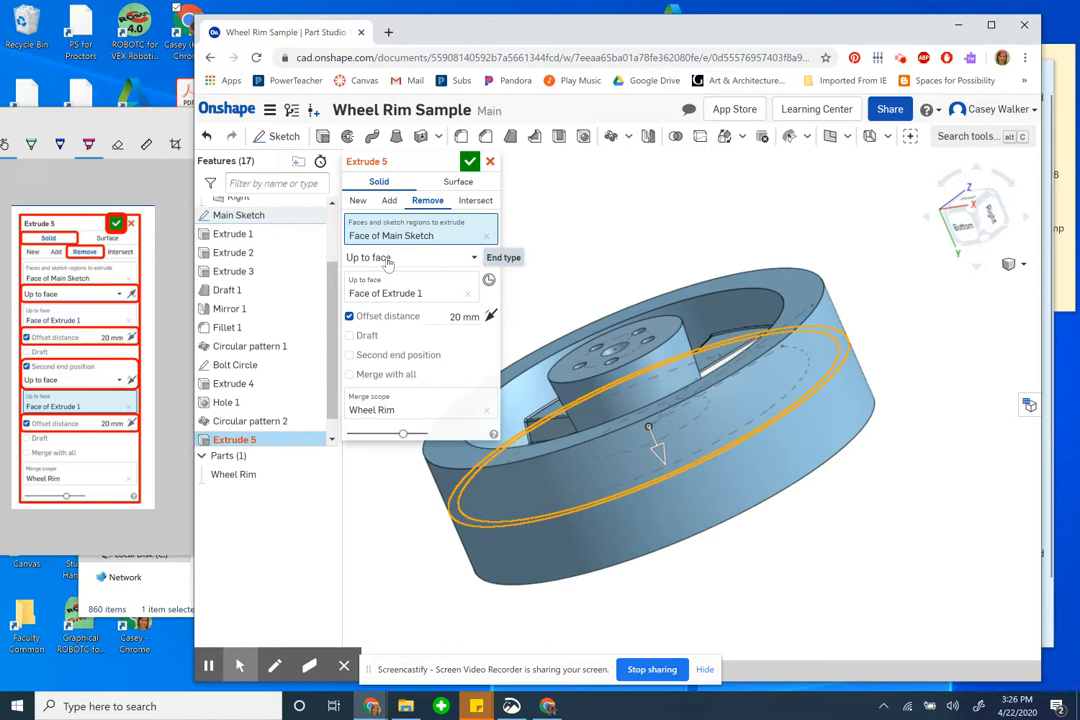
{"action": "left_click", "coordinate": [410, 257]}
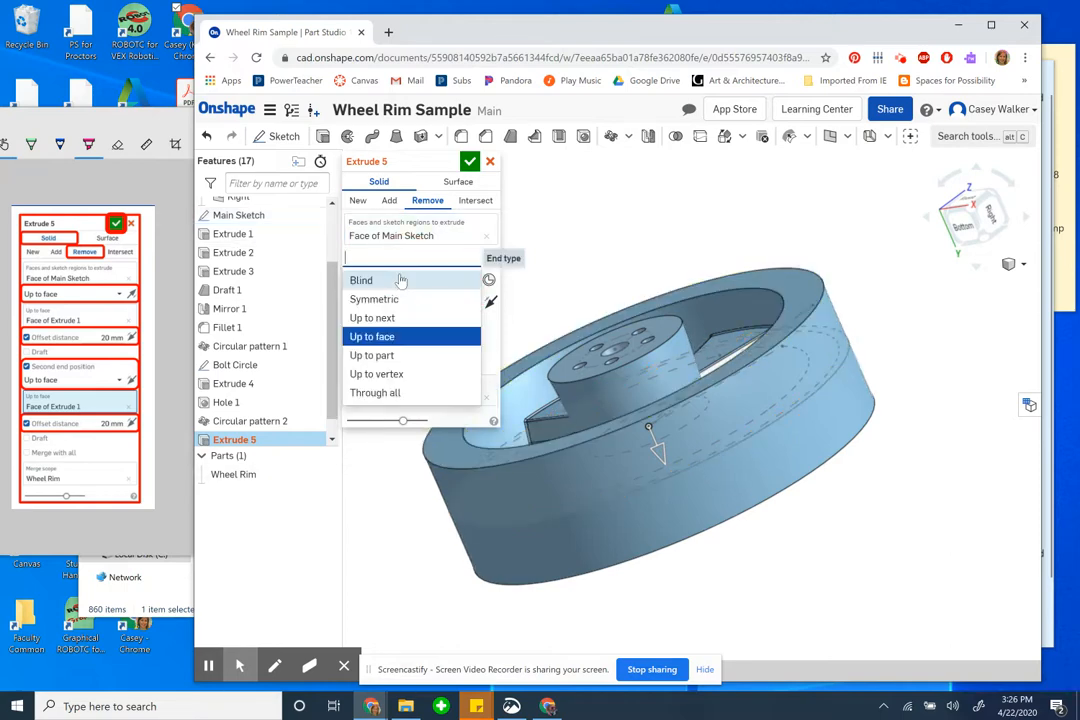
{"action": "left_click", "coordinate": [372, 336]}
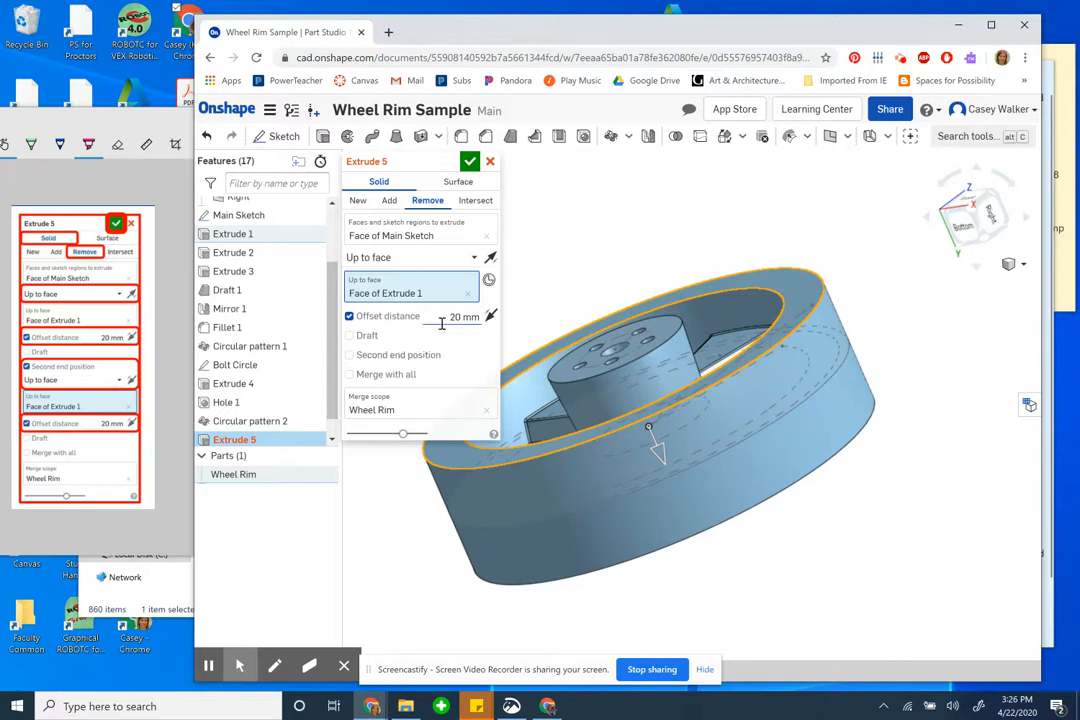
{"action": "left_click", "coordinate": [470, 161]}
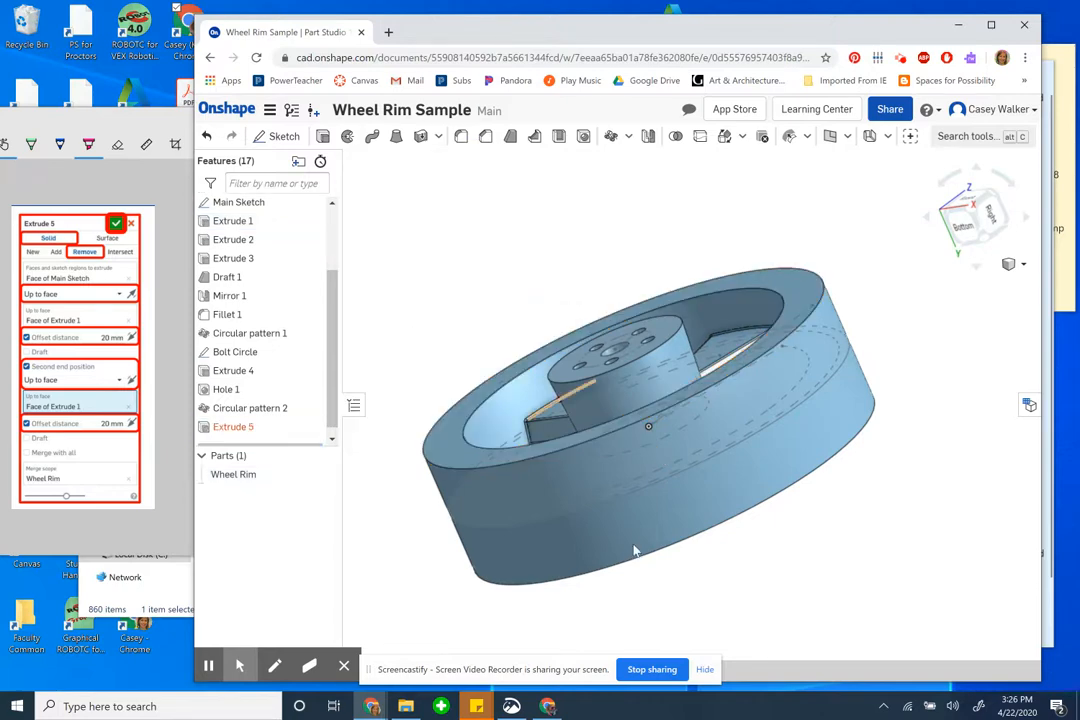
Step: Flip the 20 mm offset behind the face to -20 mm and confirm the rim-removal extrude
{"action": "left_click_drag", "start_coordinate": [635, 550], "coordinate": [770, 610]}
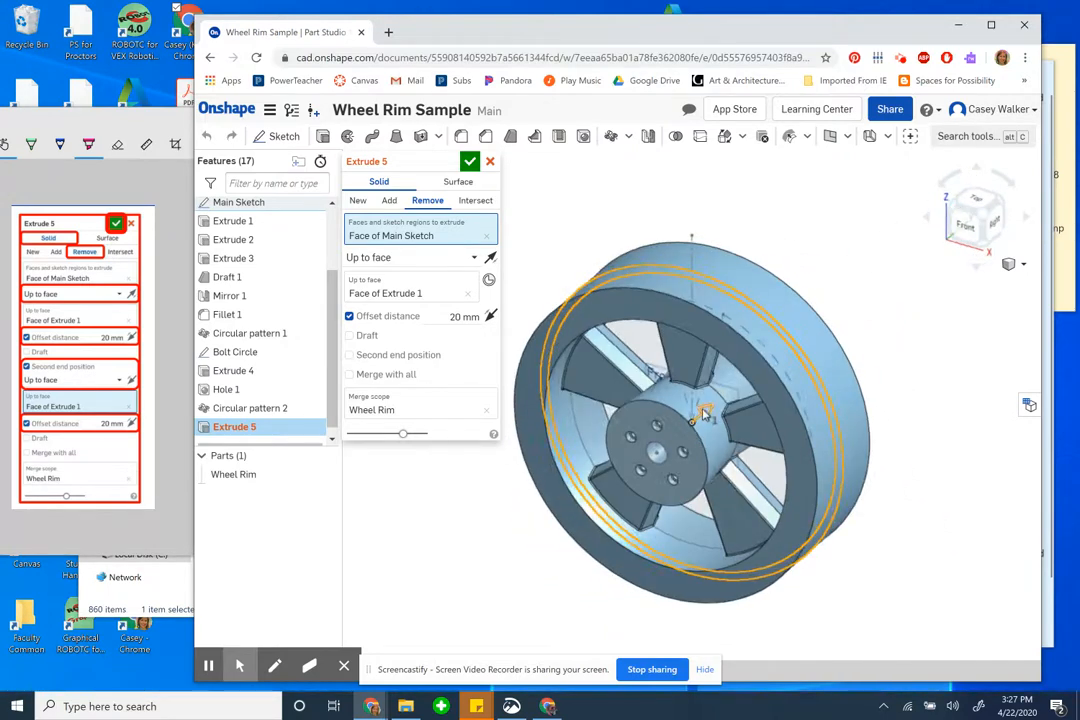
{"action": "left_click", "coordinate": [685, 445]}
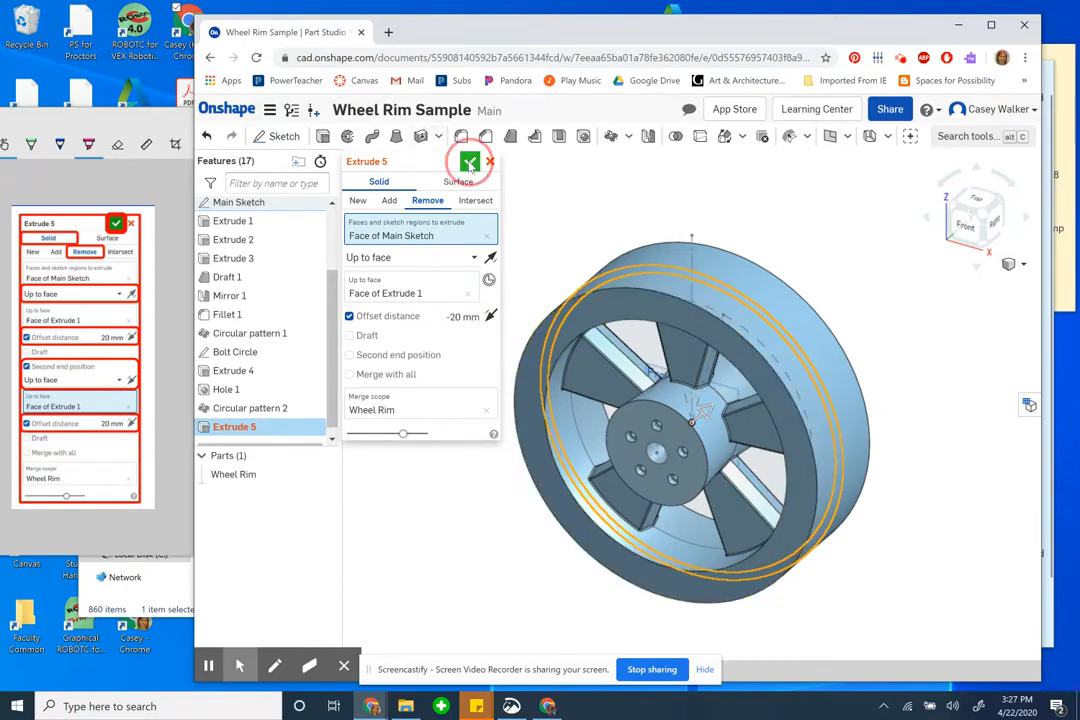
{"action": "left_click", "coordinate": [470, 161]}
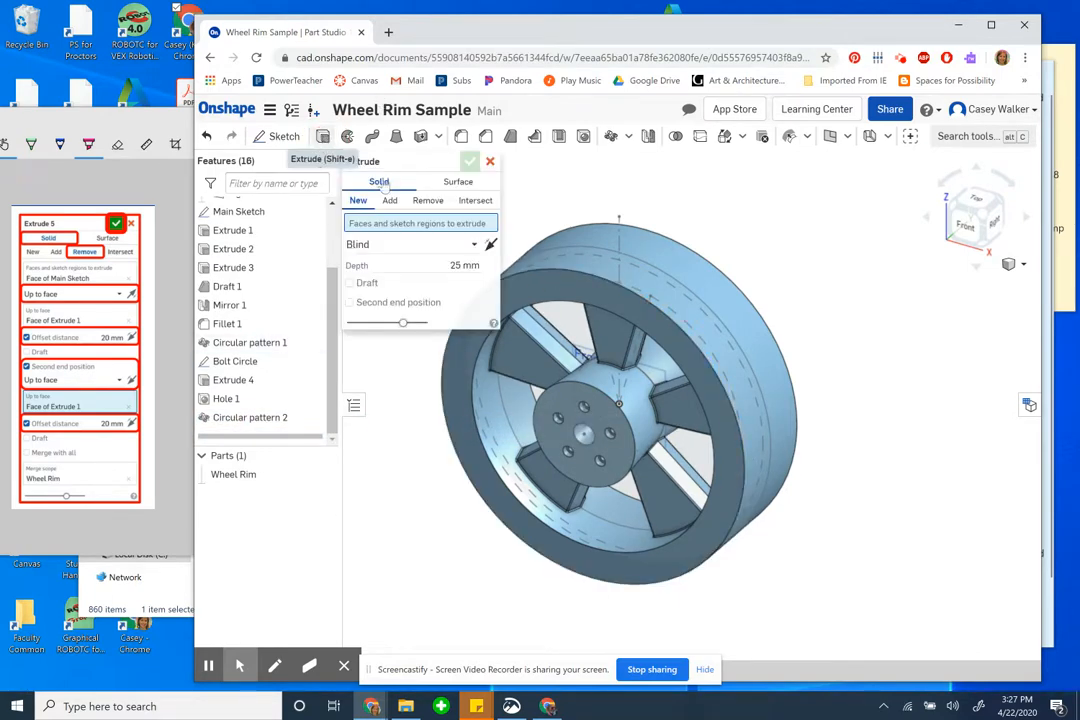
Step: Make Extrude 5 a solid Remove operation and keep the Blind end type at 25 mm
{"action": "left_click", "coordinate": [470, 161]}
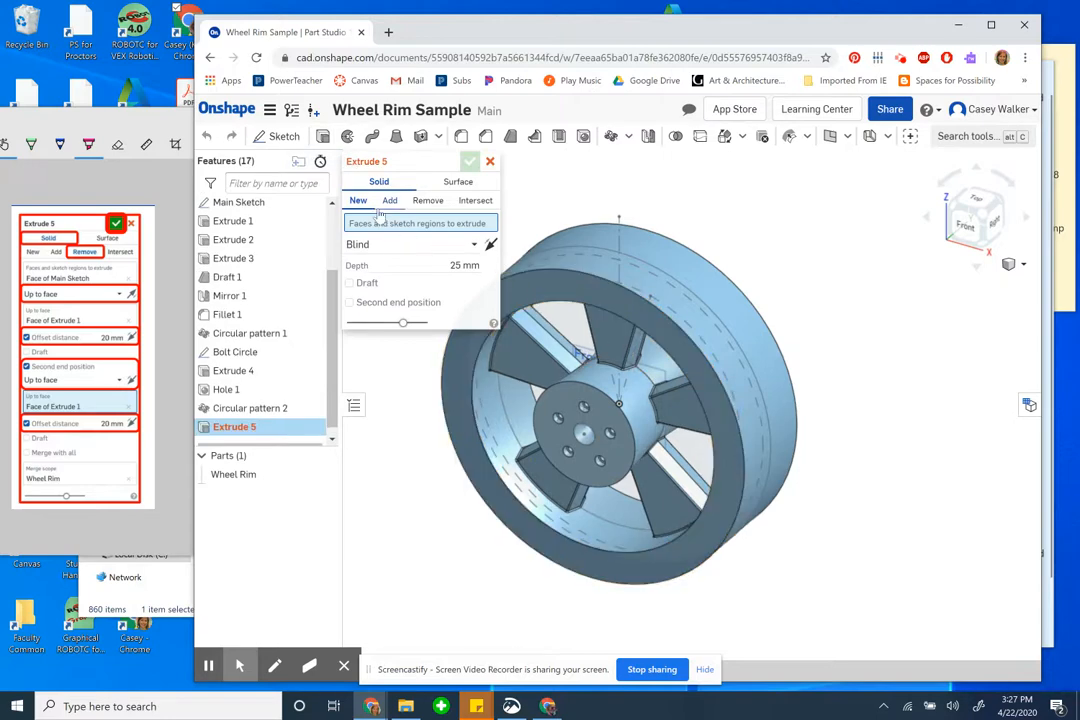
{"action": "left_click", "coordinate": [427, 200]}
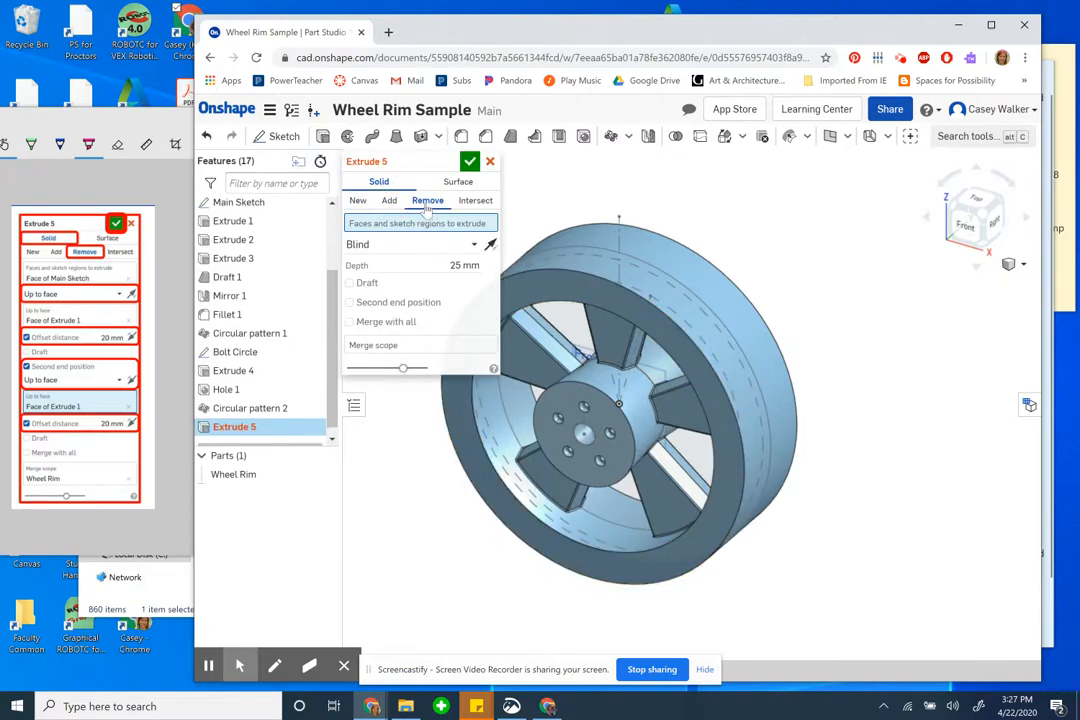
{"action": "left_click", "coordinate": [410, 244]}
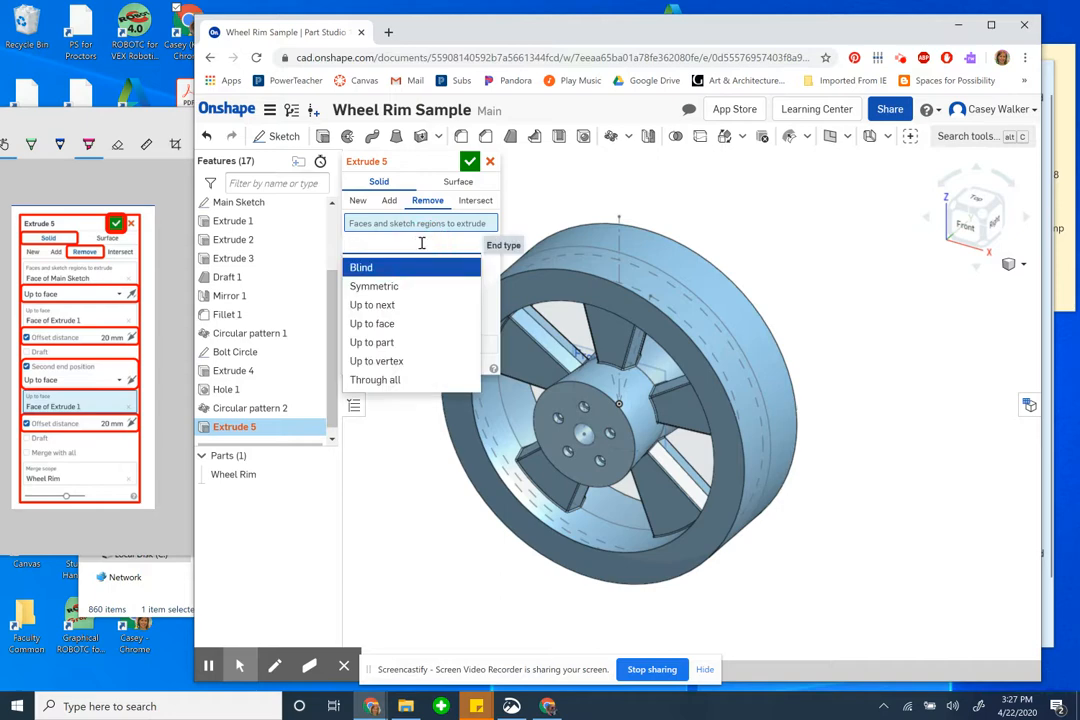
{"action": "left_click", "coordinate": [361, 267]}
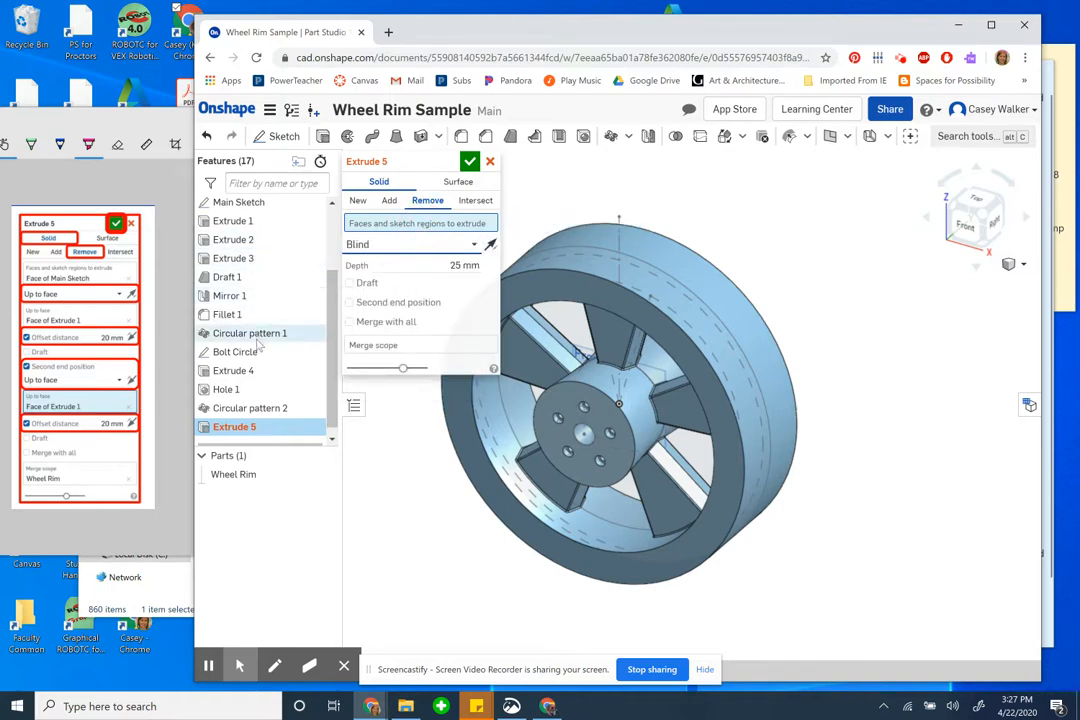
{"action": "mouse_move", "coordinate": [239, 202]}
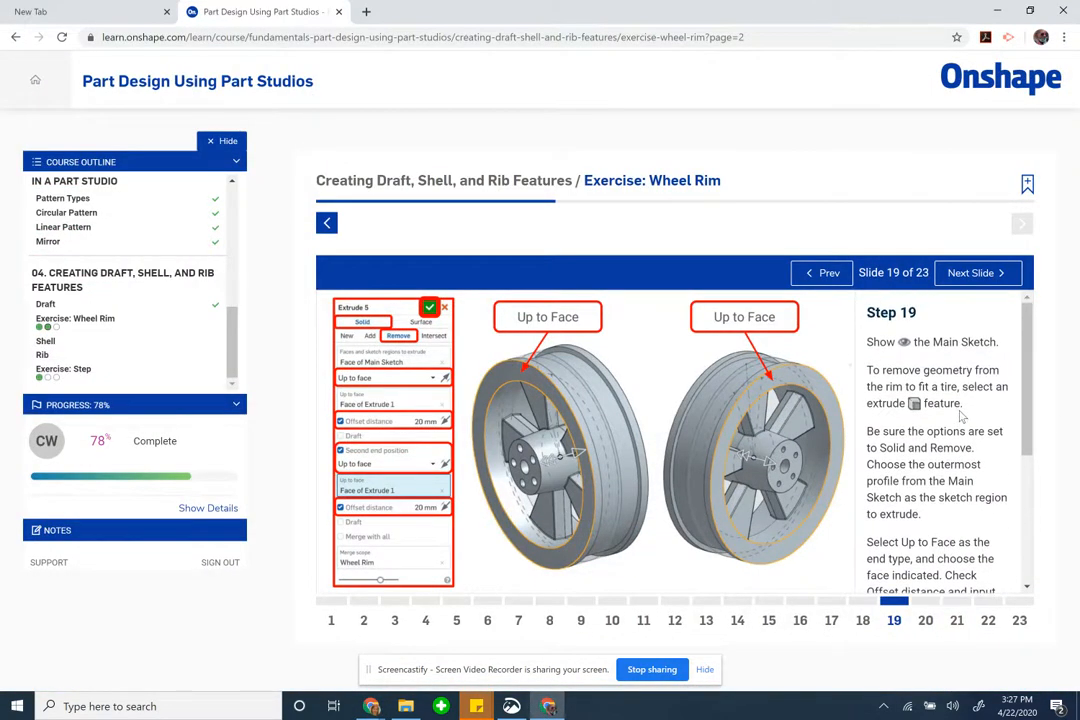
{"action": "mouse_move", "coordinate": [968, 460]}
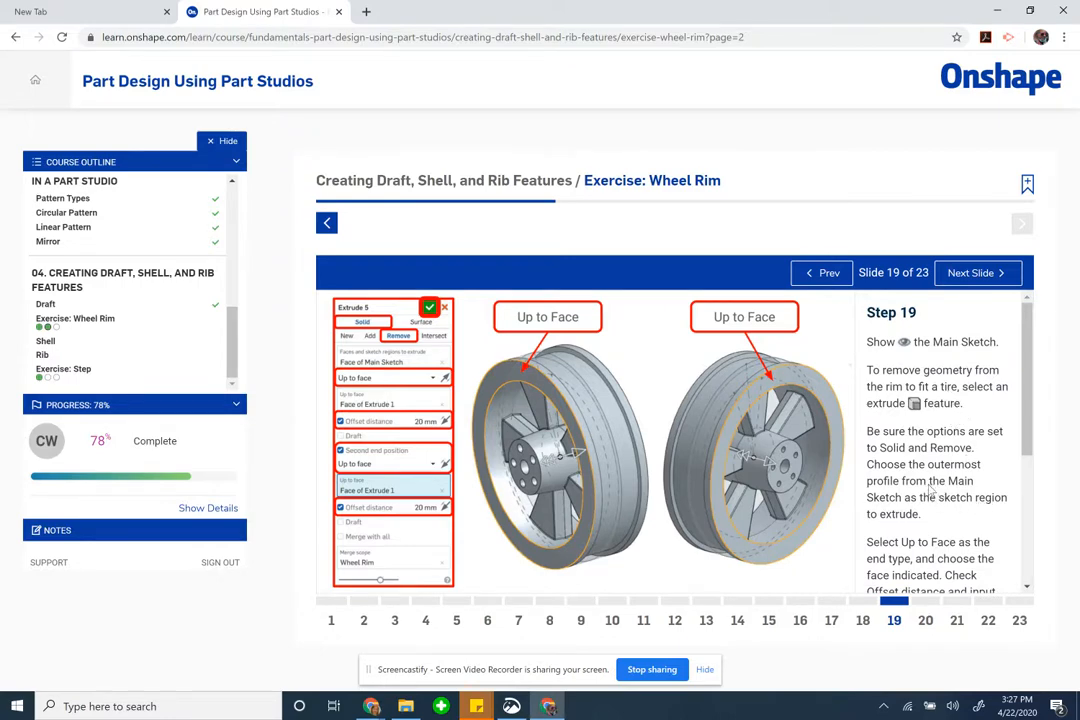
{"action": "mouse_move", "coordinate": [958, 489]}
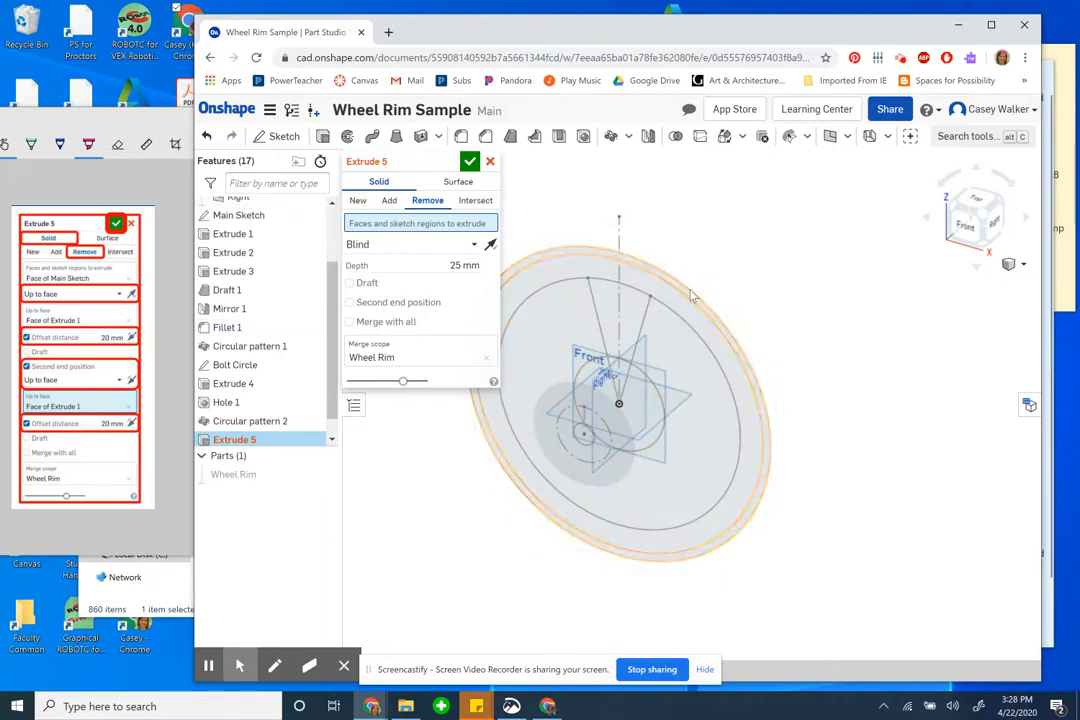
Step: Show the Wheel Rim part and end the cut Up to face on Extrude 1 with a 20 mm offset
{"action": "left_click_drag", "start_coordinate": [690, 295], "coordinate": [727, 512]}
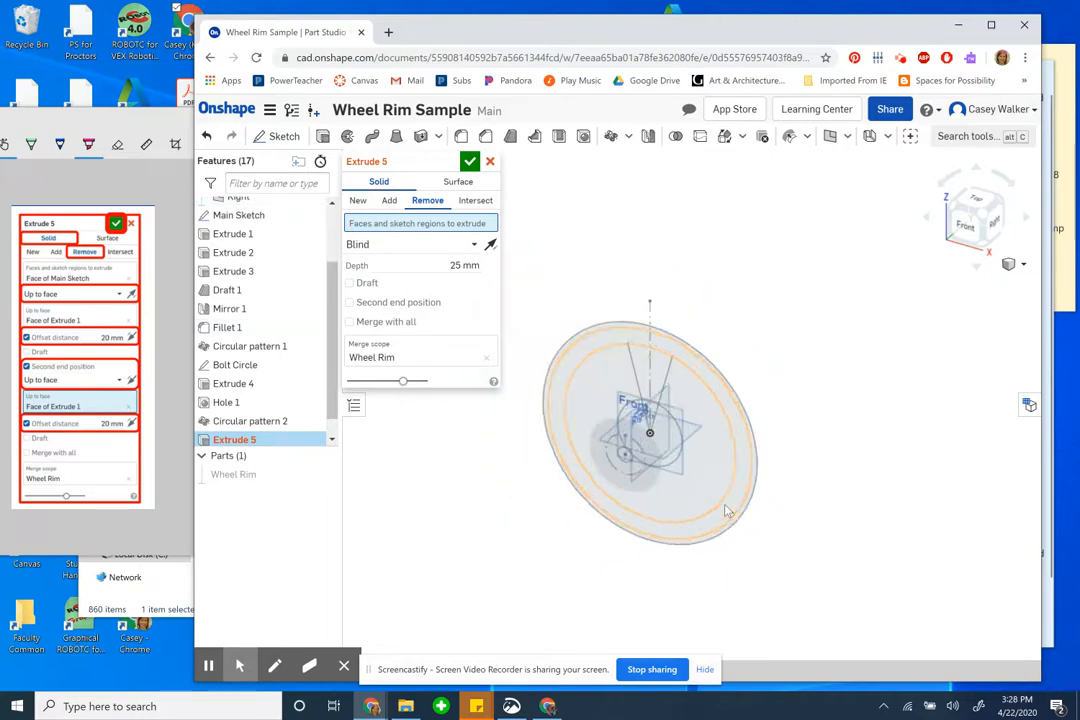
{"action": "scroll", "scroll_direction": "up", "scroll_amount": 3}
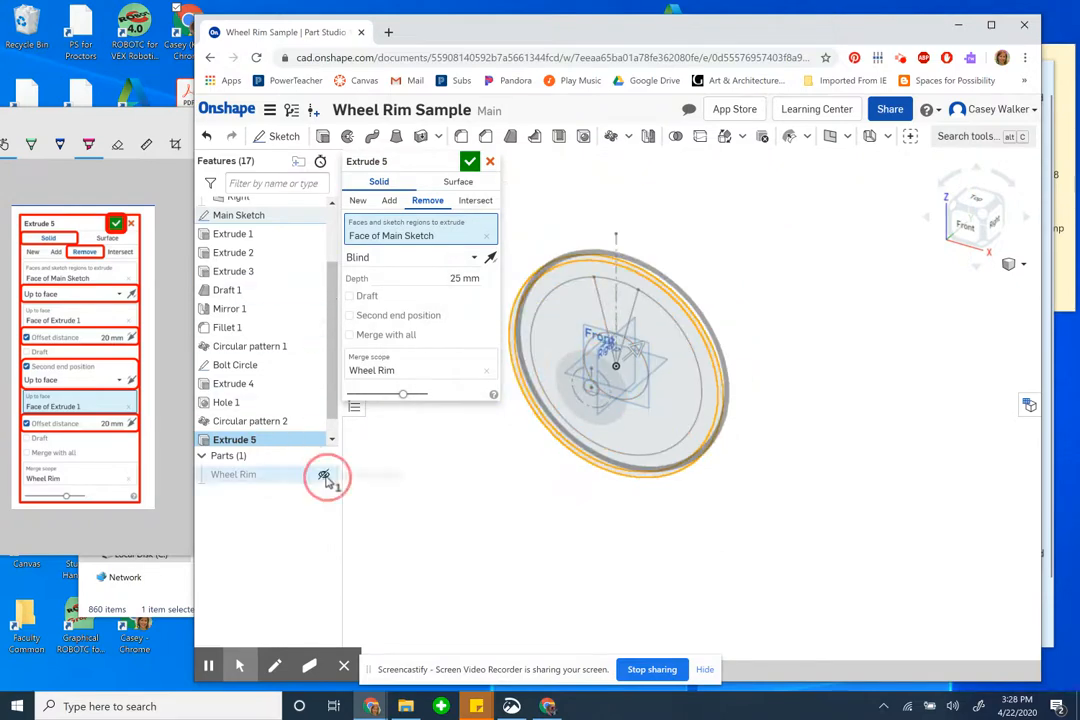
{"action": "left_click", "coordinate": [418, 257]}
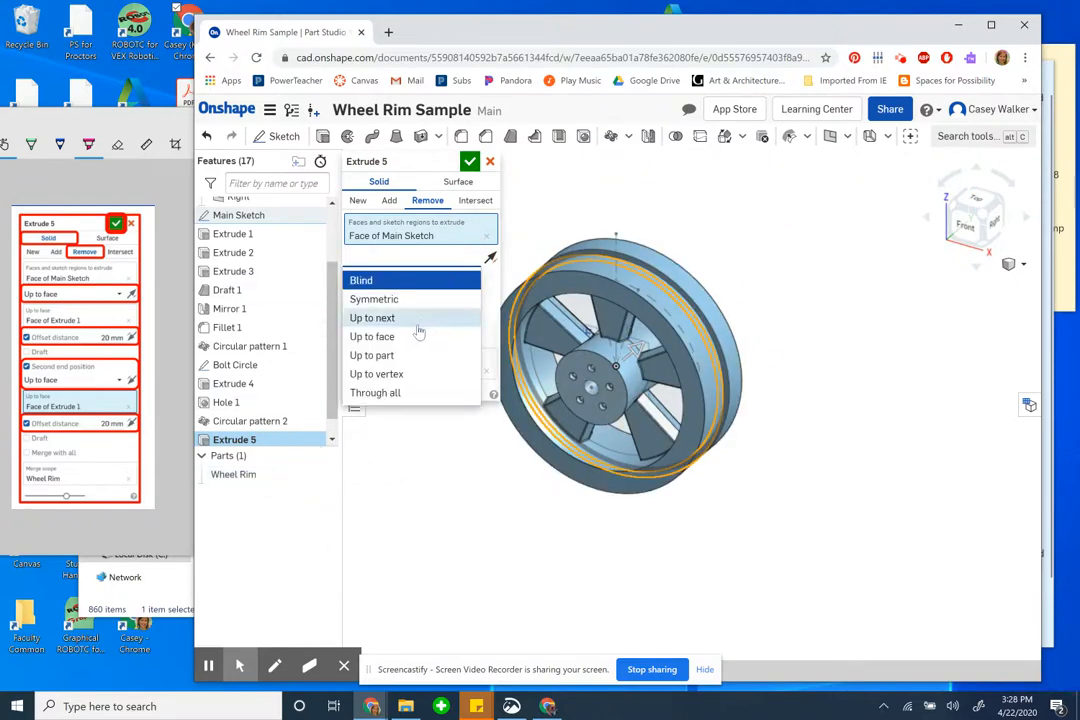
{"action": "left_click", "coordinate": [372, 336]}
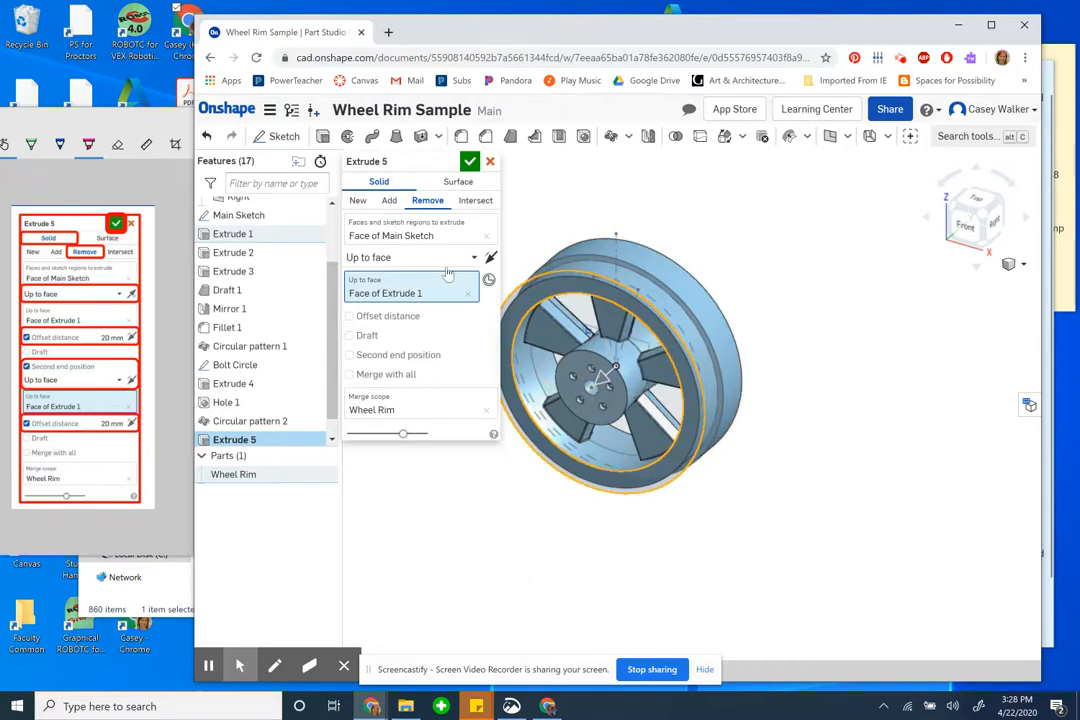
{"action": "left_click", "coordinate": [349, 316]}
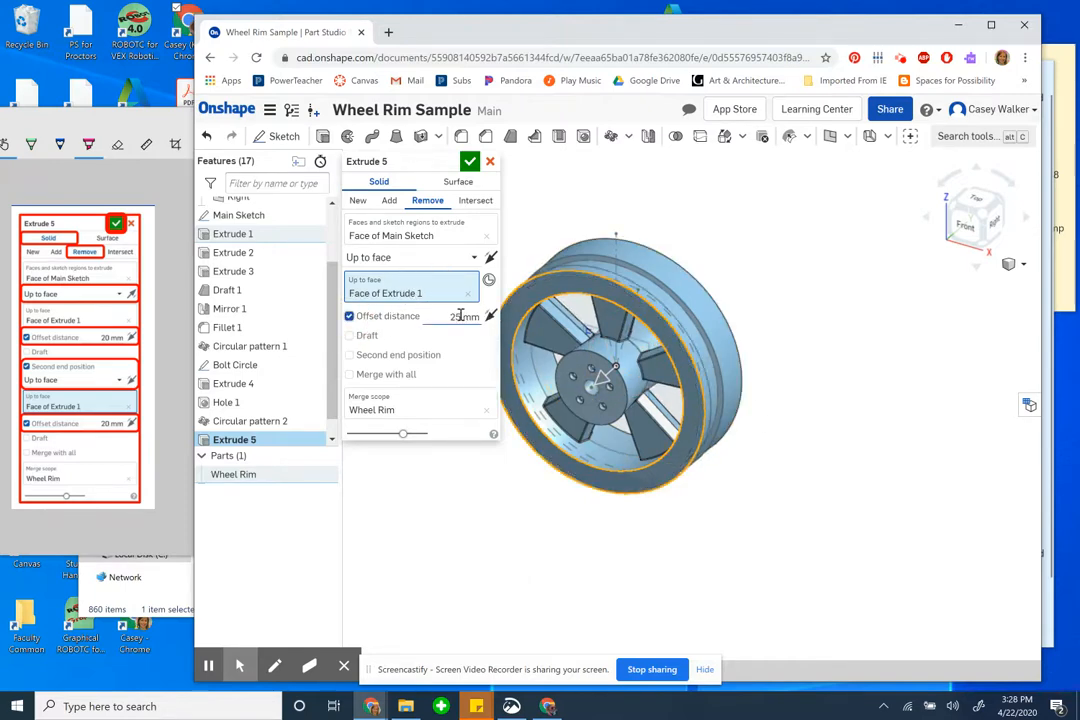
{"action": "left_click", "coordinate": [455, 315]}
{"action": "type", "text": "20"}
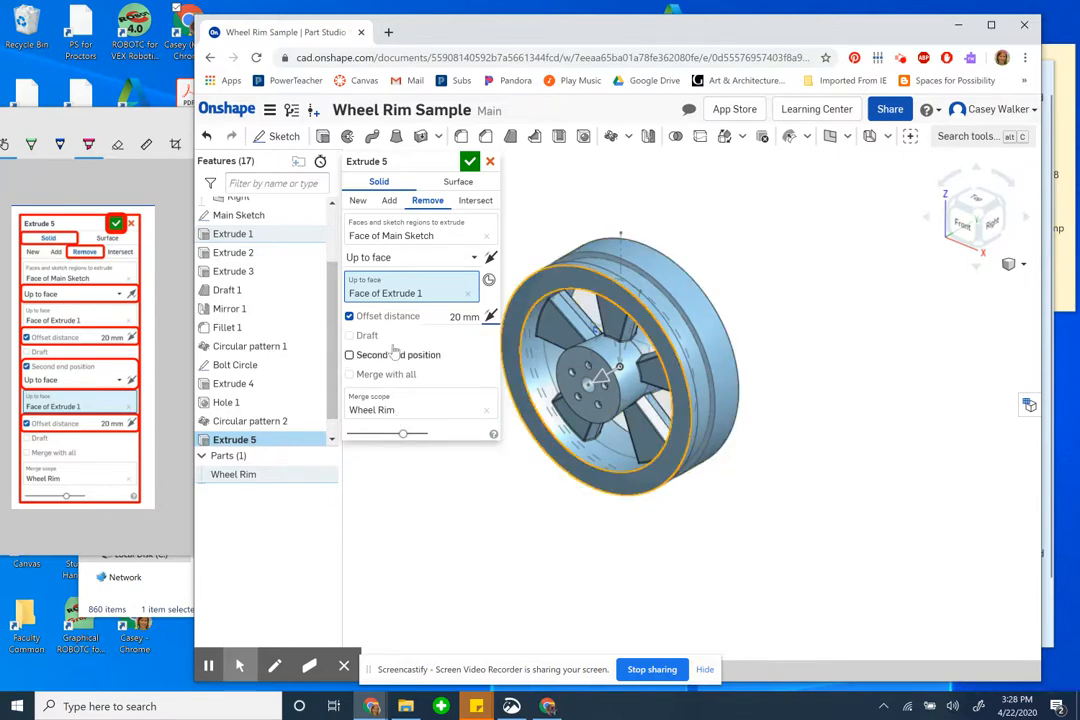
{"action": "mouse_move", "coordinate": [456, 352]}
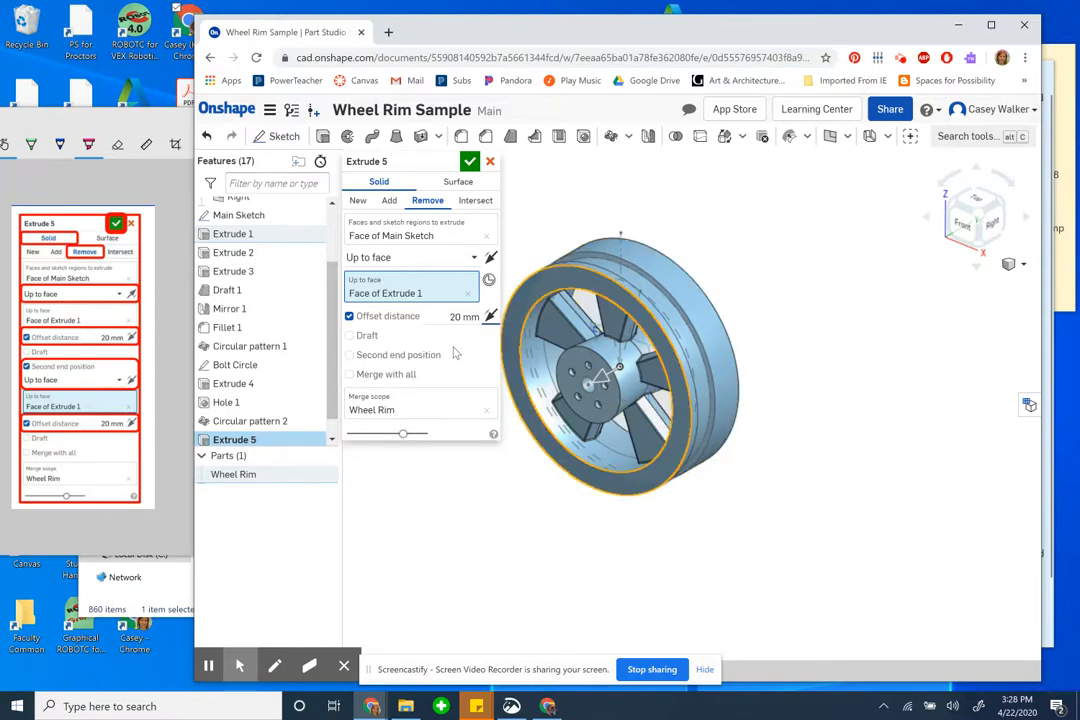
Step: Add a second end Up to face on Extrude 1 with 20 mm offset and accept the groove cut
{"action": "left_click", "coordinate": [349, 355]}
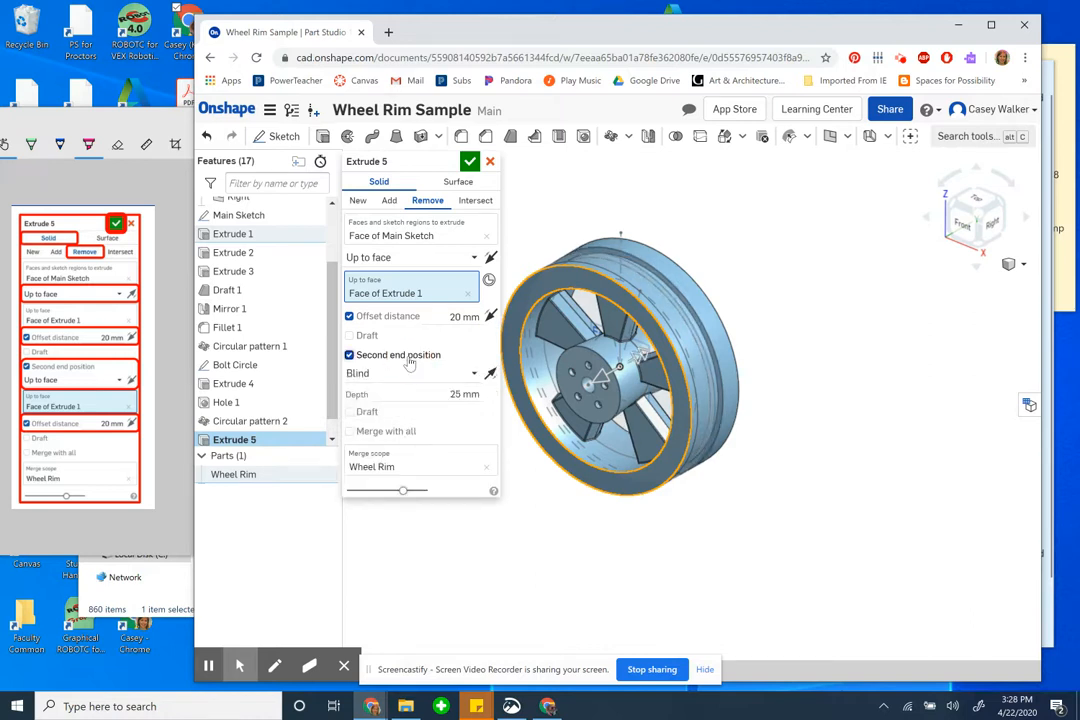
{"action": "left_click", "coordinate": [410, 372]}
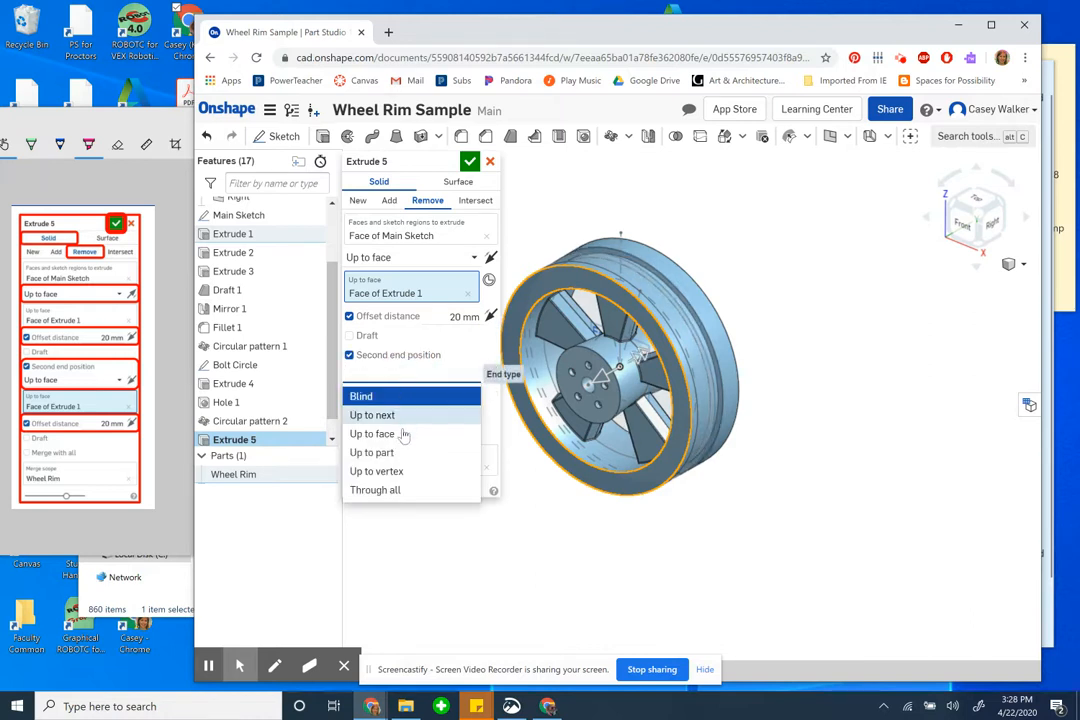
{"action": "left_click", "coordinate": [372, 433]}
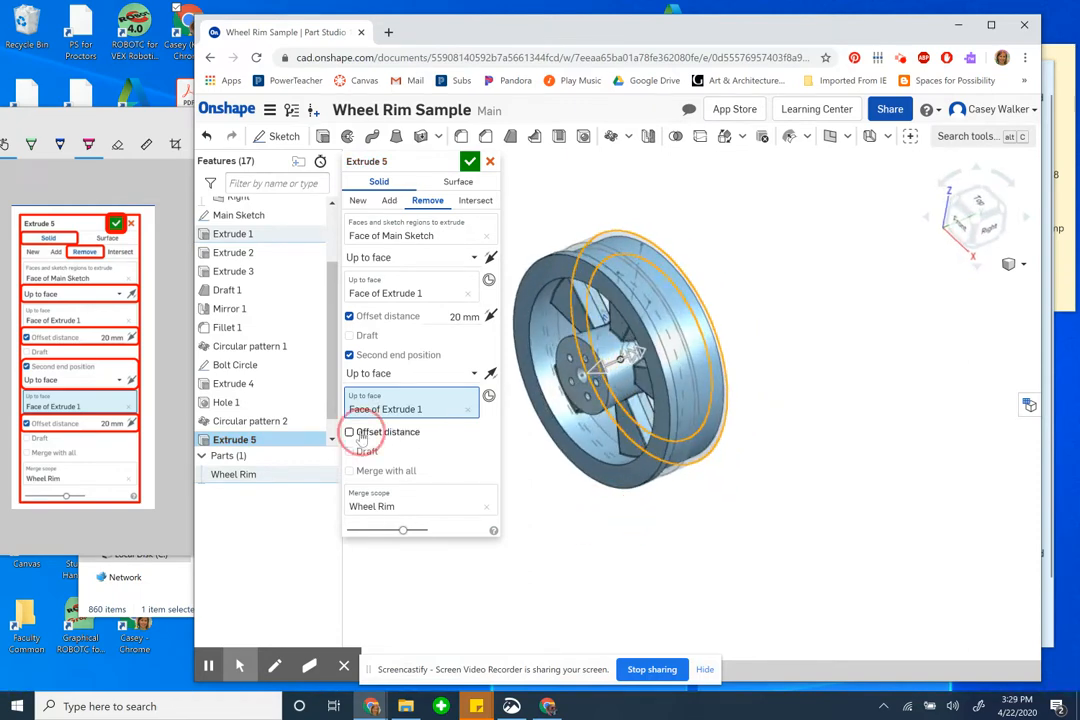
{"action": "left_click", "coordinate": [349, 431]}
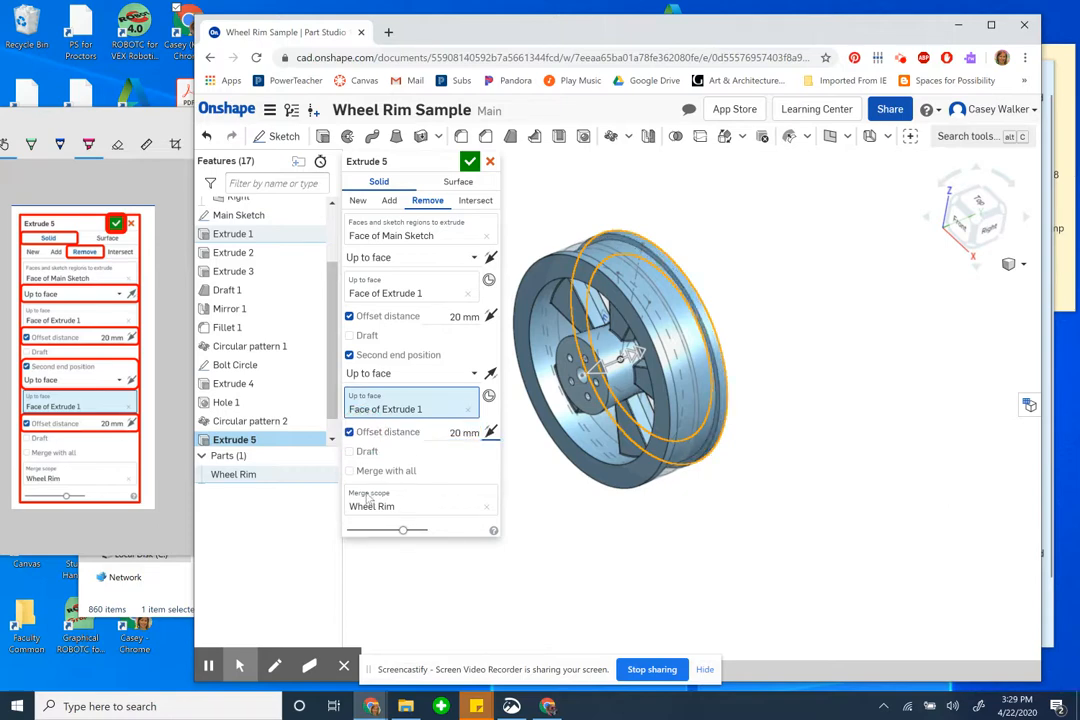
{"action": "mouse_move", "coordinate": [805, 425]}
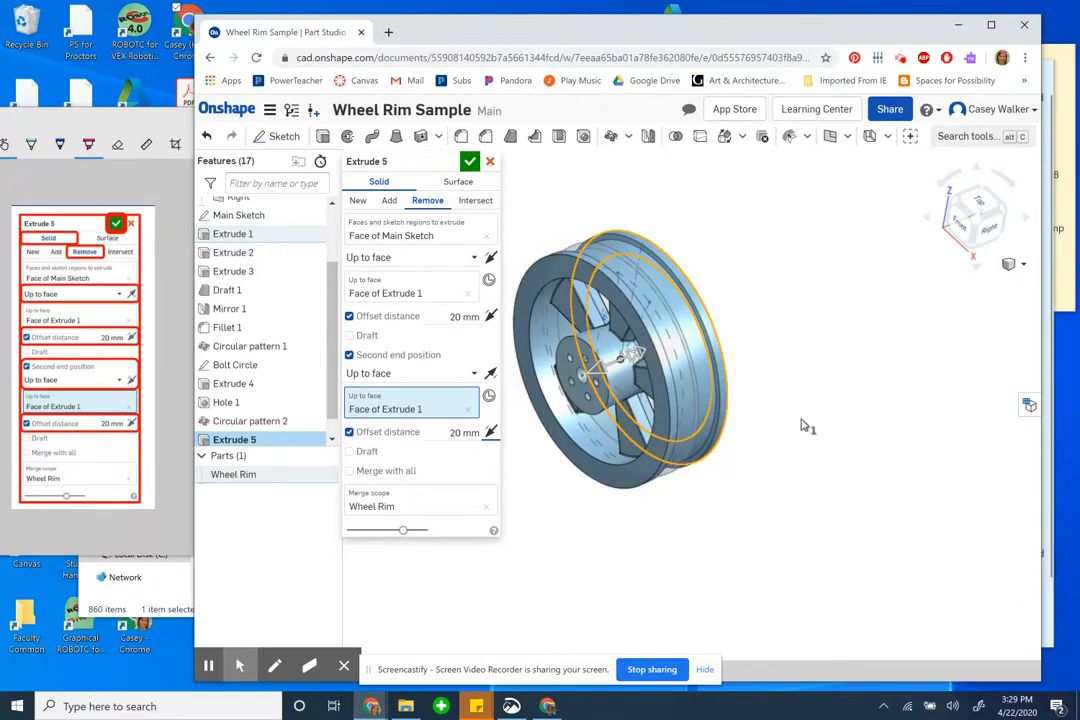
{"action": "left_click", "coordinate": [470, 161]}
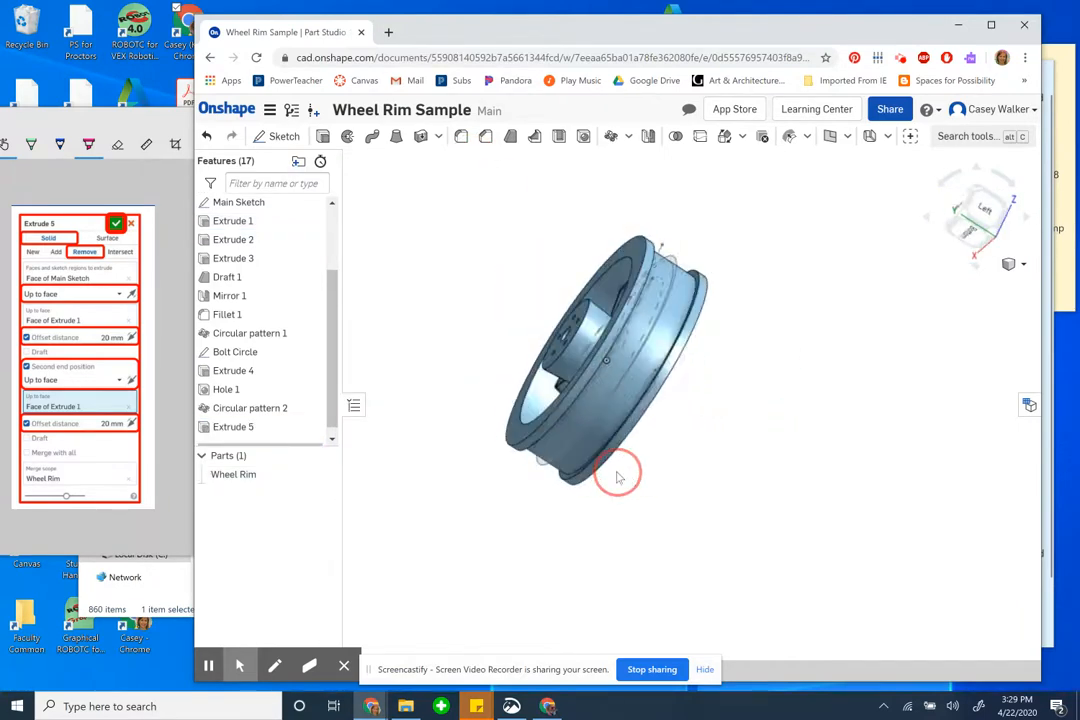
{"action": "left_click_drag", "start_coordinate": [620, 475], "coordinate": [590, 350]}
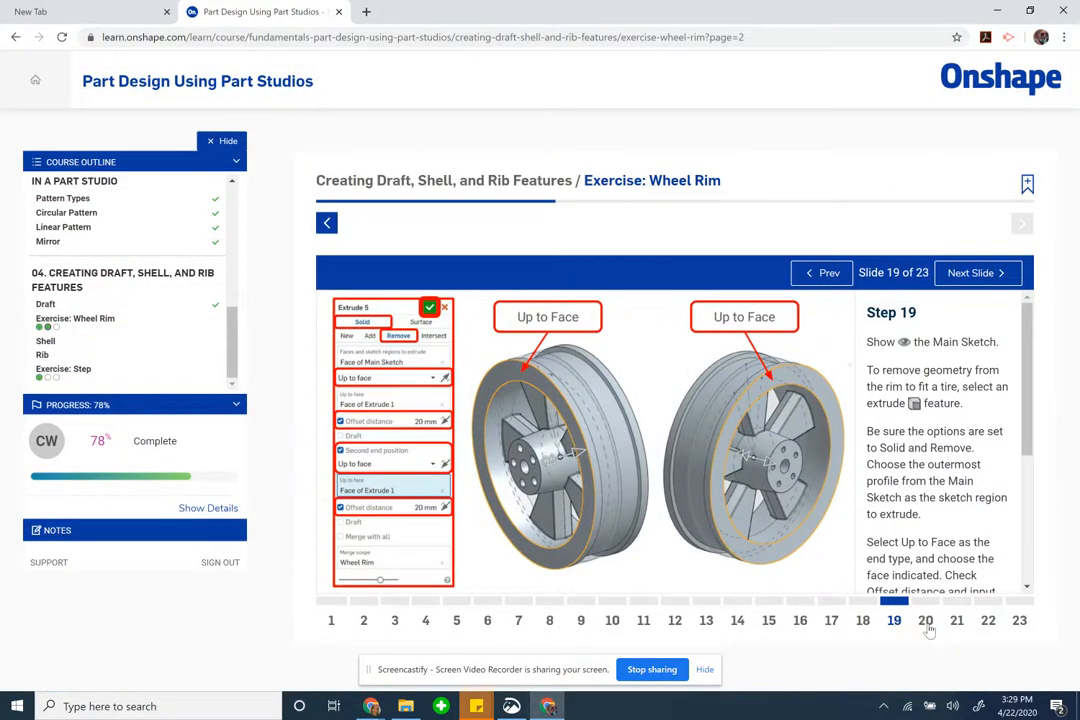
Step: Jump to the Step 20 slide describing 8 mm equal-distance chamfers on eight edges
{"action": "left_click", "coordinate": [977, 272]}
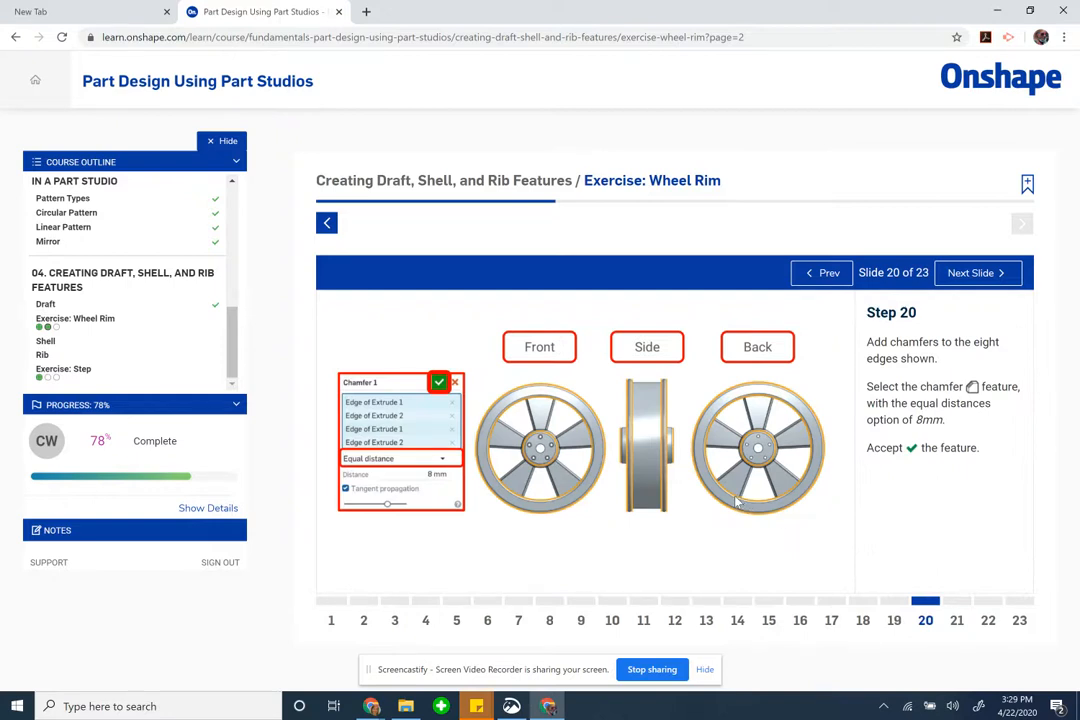
{"action": "mouse_move", "coordinate": [923, 362]}
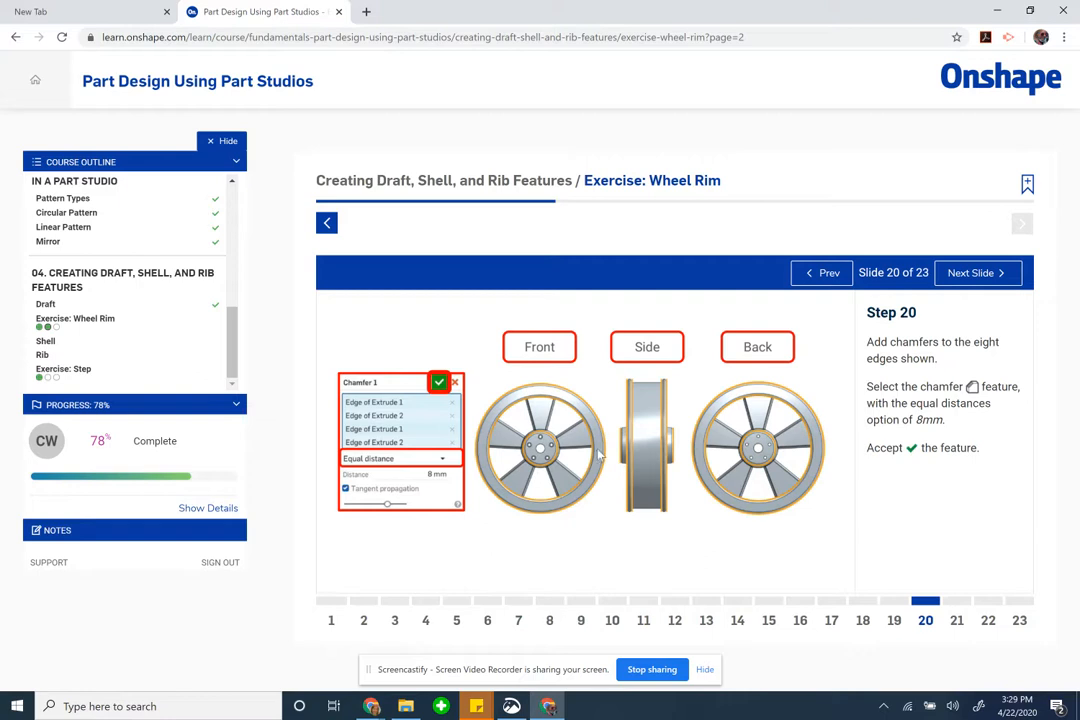
{"action": "mouse_move", "coordinate": [567, 452]}
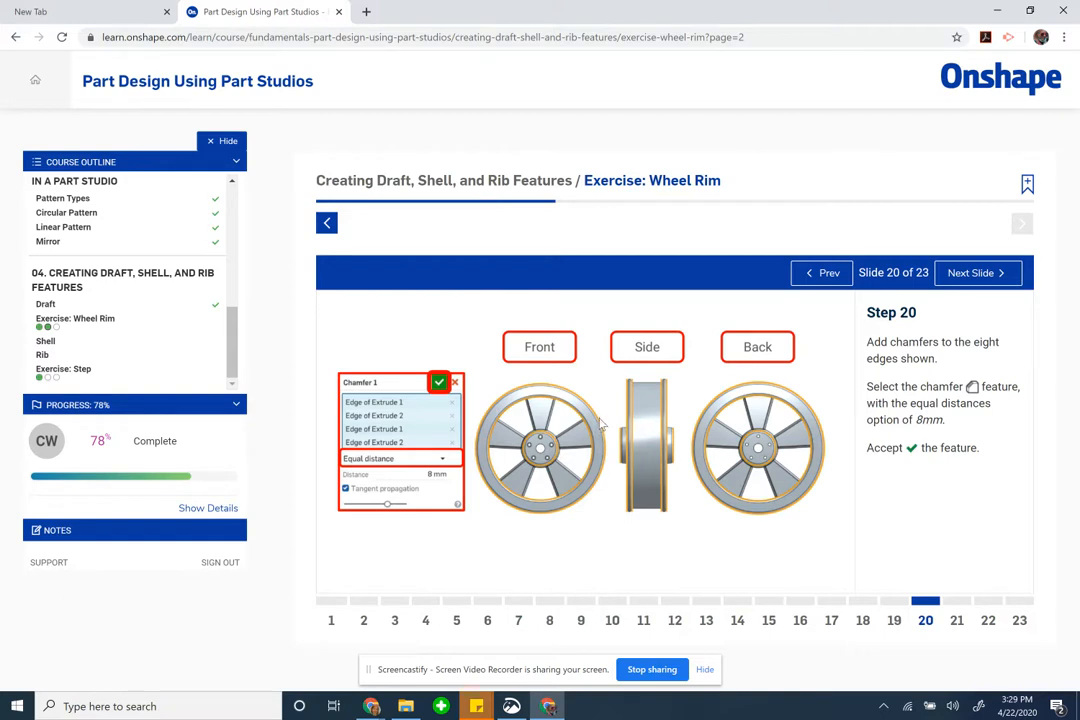
{"action": "mouse_move", "coordinate": [693, 448]}
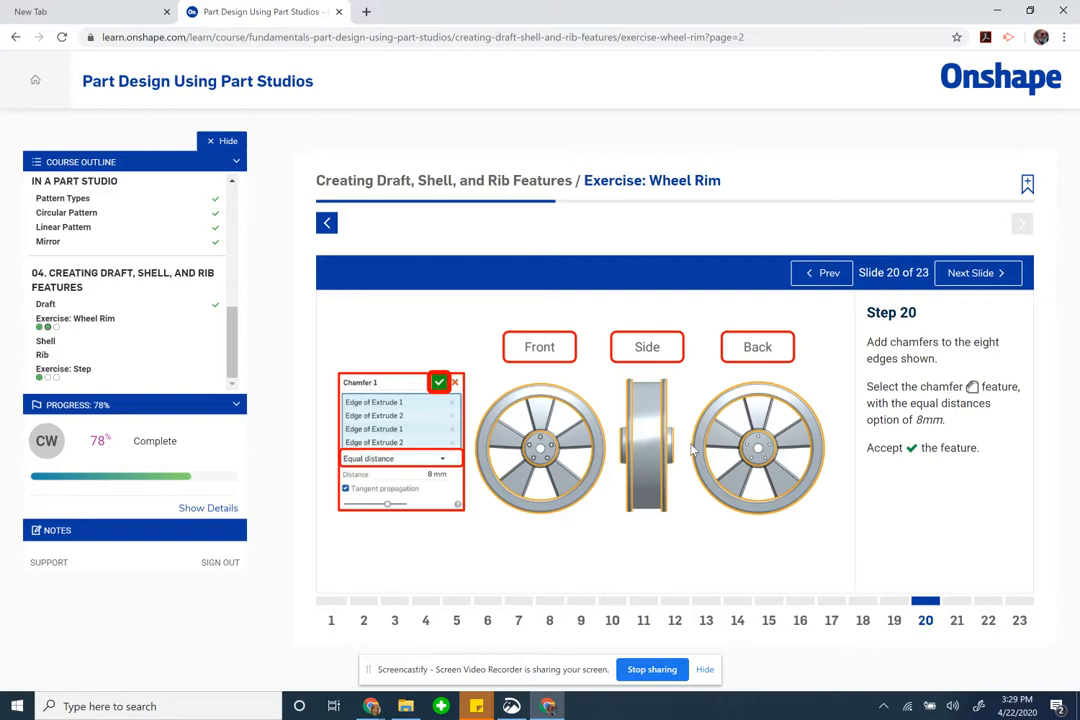
{"action": "mouse_move", "coordinate": [485, 465]}
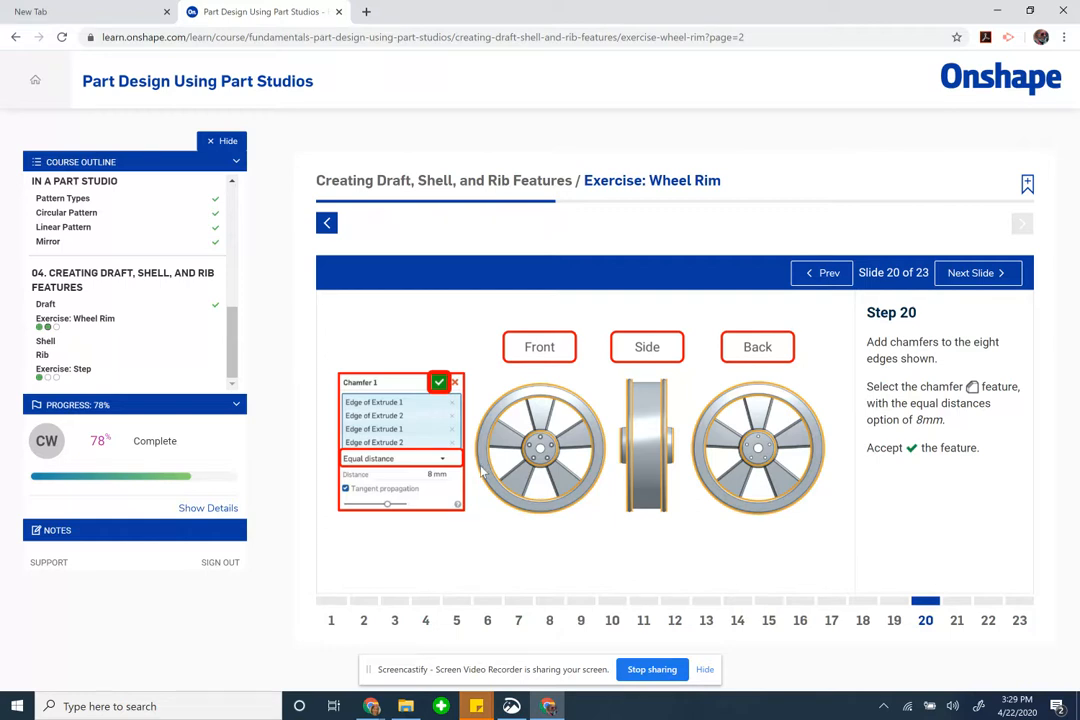
{"action": "mouse_move", "coordinate": [519, 410]}
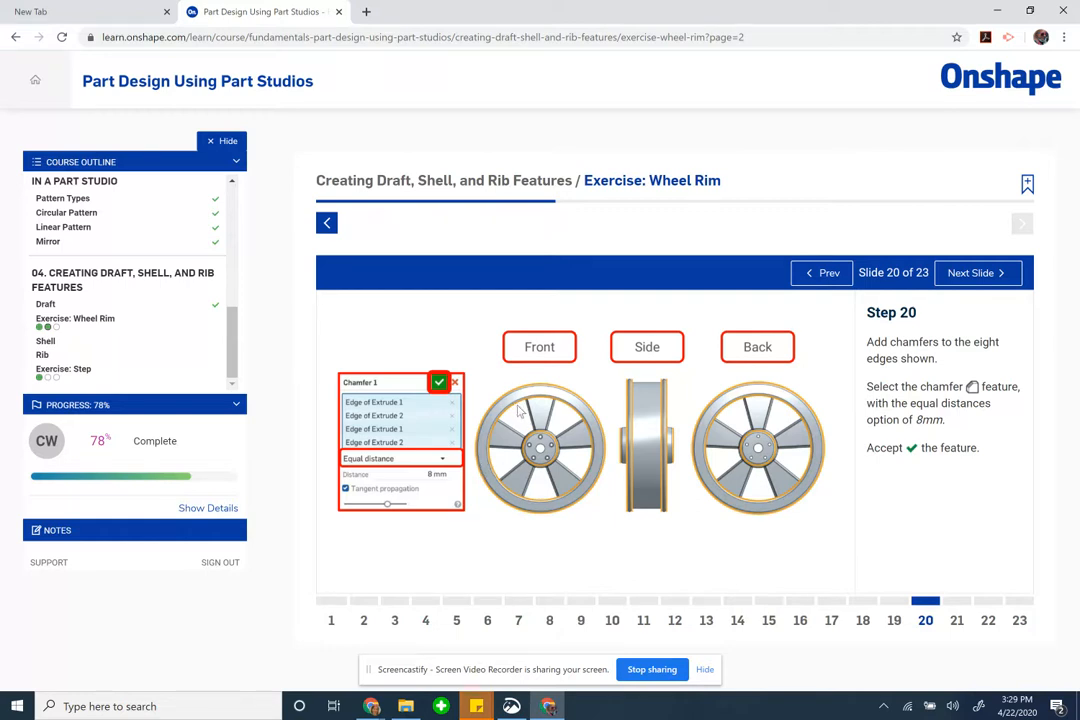
{"action": "mouse_move", "coordinate": [643, 449]}
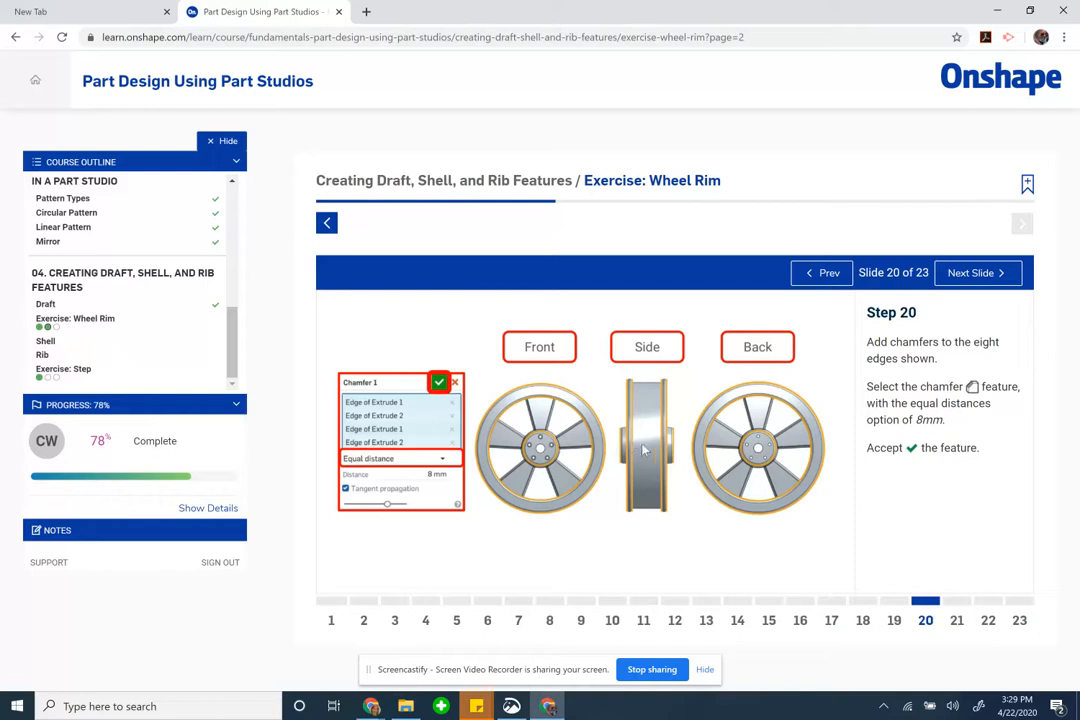
{"action": "mouse_move", "coordinate": [570, 418]}
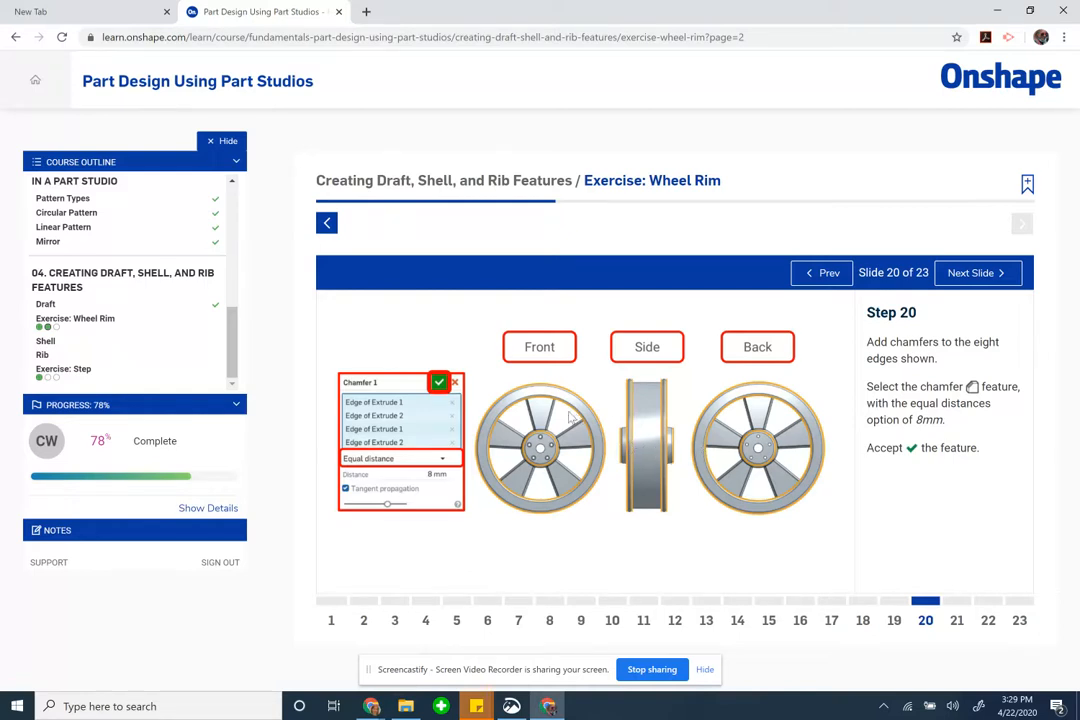
{"action": "mouse_move", "coordinate": [970, 414]}
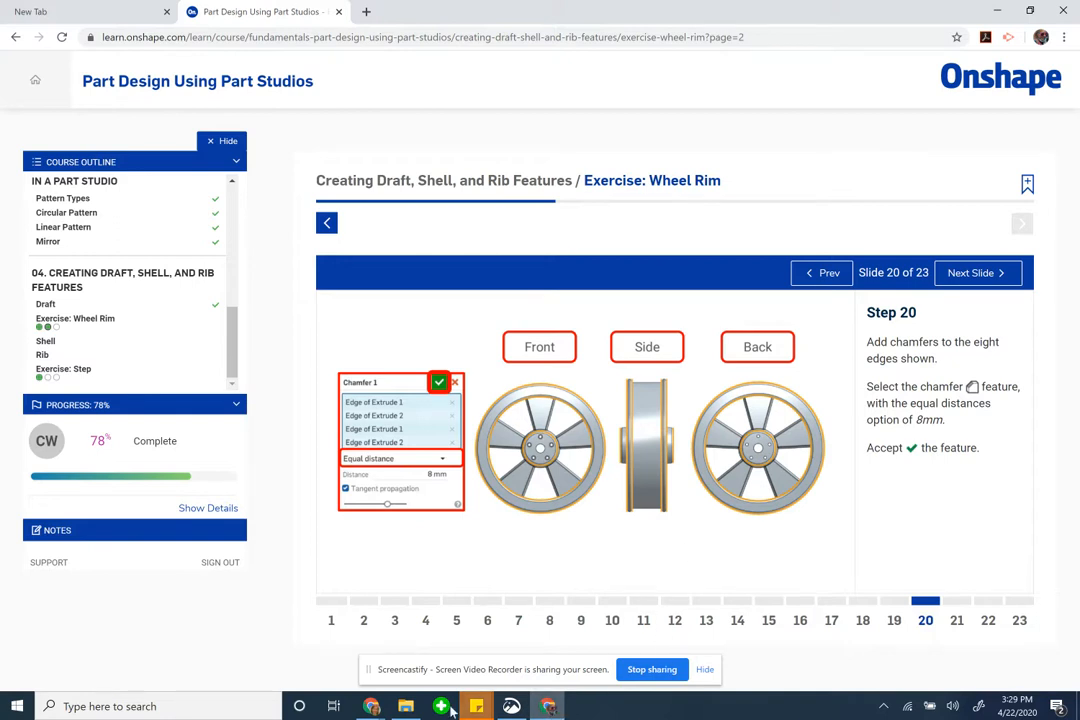
{"action": "mouse_move", "coordinate": [372, 706]}
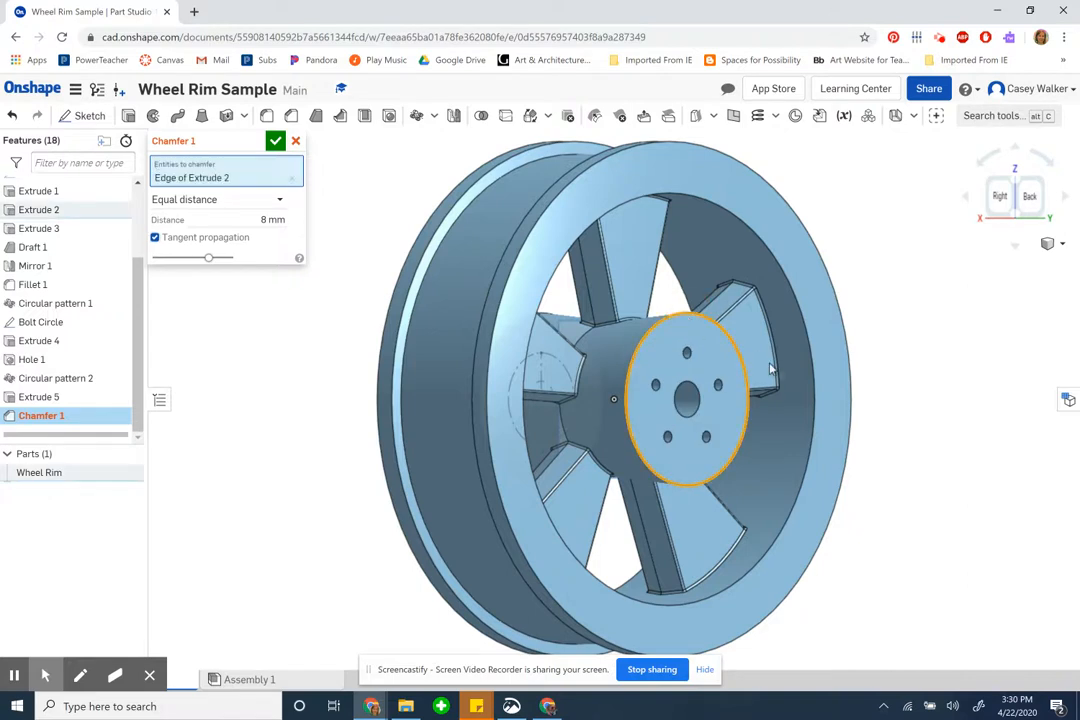
Step: Select the remaining rim edges and accept Chamfer 1 at 8 mm equal distance
{"action": "left_click", "coordinate": [780, 270]}
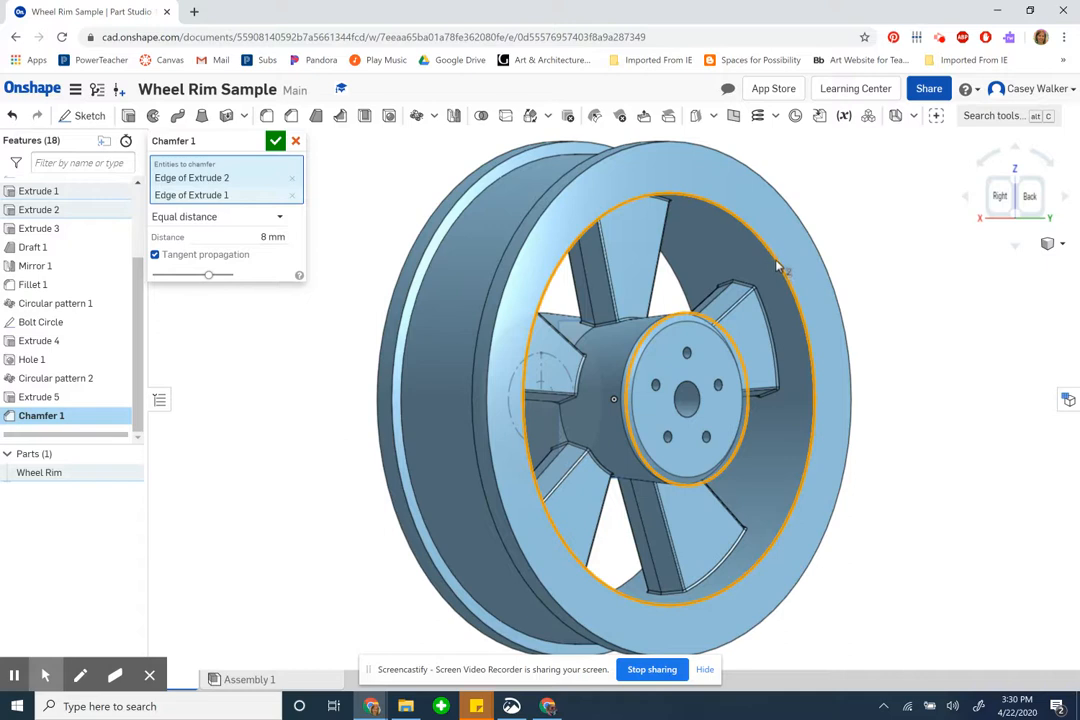
{"action": "left_click", "coordinate": [575, 195]}
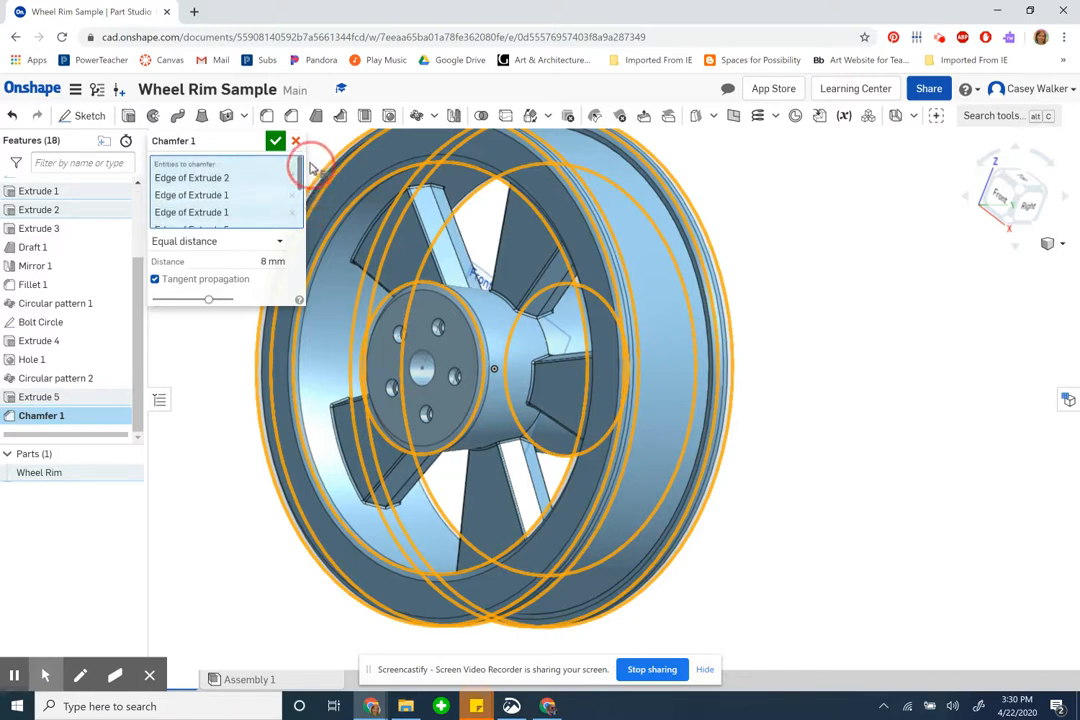
{"action": "left_click", "coordinate": [275, 140]}
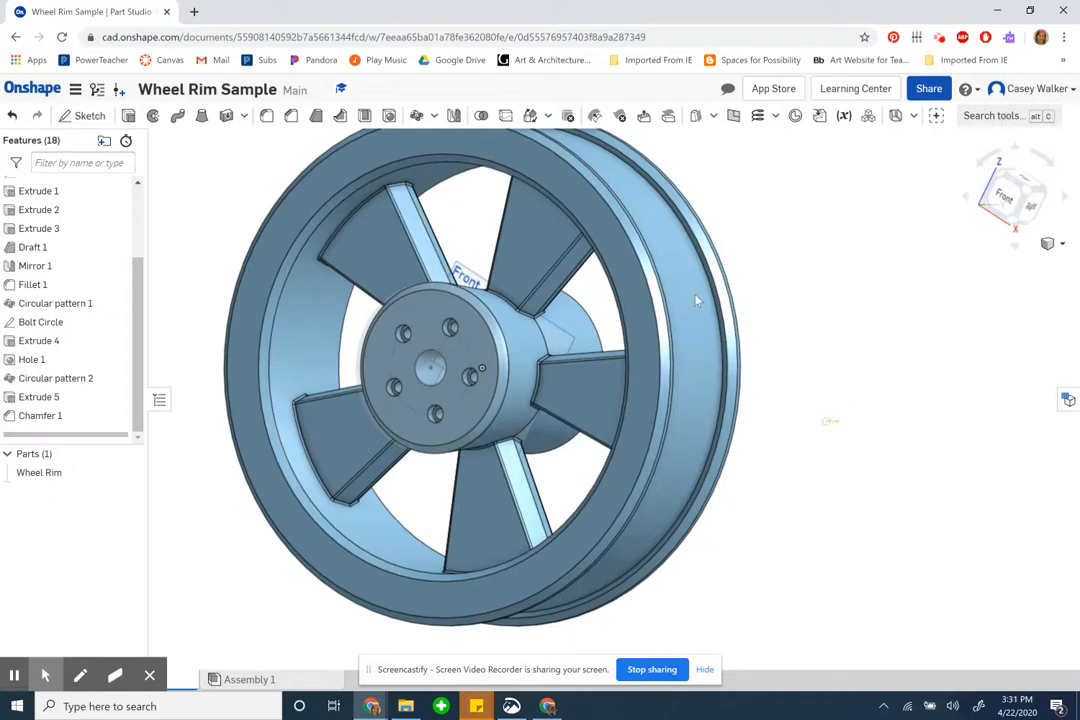
Step: Orbit the rim to inspect the chamfers from side, front and back, then return to the course
{"action": "left_click", "coordinate": [789, 404]}
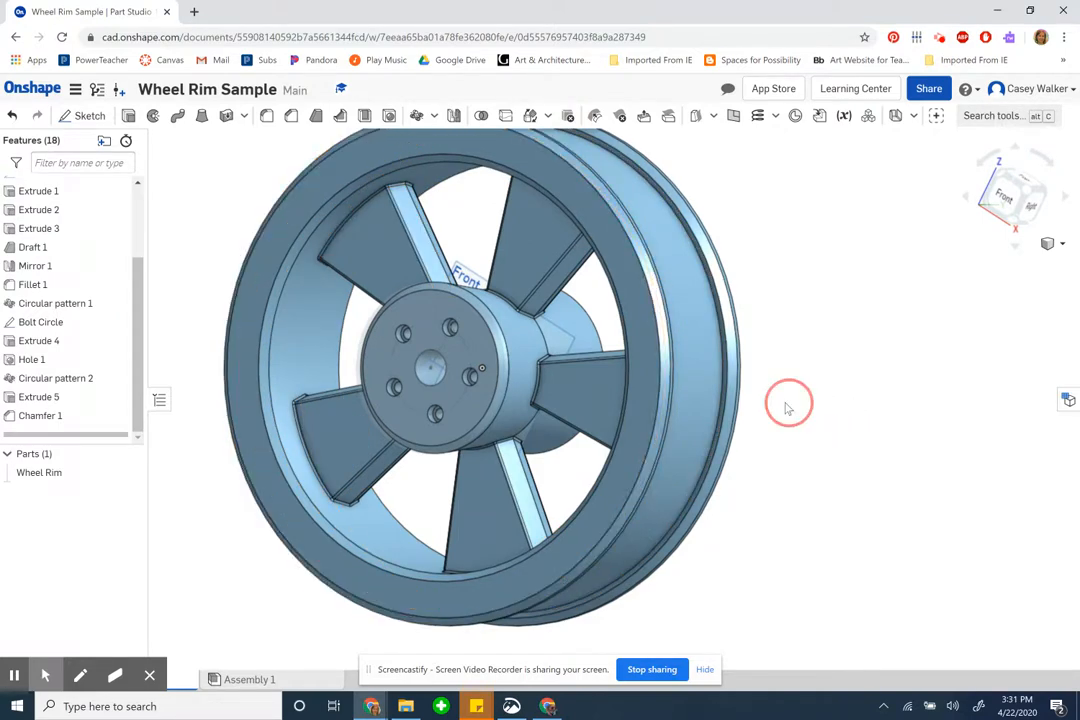
{"action": "left_click_drag", "start_coordinate": [788, 405], "coordinate": [730, 412]}
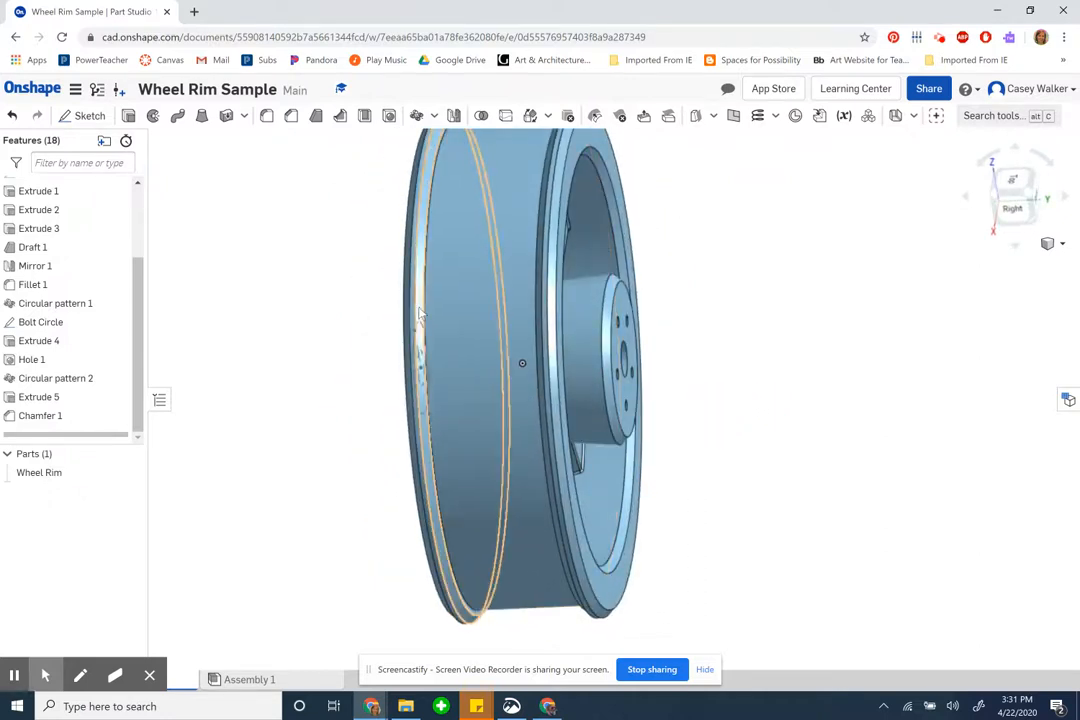
{"action": "left_click_drag", "start_coordinate": [420, 310], "coordinate": [360, 340]}
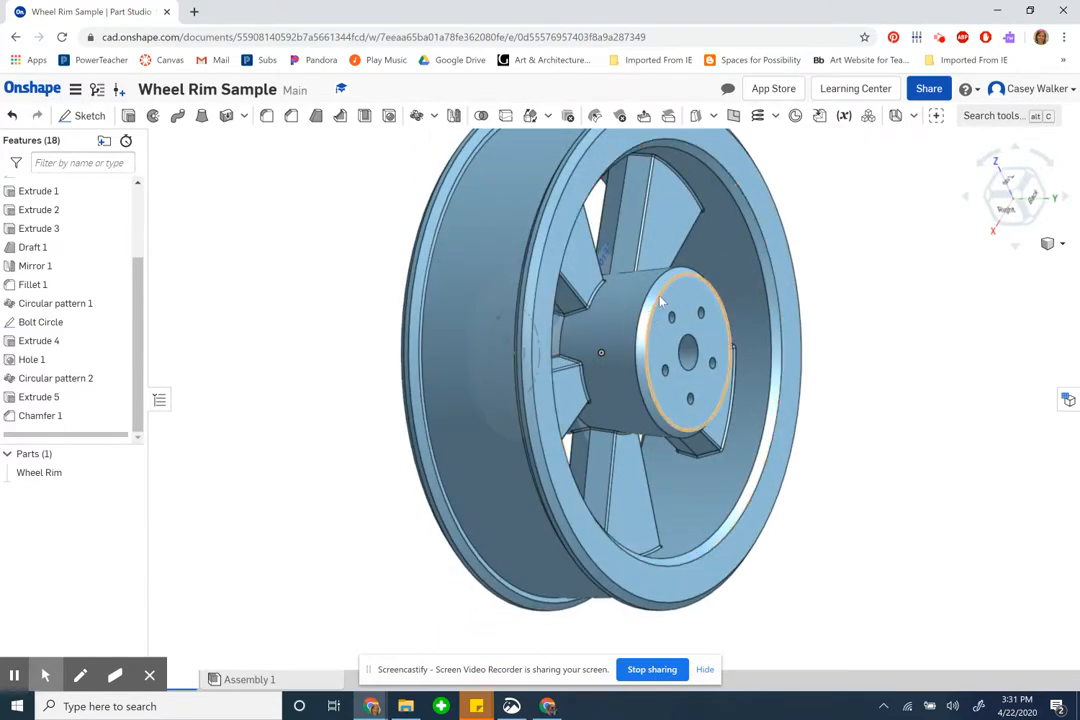
{"action": "left_click_drag", "start_coordinate": [660, 300], "coordinate": [873, 493]}
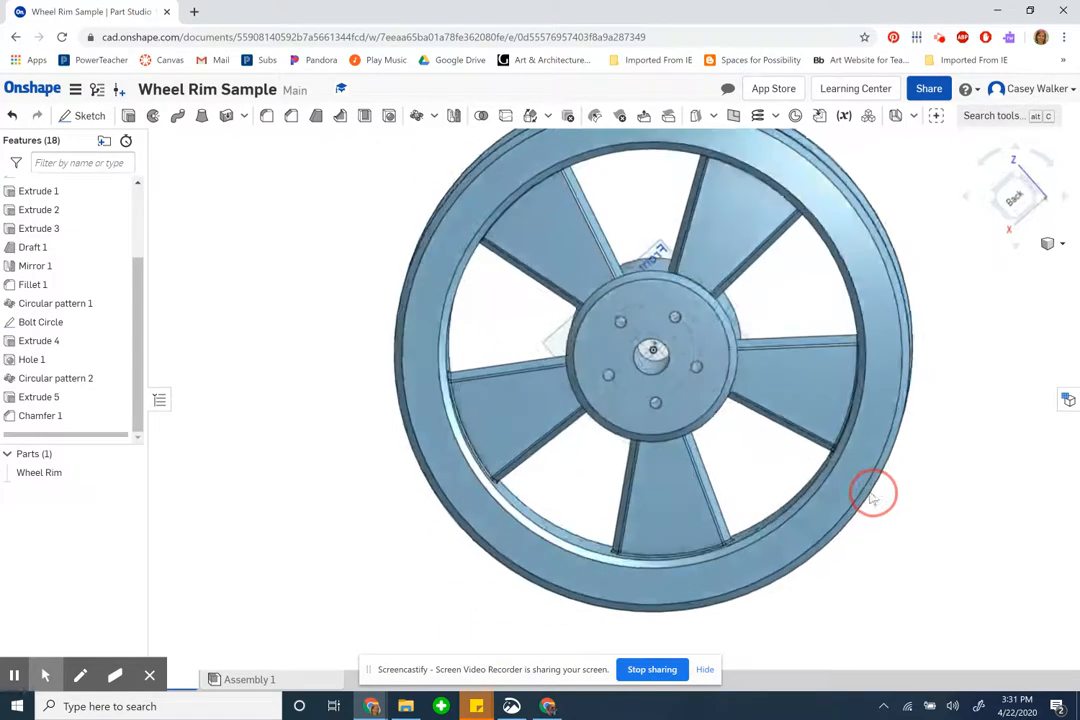
{"action": "left_click", "coordinate": [260, 11]}
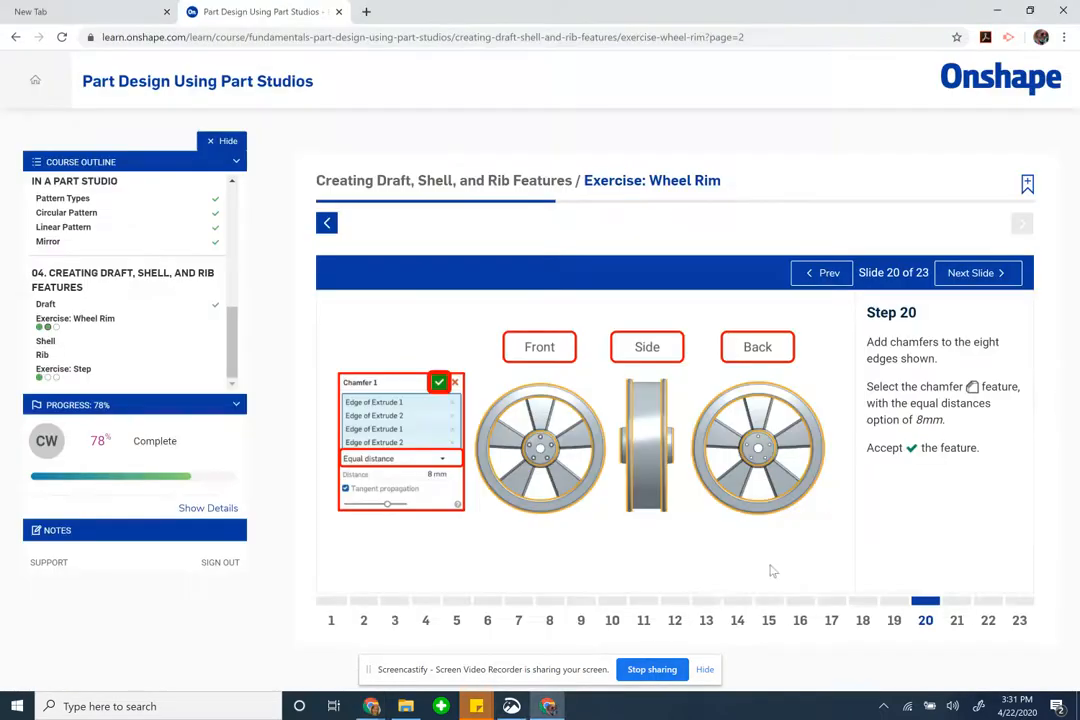
Step: Advance the course to Step 21, the 5 mm fillet on two Extrude 5 edges
{"action": "left_click", "coordinate": [970, 272]}
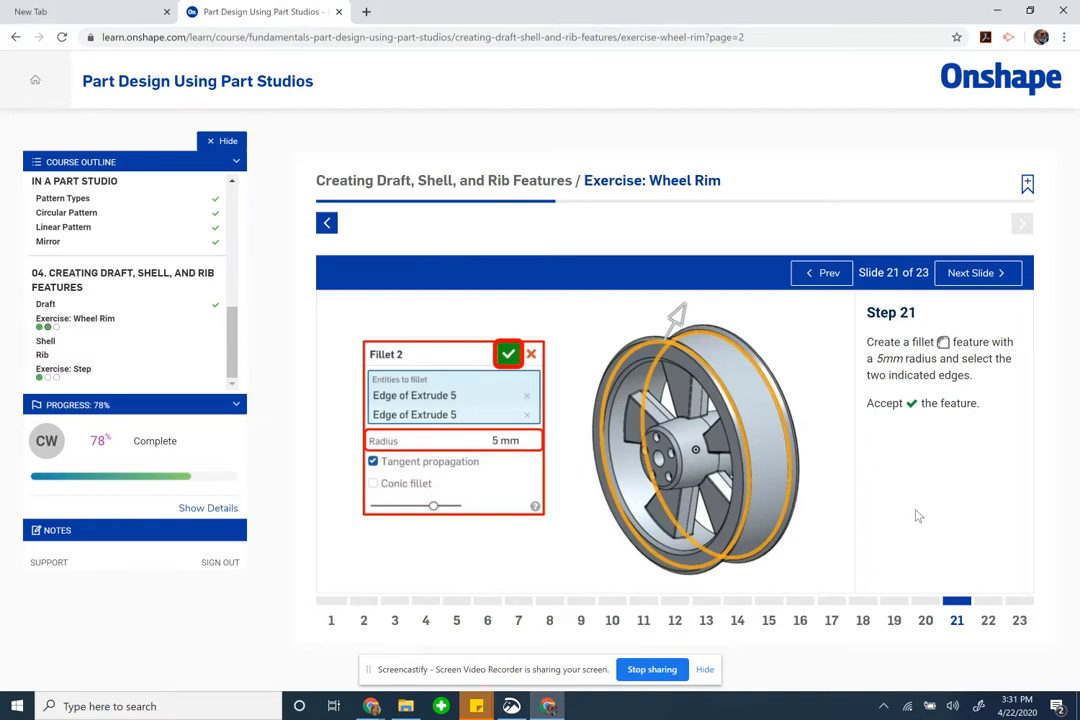
{"action": "mouse_move", "coordinate": [804, 507]}
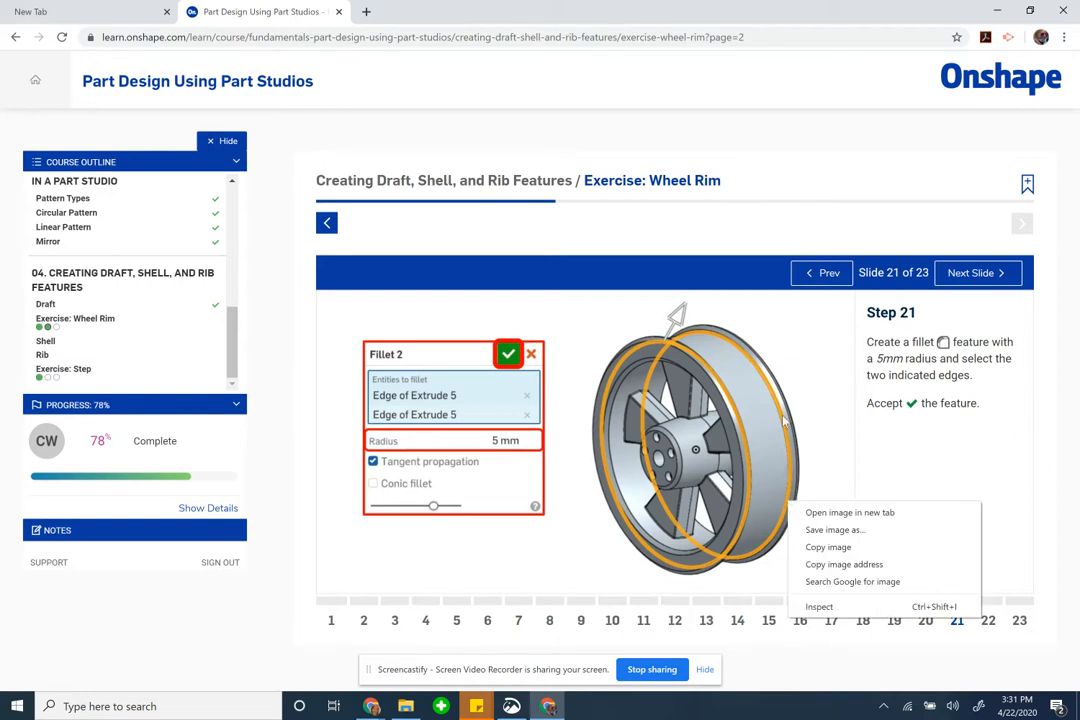
{"action": "mouse_move", "coordinate": [767, 472]}
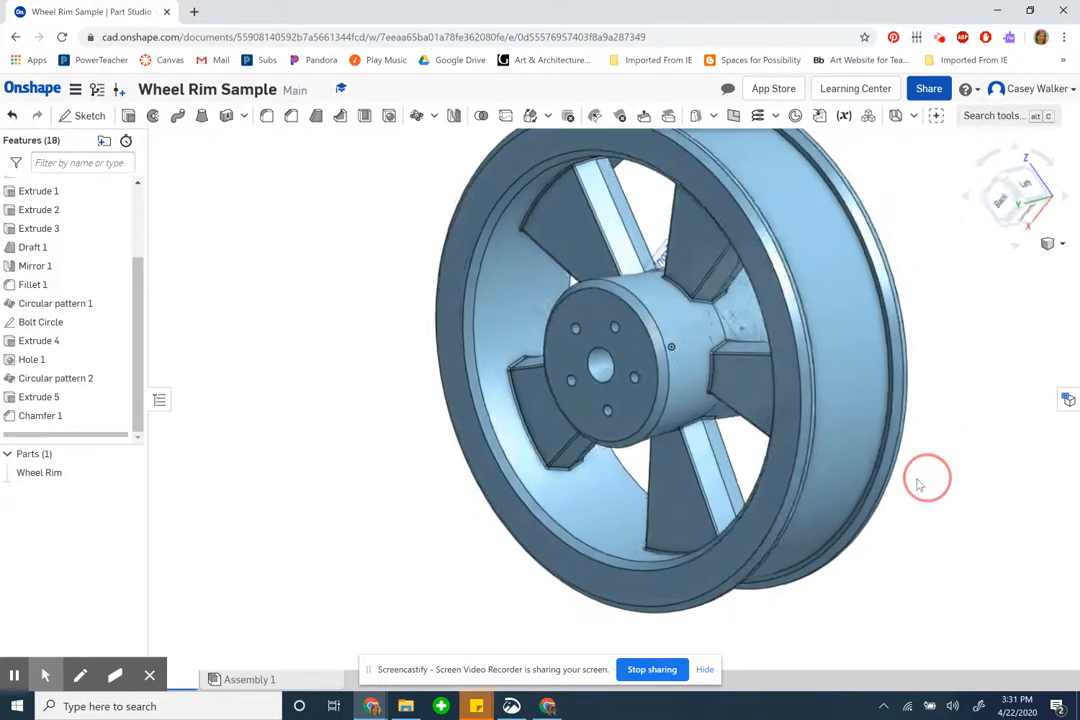
Step: Orbit the rim toward its left side to expose the groove edges for filleting
{"action": "left_click_drag", "start_coordinate": [925, 478], "coordinate": [870, 415]}
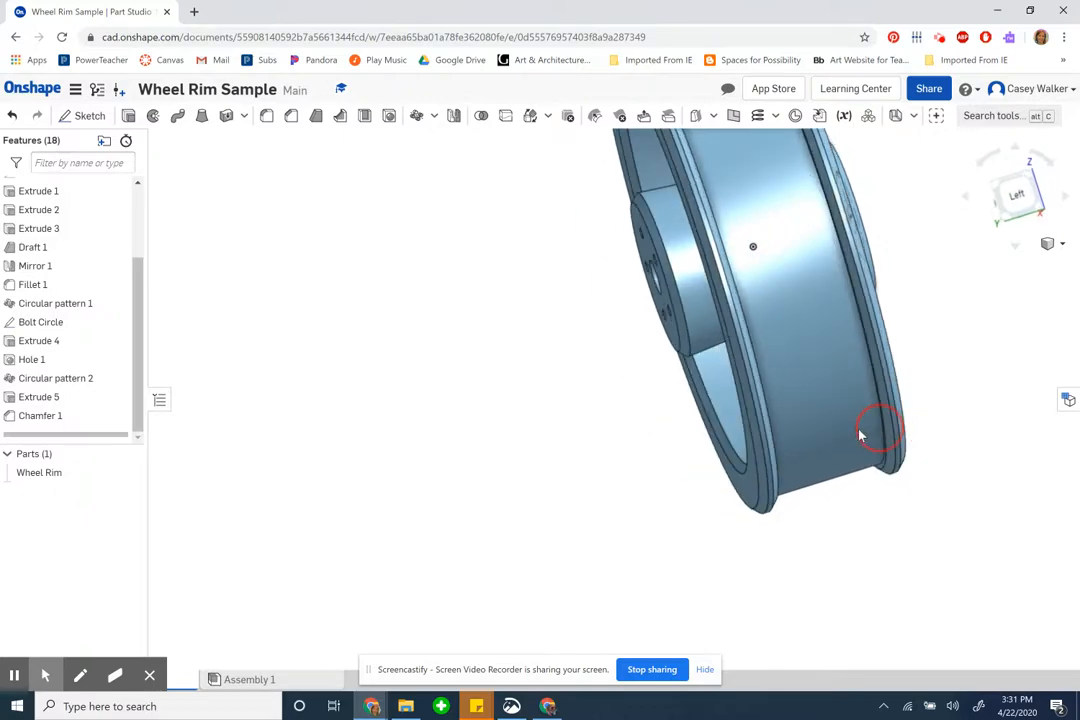
{"action": "left_click_drag", "start_coordinate": [880, 430], "coordinate": [890, 440]}
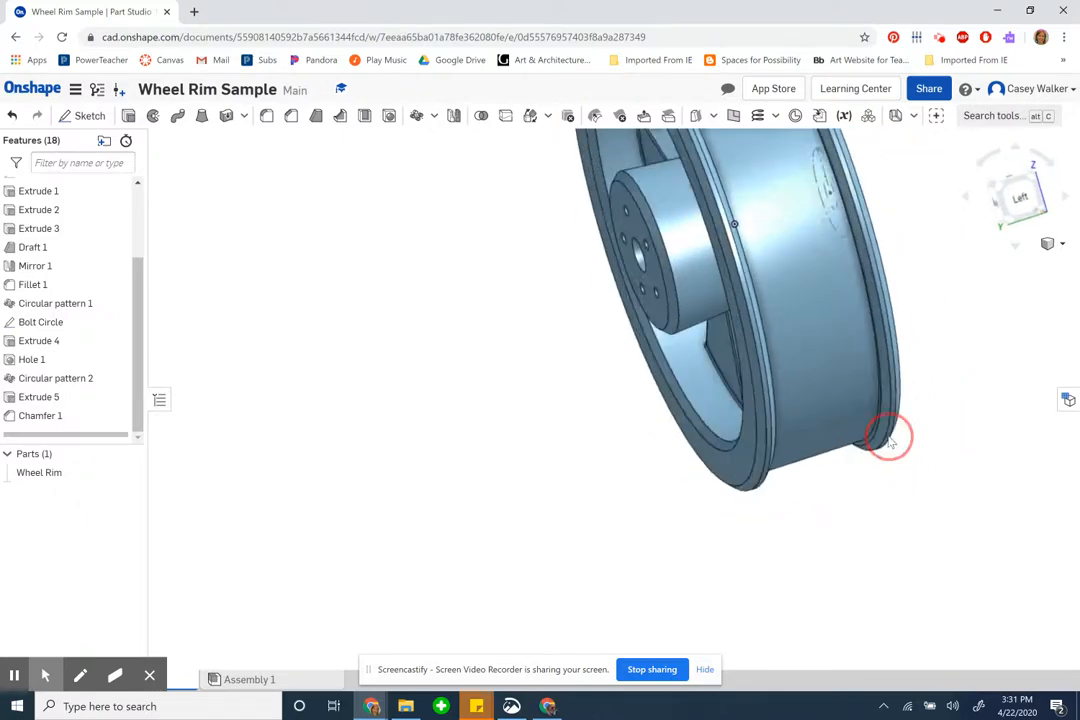
{"action": "left_click_drag", "start_coordinate": [890, 435], "coordinate": [823, 432]}
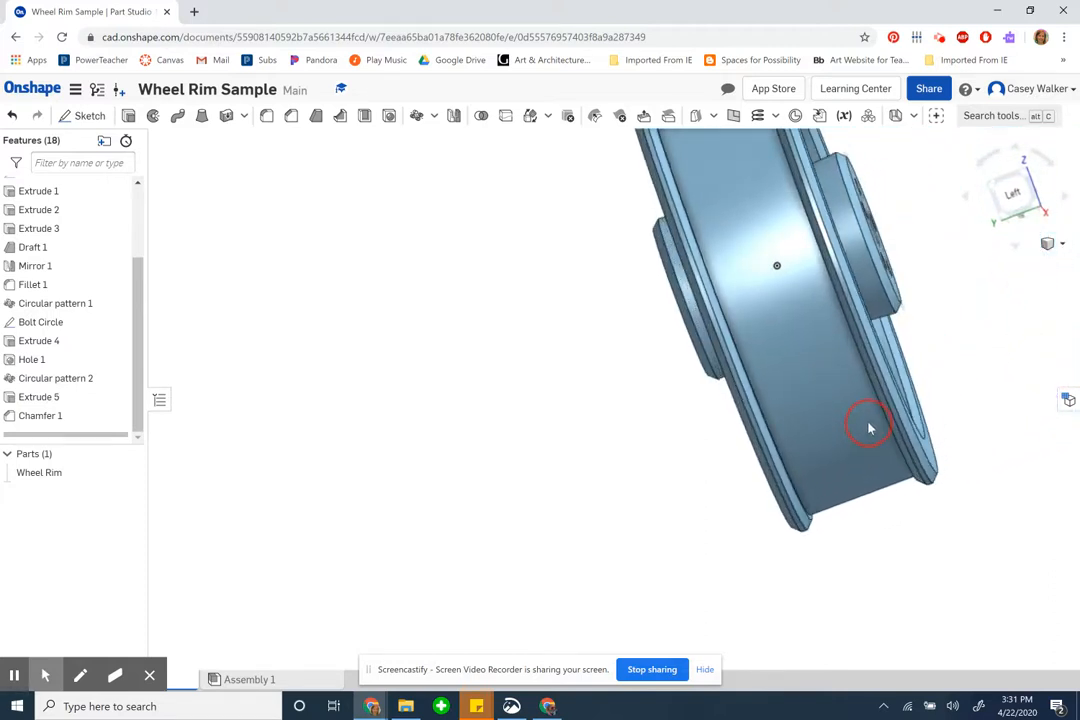
{"action": "left_click_drag", "start_coordinate": [870, 425], "coordinate": [810, 250]}
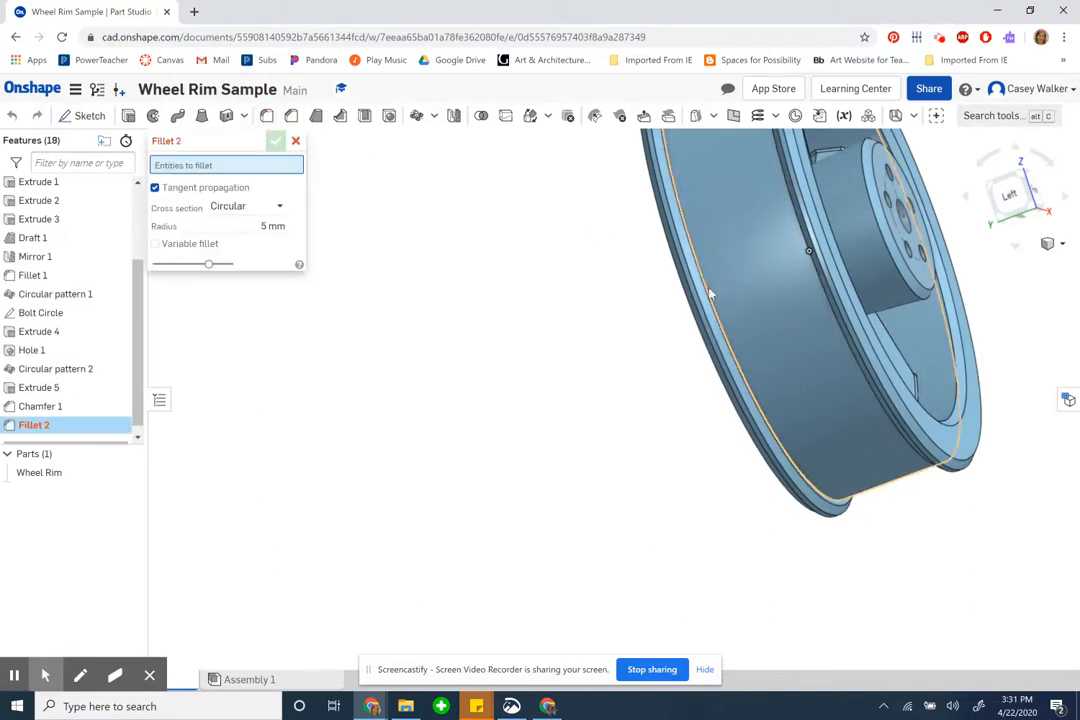
Step: Round the two Extrude 5 groove edges with Fillet 2 at 5 mm and return to the course
{"action": "left_click", "coordinate": [260, 11]}
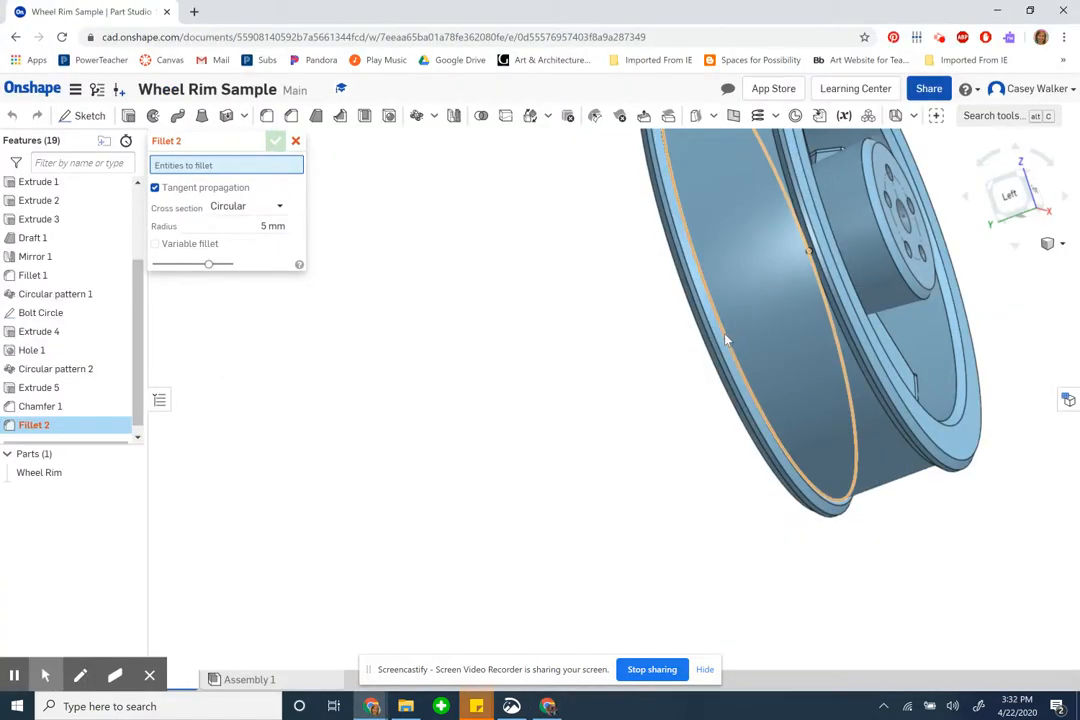
{"action": "left_click", "coordinate": [620, 443]}
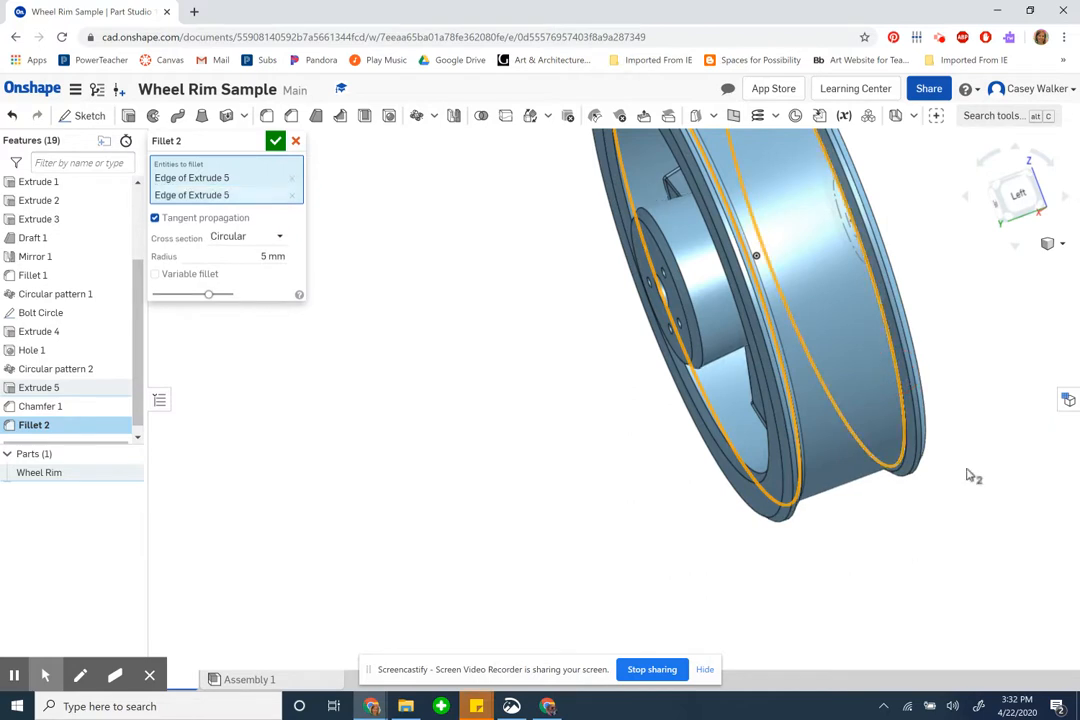
{"action": "left_click", "coordinate": [275, 140]}
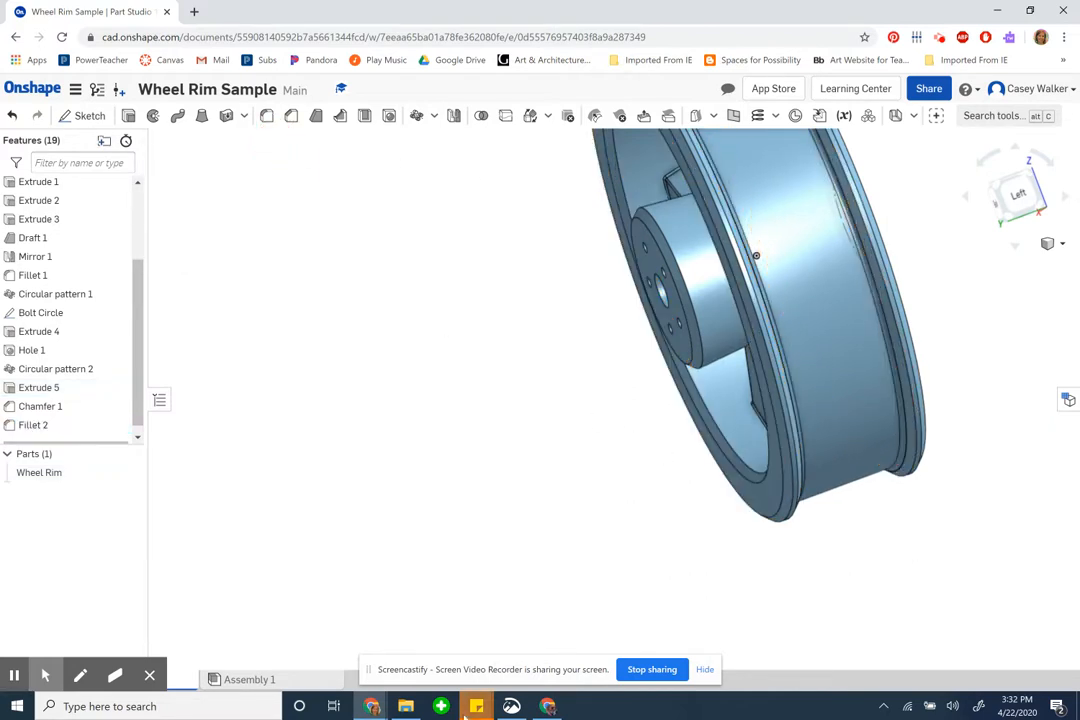
{"action": "left_click", "coordinate": [260, 11]}
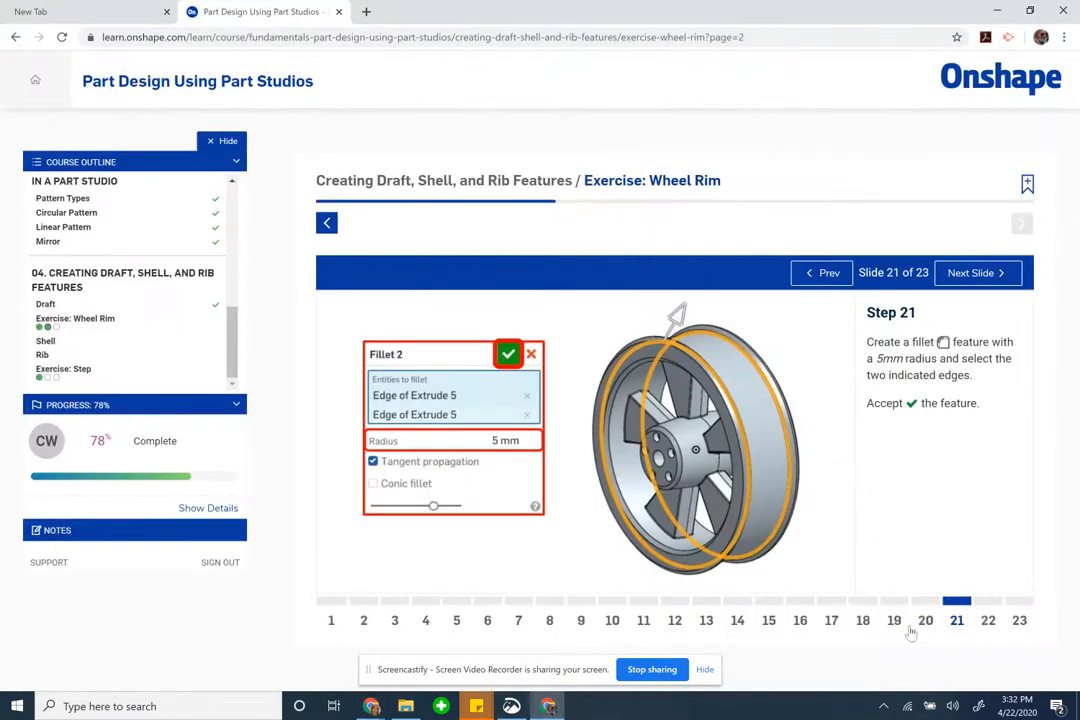
{"action": "left_click", "coordinate": [975, 272]}
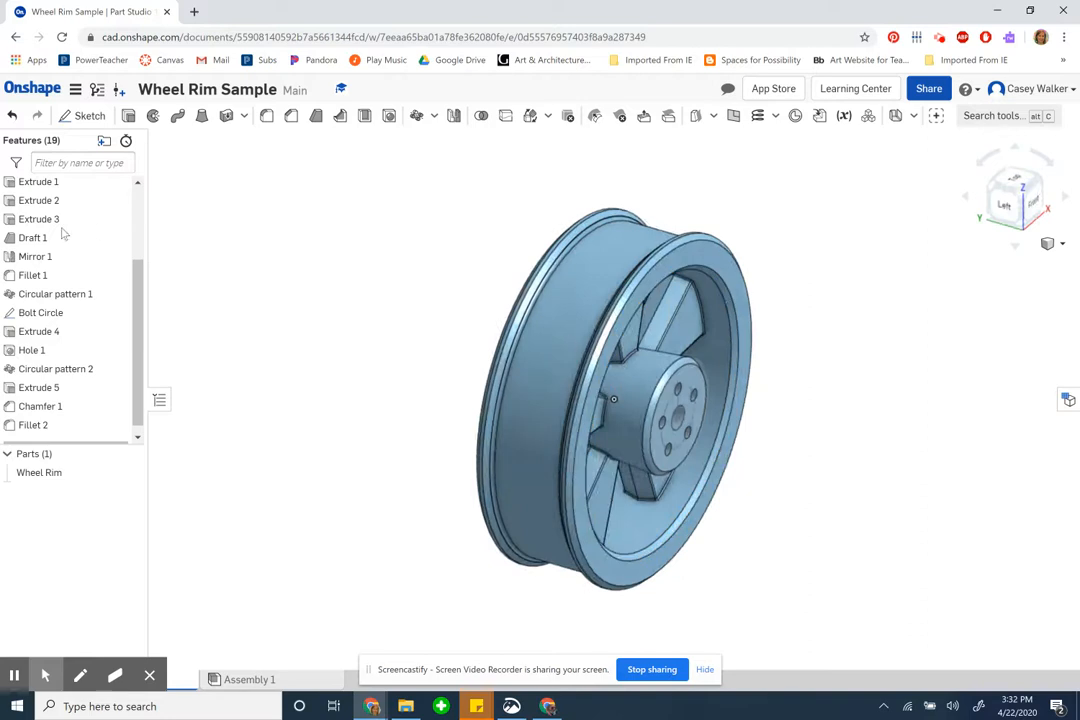
Step: Assign Aluminum - 1060 to the Wheel Rim part by searching '1060' in the material list
{"action": "right_click", "coordinate": [39, 472]}
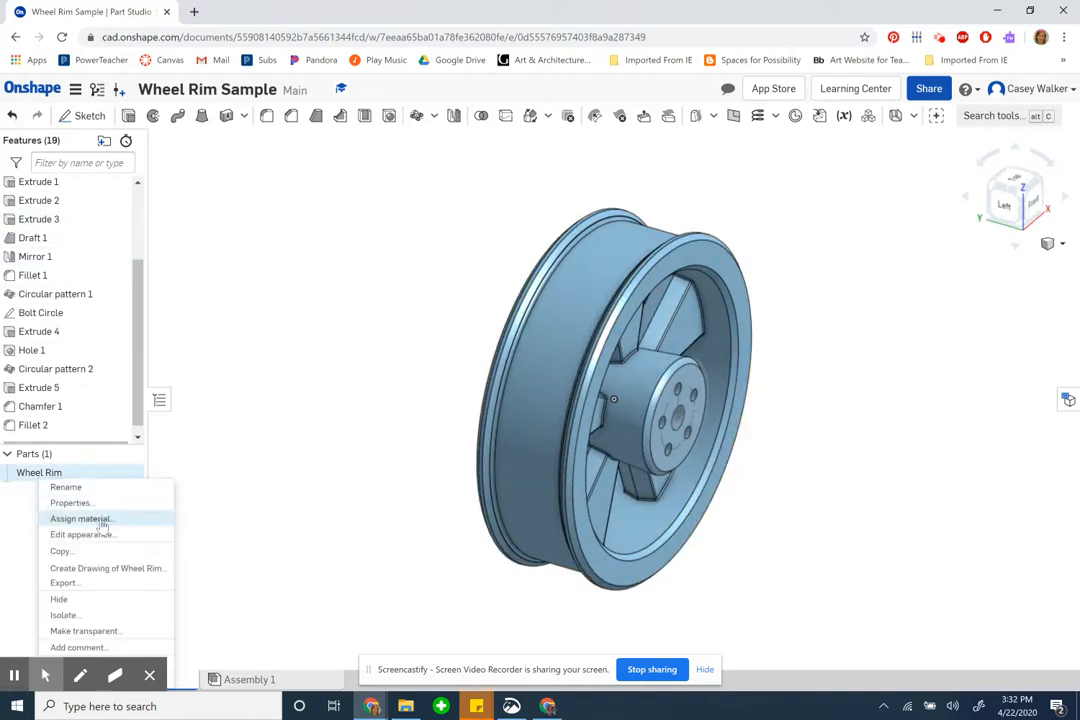
{"action": "left_click", "coordinate": [80, 518]}
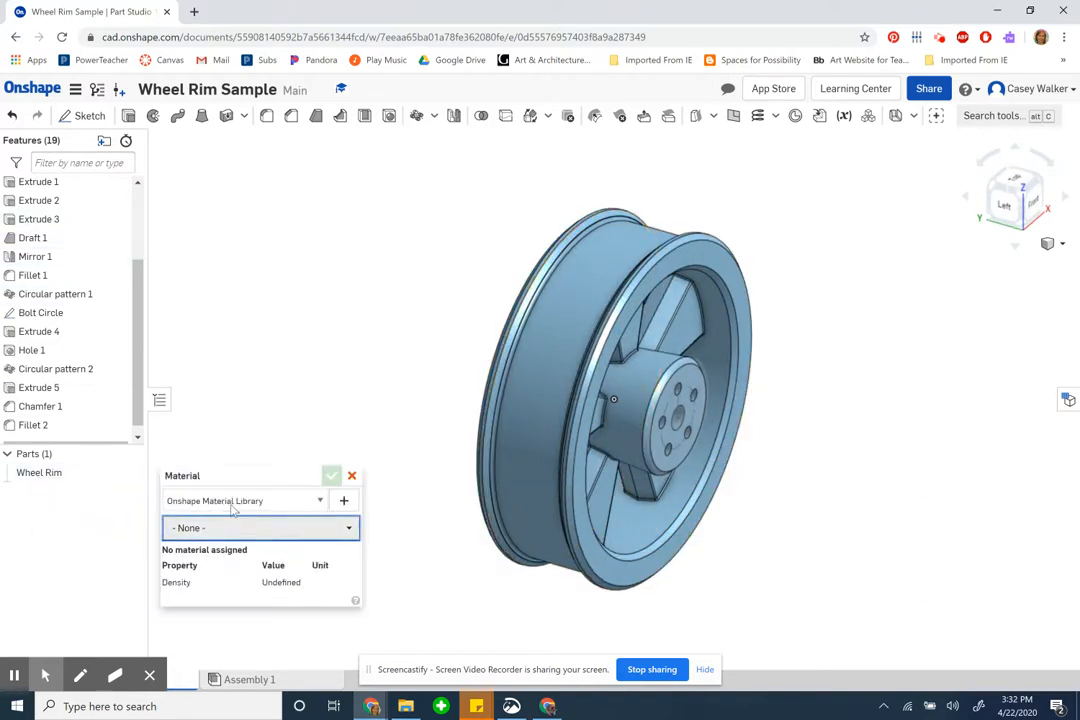
{"action": "left_click", "coordinate": [260, 528]}
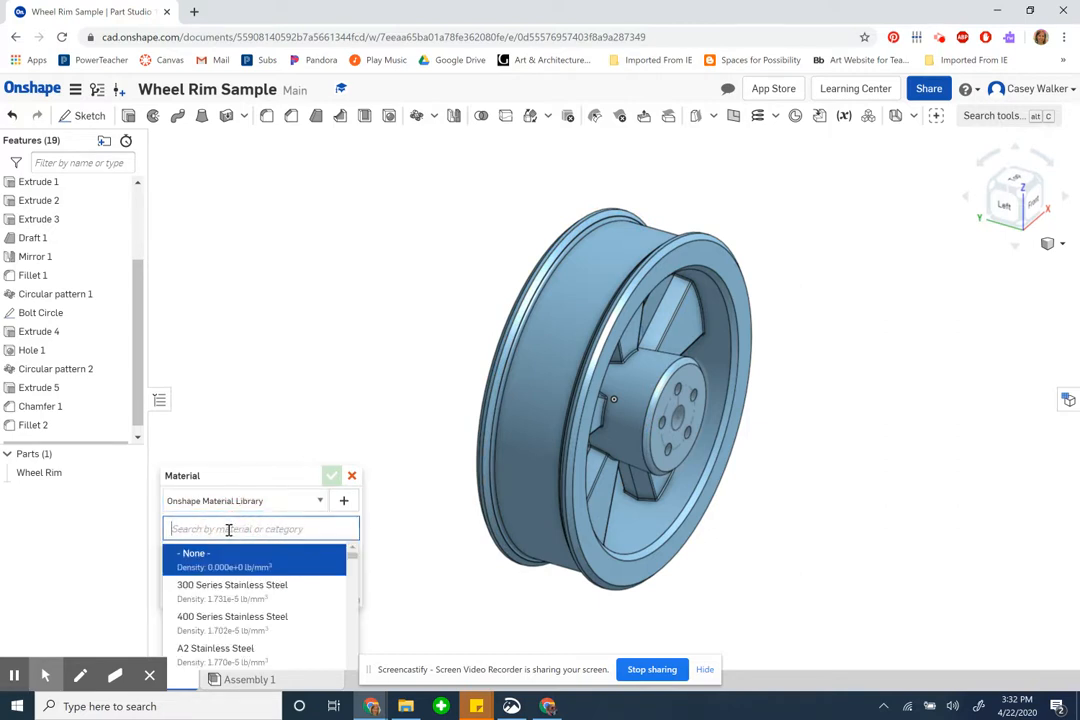
{"action": "type", "text": "1060"}
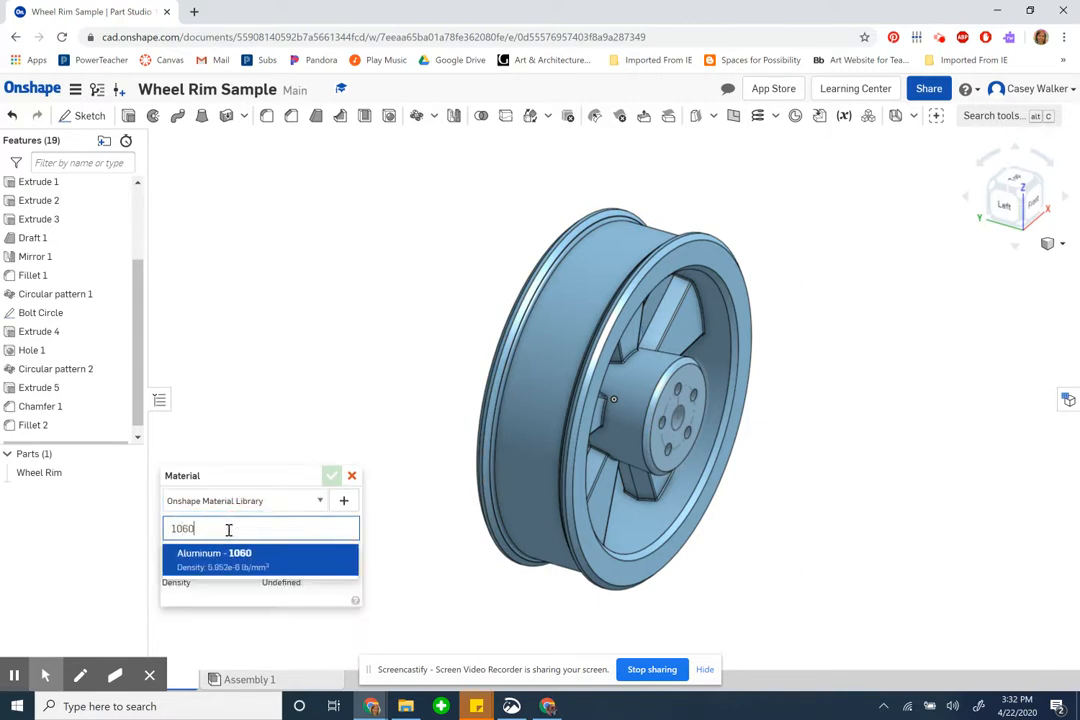
{"action": "left_click", "coordinate": [260, 559]}
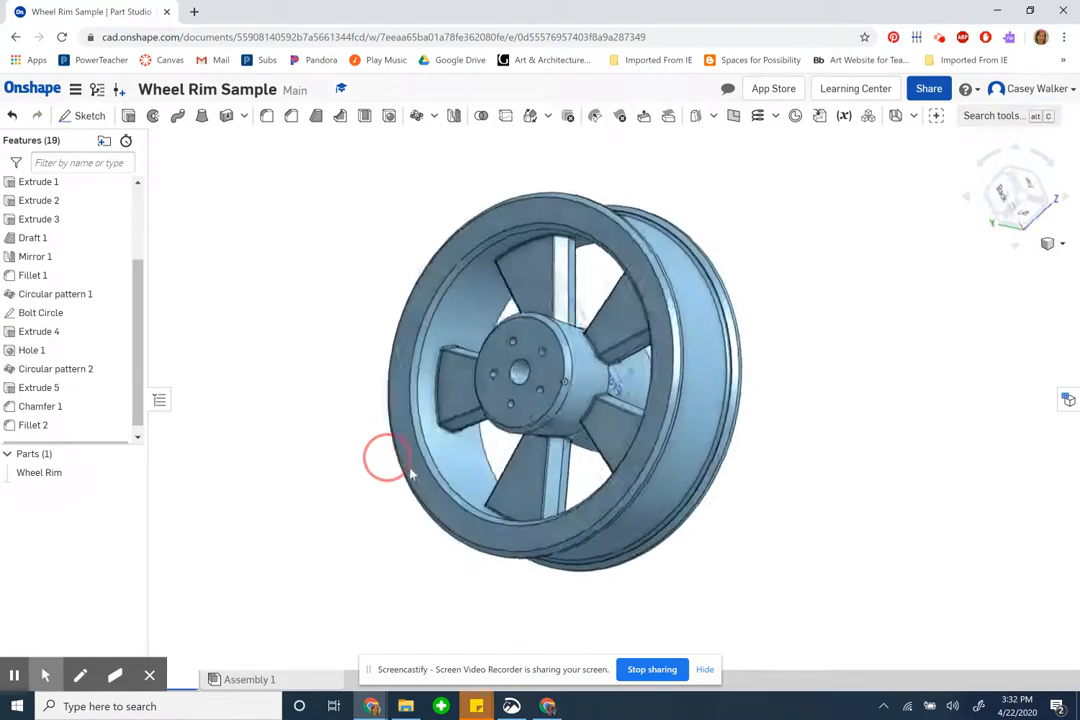
Step: Orbit the rim to inspect its spoked side and select the Wheel Rim part
{"action": "left_click_drag", "start_coordinate": [390, 458], "coordinate": [560, 400]}
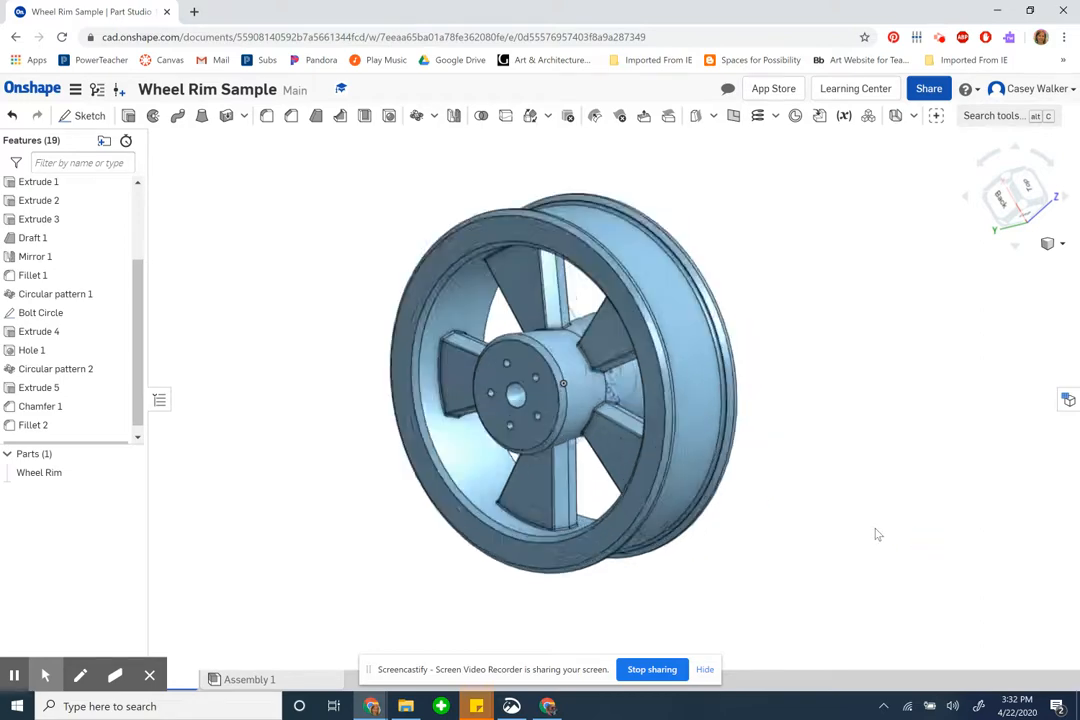
{"action": "left_click_drag", "start_coordinate": [563, 383], "coordinate": [655, 425]}
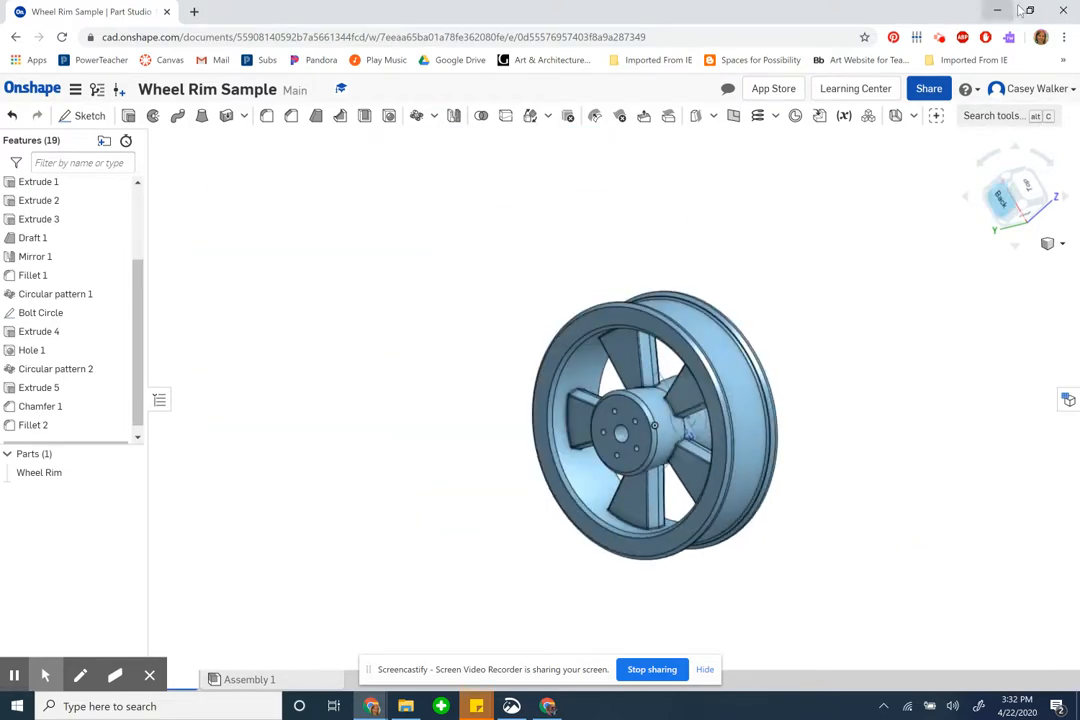
{"action": "left_click", "coordinate": [1023, 10]}
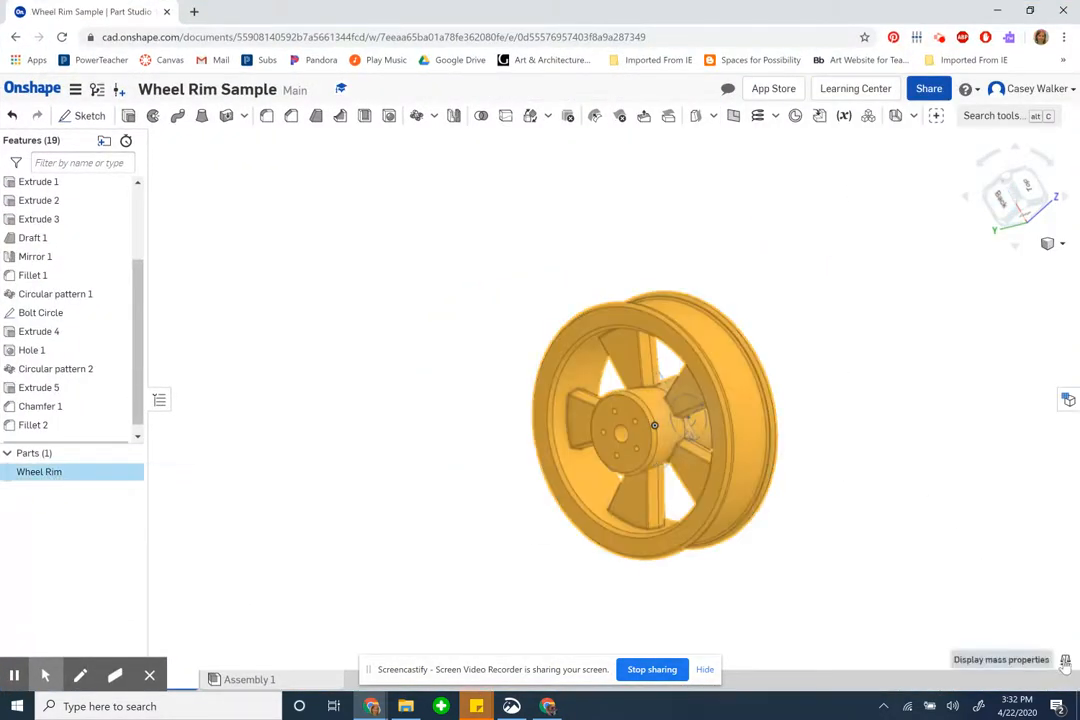
Step: Display the Wheel Rim's mass properties (85.488 lb) and check the course's final Step 23 slide
{"action": "left_click", "coordinate": [1066, 664]}
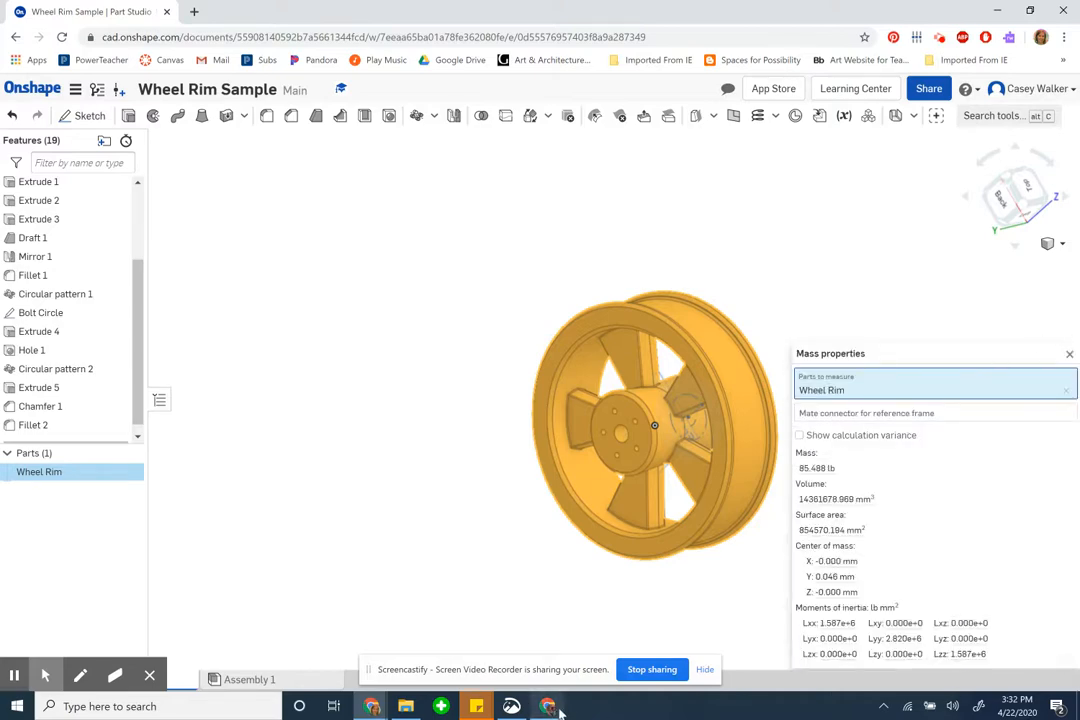
{"action": "left_click", "coordinate": [260, 11]}
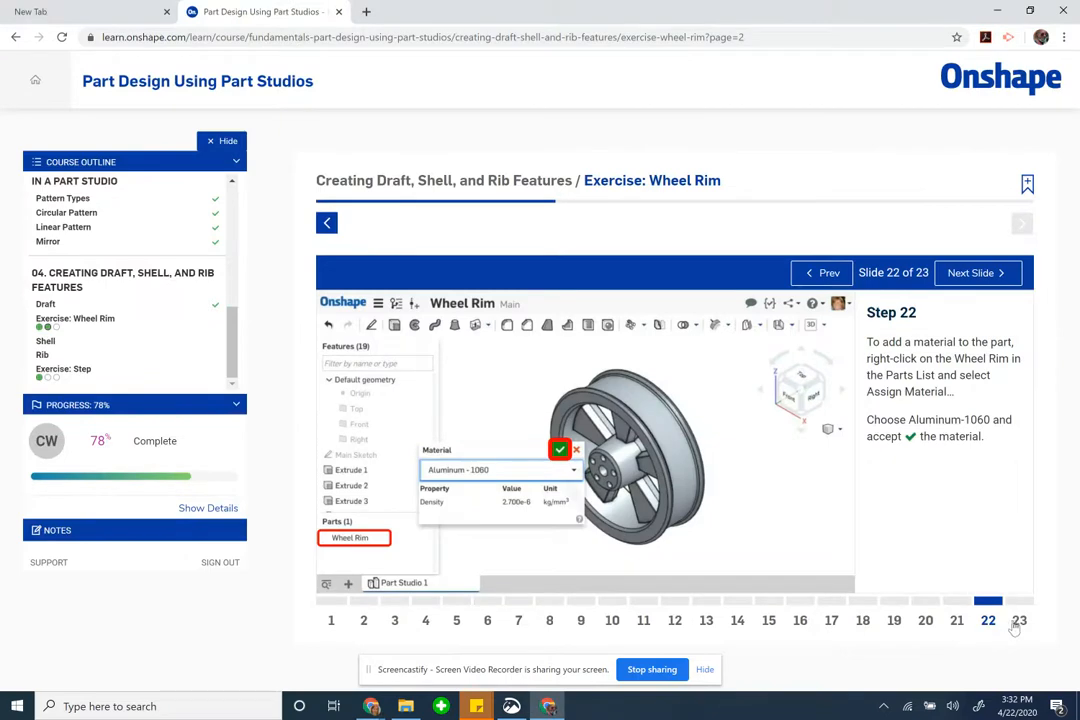
{"action": "left_click", "coordinate": [977, 272]}
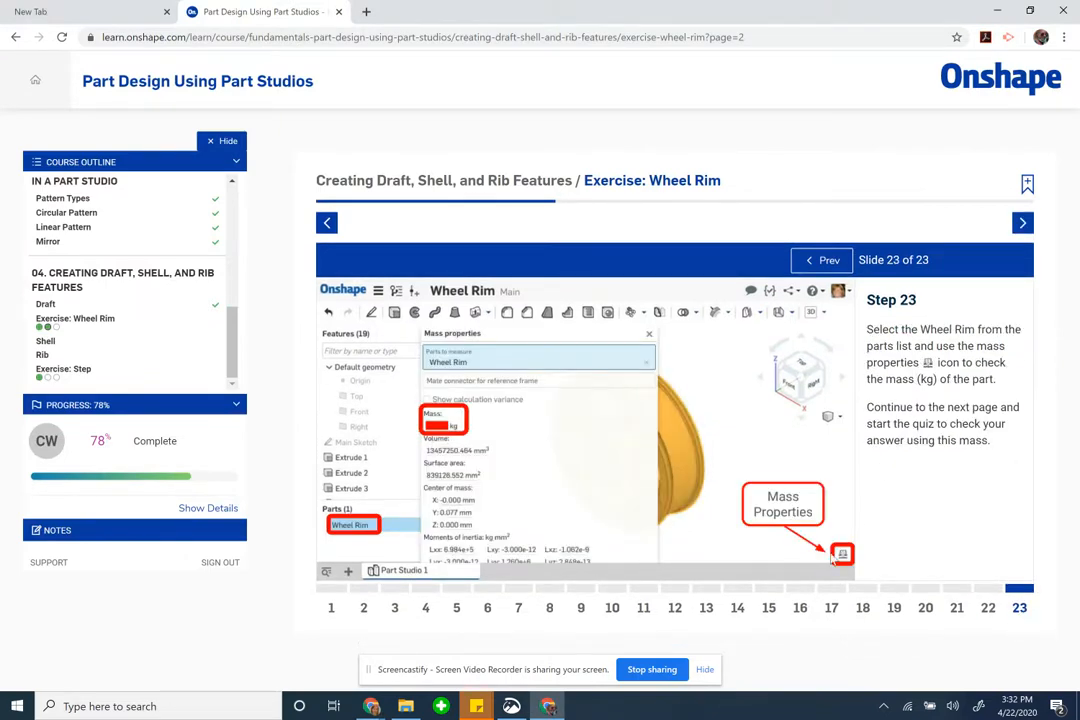
{"action": "left_click", "coordinate": [90, 11]}
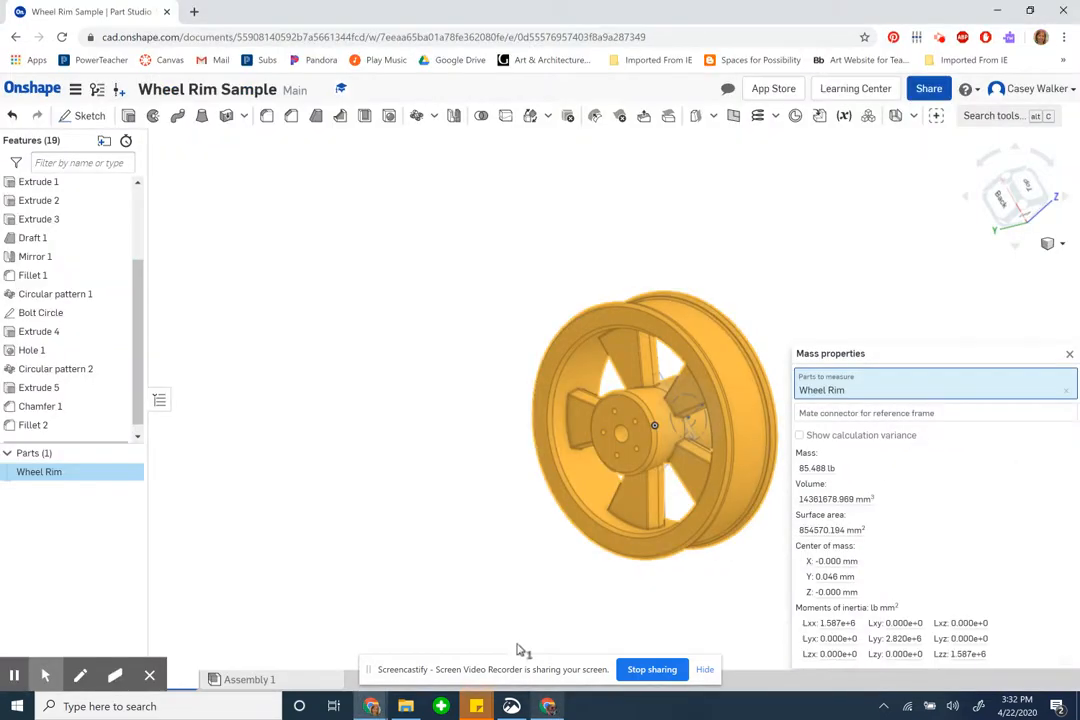
{"action": "left_click", "coordinate": [76, 89]}
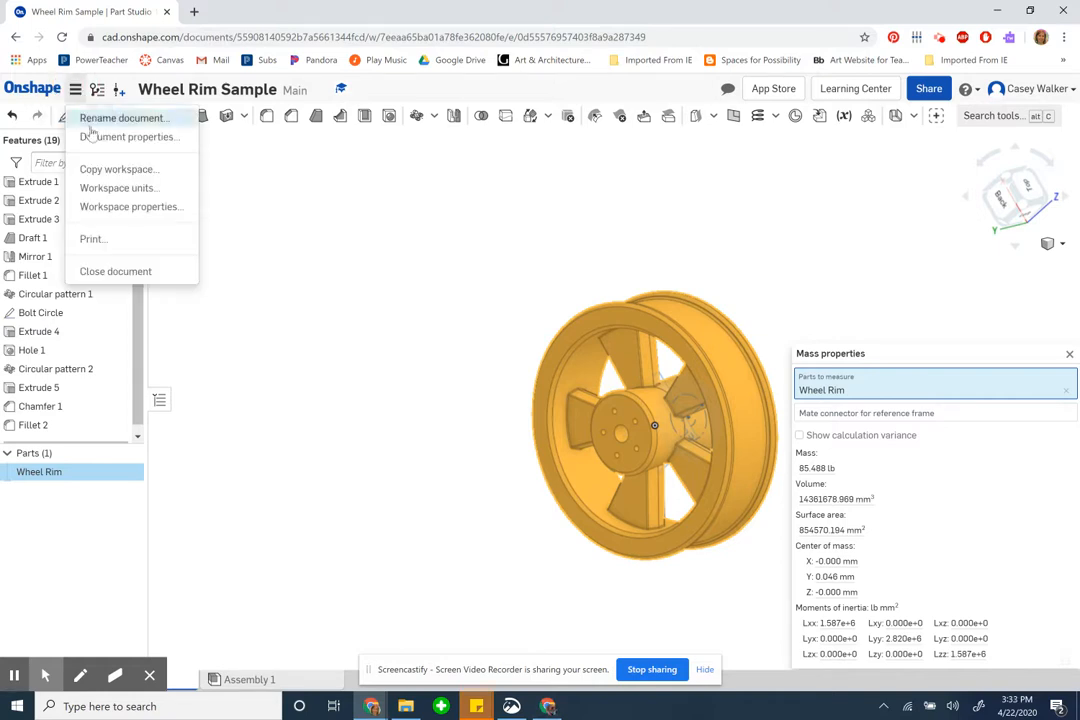
Step: Set the workspace default mass unit to kilograms so the Wheel Rim reads 38.777 kg
{"action": "left_click", "coordinate": [118, 188]}
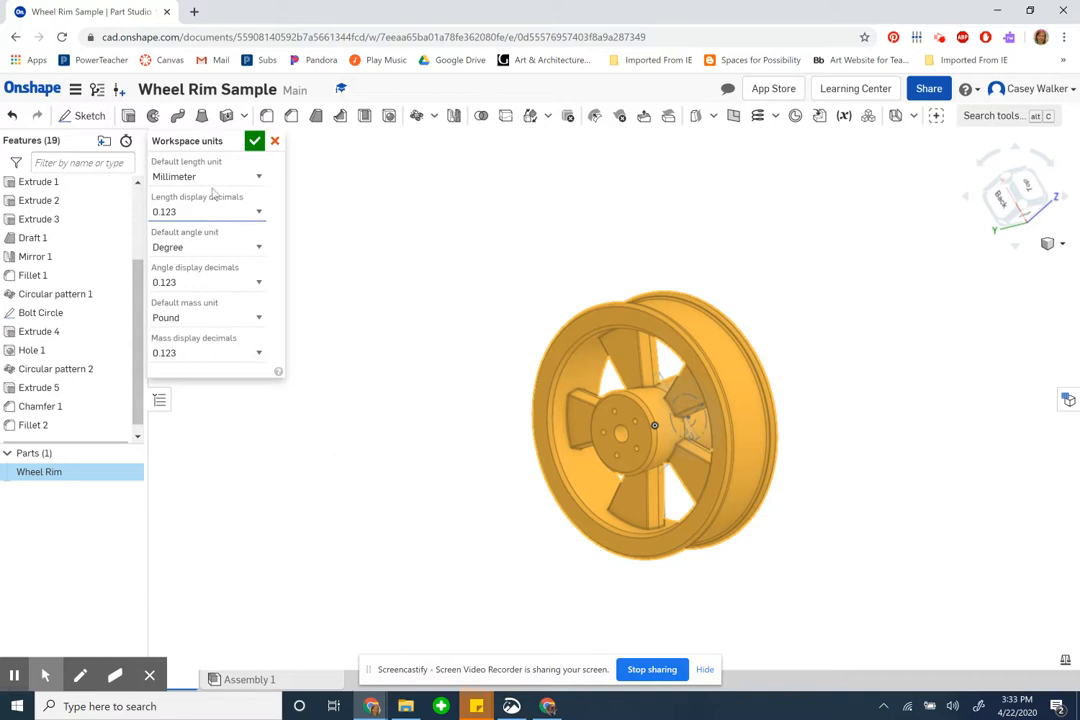
{"action": "left_click", "coordinate": [208, 317]}
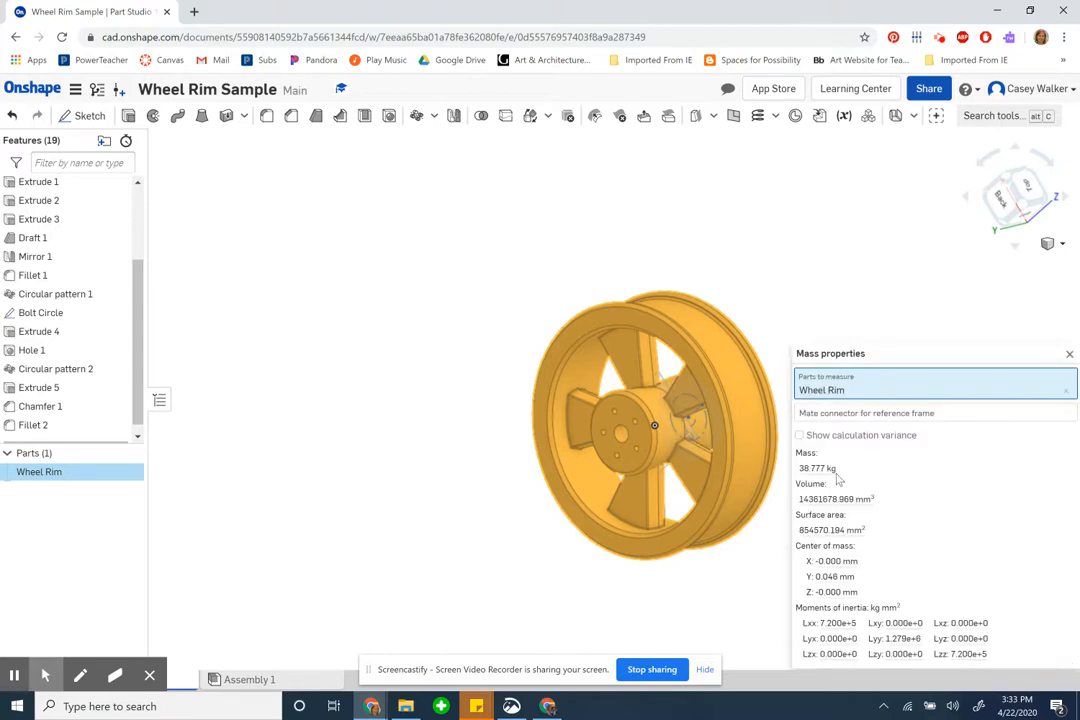
{"action": "double_click", "coordinate": [817, 468]}
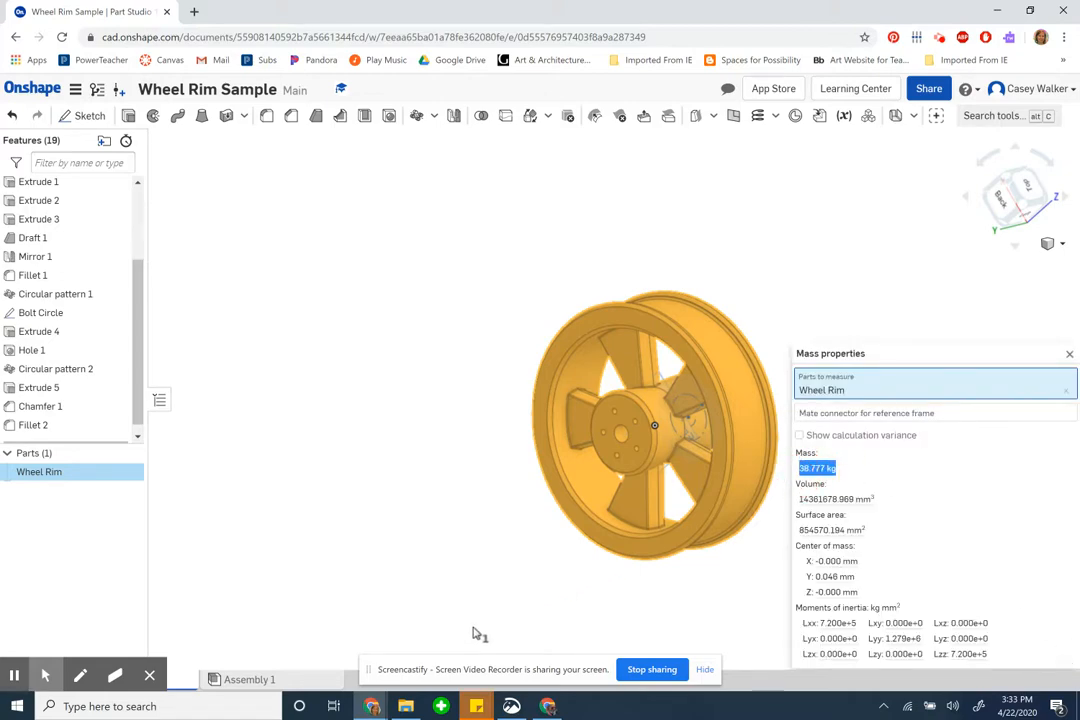
{"action": "left_click", "coordinate": [260, 11]}
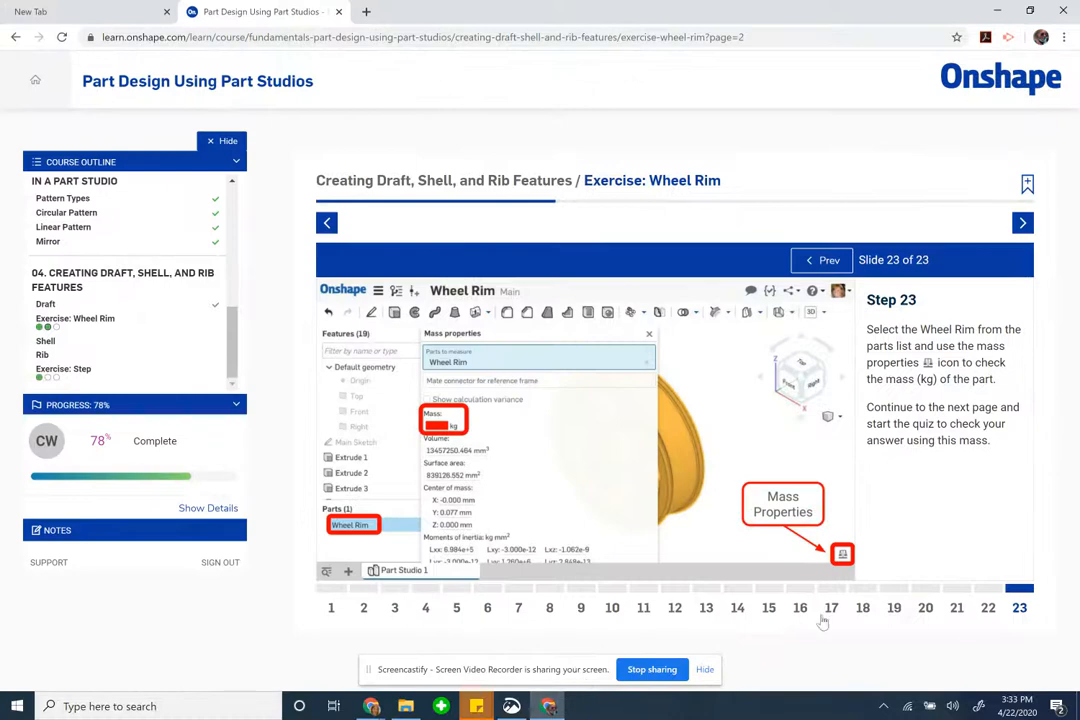
Step: Answer the Wheel Rim mass self-check quiz with option A, 36.521 kg, and submit it
{"action": "left_click", "coordinate": [1022, 222]}
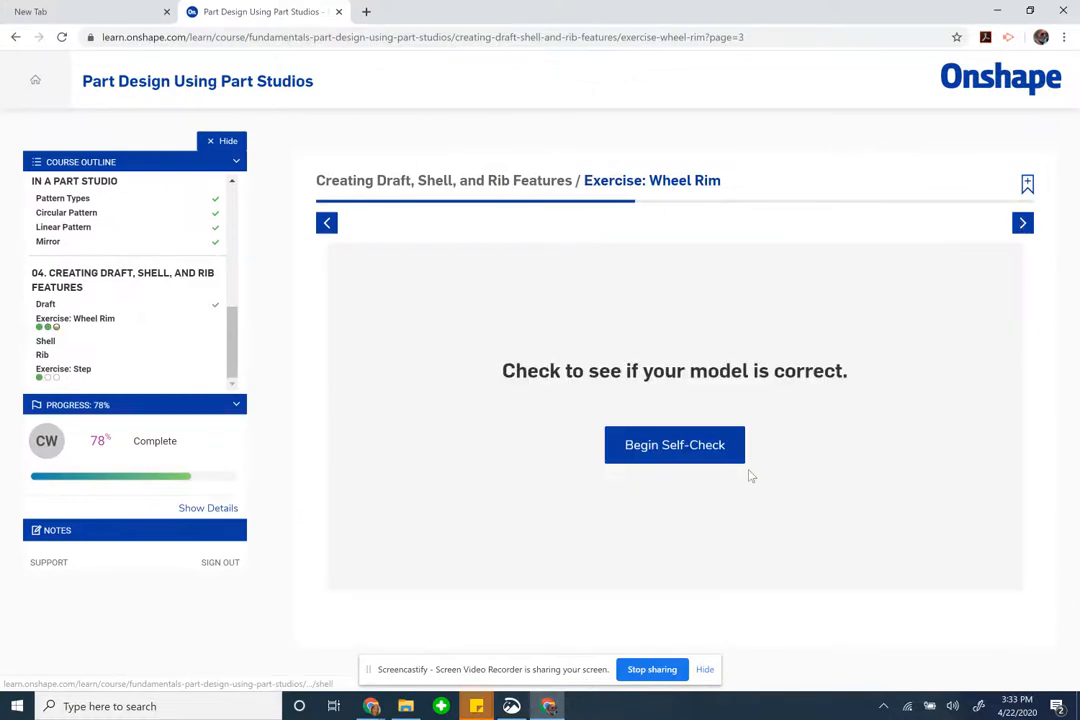
{"action": "left_click", "coordinate": [674, 444]}
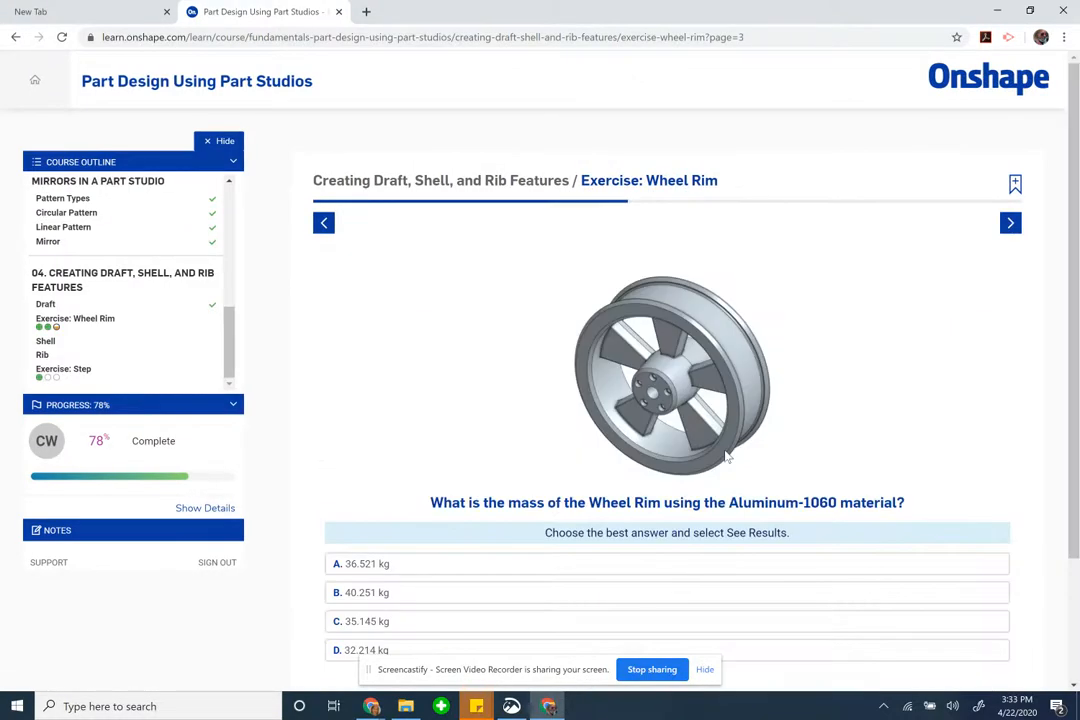
{"action": "scroll", "scroll_direction": "down", "scroll_amount": 3}
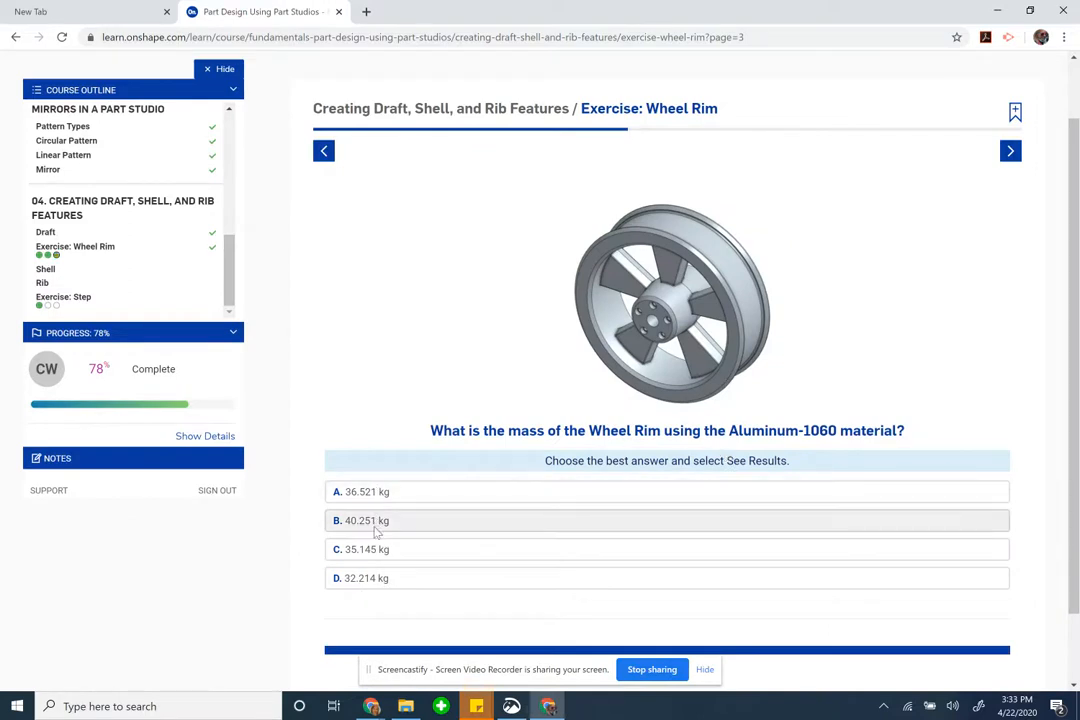
{"action": "mouse_move", "coordinate": [427, 608]}
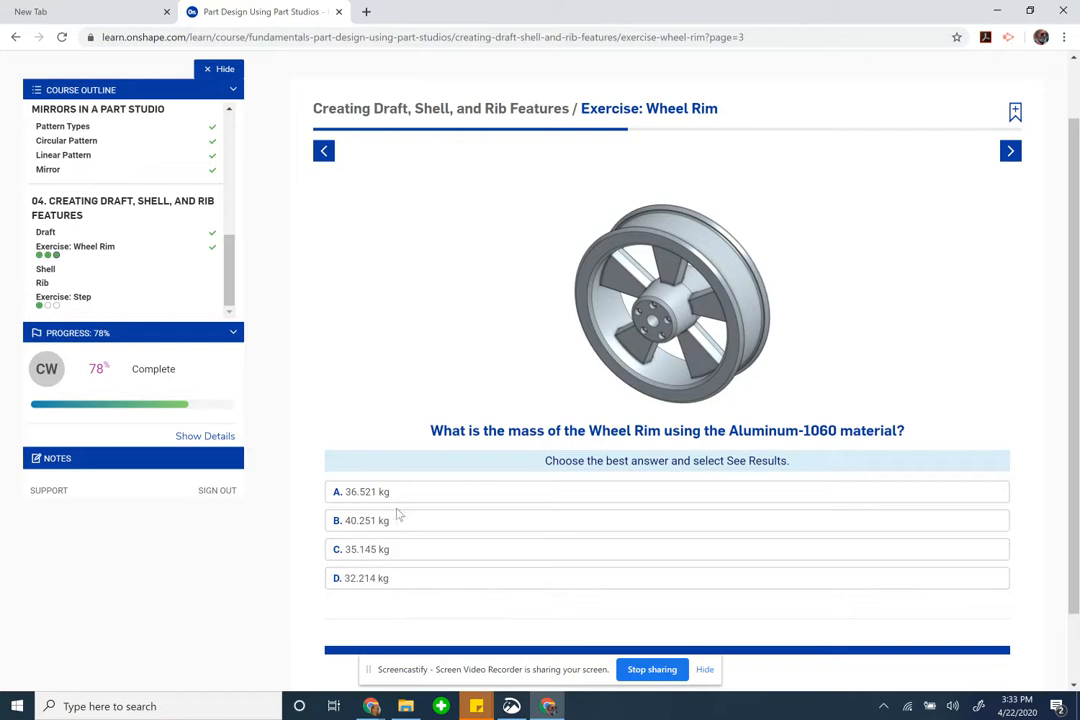
{"action": "left_click", "coordinate": [667, 491]}
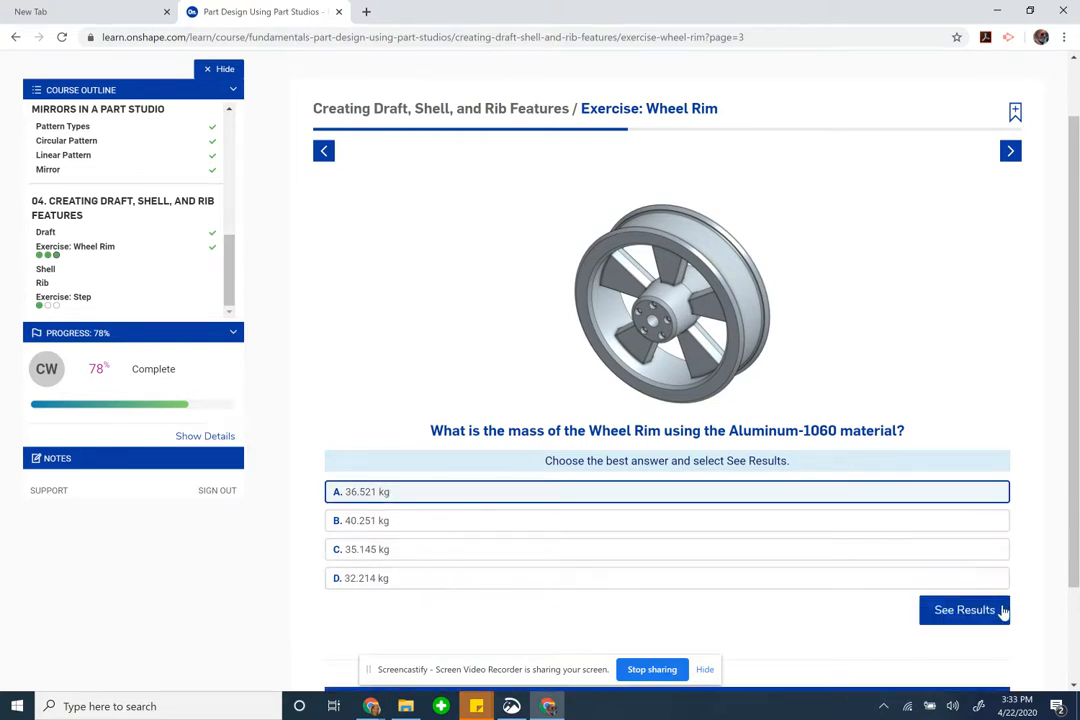
{"action": "left_click", "coordinate": [964, 610]}
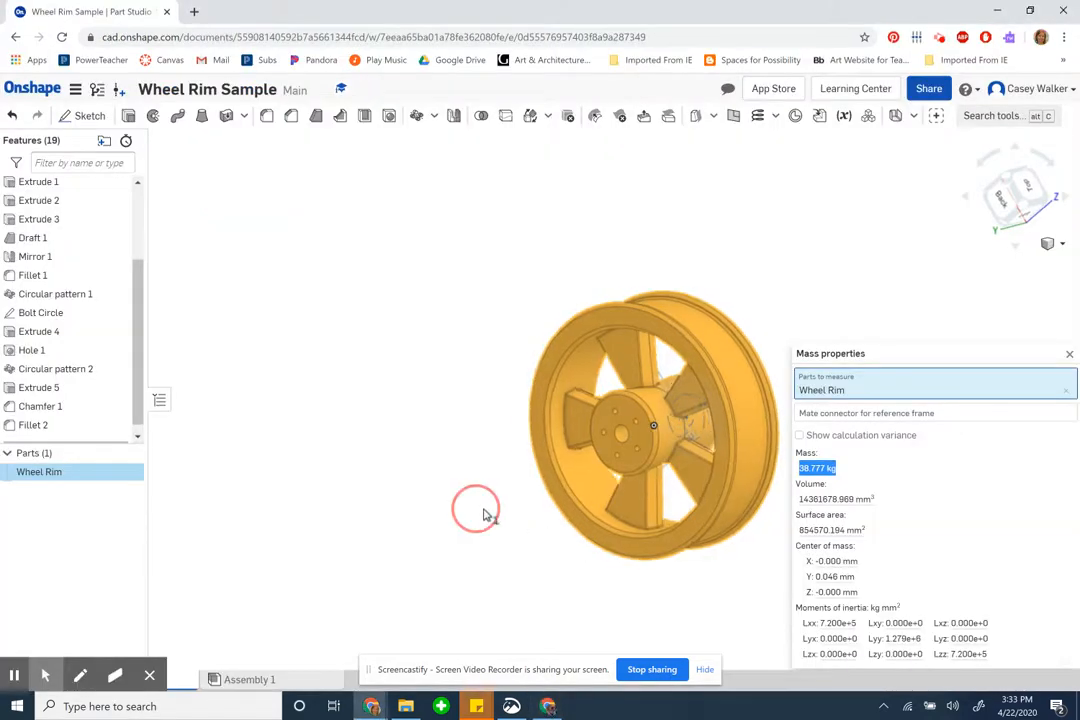
{"action": "left_click_drag", "start_coordinate": [475, 508], "coordinate": [605, 535]}
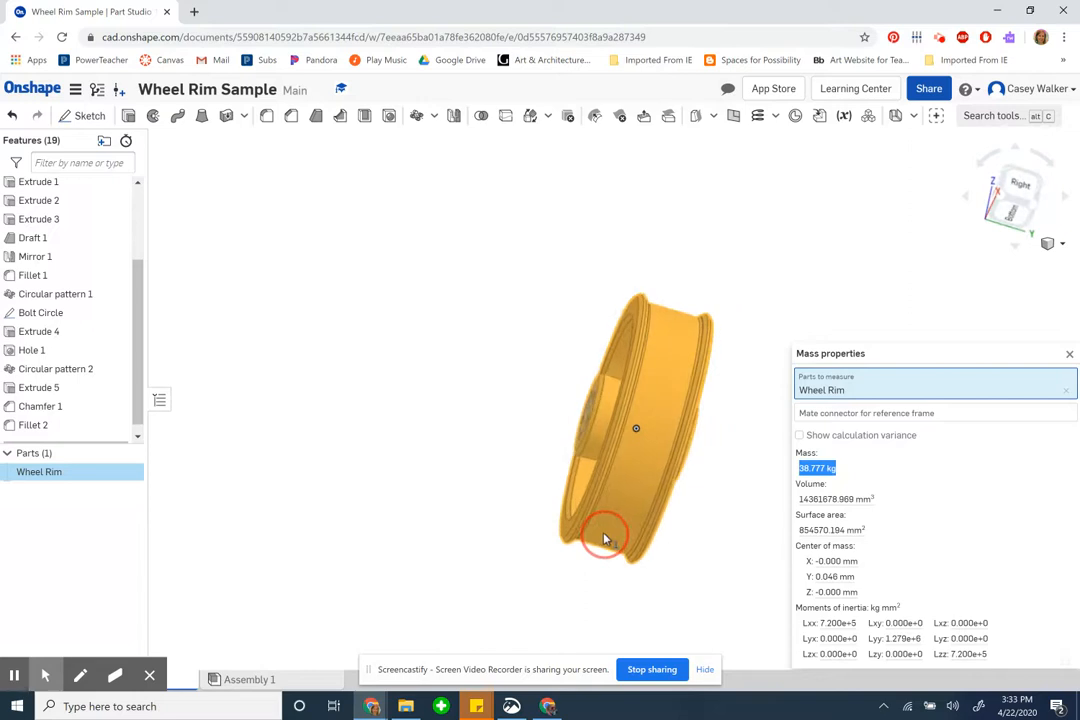
{"action": "left_click_drag", "start_coordinate": [603, 533], "coordinate": [460, 513]}
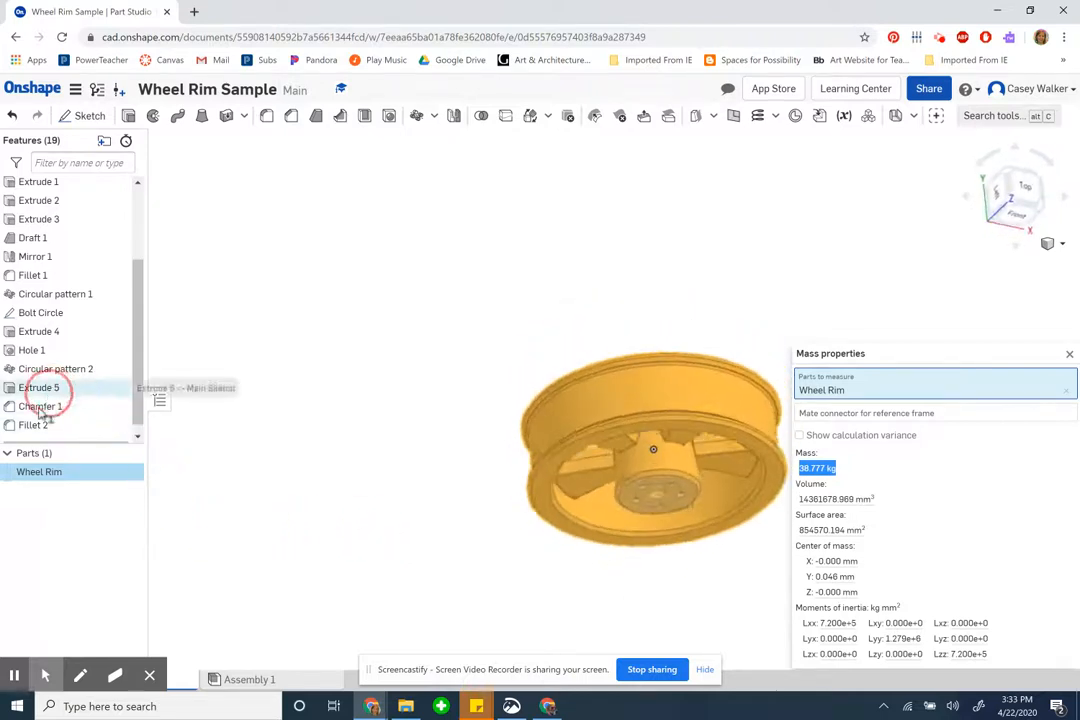
{"action": "right_click", "coordinate": [657, 440]}
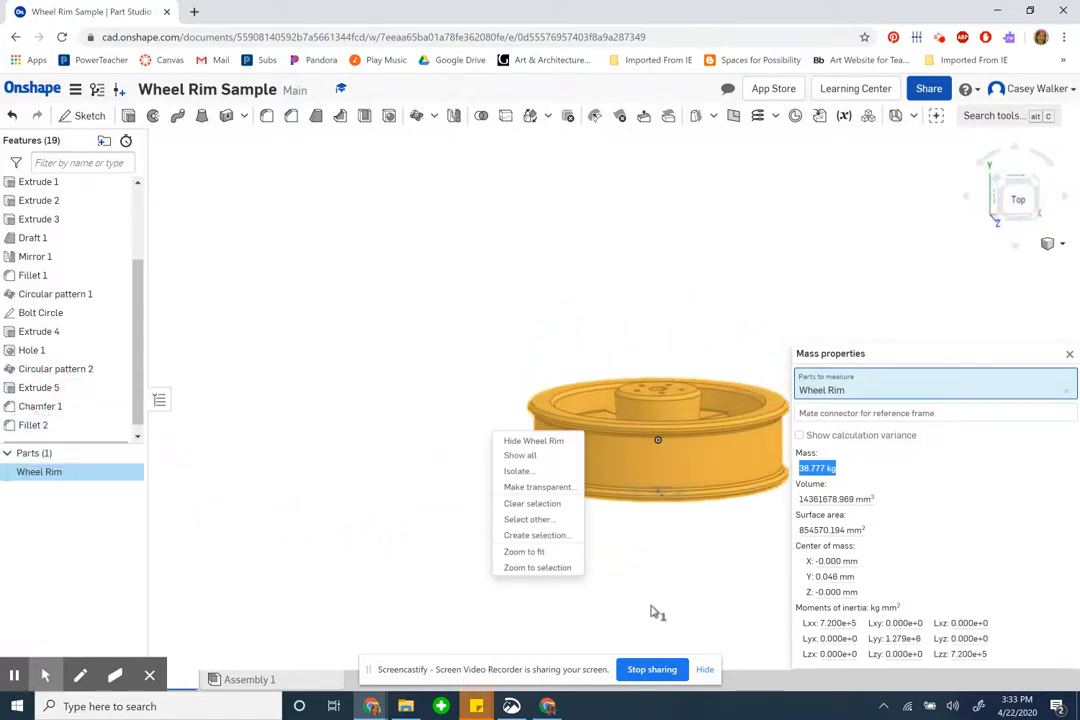